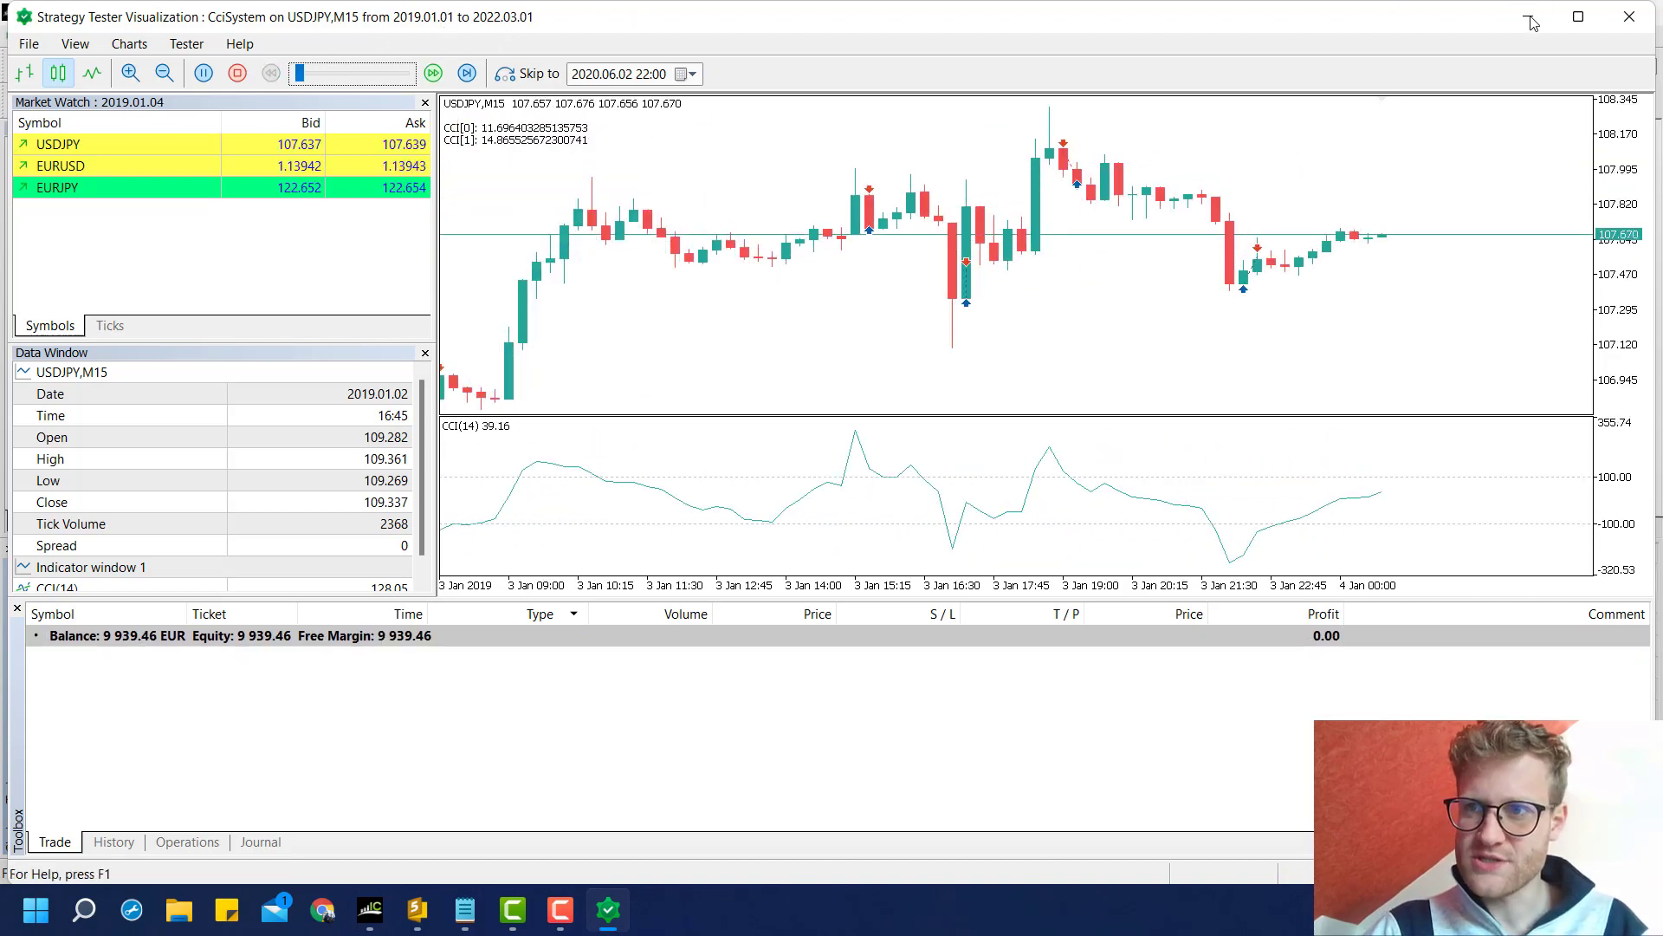
mouse_move(551, 806)
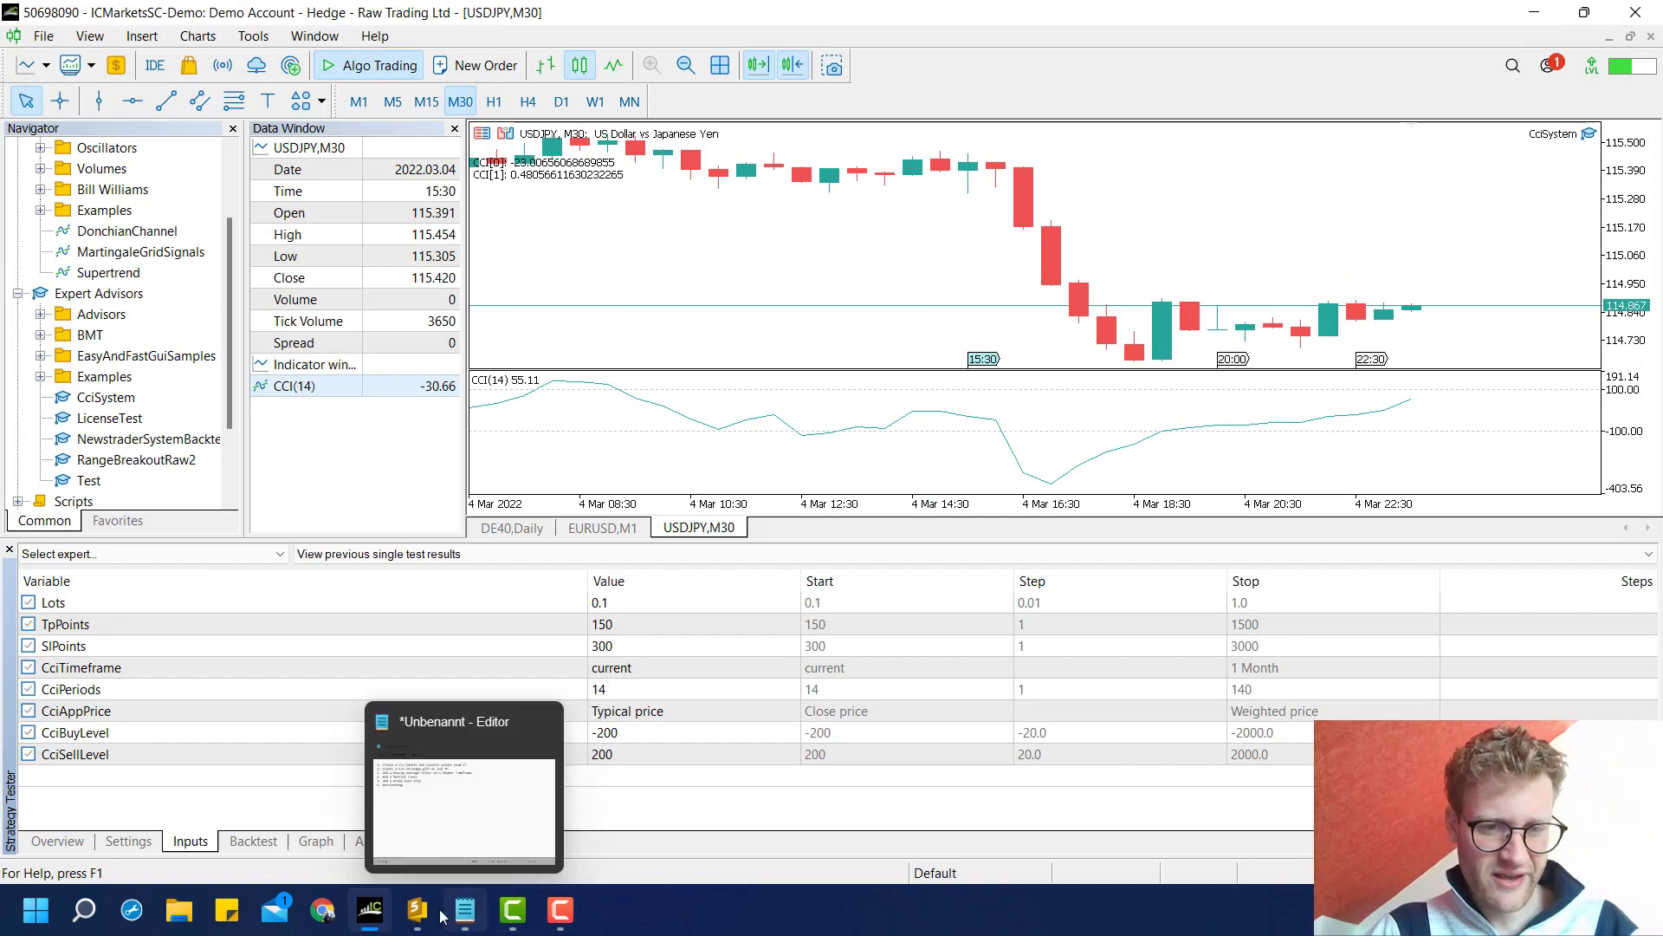
- Bring up the CciSystem.mq5 source in MetaEditor at its input declarations
left_click(418, 908)
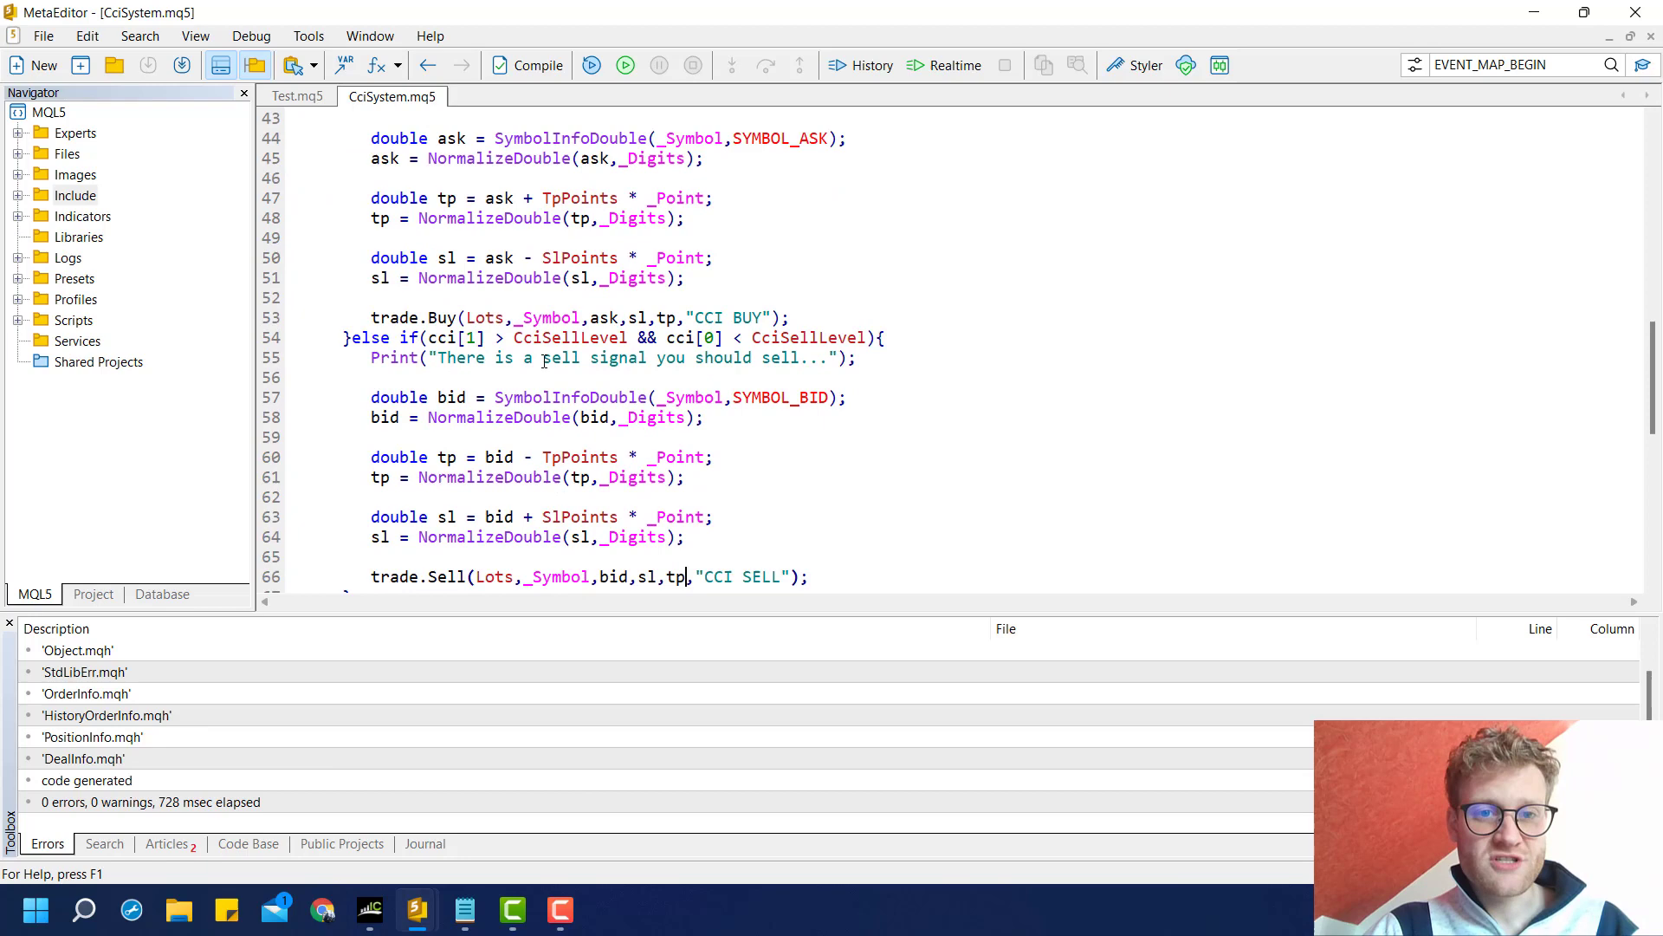
scroll("down", 3)
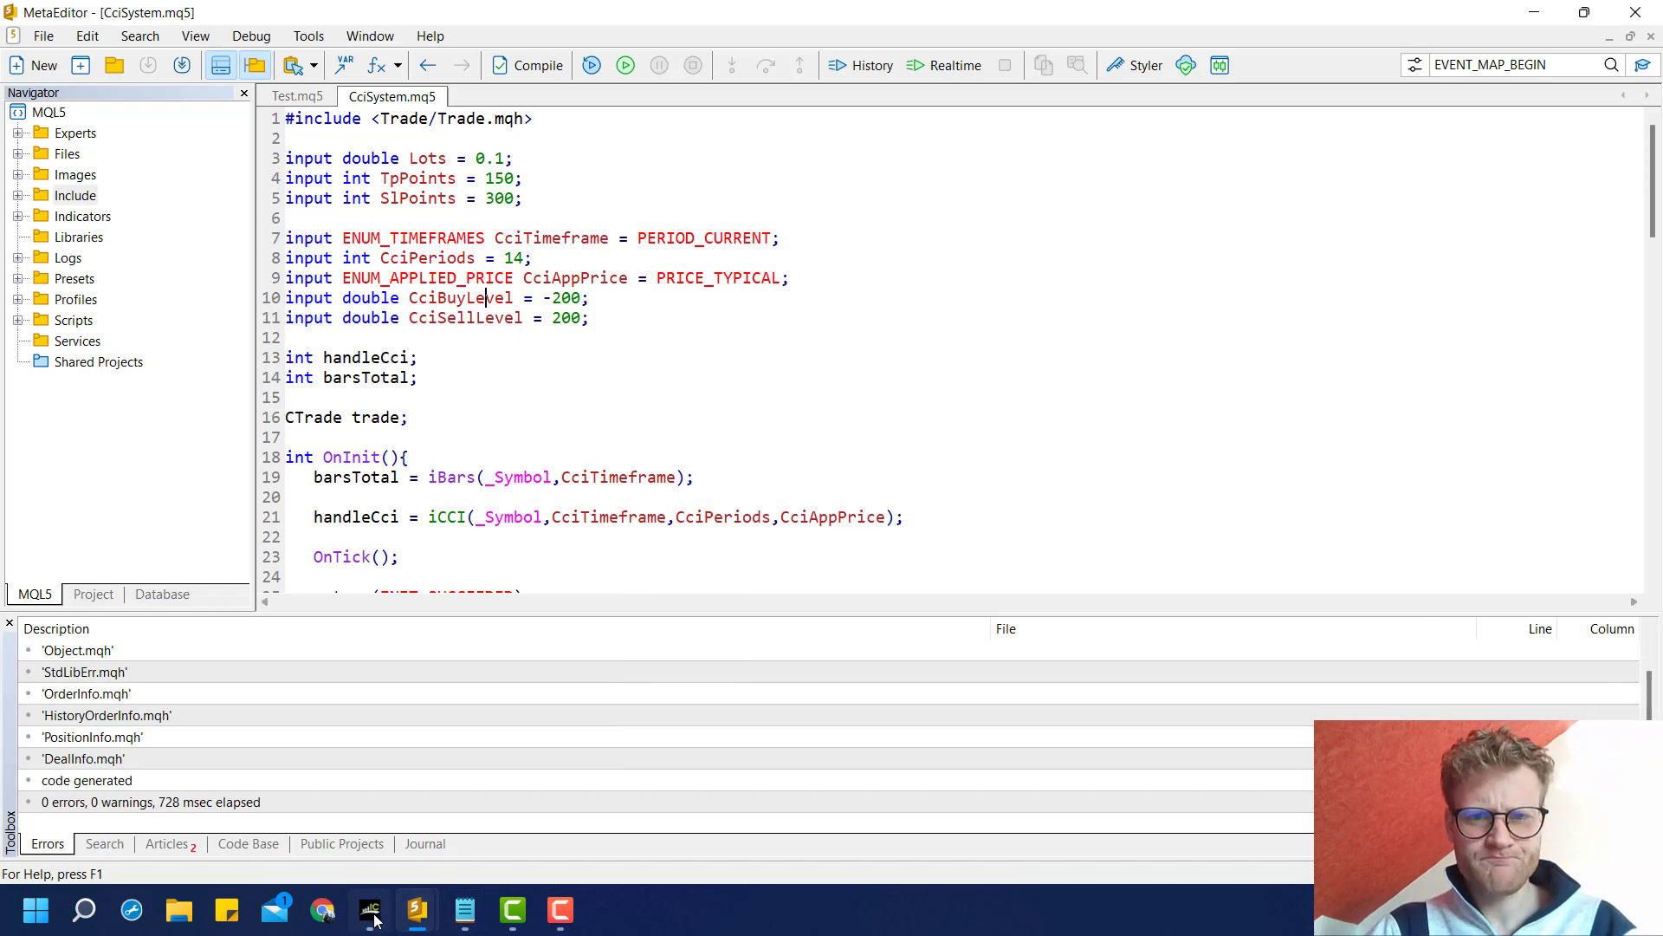
left_click(371, 908)
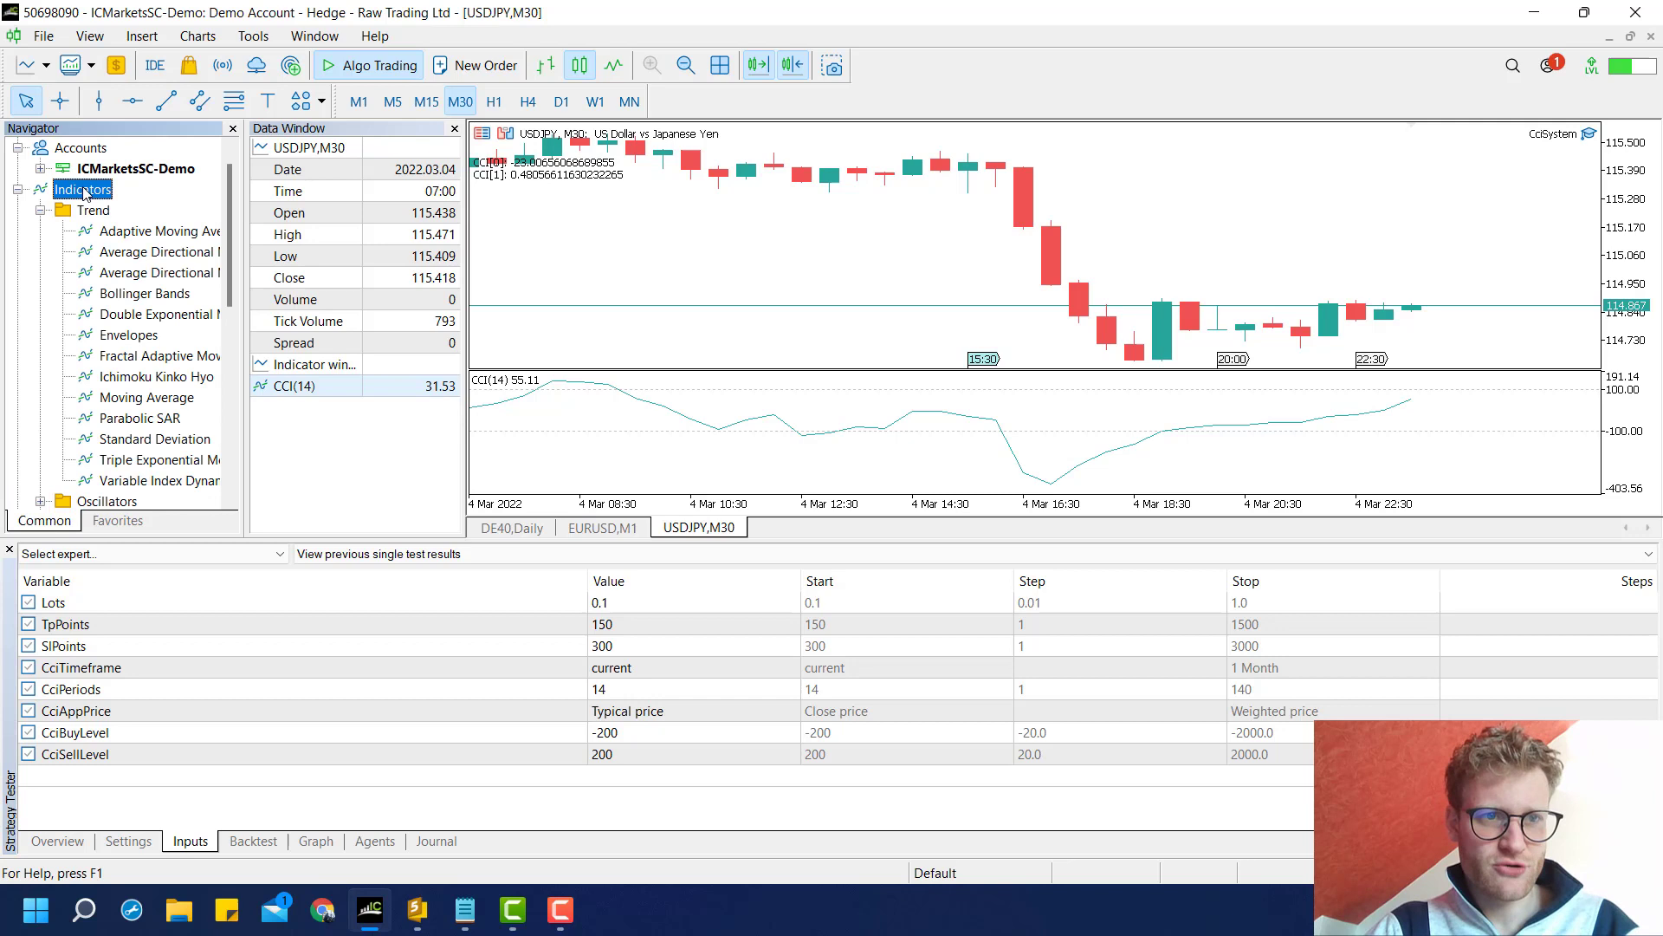
mouse_move(149, 295)
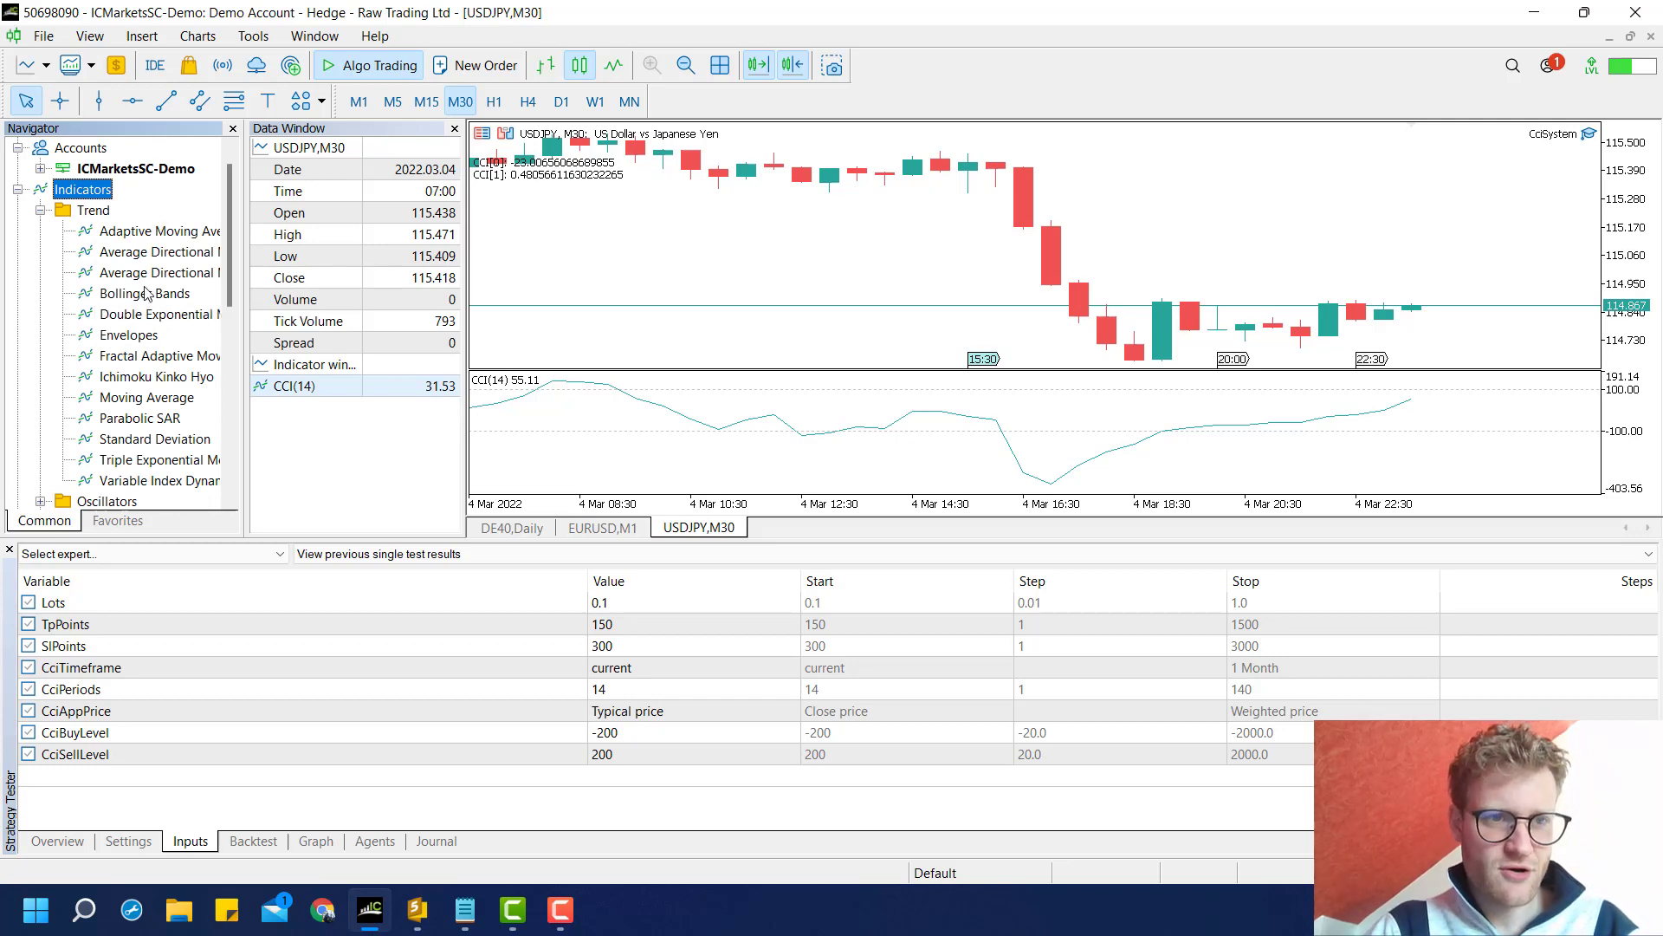
left_click(142, 397)
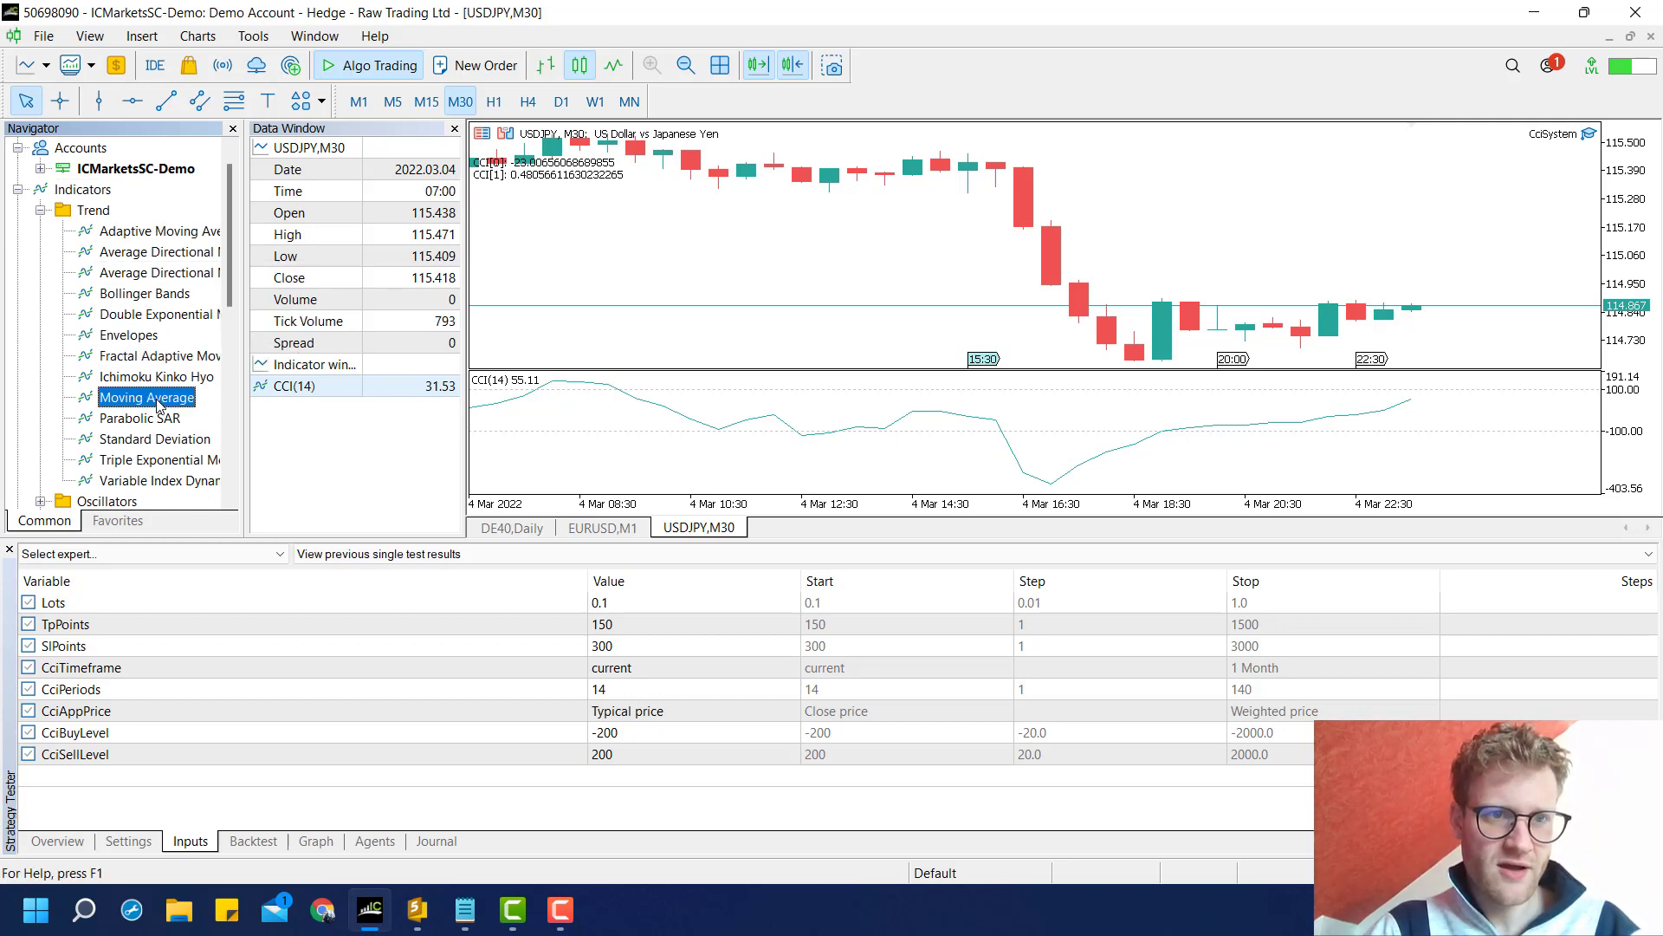
double_click(147, 397)
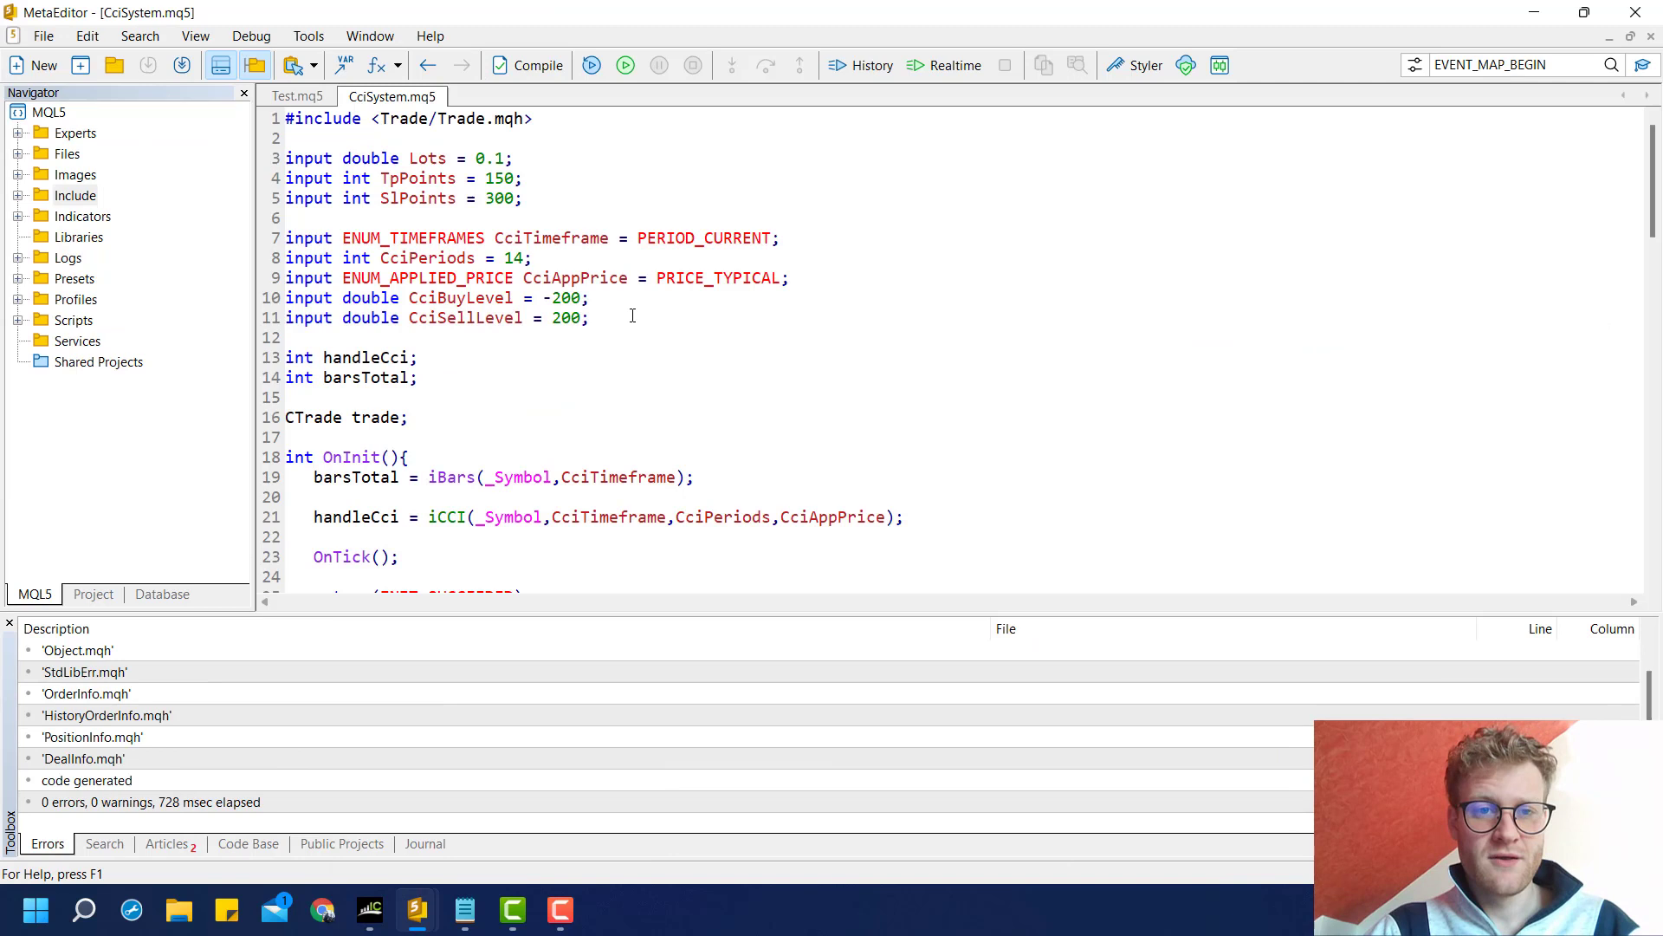
- Add input group lines "Moving Average Filter", "CCI" and "Trade Settings" around the EA's inputs
type("input")
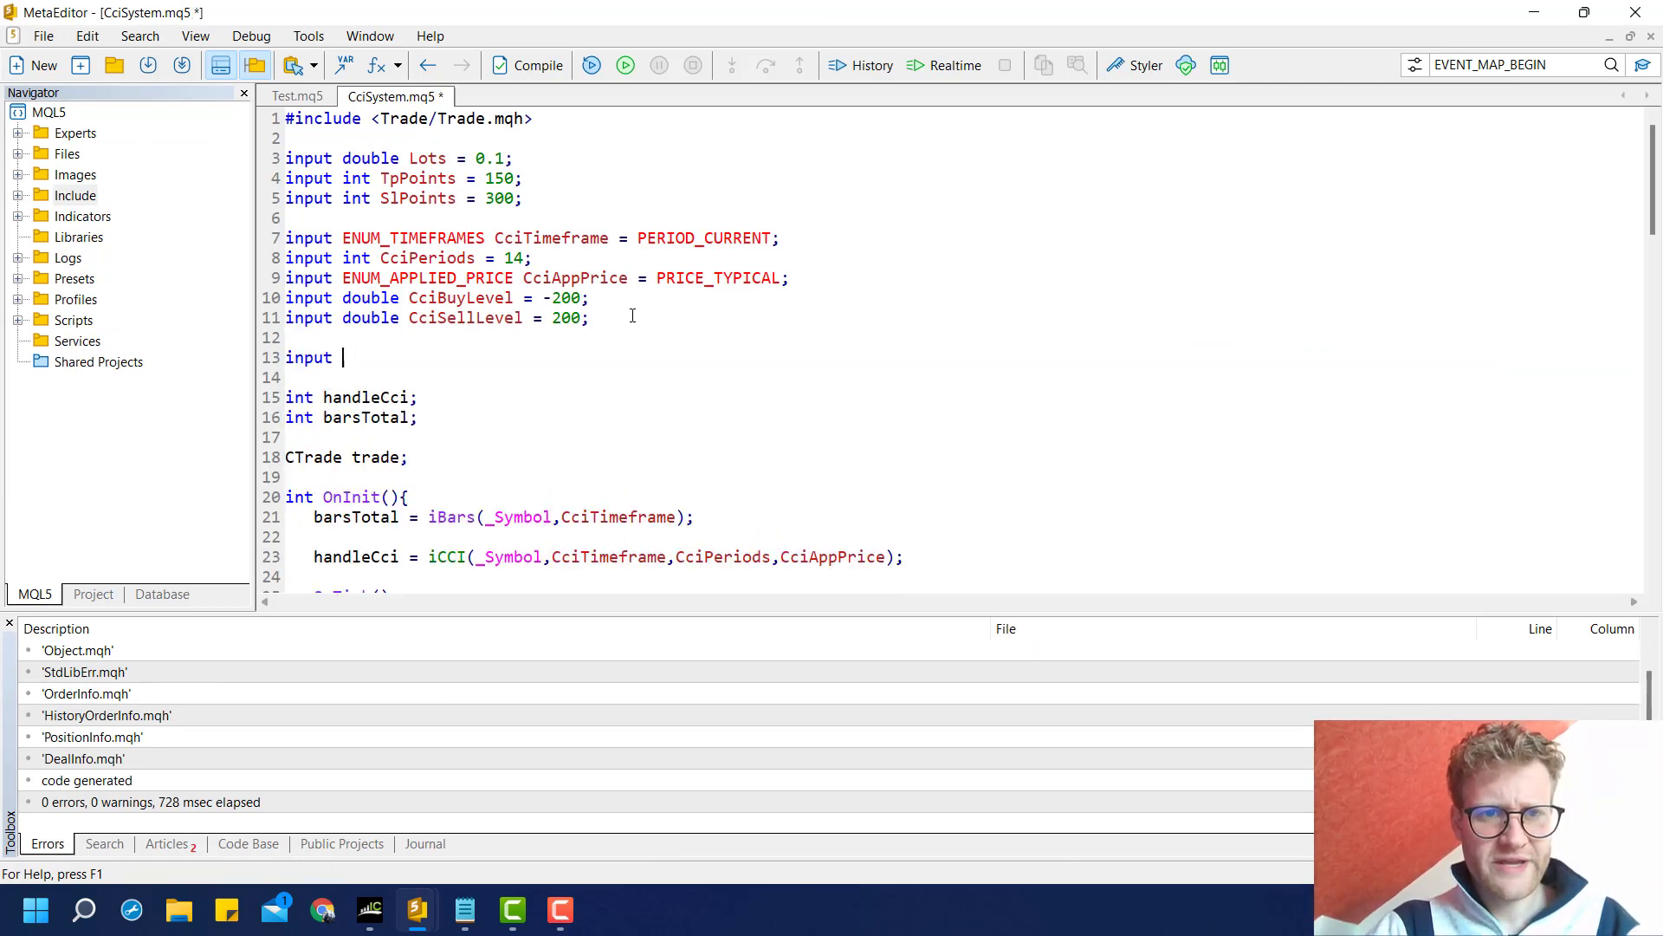
type("group")
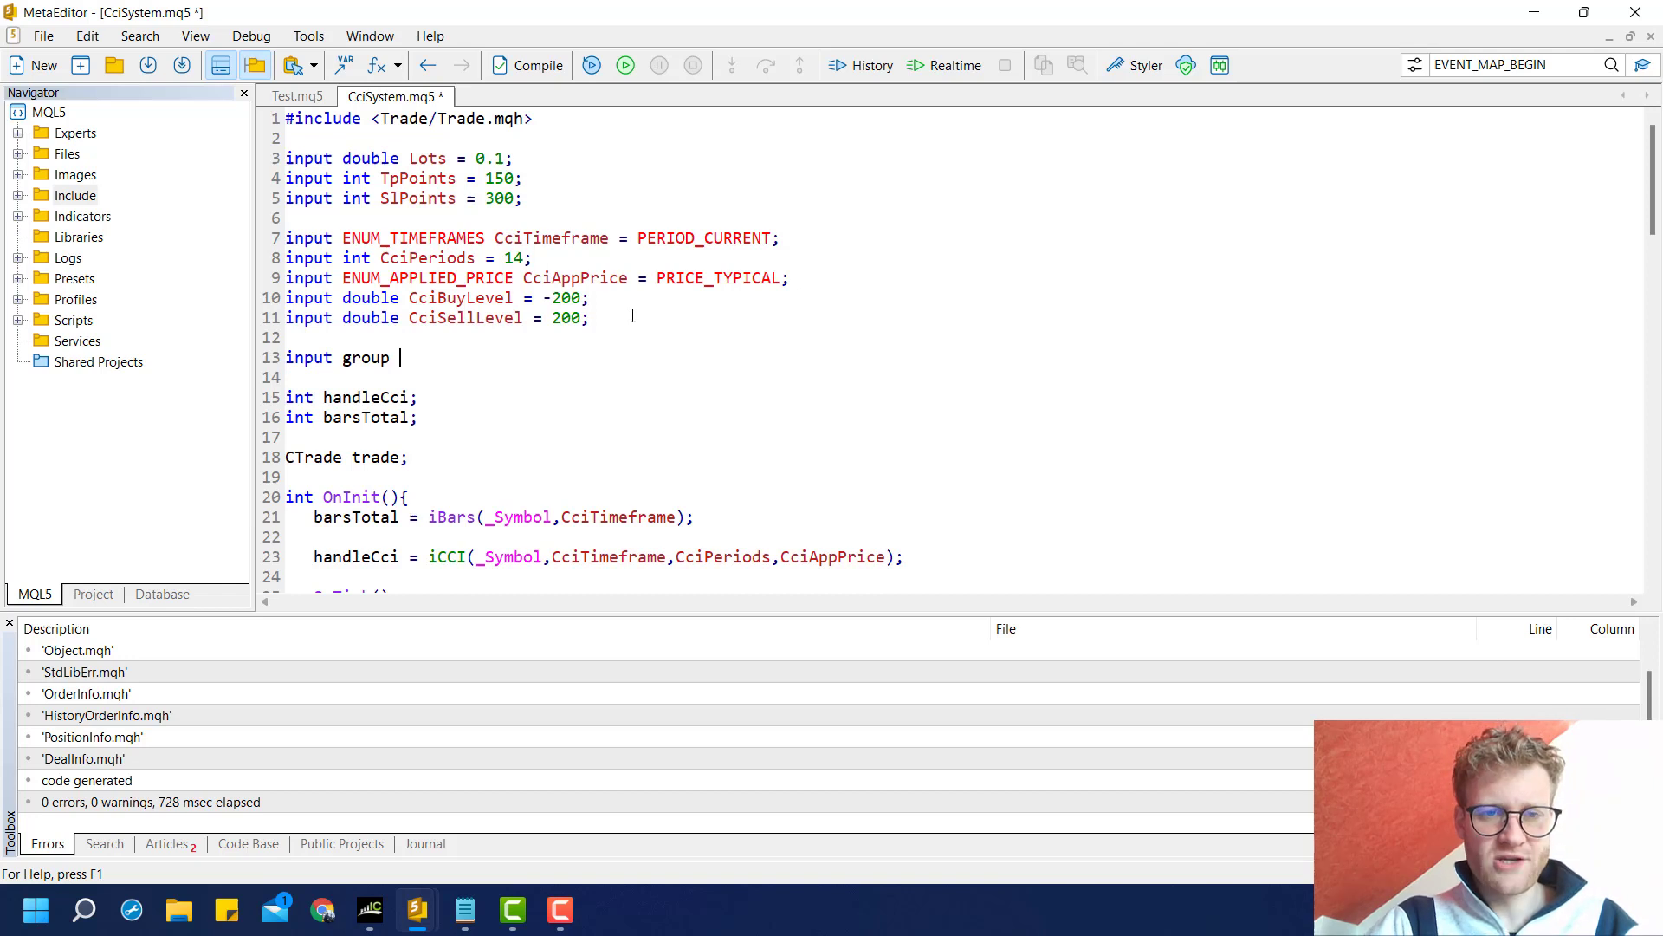
type("\"Mvo")
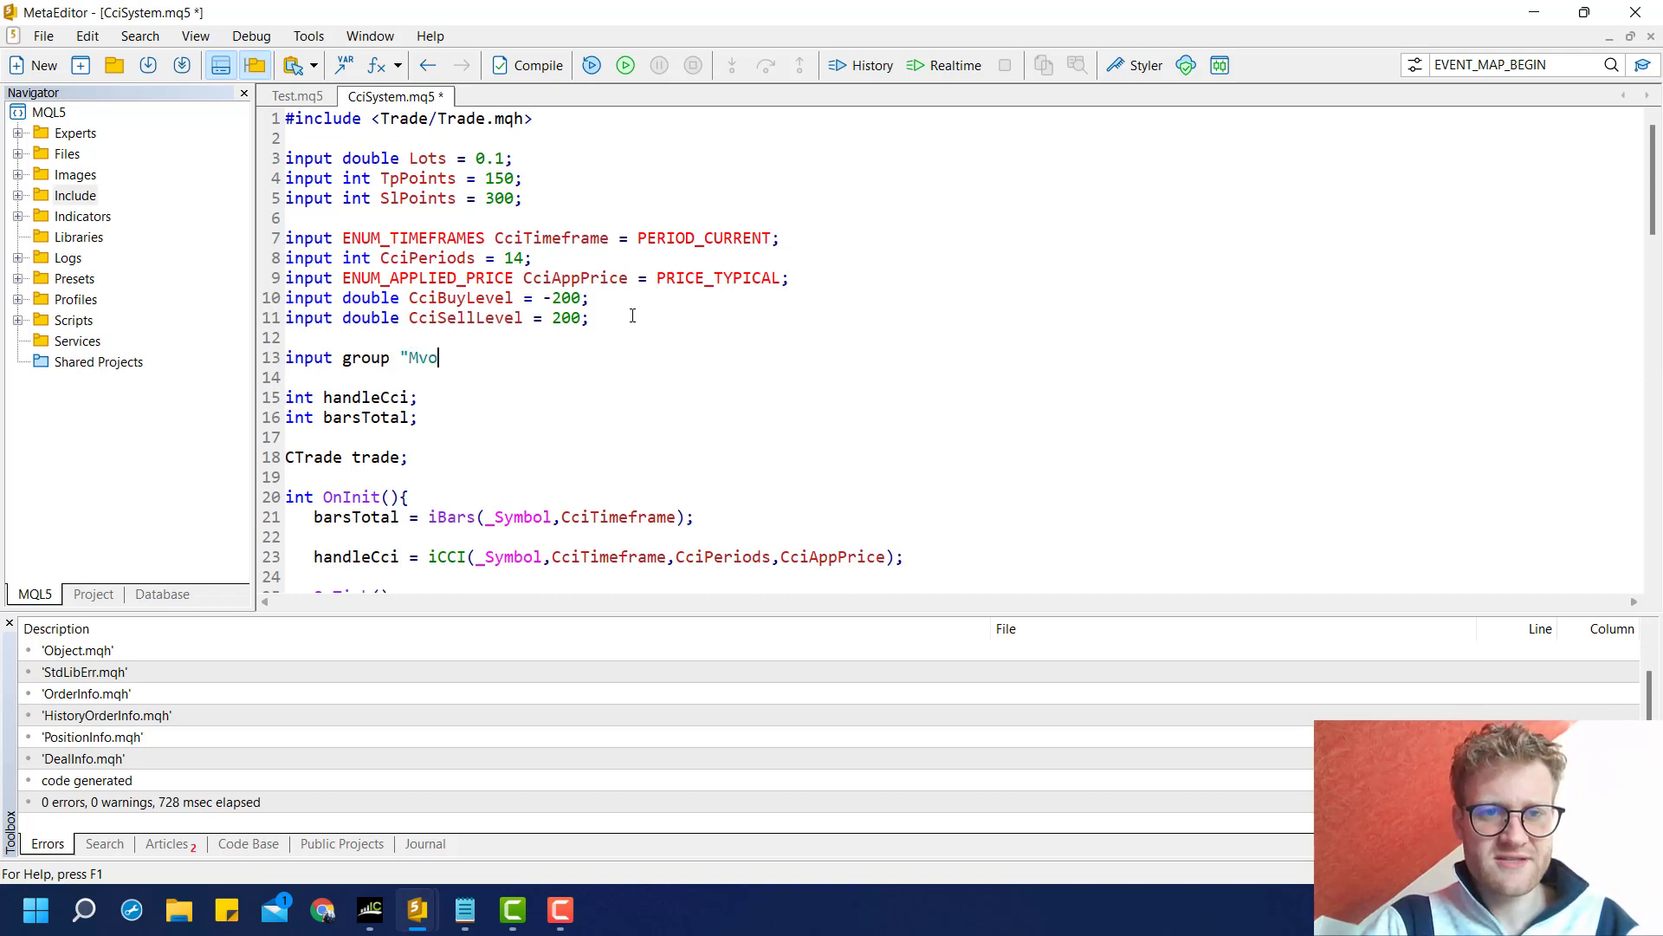
type("oving")
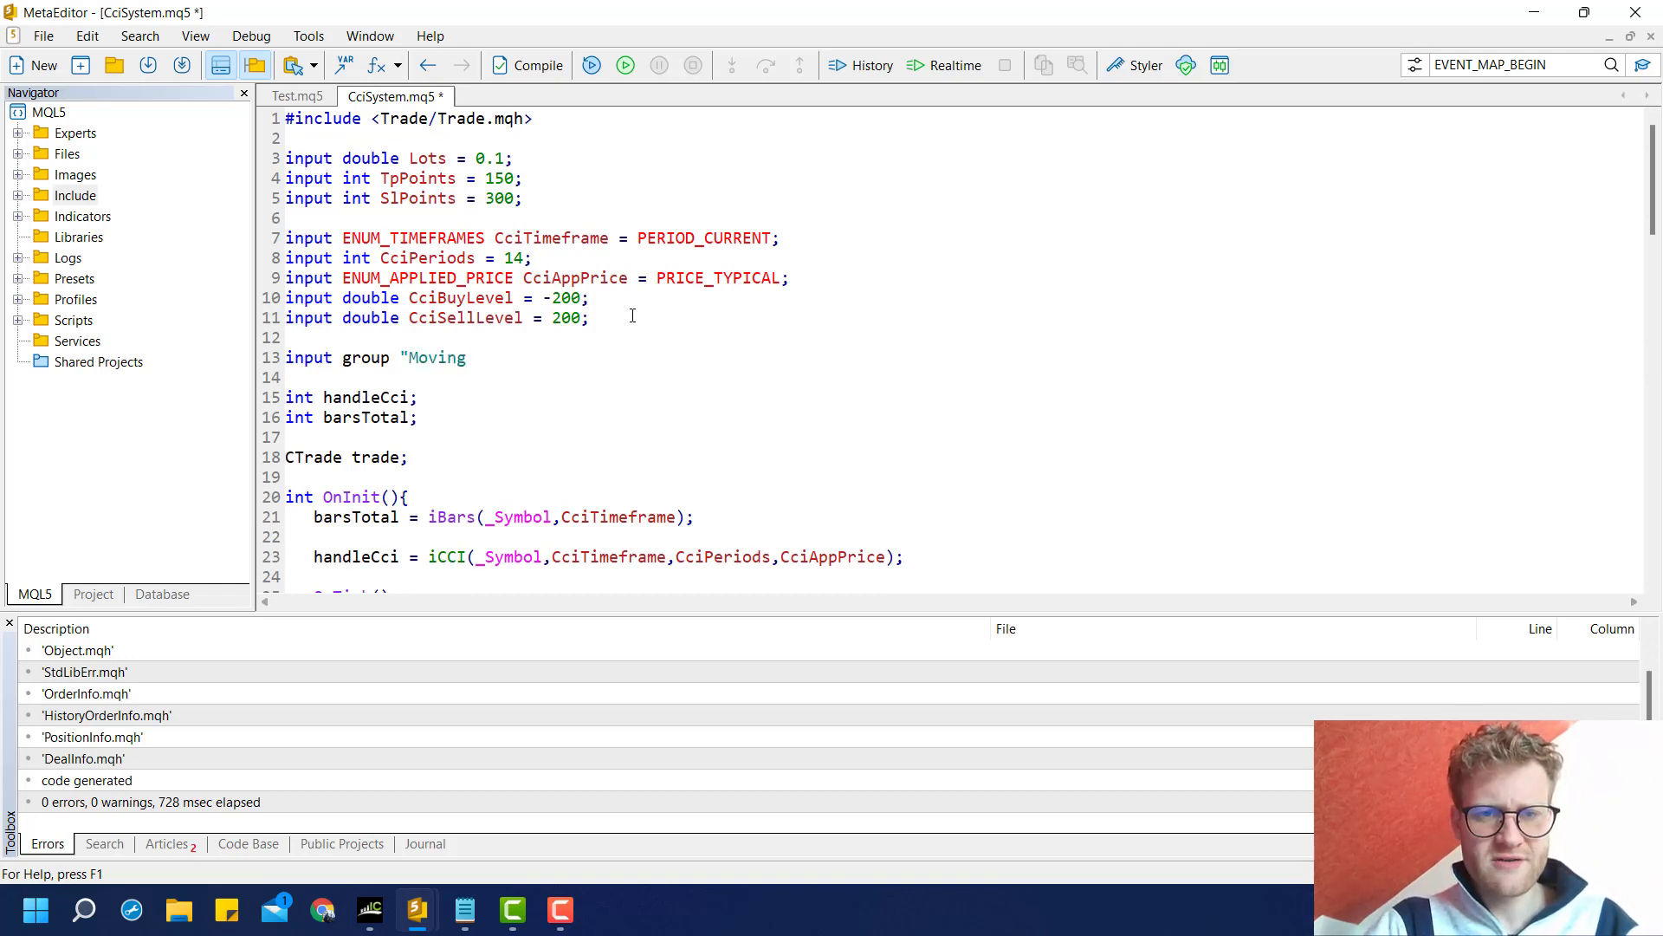
type("Average Filter")
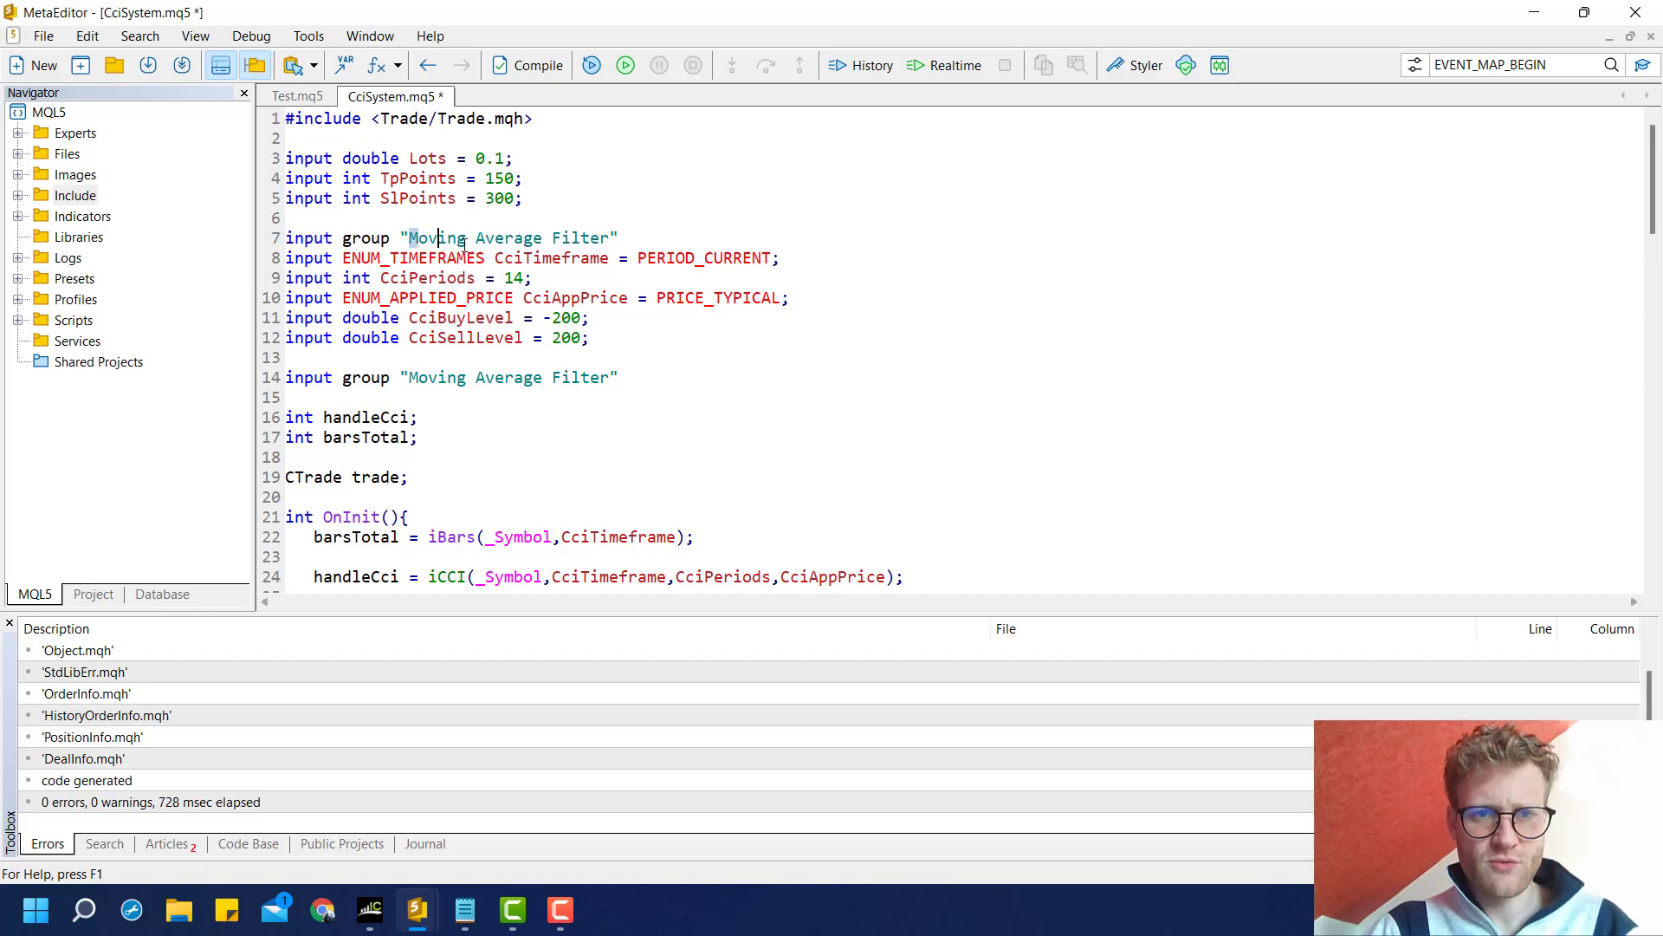
type("CCI")
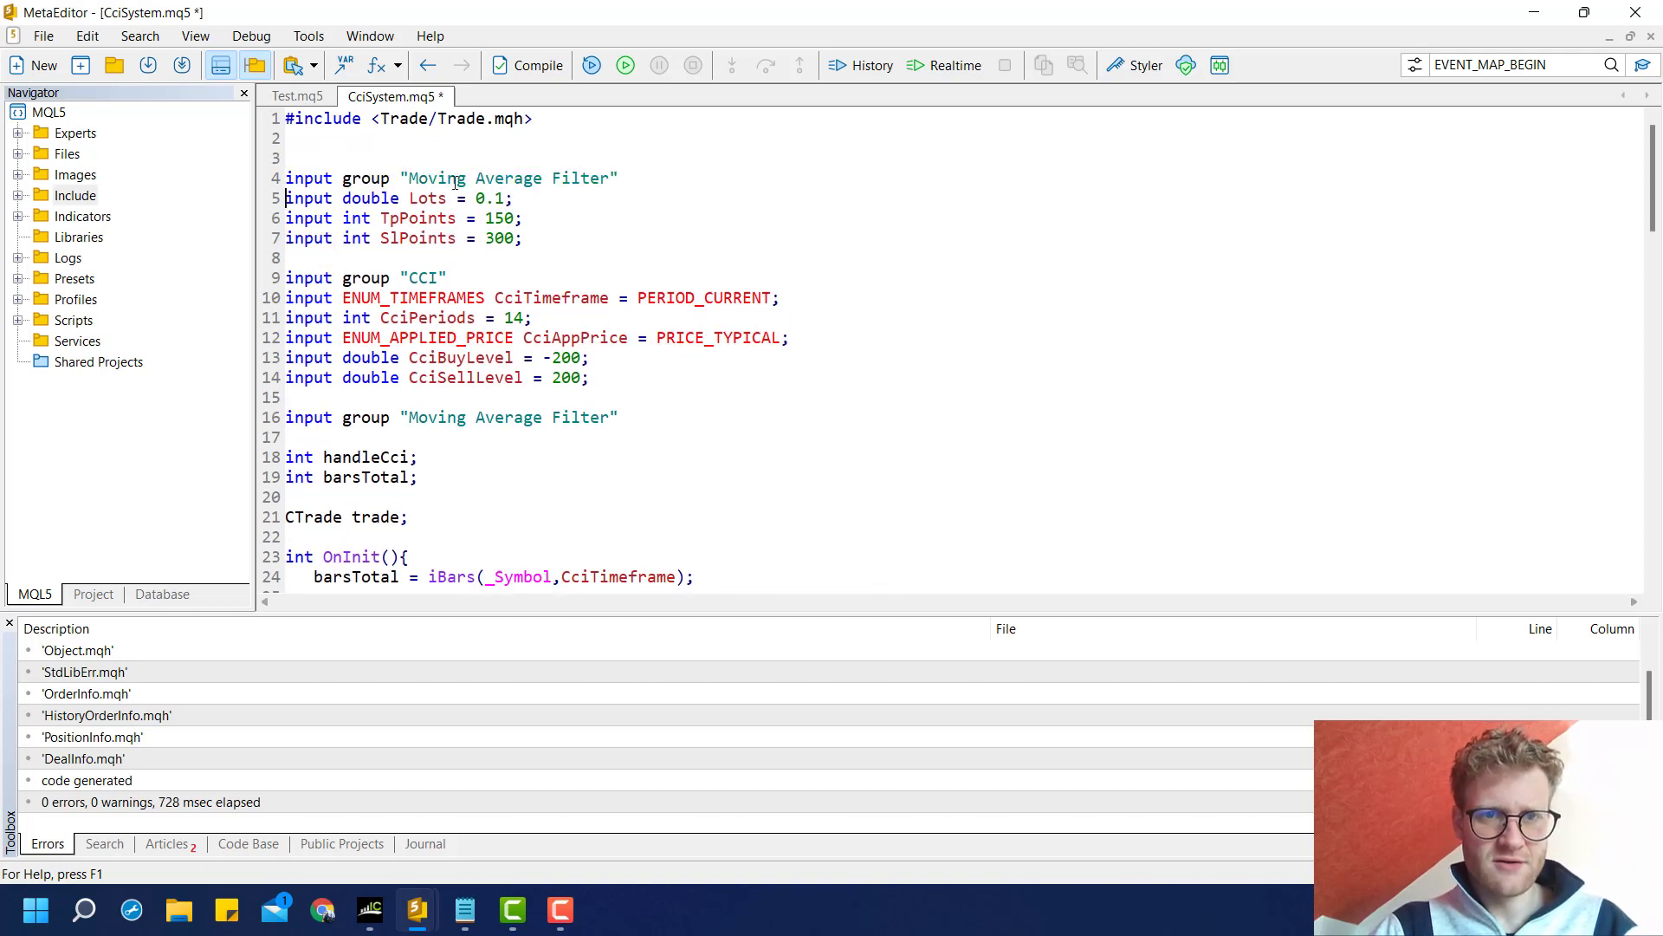
type("Trade Set")
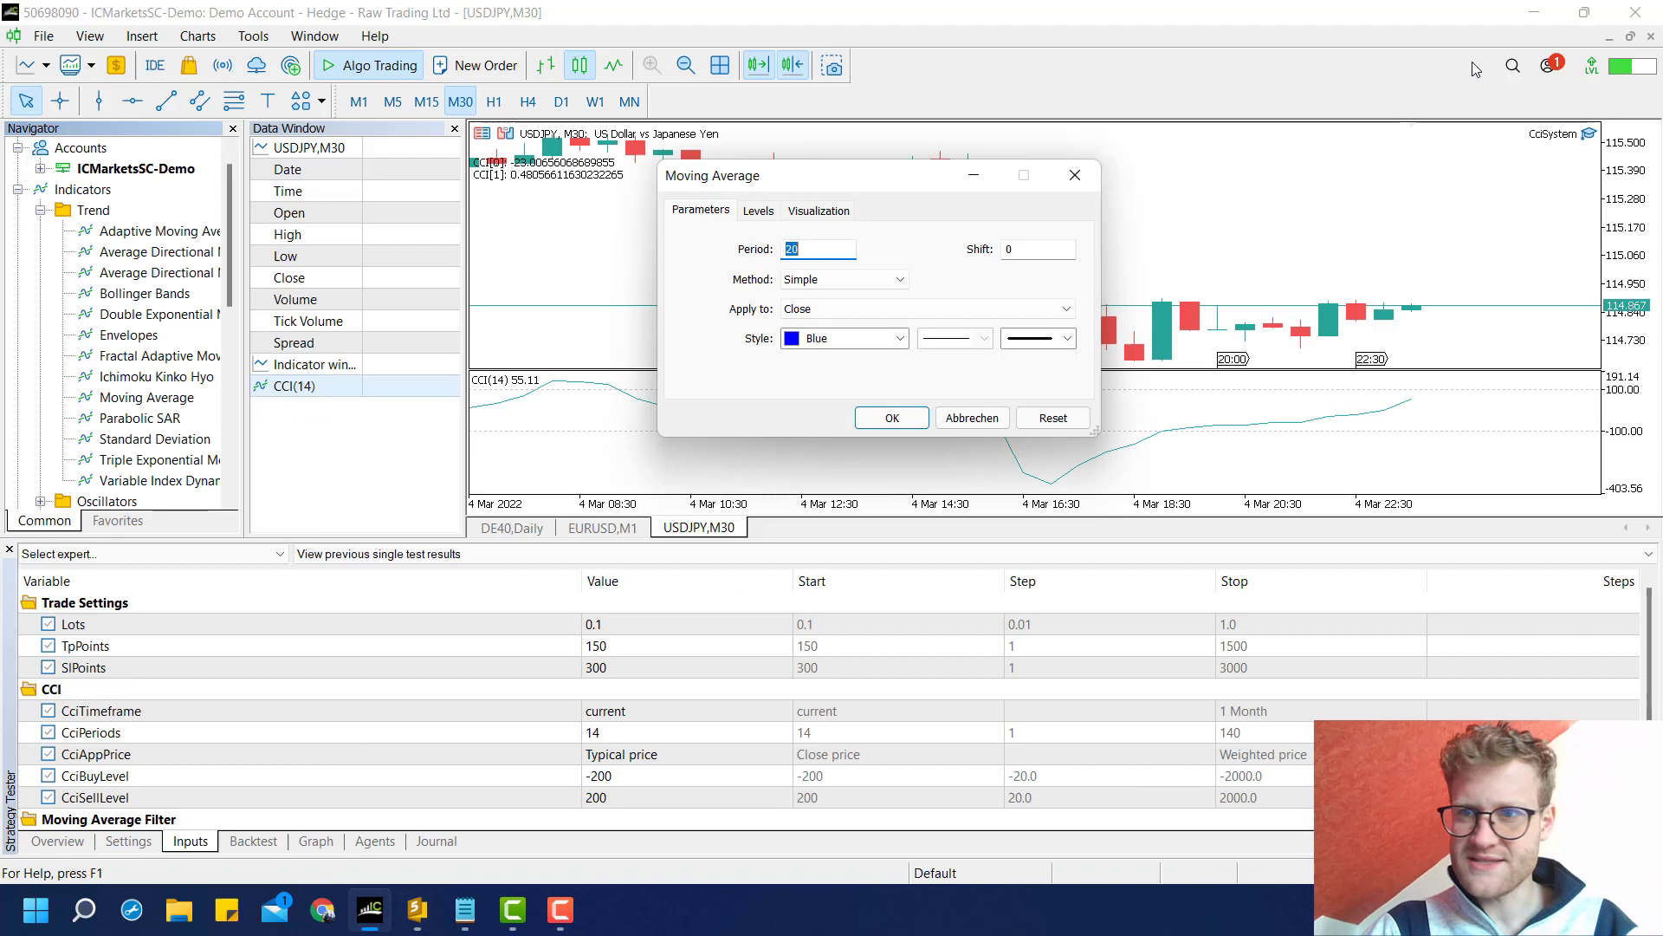
- Check the CciSystem expert's Inputs tab shows the CCI and Moving Average Filter groups, then confirm with OK
left_click(892, 417)
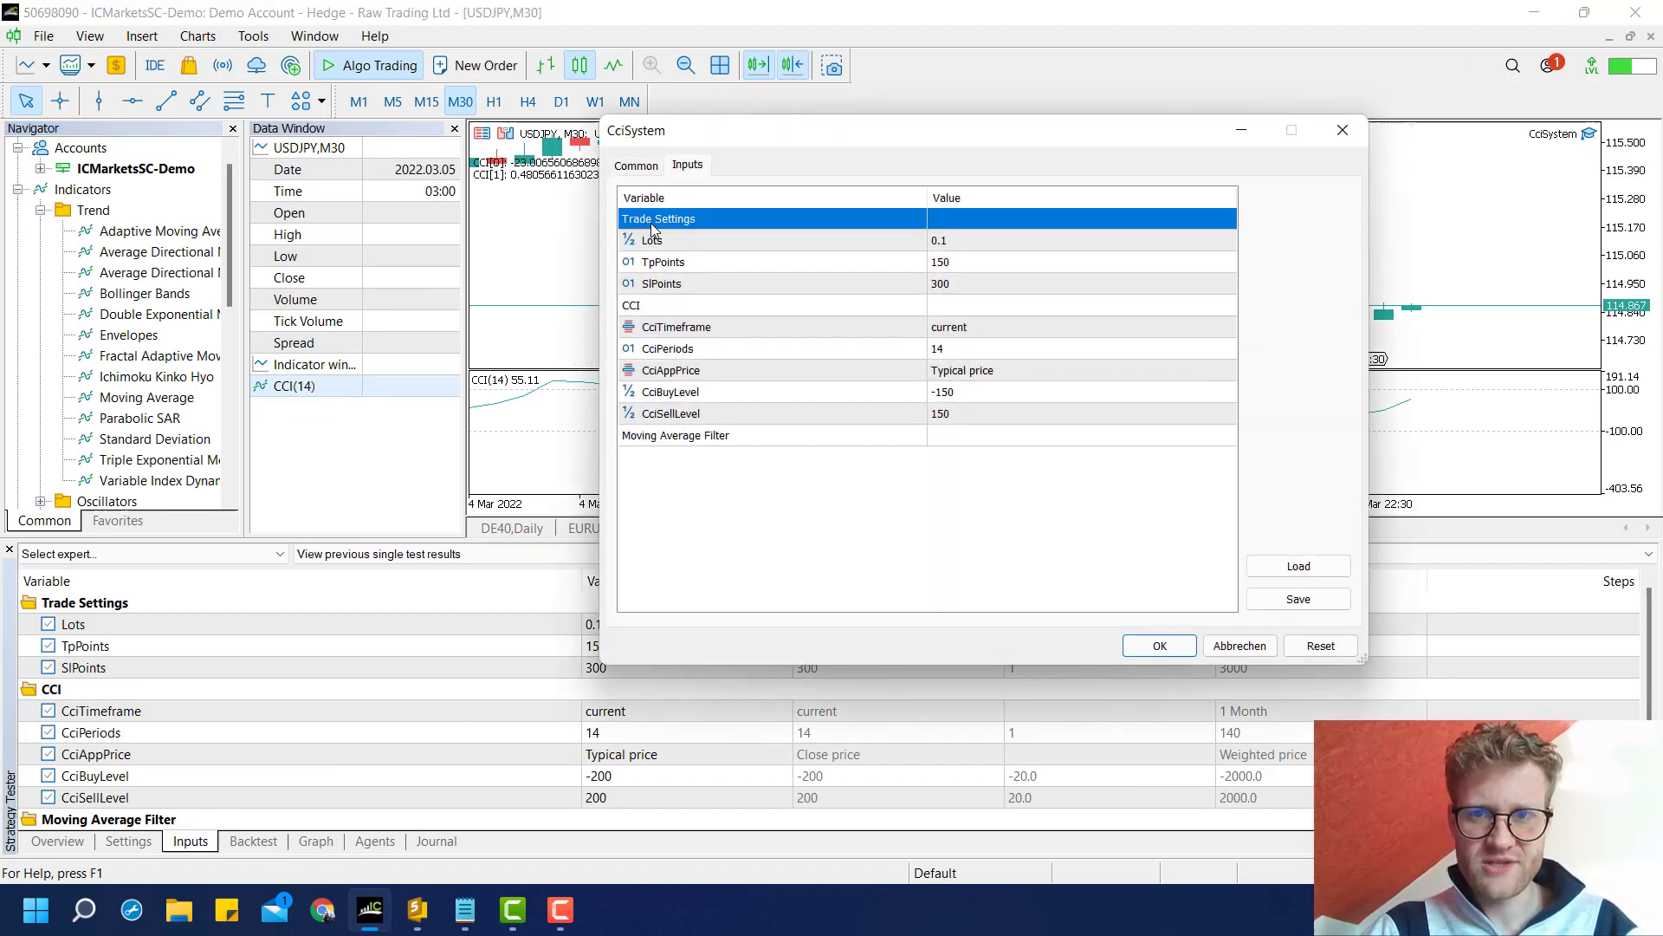
left_click(631, 305)
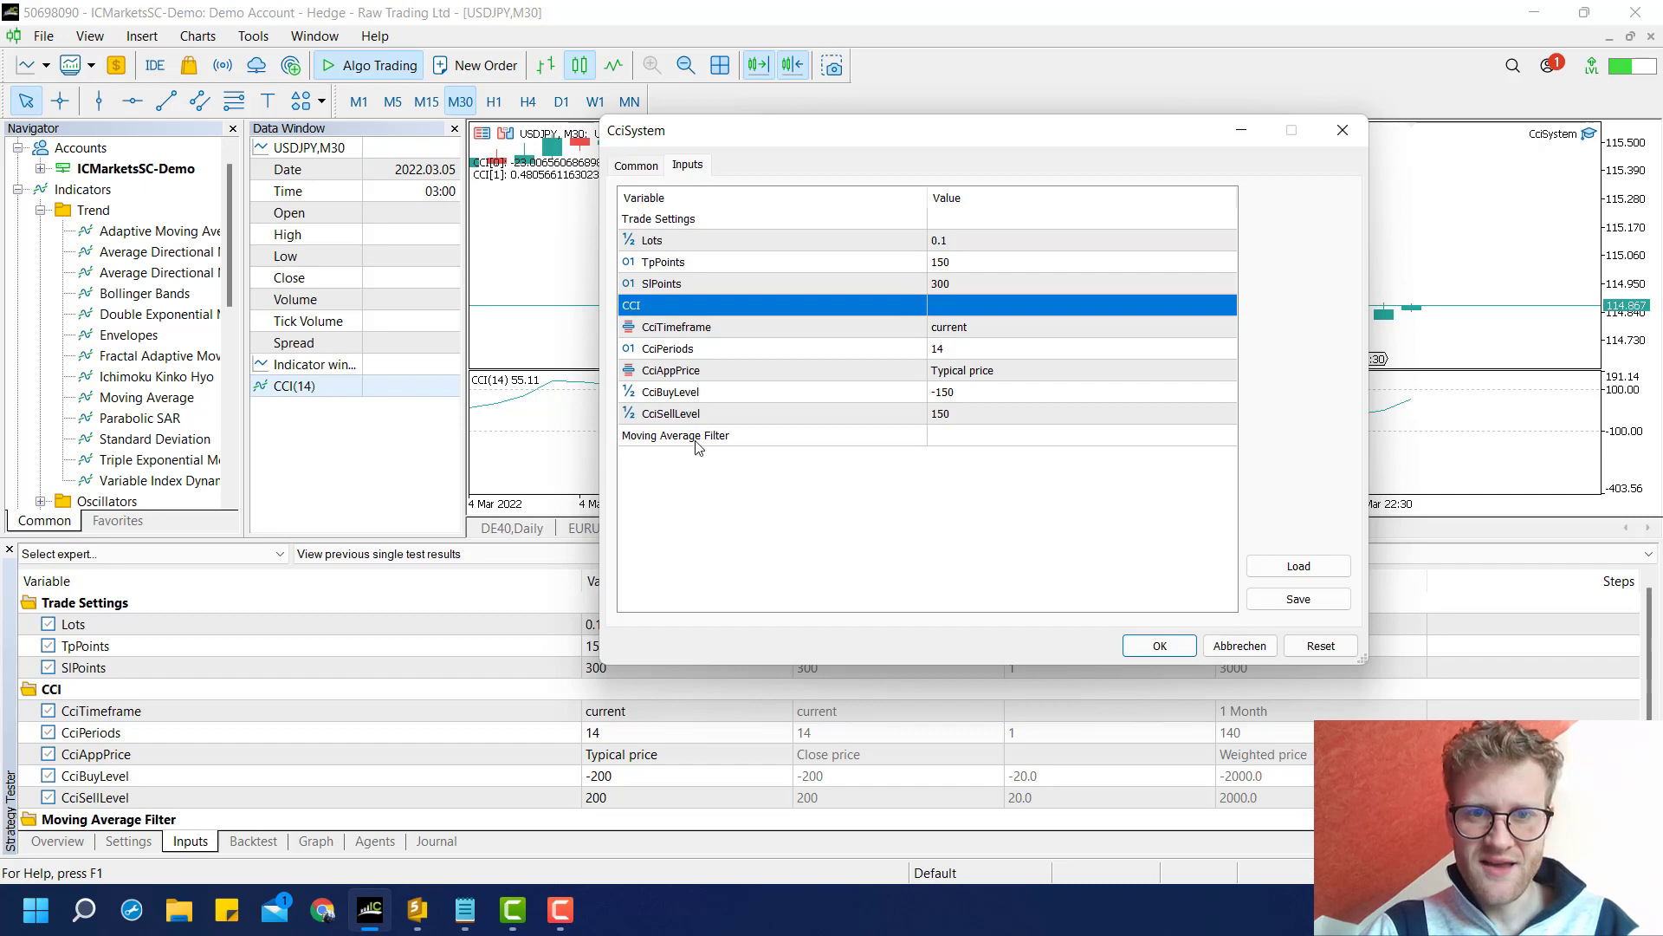
left_click(697, 435)
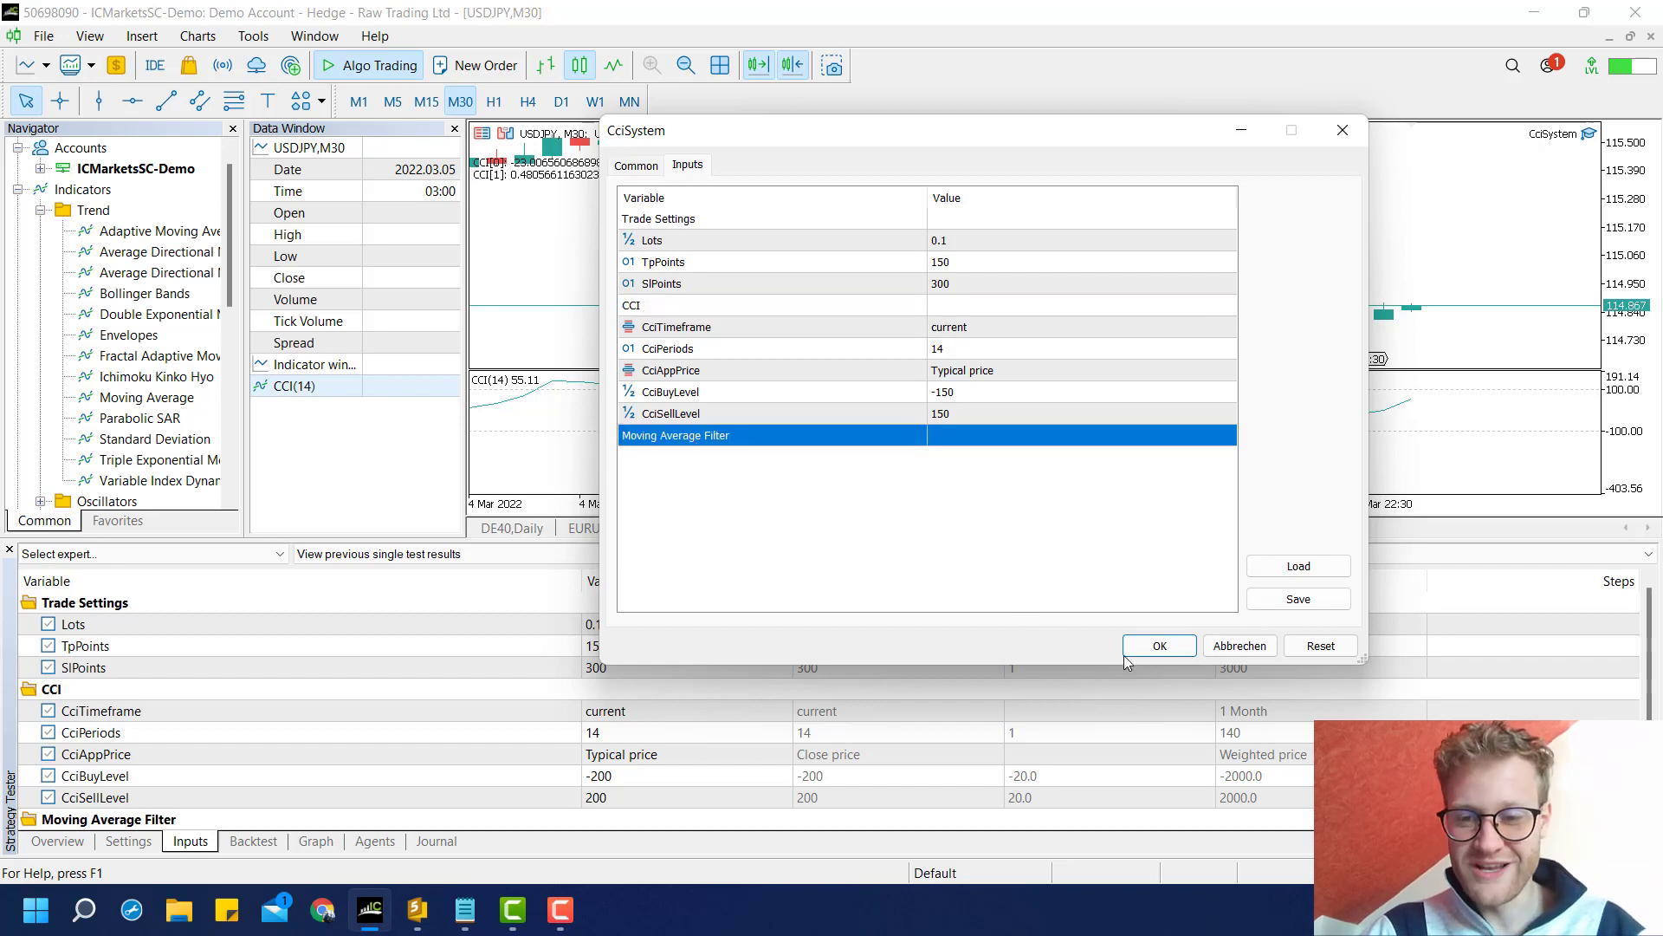
left_click(1159, 644)
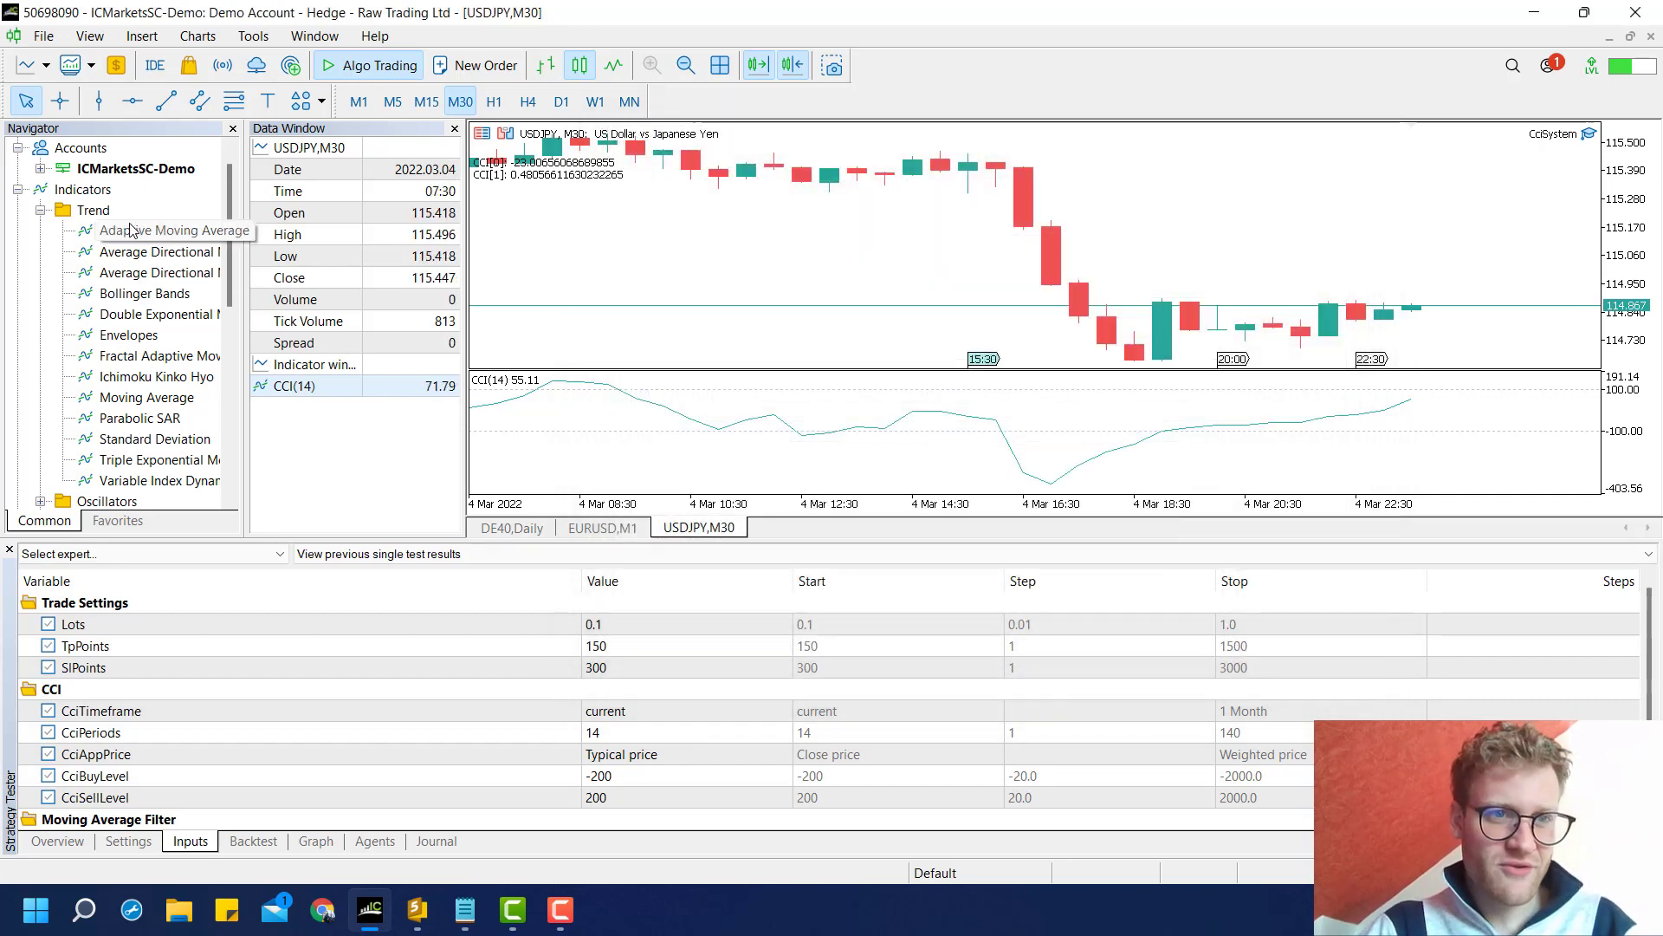
double_click(149, 397)
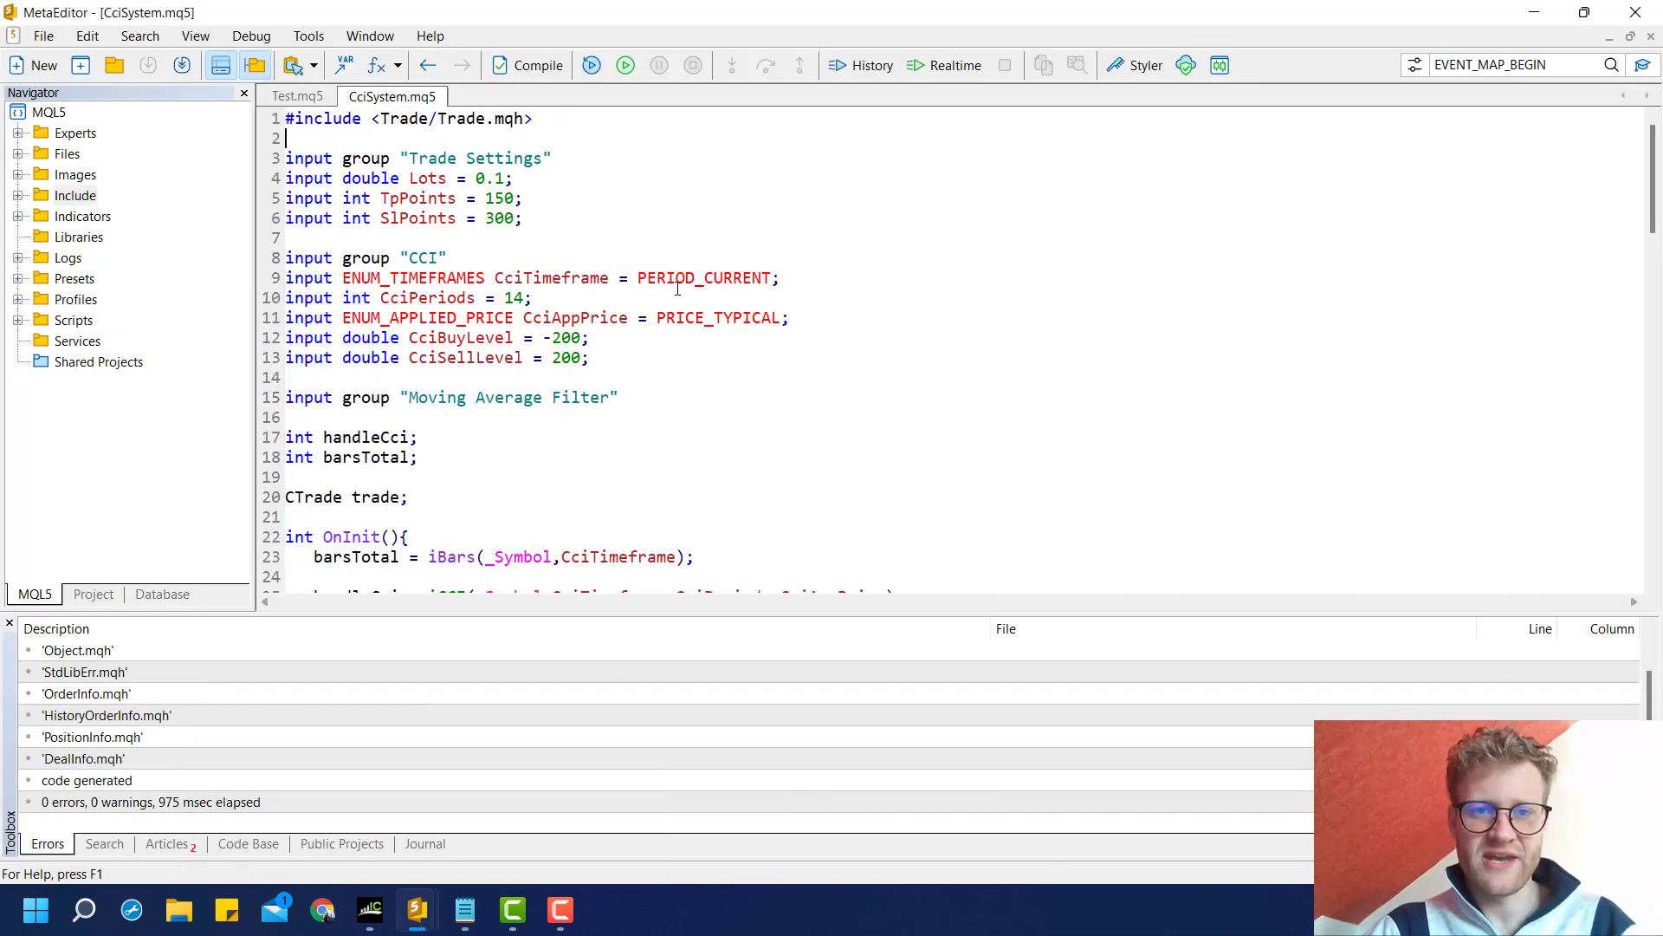
- Declare MaTimeframe and an int MaPeriods input set to 50 in the Moving Average Filter group
type("input ENUM_TIMEFRAMES Ma")
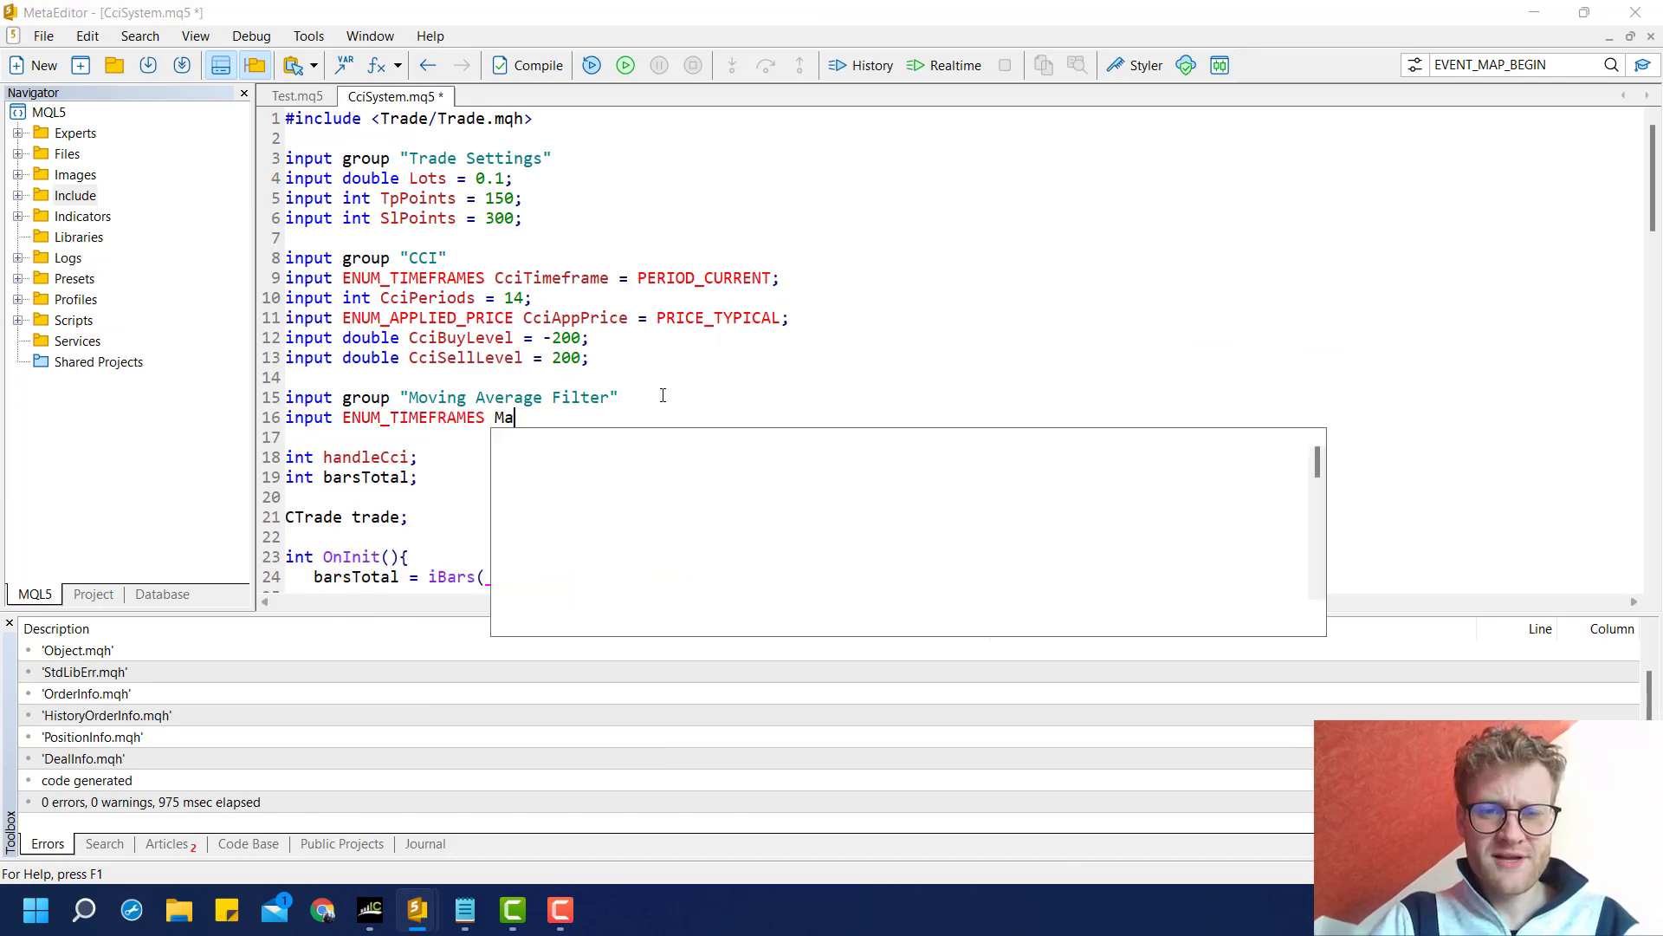
type("Timefre")
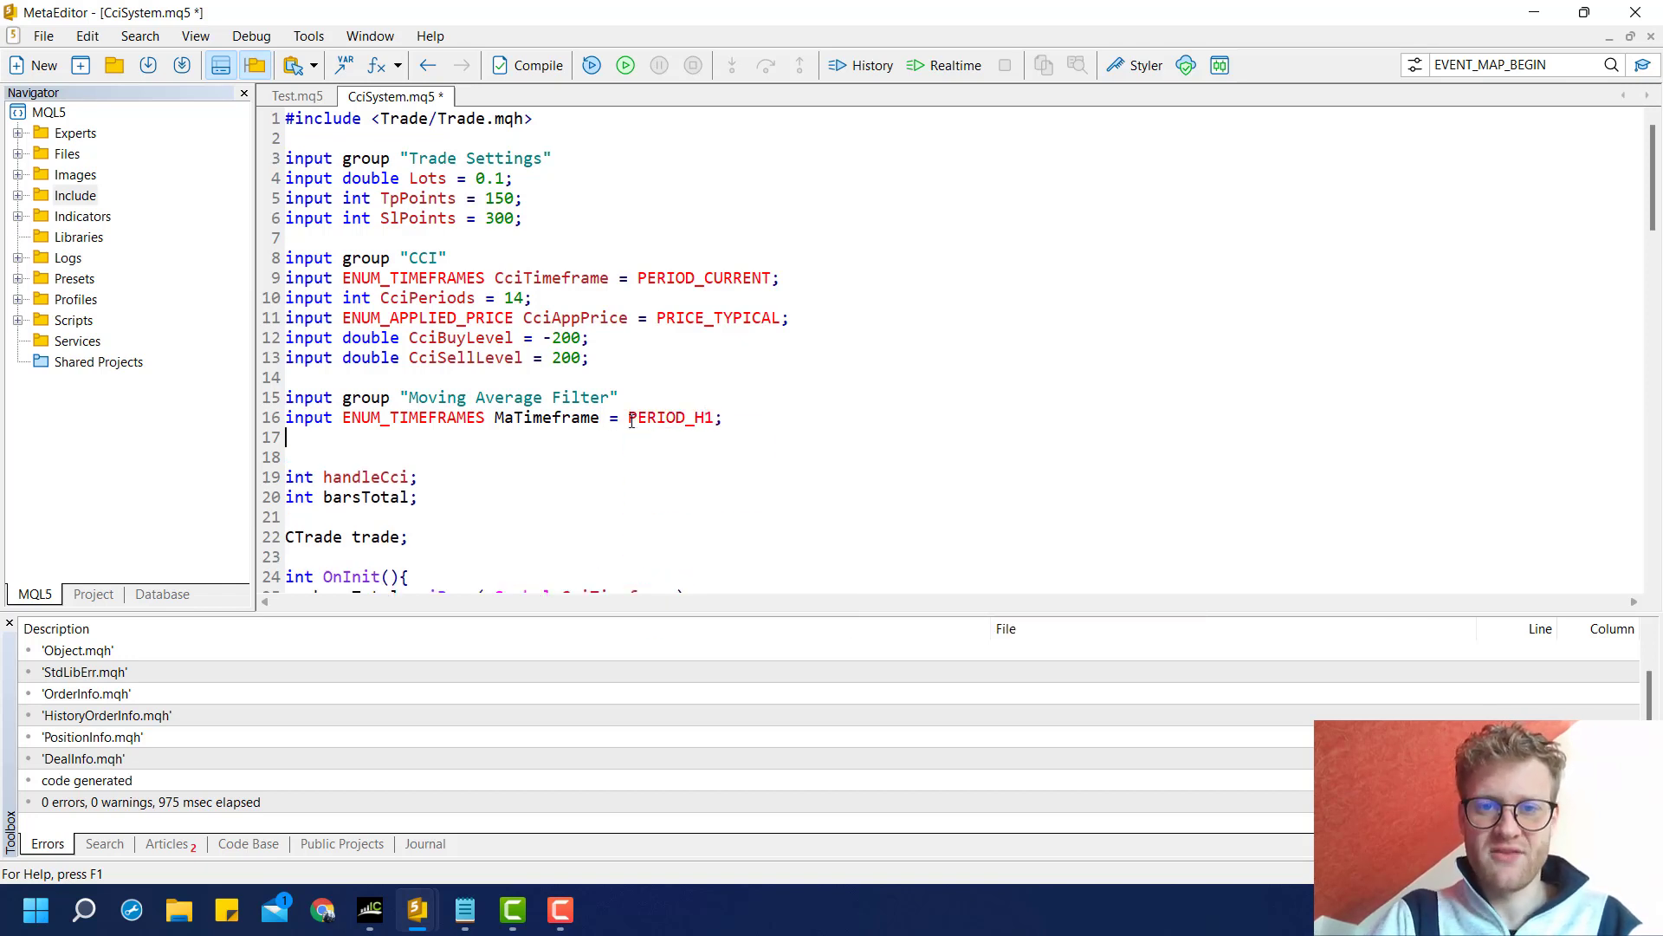
type("input int")
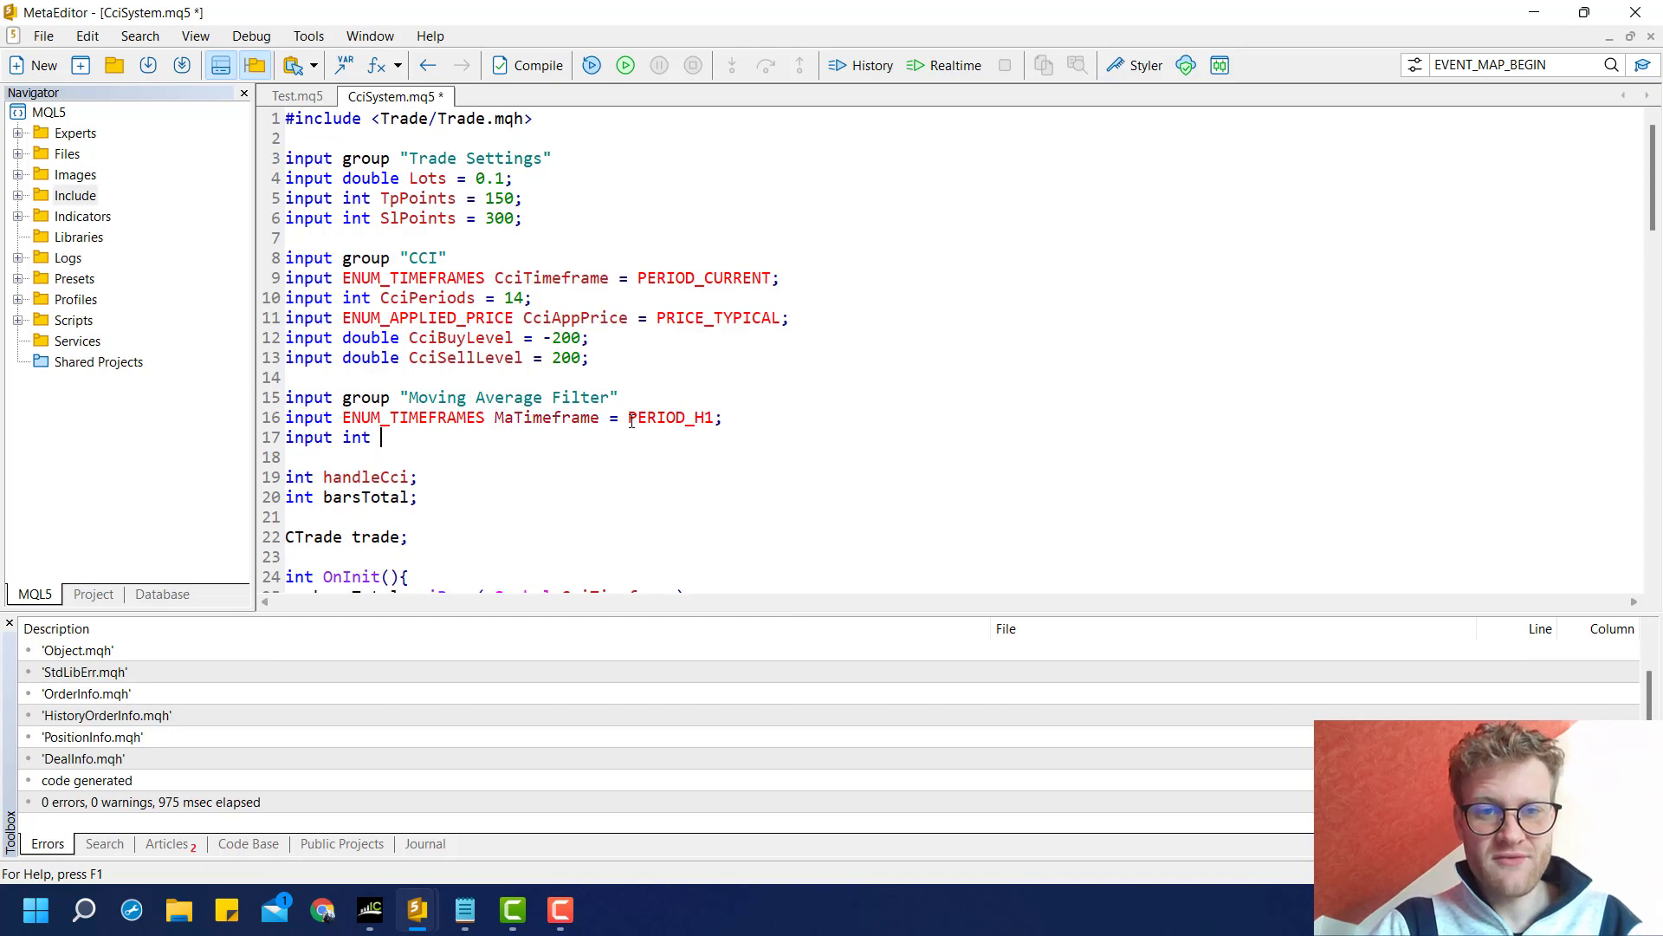
type("MaPeriods =")
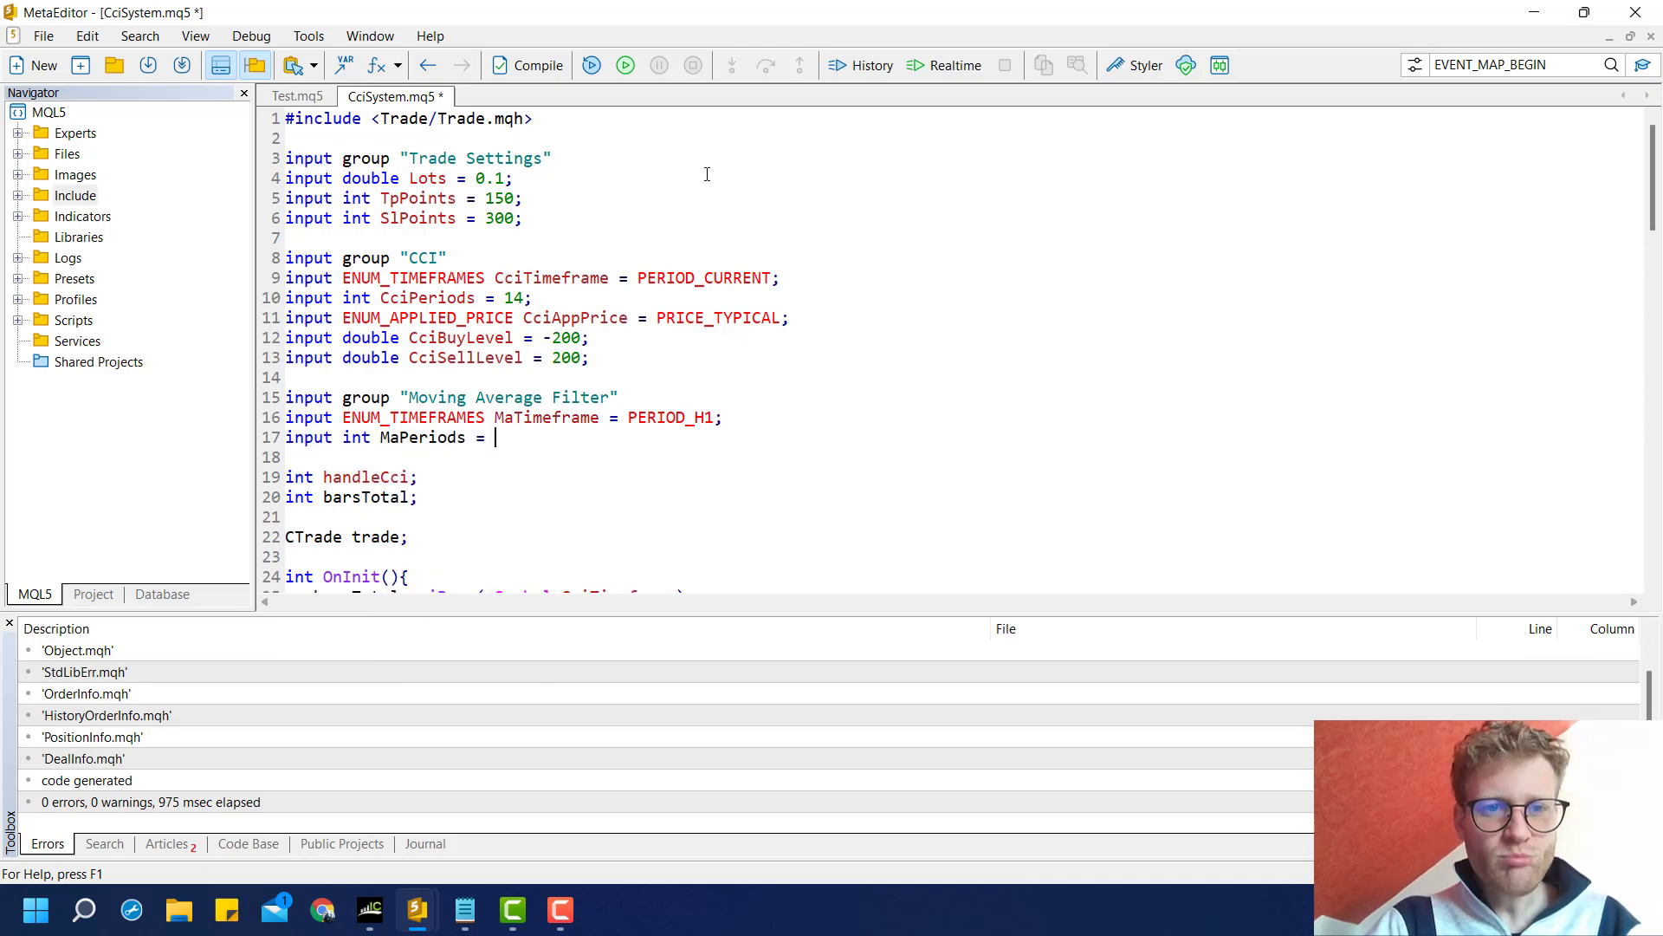
type("200")
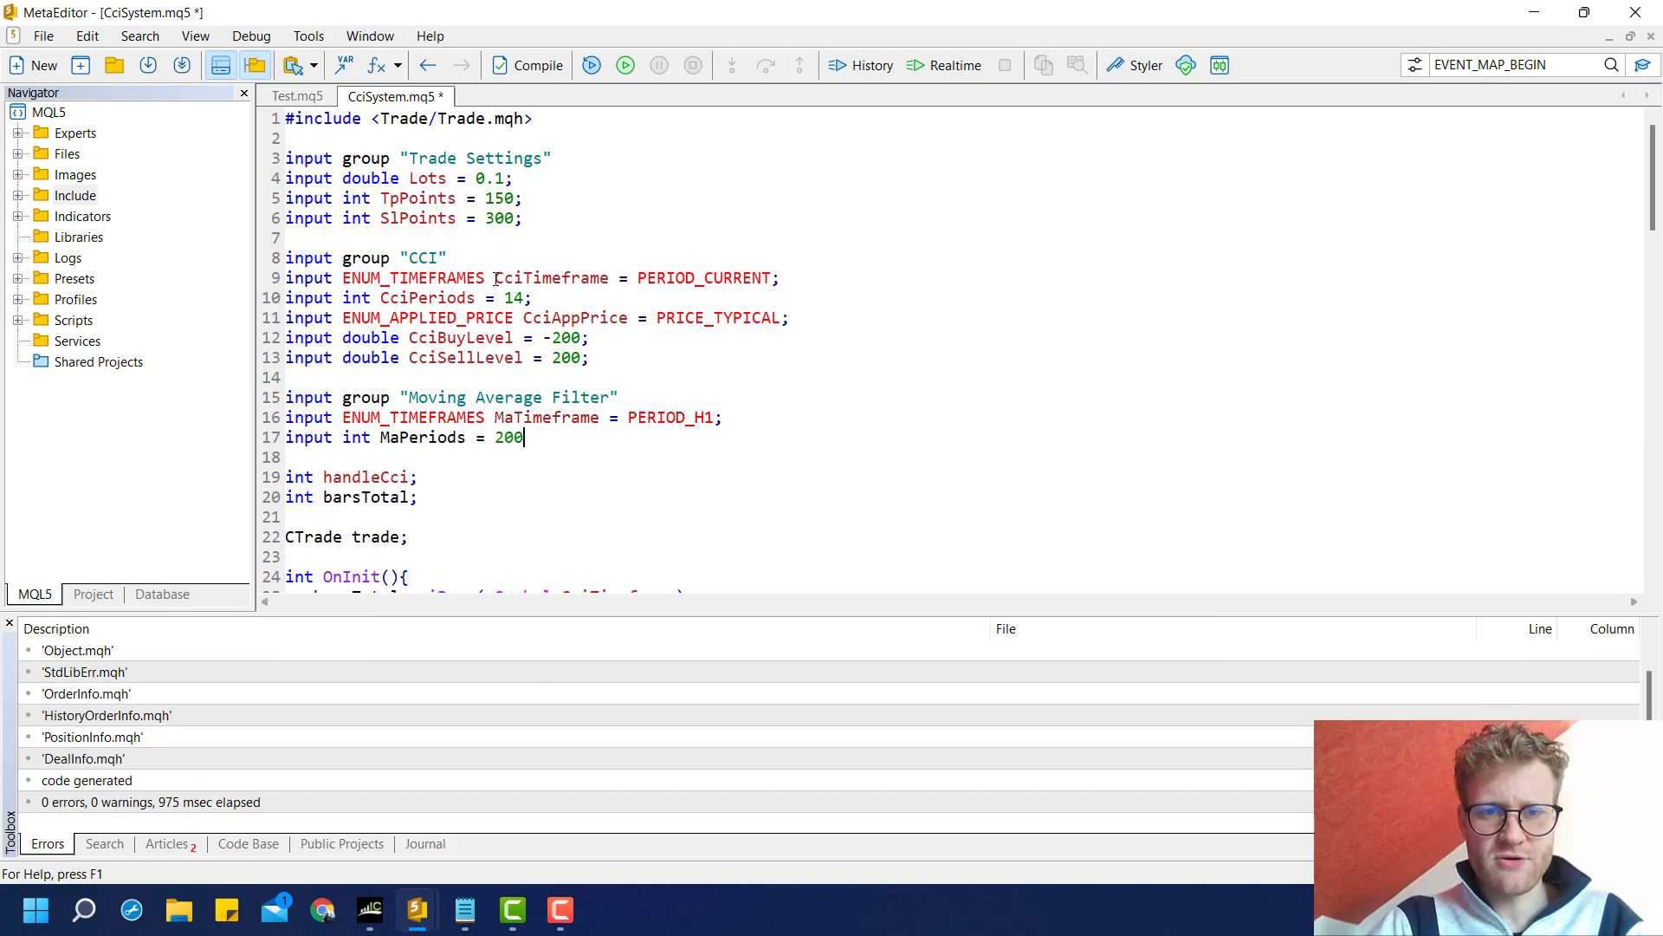
type("50;")
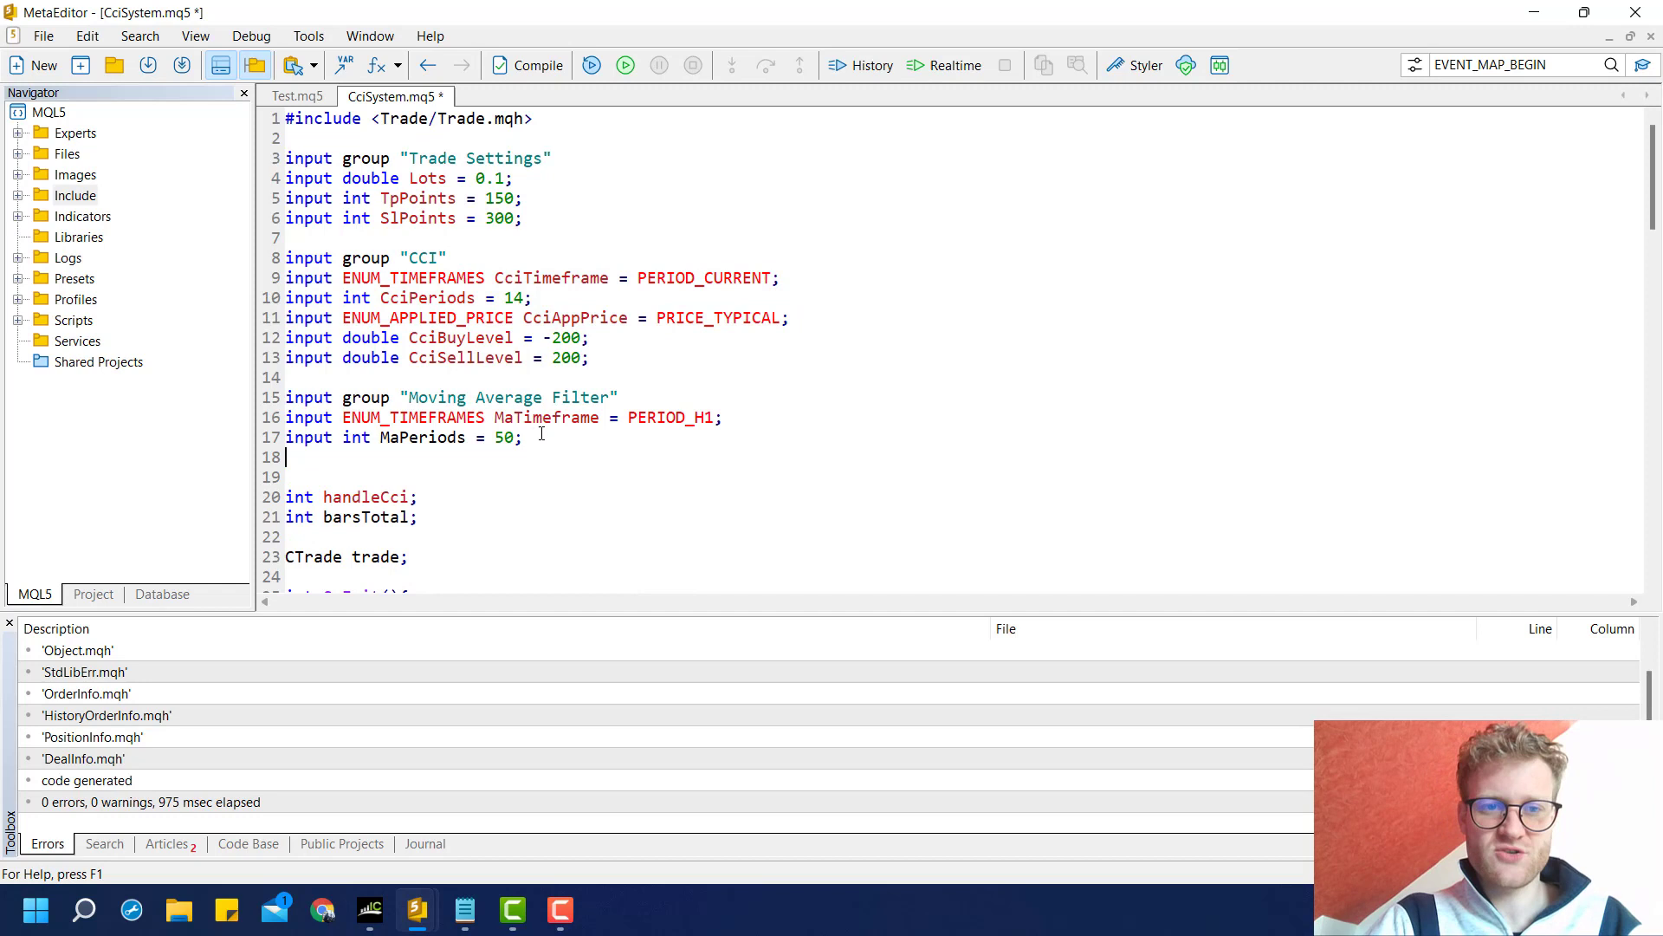
- Add an ENUM_MA_METHOD input as MODE_SMA and MaAppPrice close-price input, then compile with 2 errors
type("input")
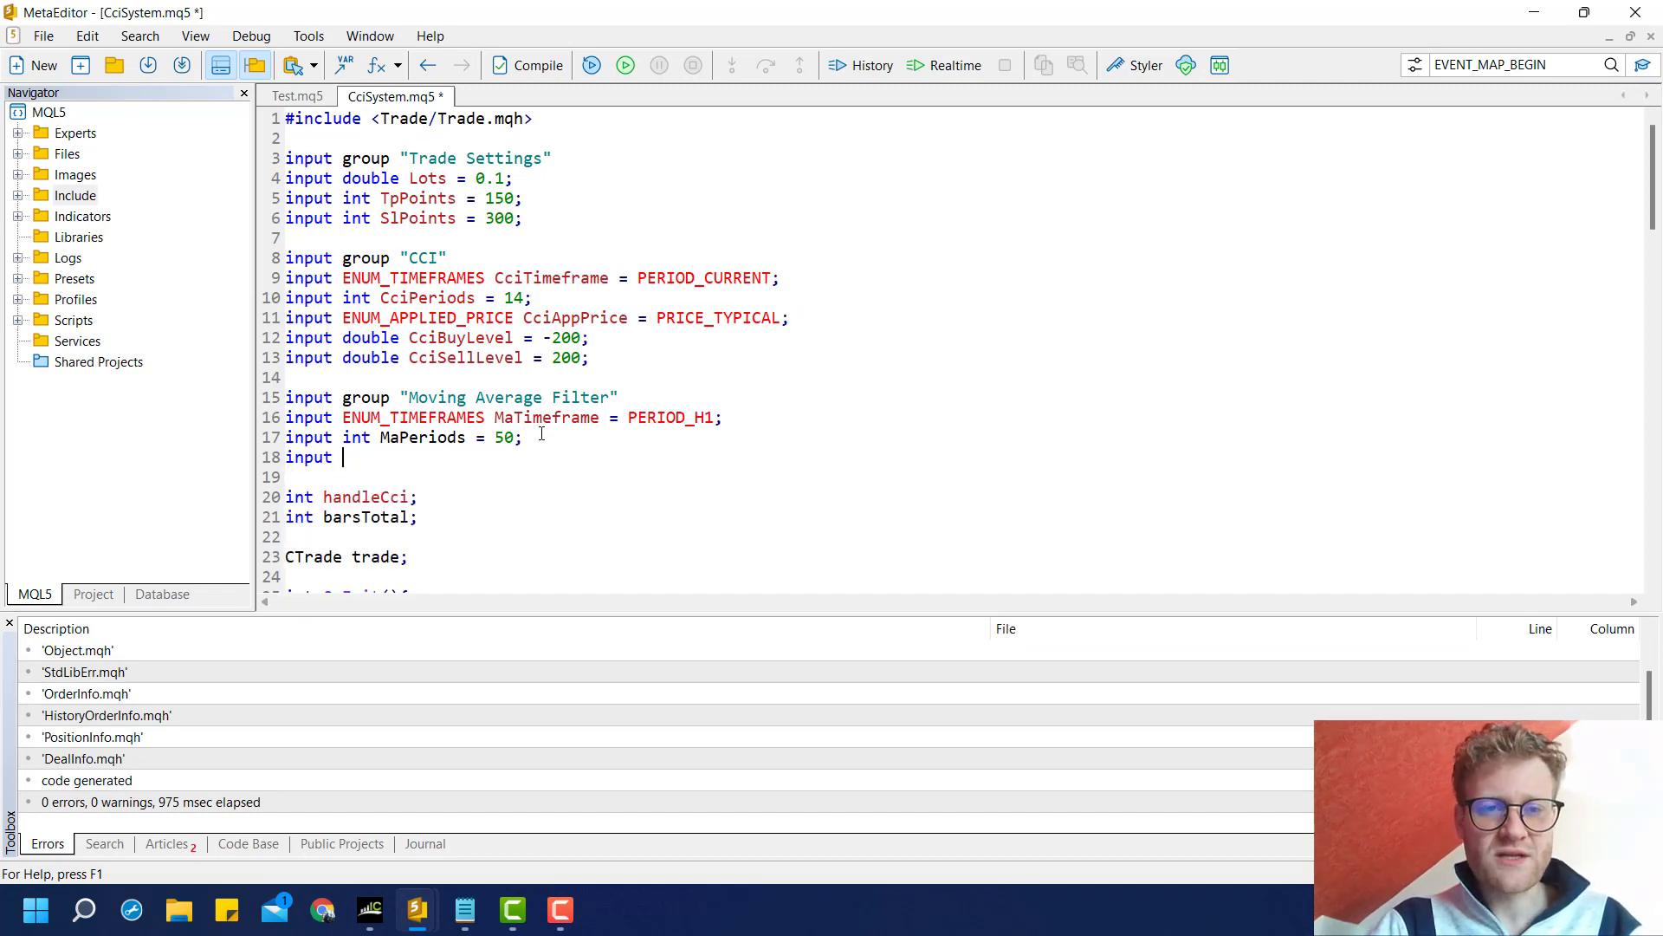
type("ENUM_")
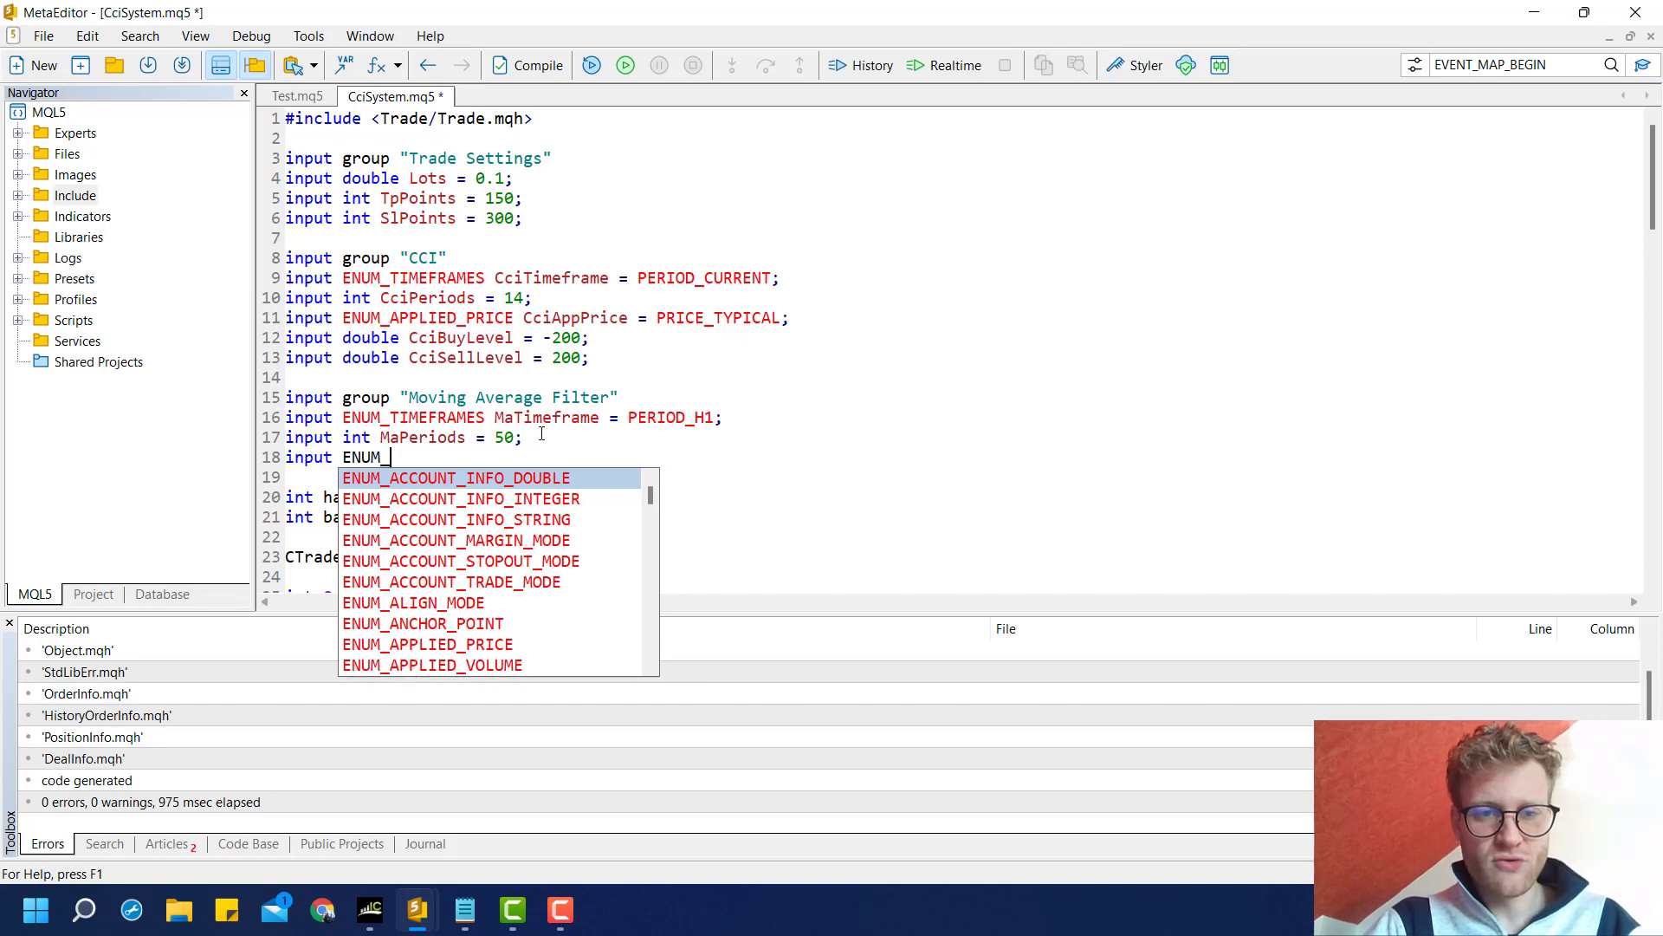
type("APPLIED_PRICE")
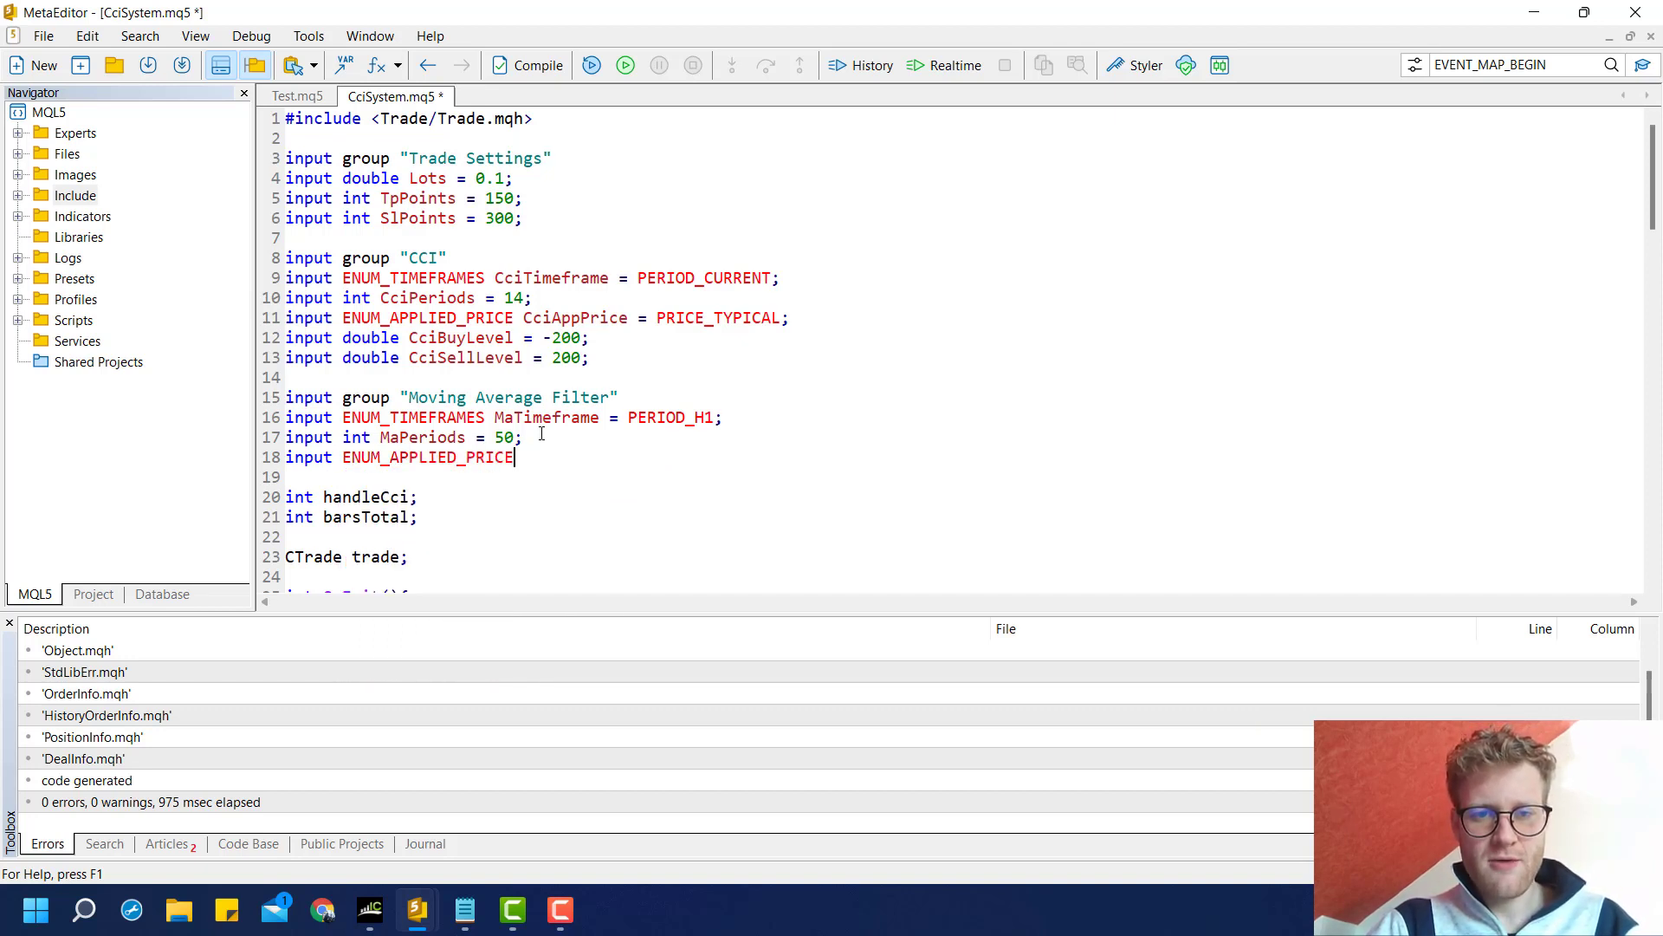
type("= MaA")
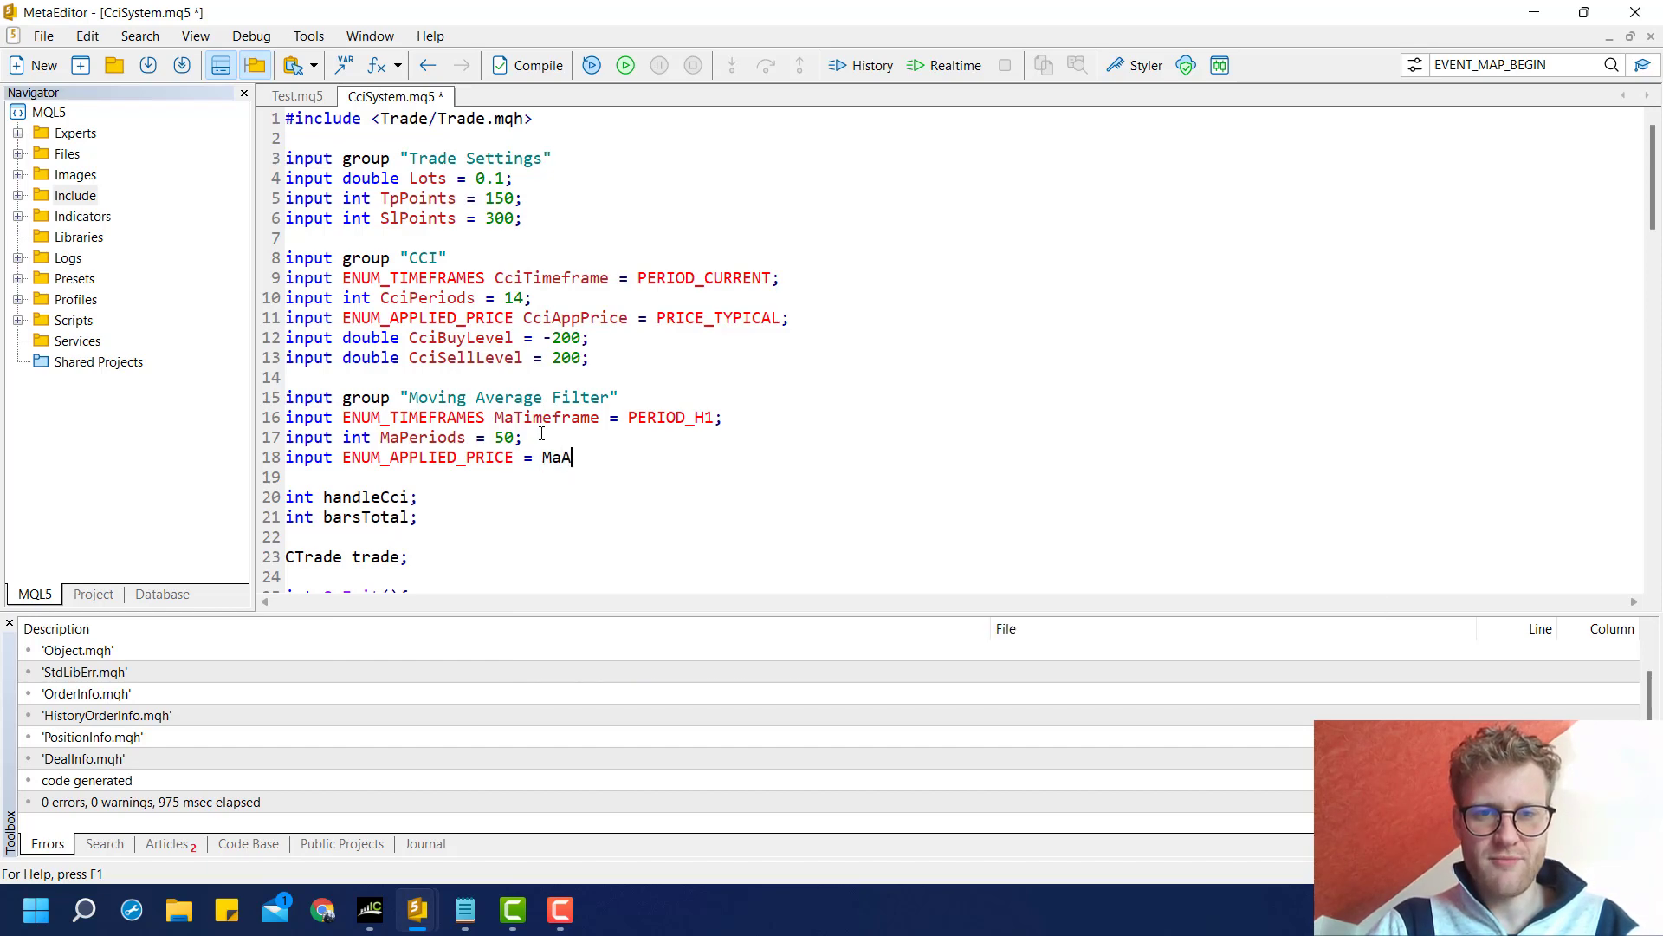
type("ppPrice = PRICE_CLOSE;")
type("input ENUM_MA_METHOD =")
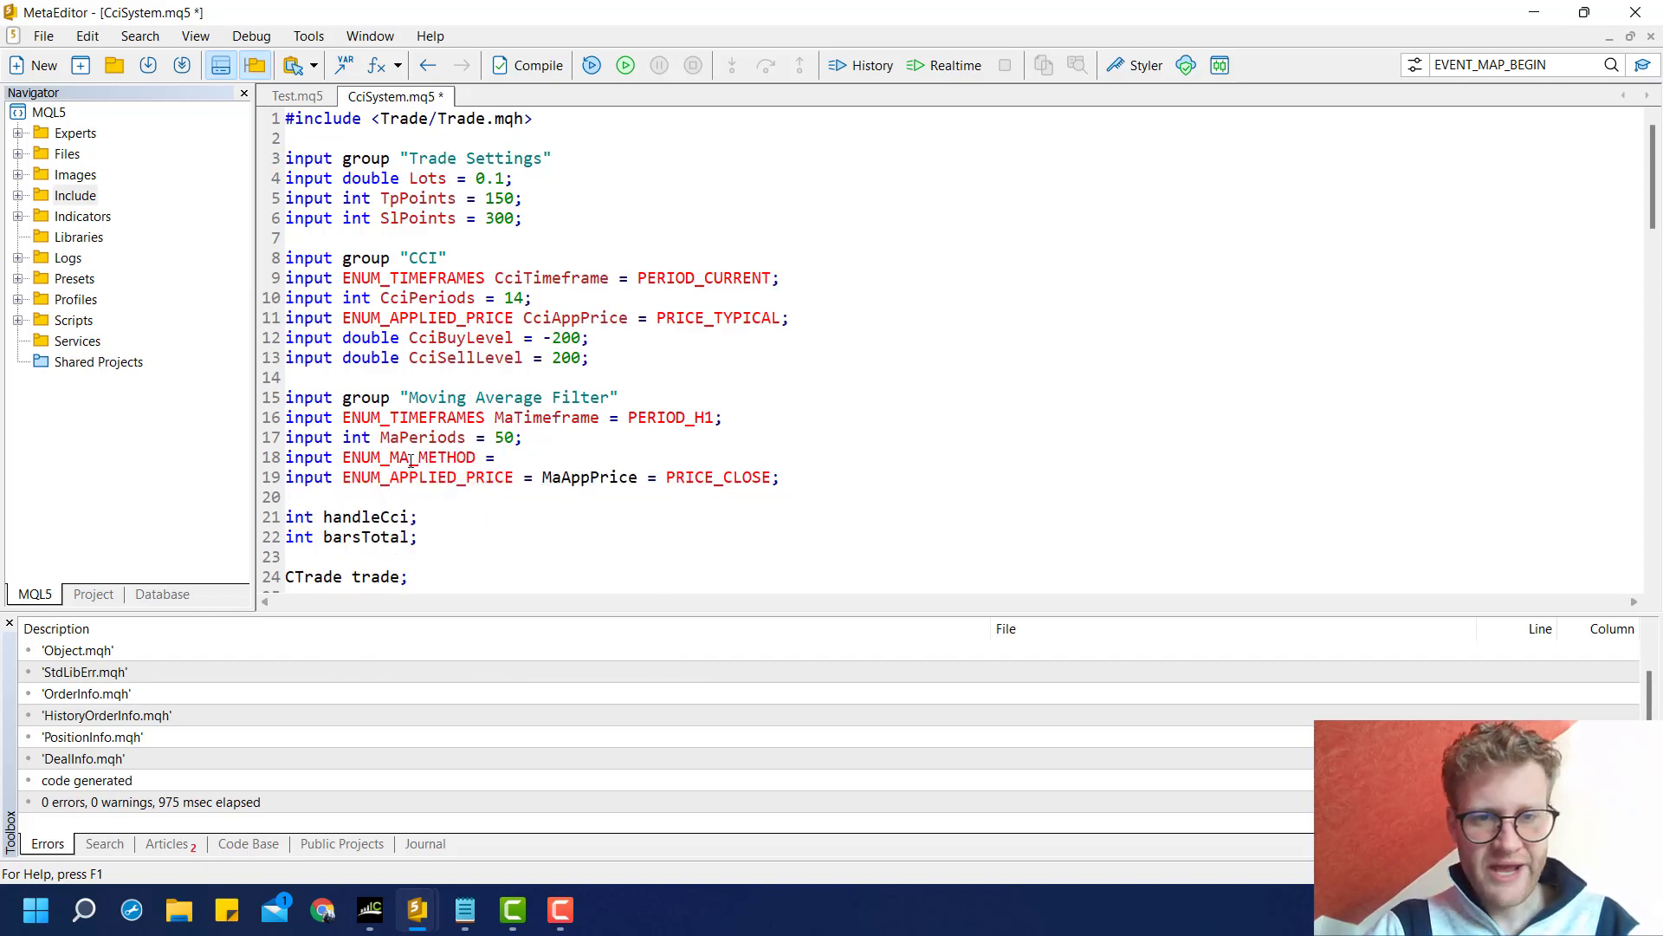
double_click(409, 457)
type(" MODE_SM")
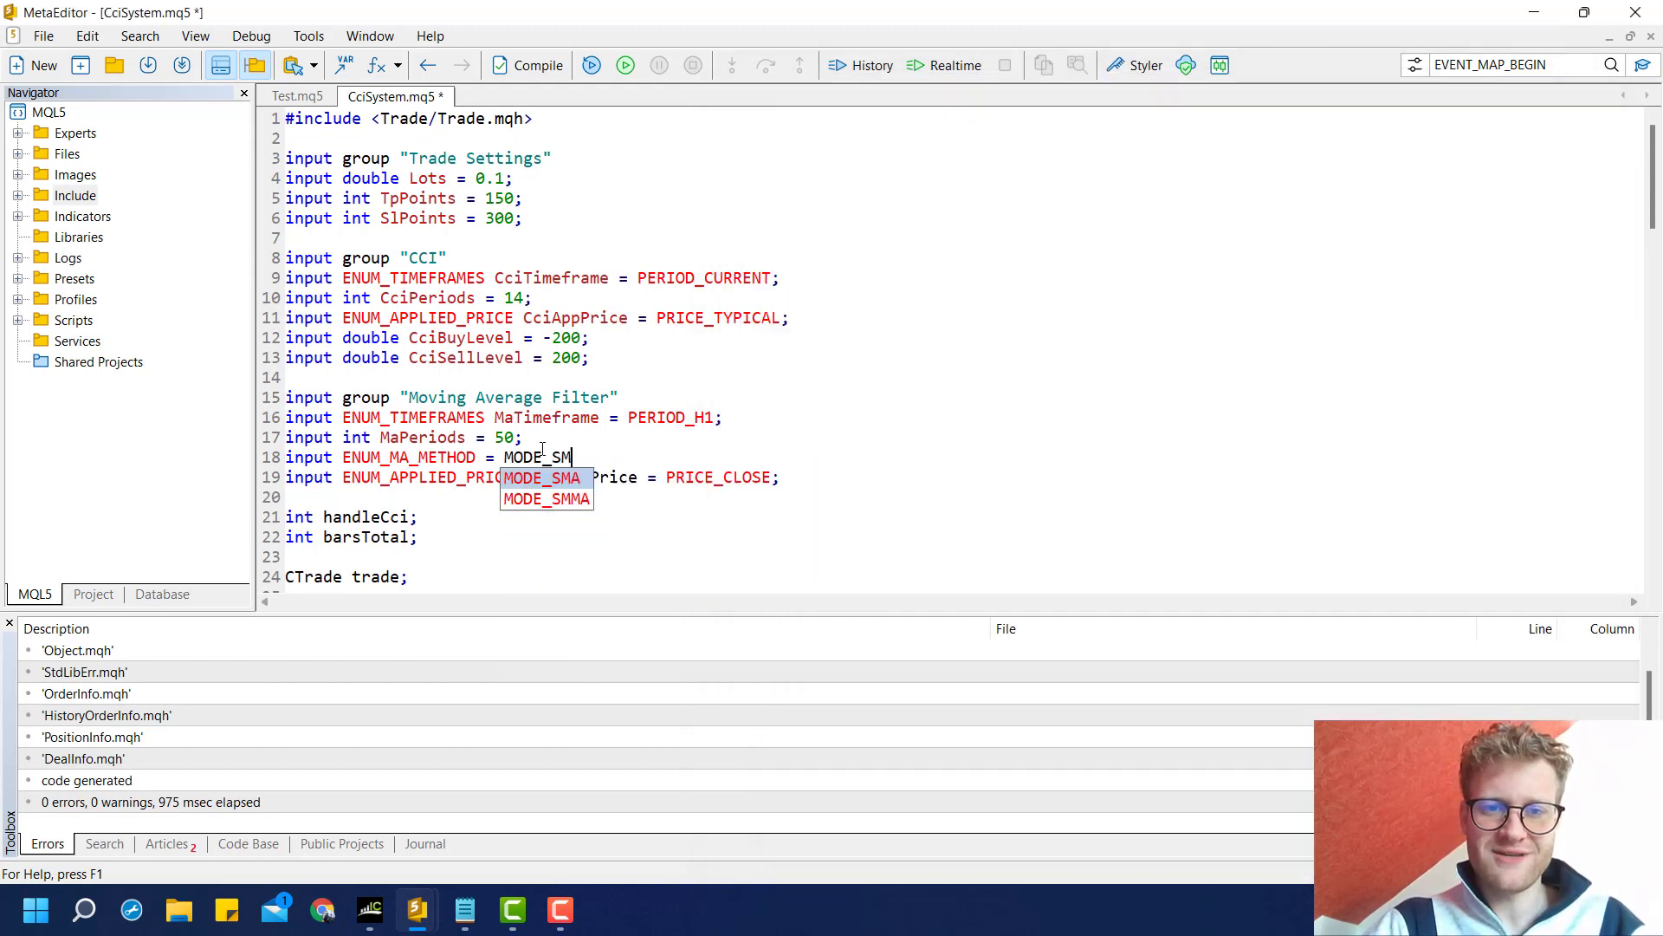
left_click(542, 479)
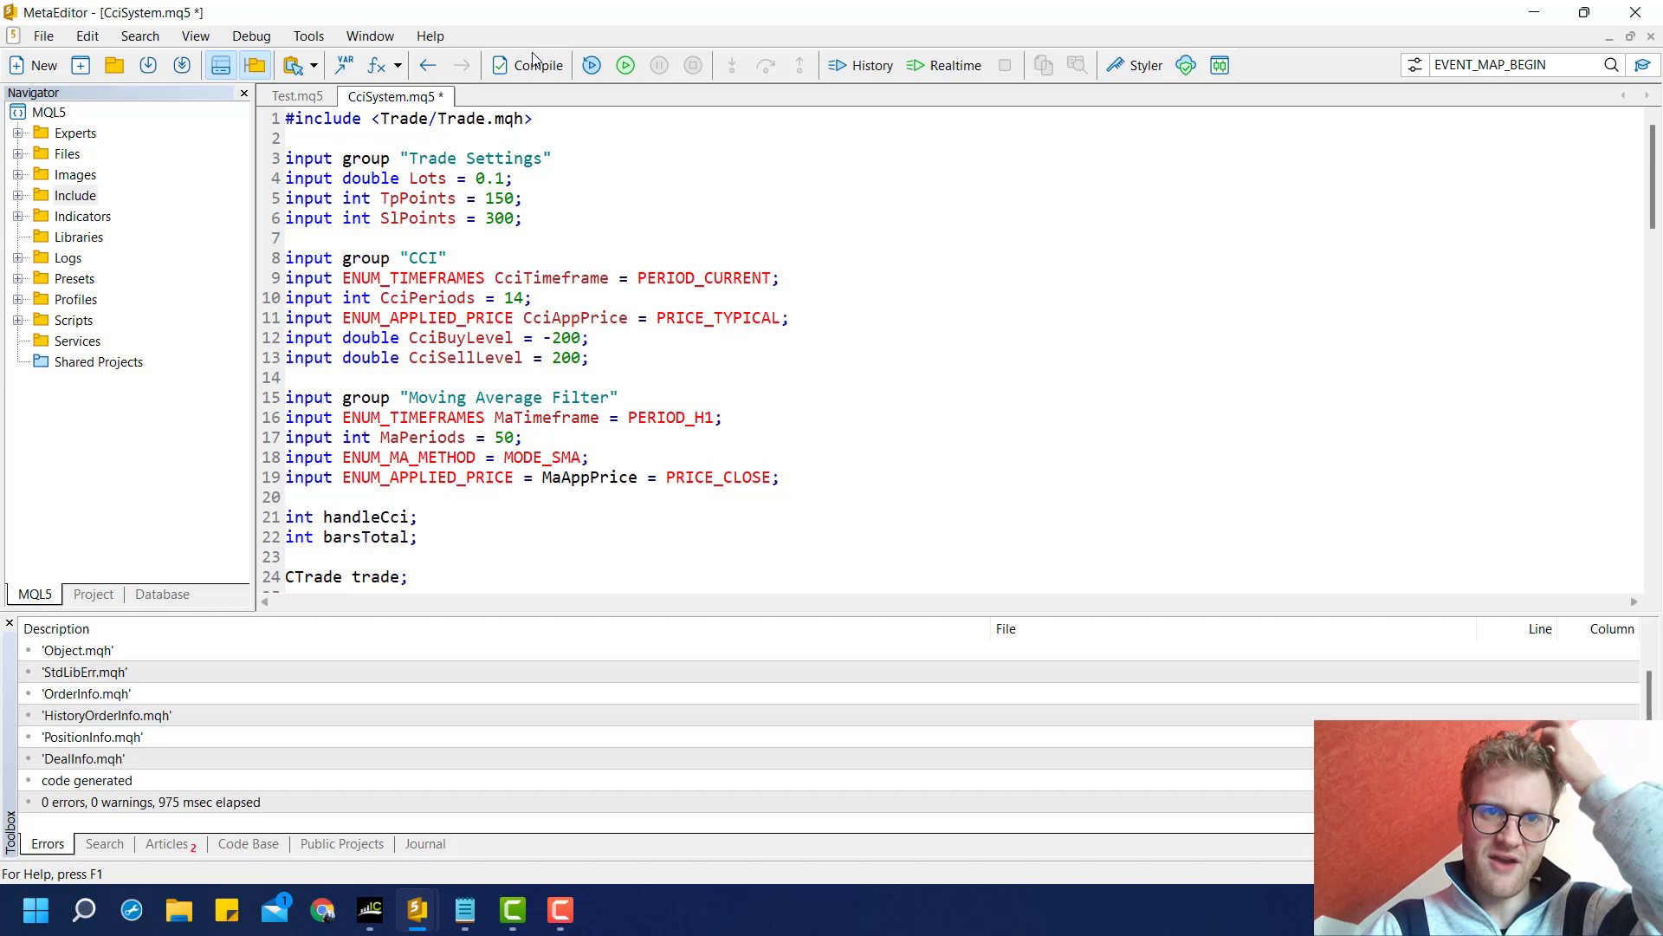
left_click(535, 66)
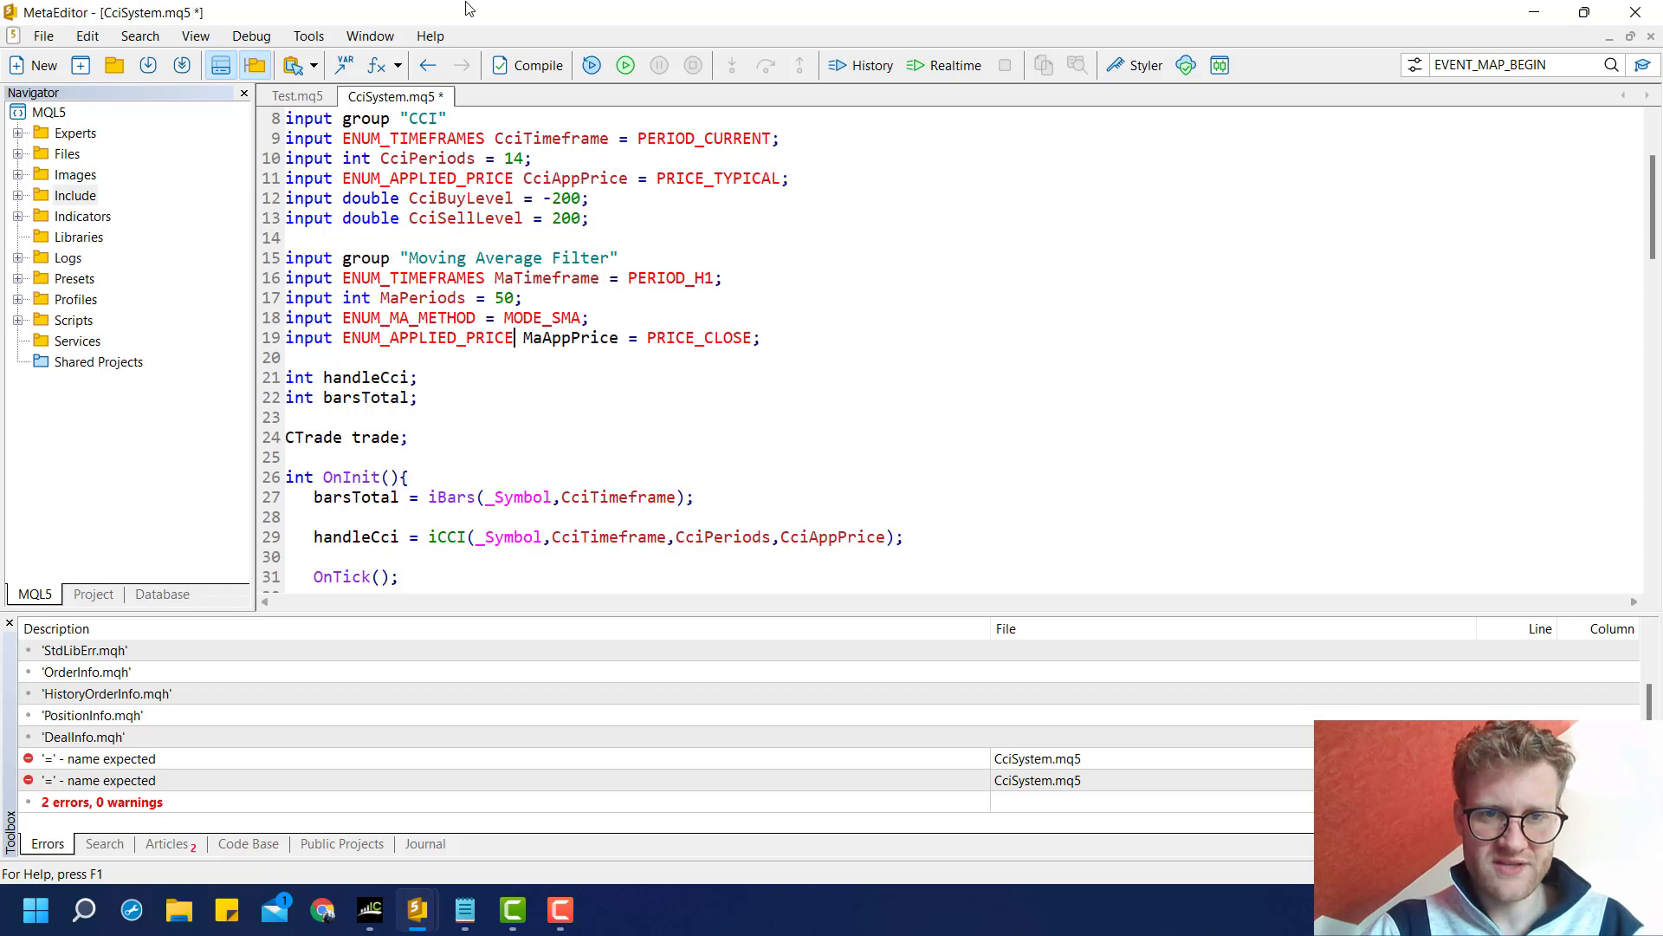
- Declare int handleMa and name the MA method input MaMethod so the expert compiles with 0 errors
left_click(525, 66)
type("int")
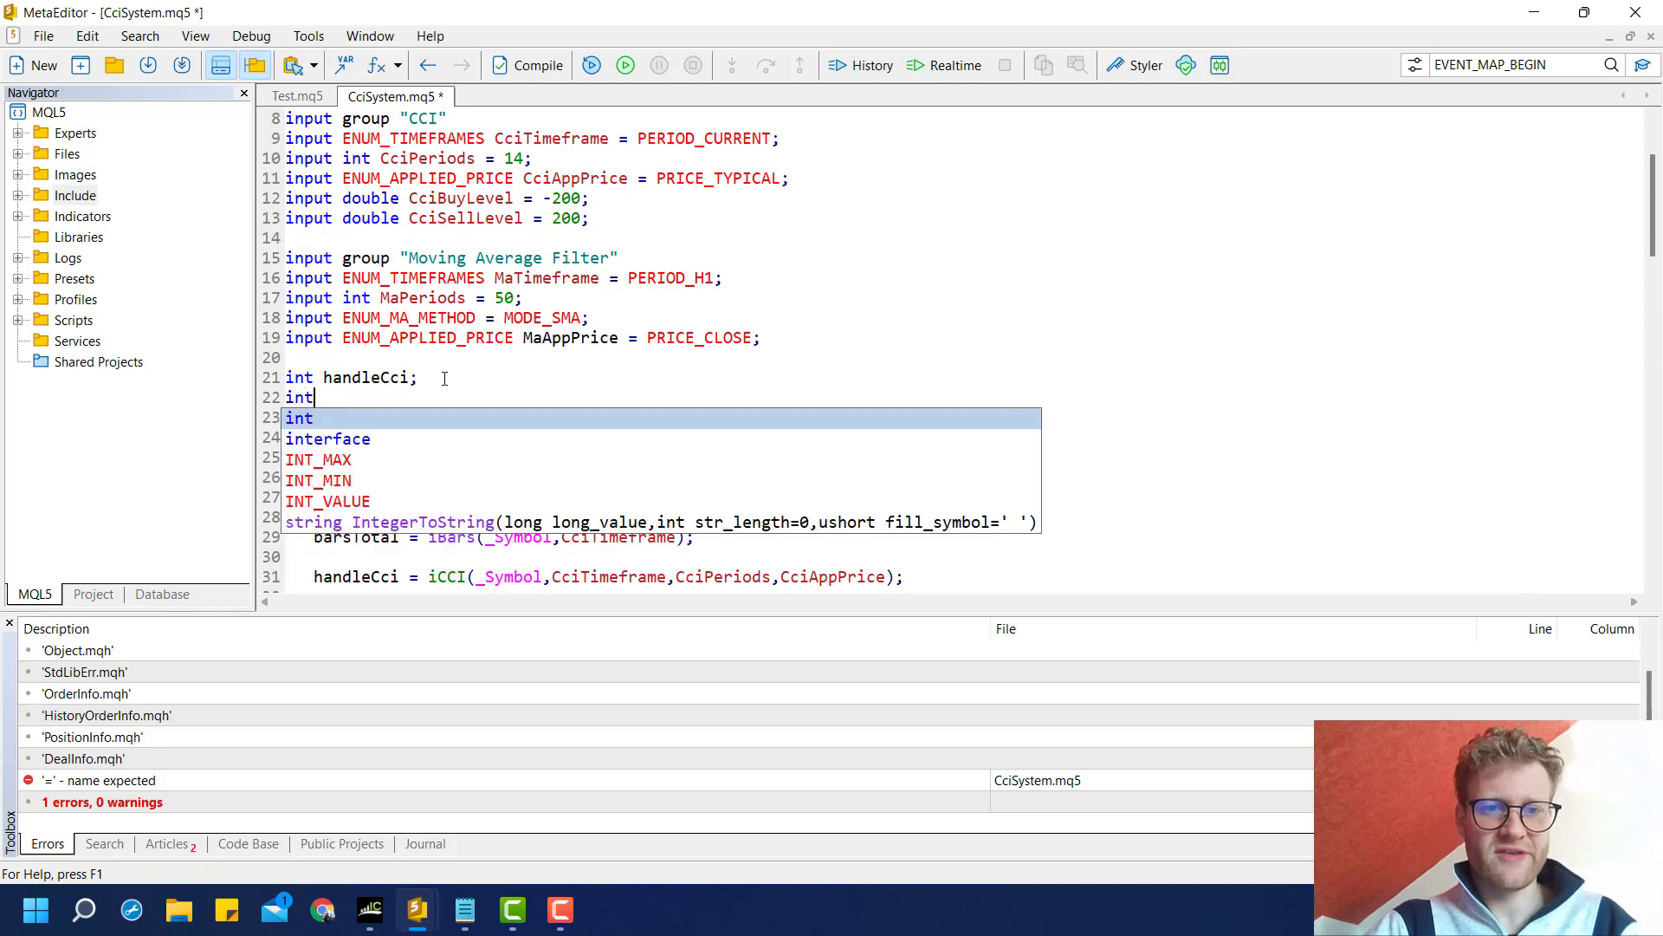
type("handleMa;")
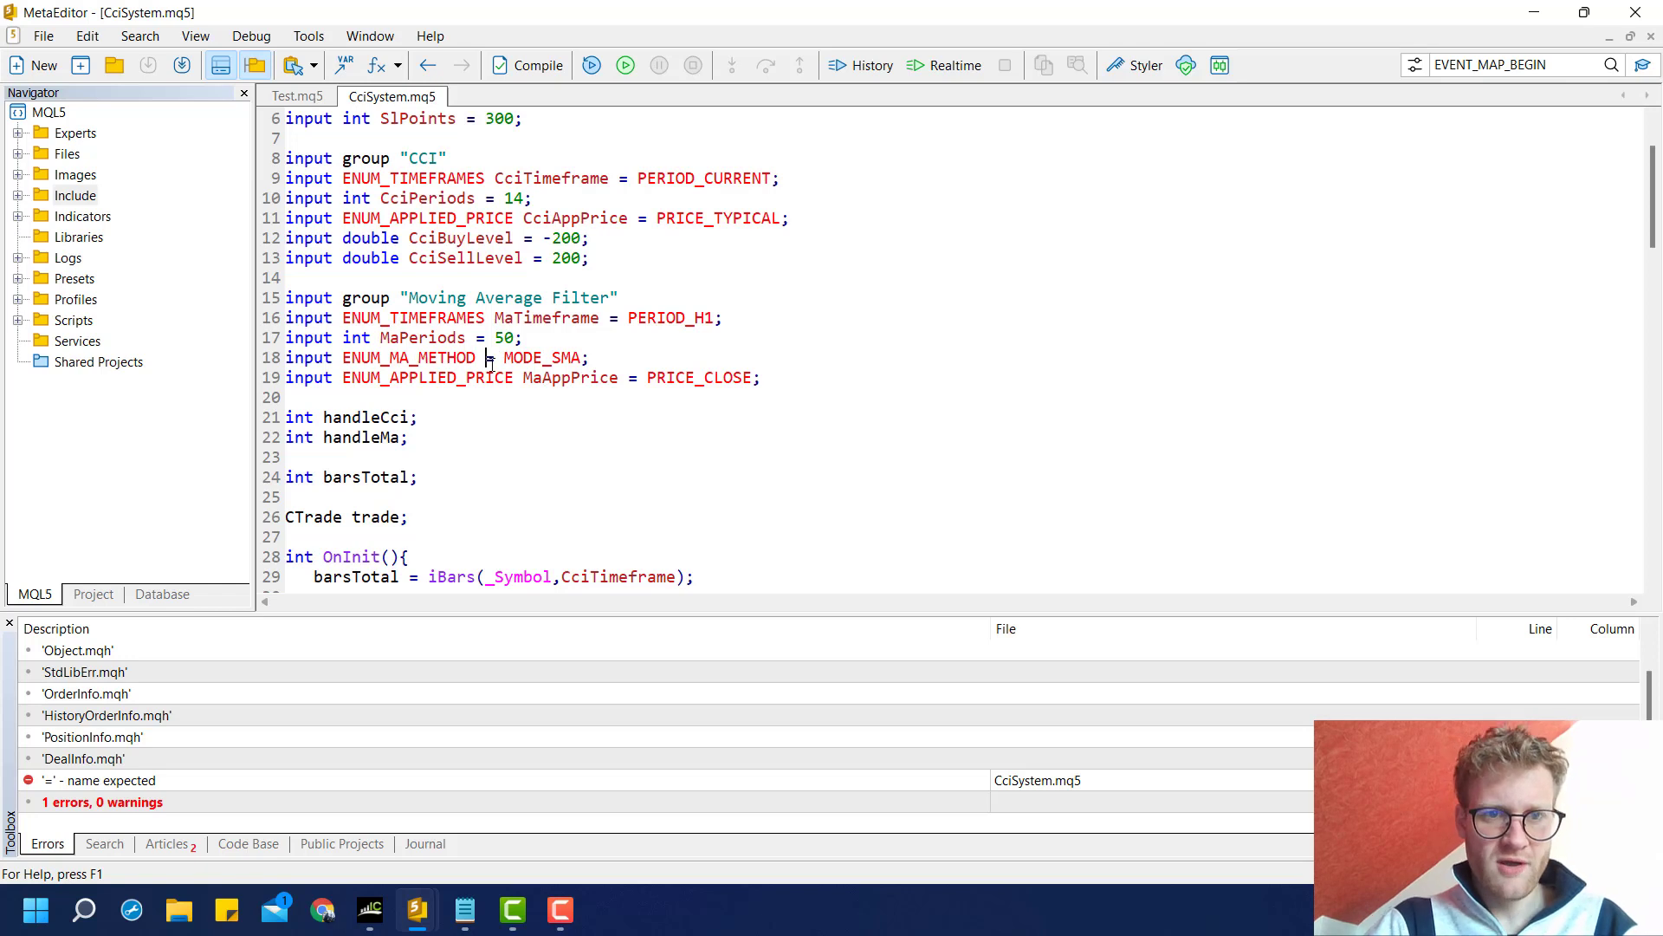
type("MaMehod")
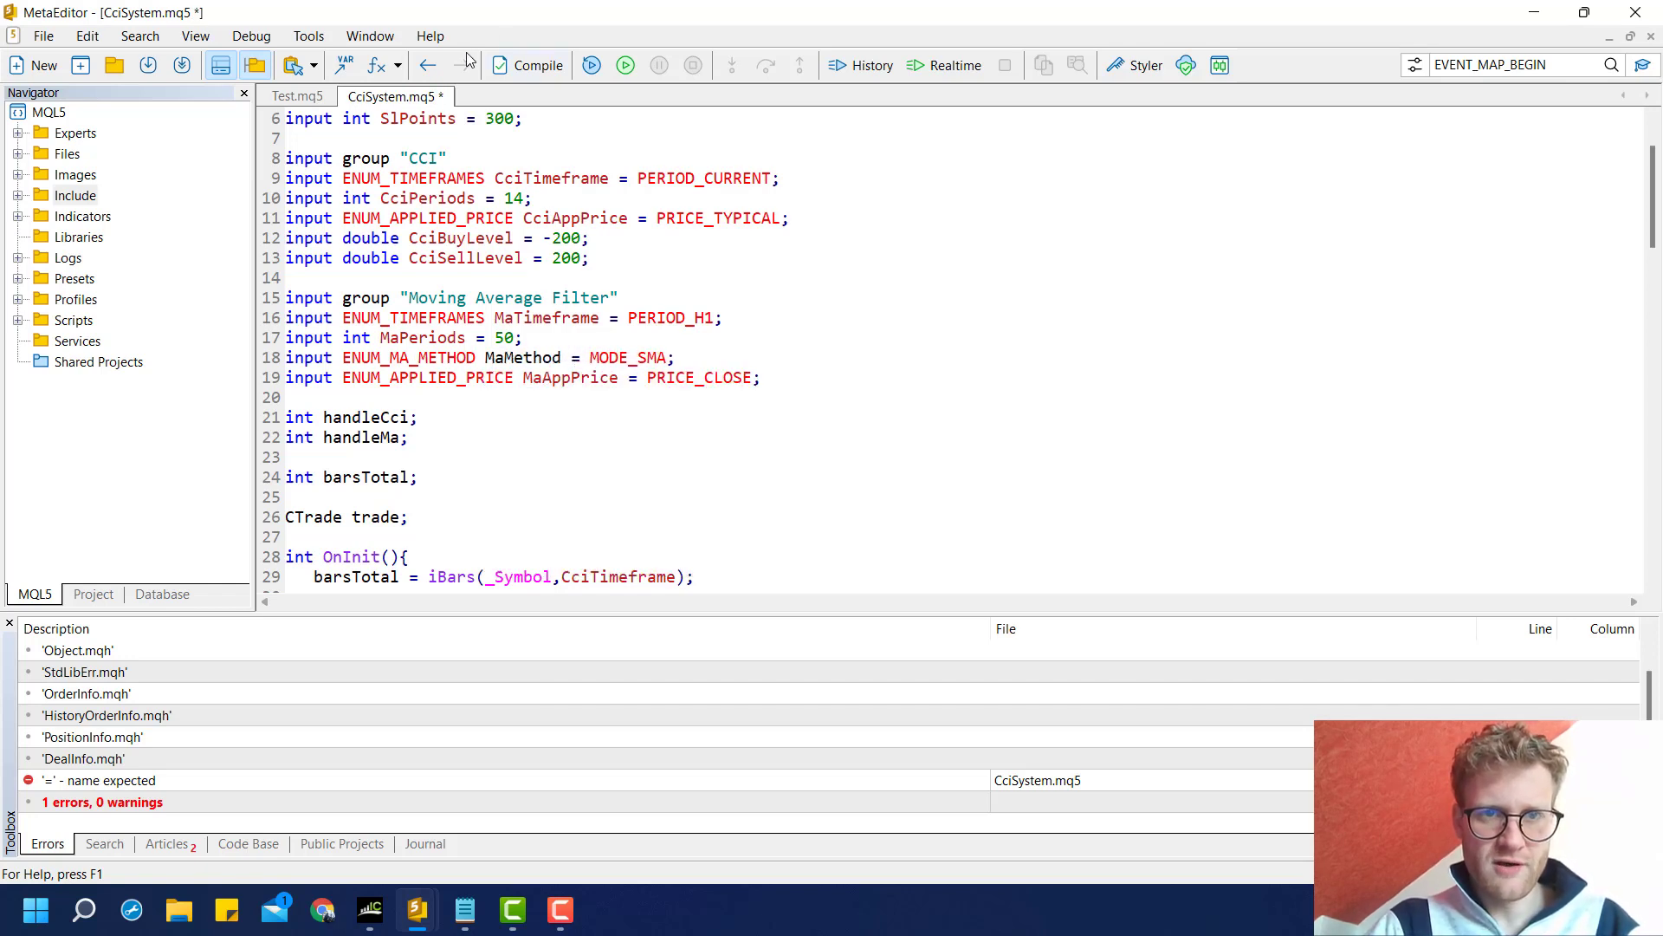
left_click(537, 66)
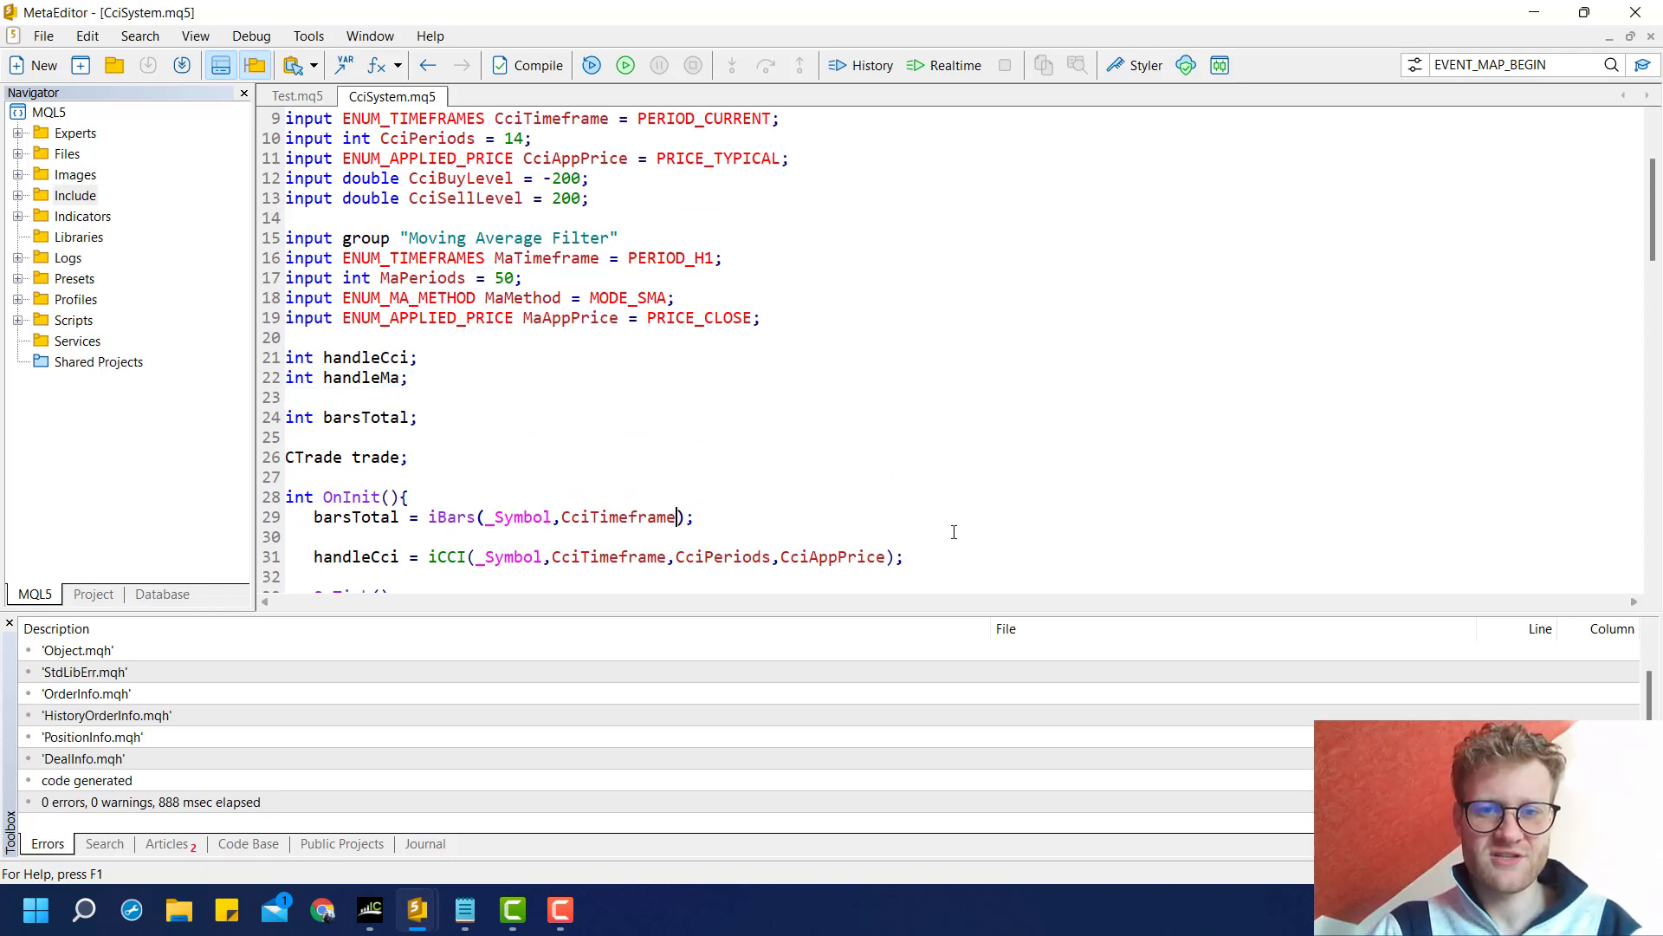
- Begin handleMa = iMA(_Symbol,MaTimeframe, in OnInit
type("handleMa = iMA(")
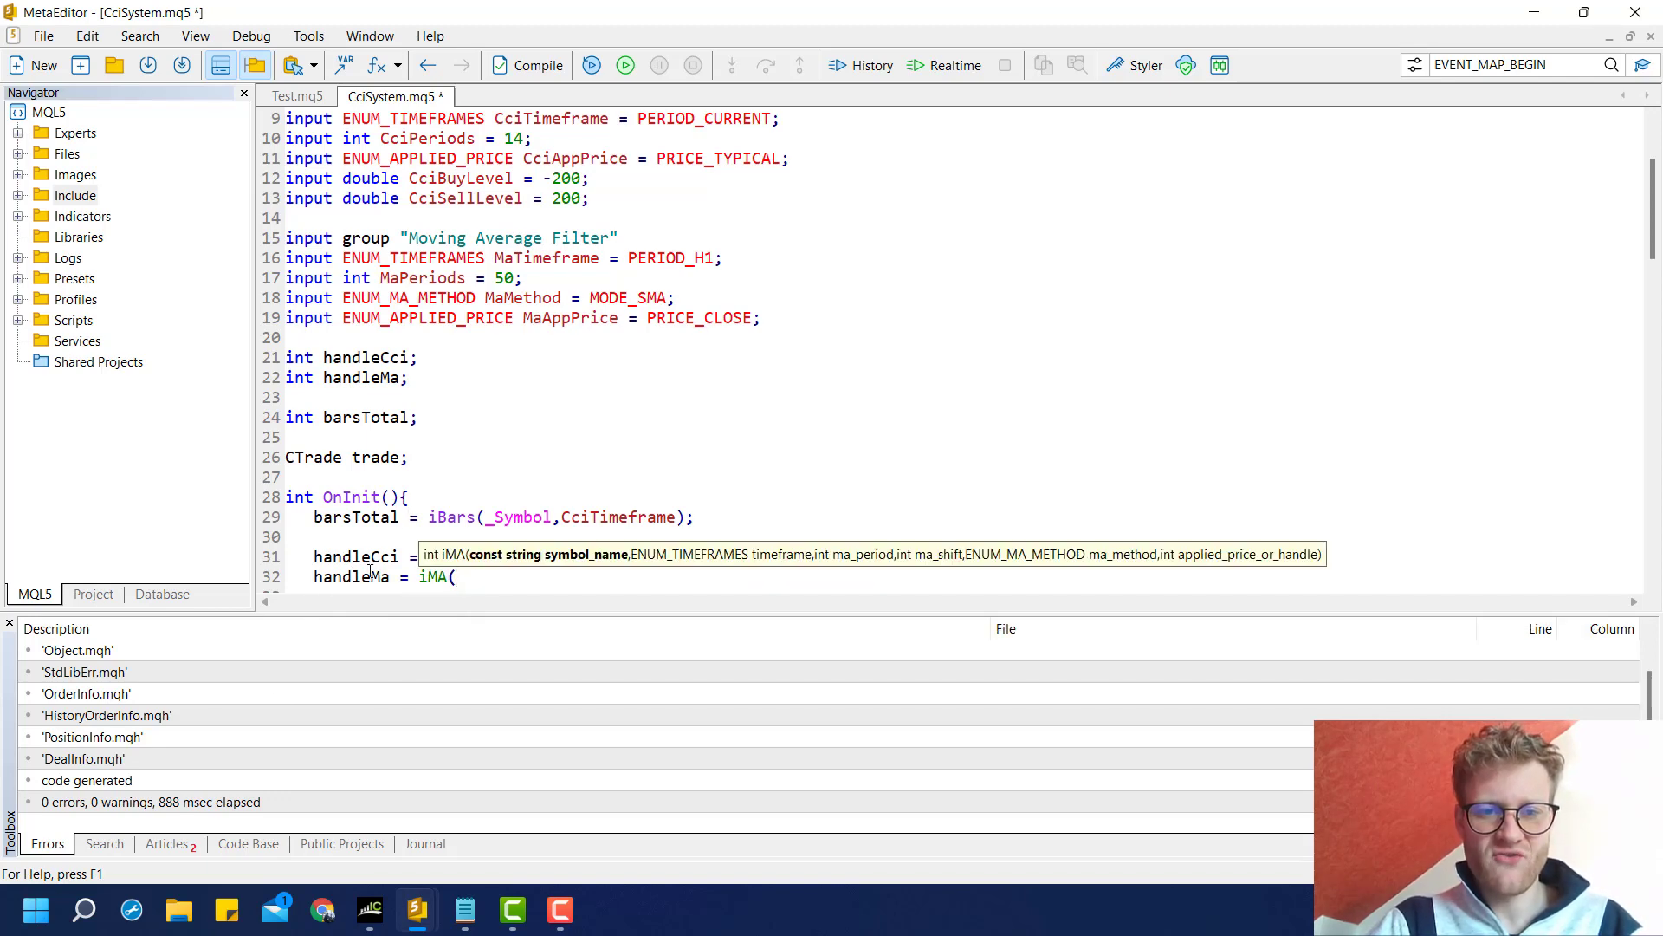
type("_Symbol")
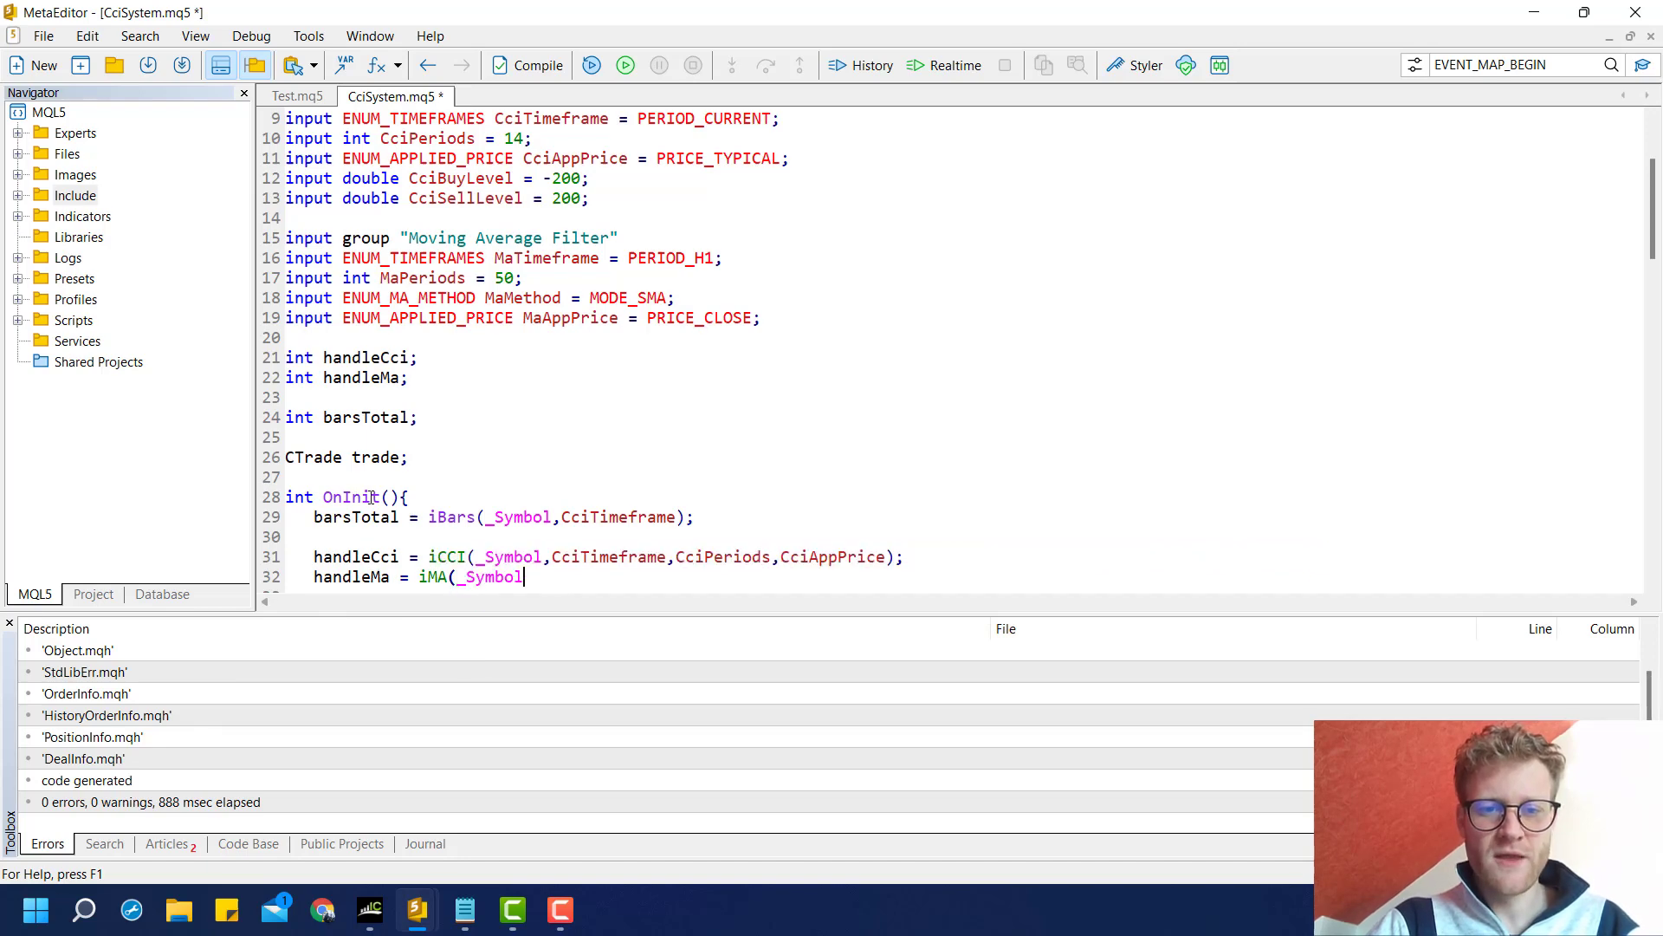
type(",")
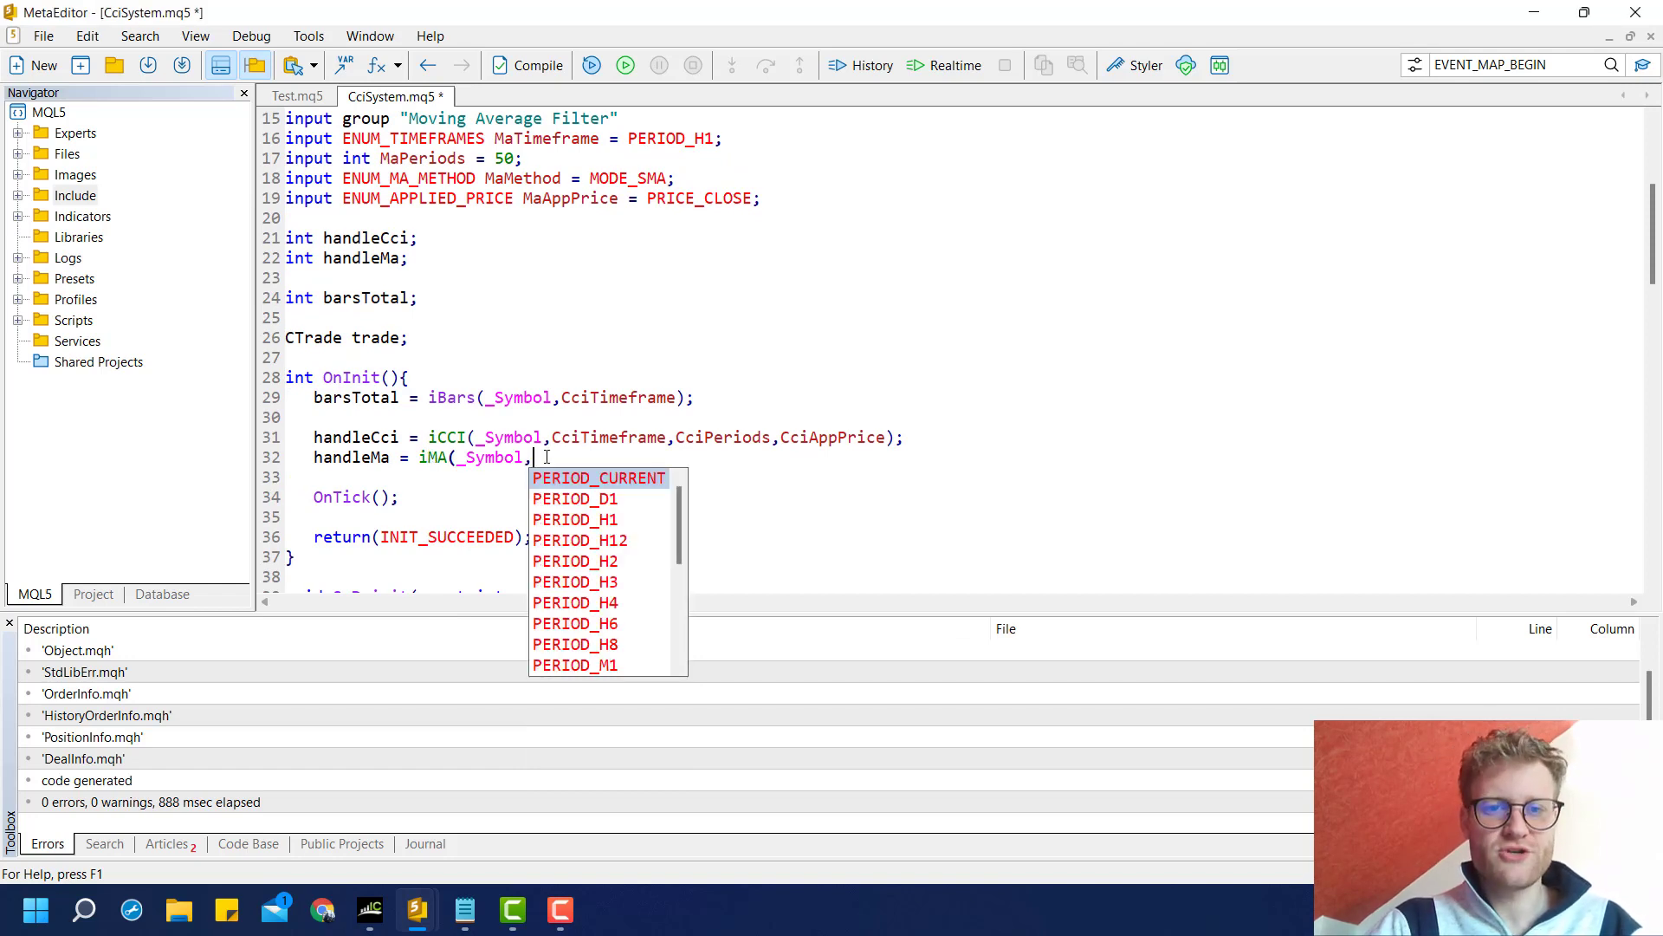
type("MaTimeframe,")
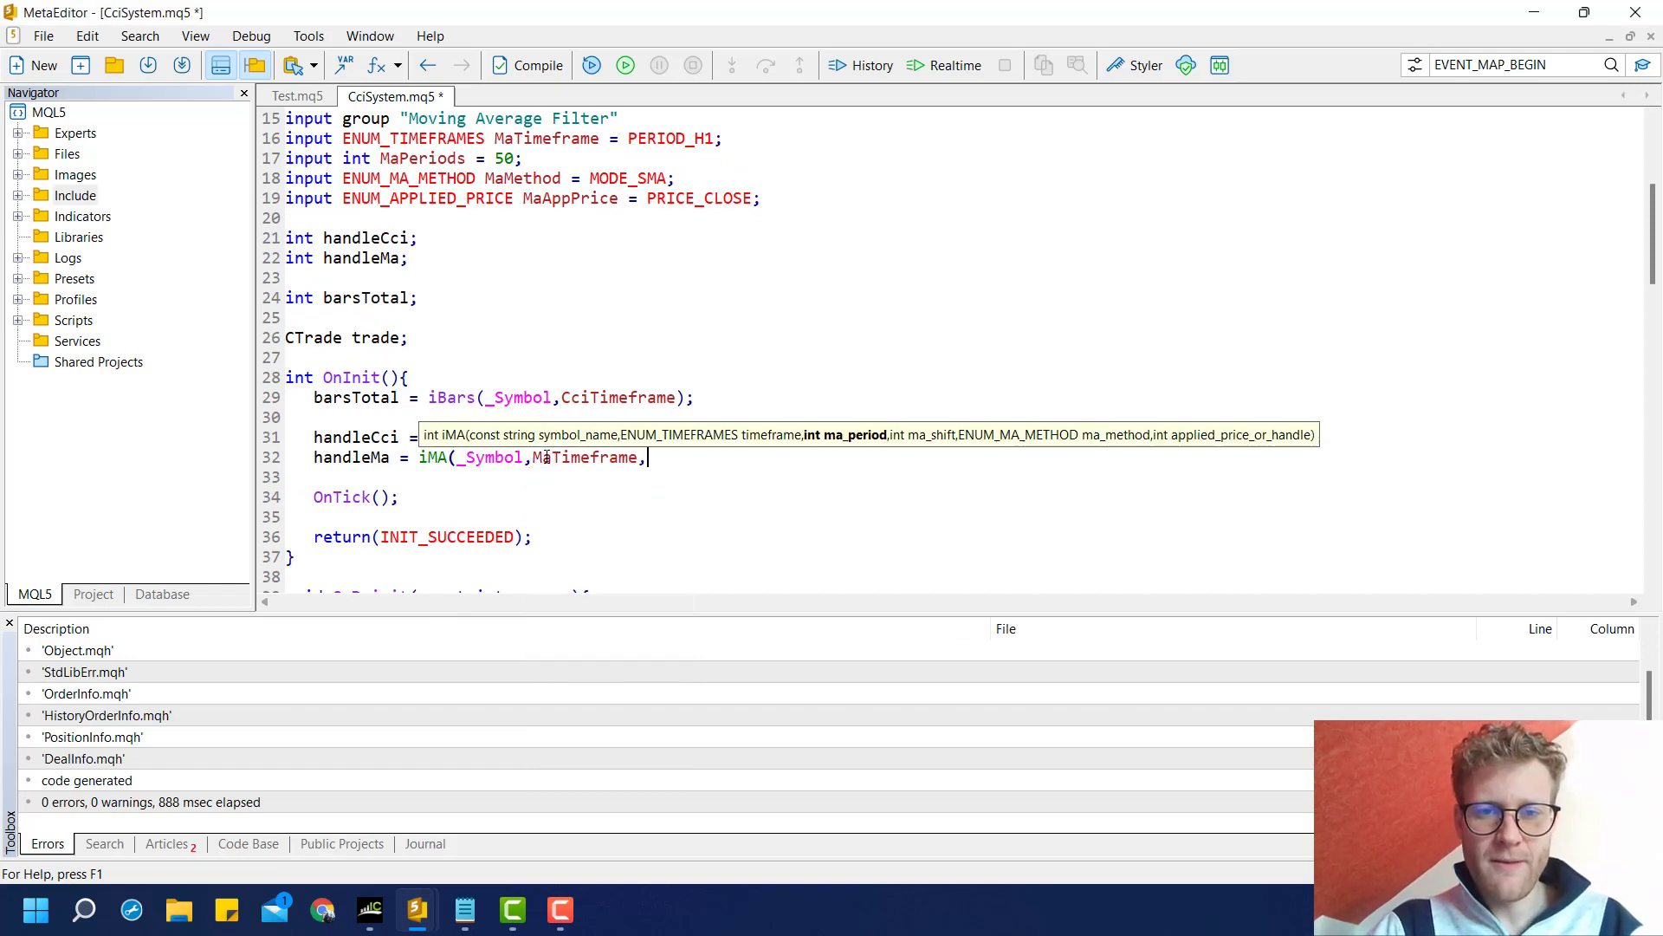
mouse_move(767, 444)
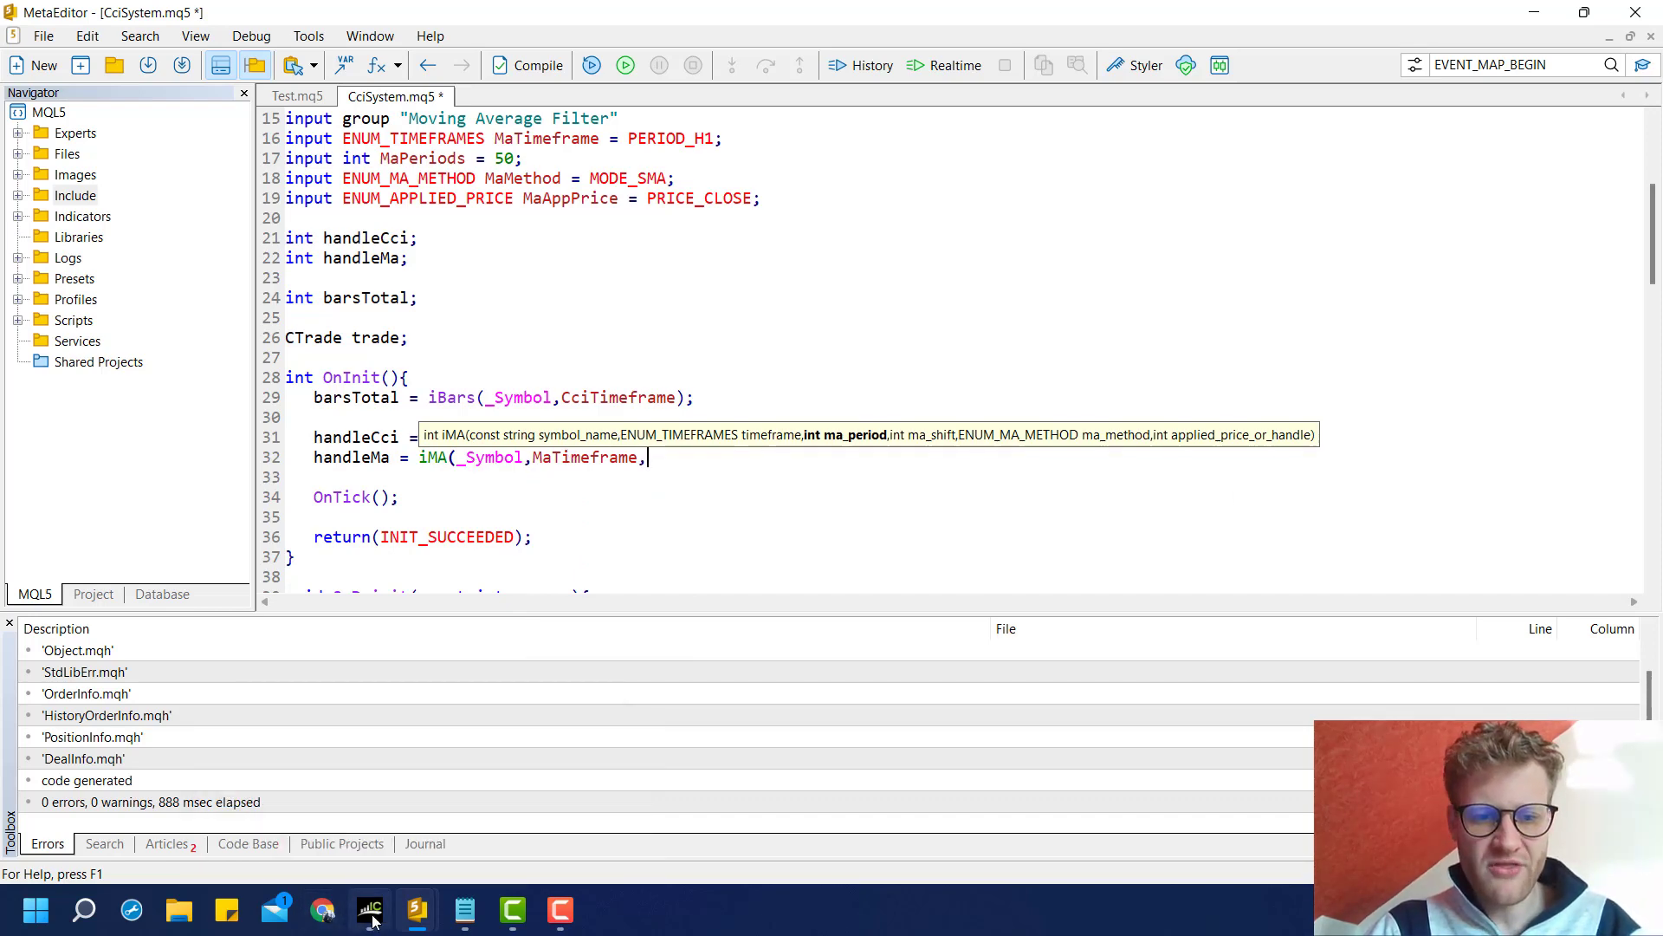
- Apply a 50-period Moving Average to the chart in MetaTrader 5 and return to the editor
left_click(371, 909)
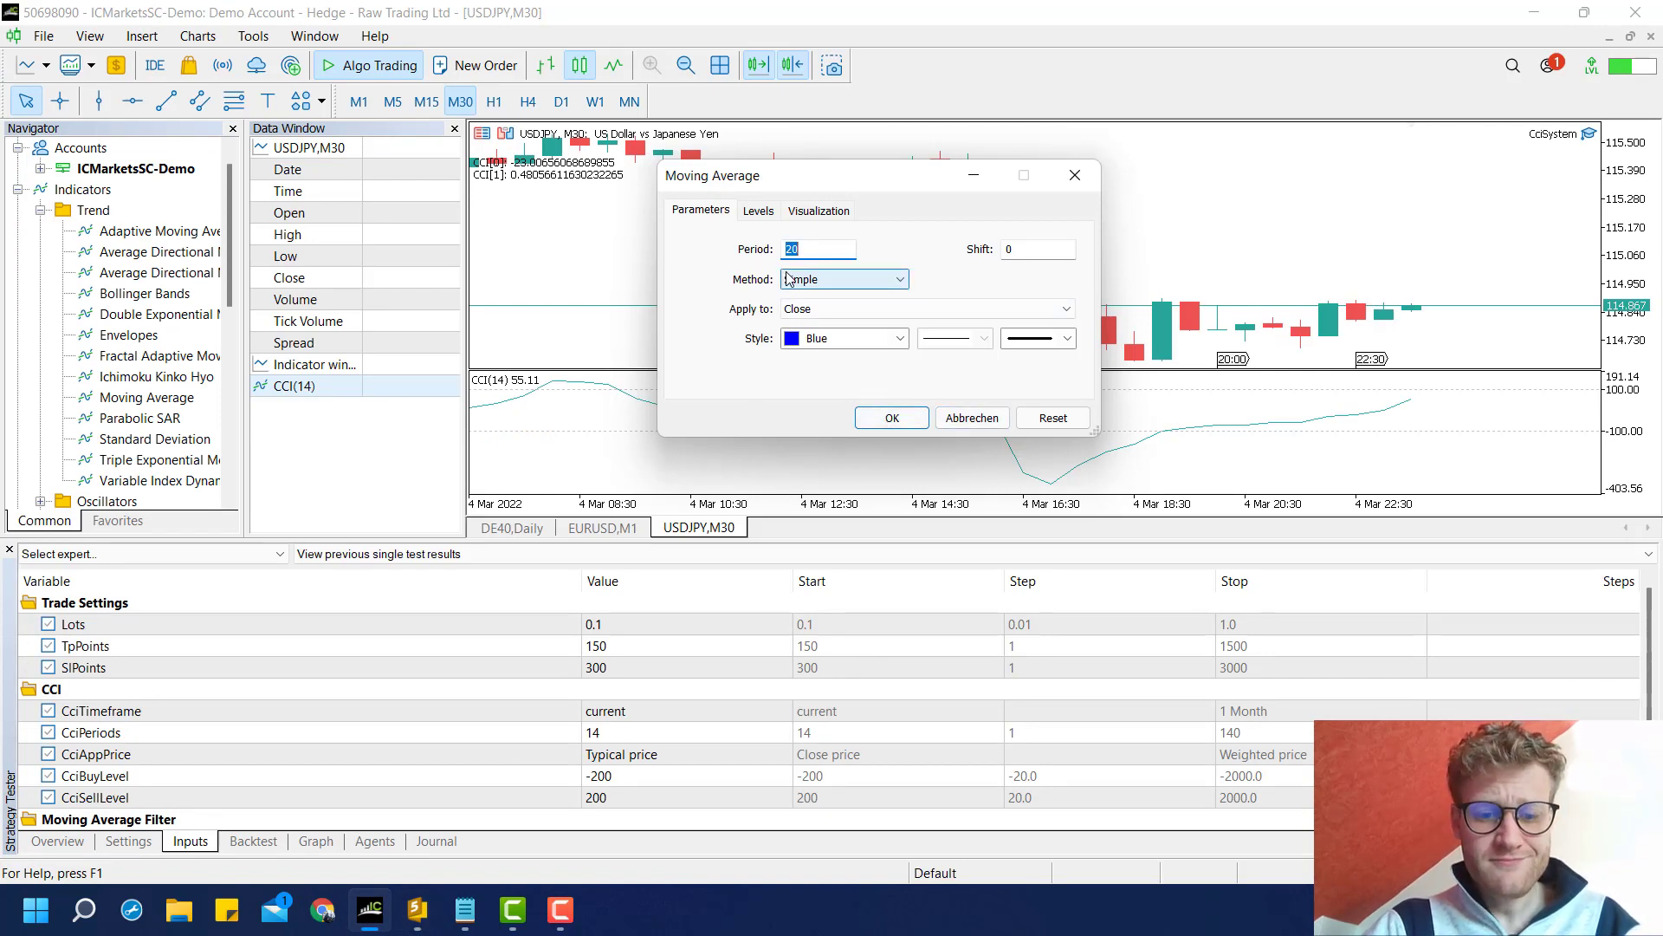
type("50")
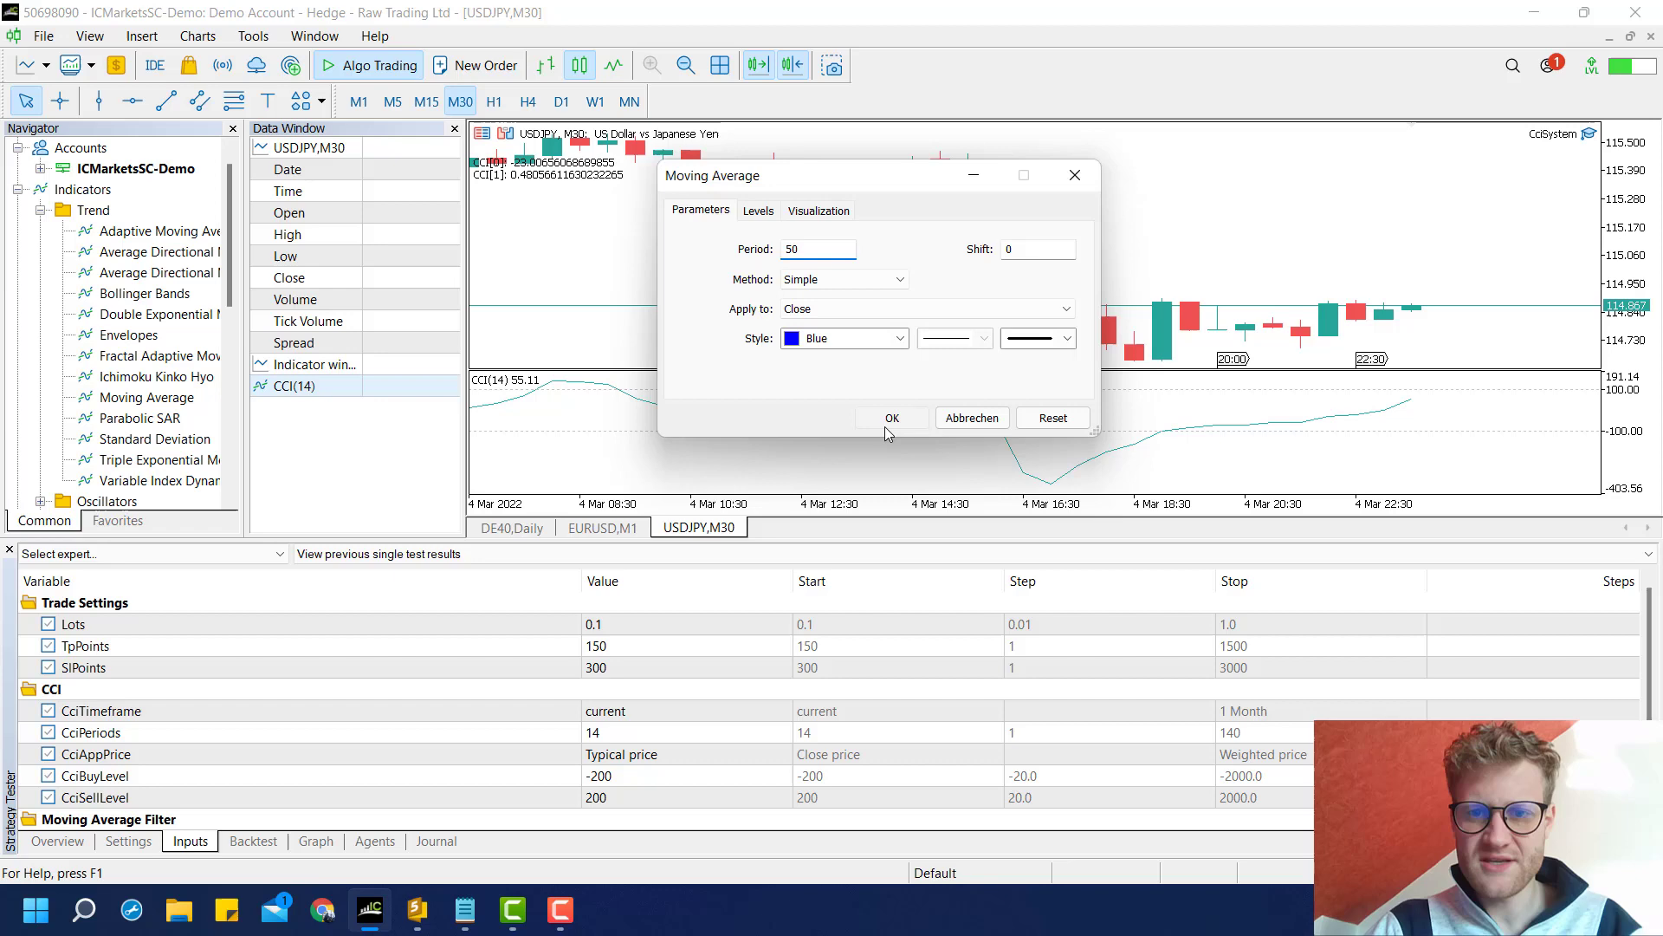
left_click(892, 418)
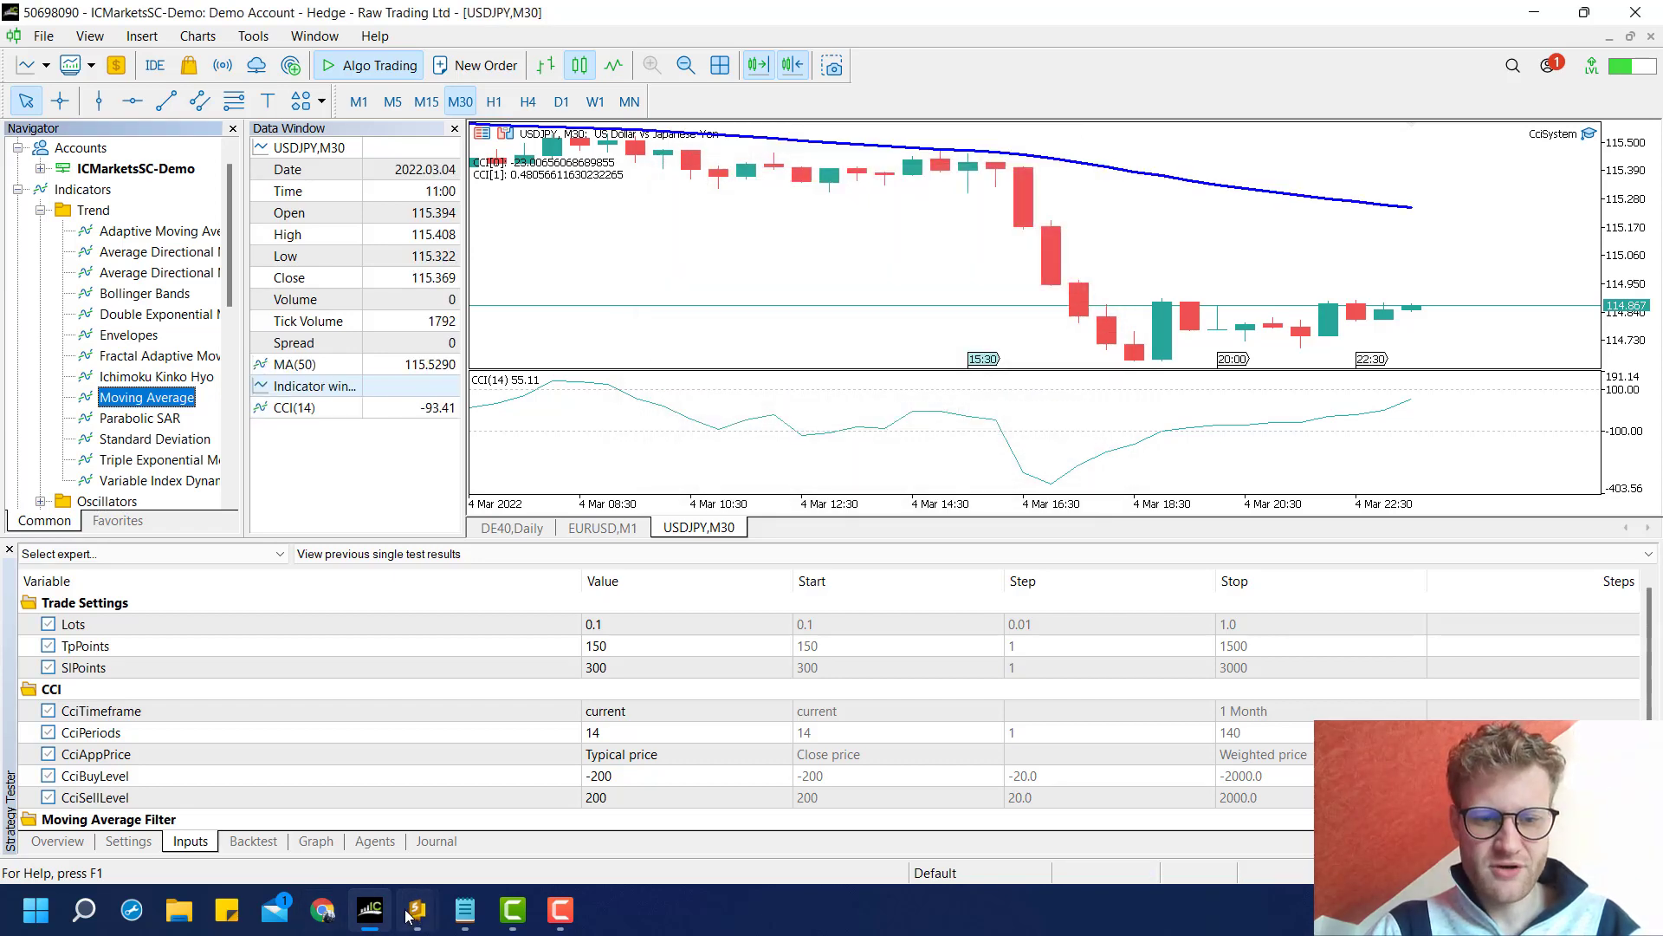
left_click(405, 908)
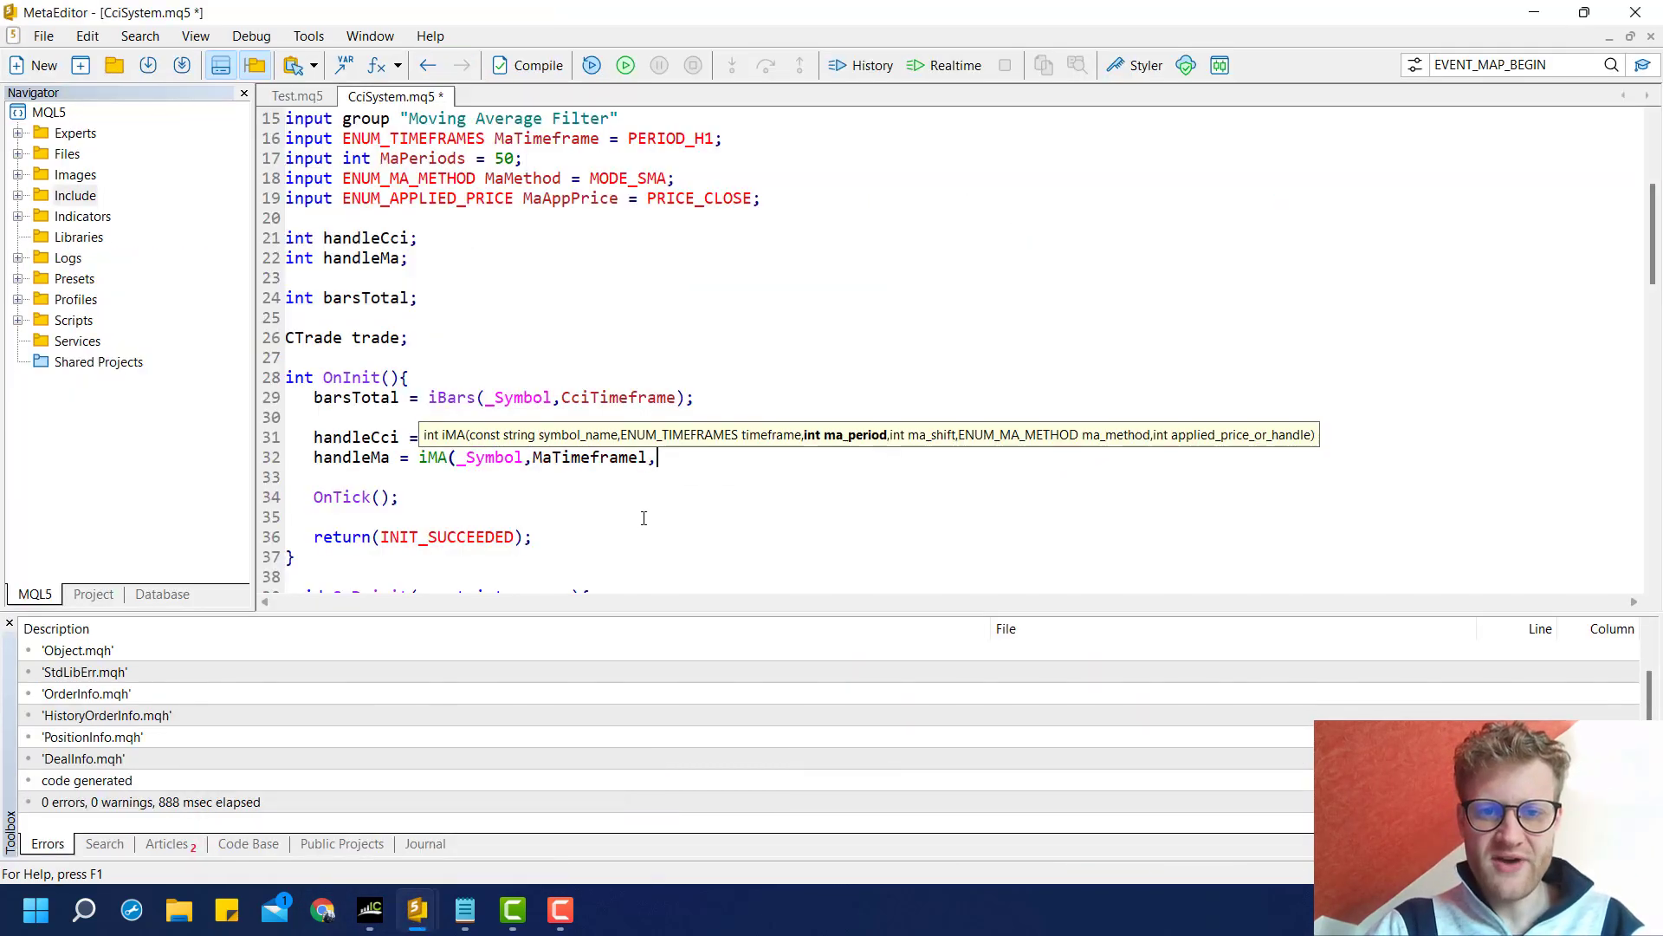
- Finish the iMA call with MaPeriods, 0 shift, MaMethod and MaAppPrice, compiling with 0 errors
key("BackSpace")
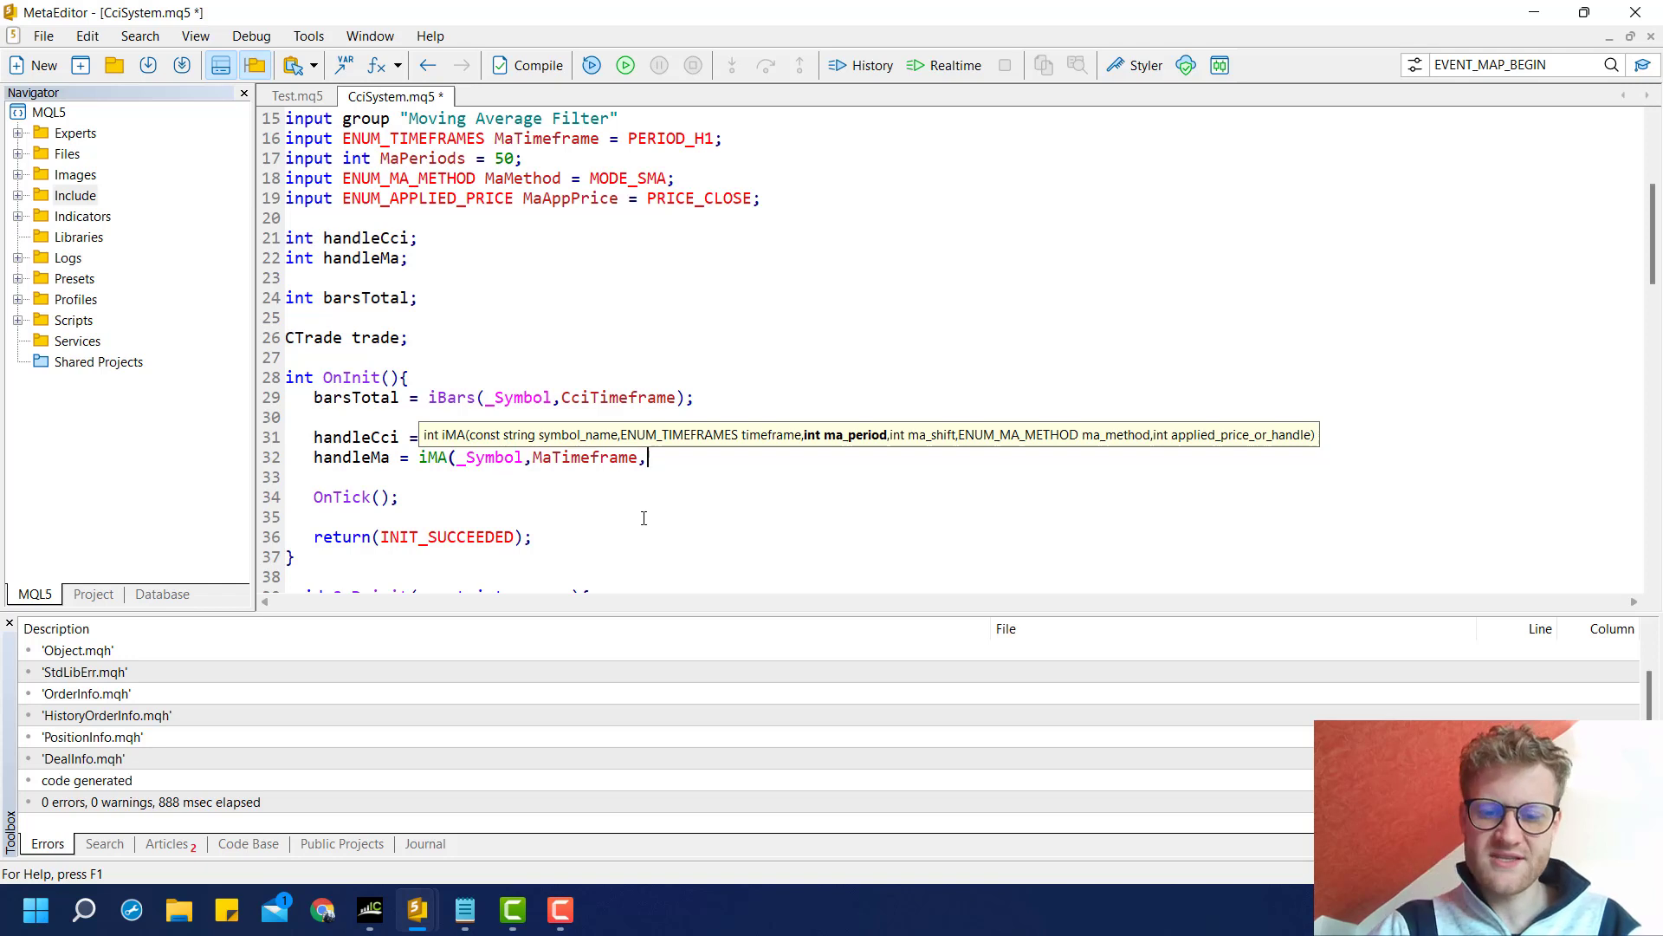
type("MaPeriods,")
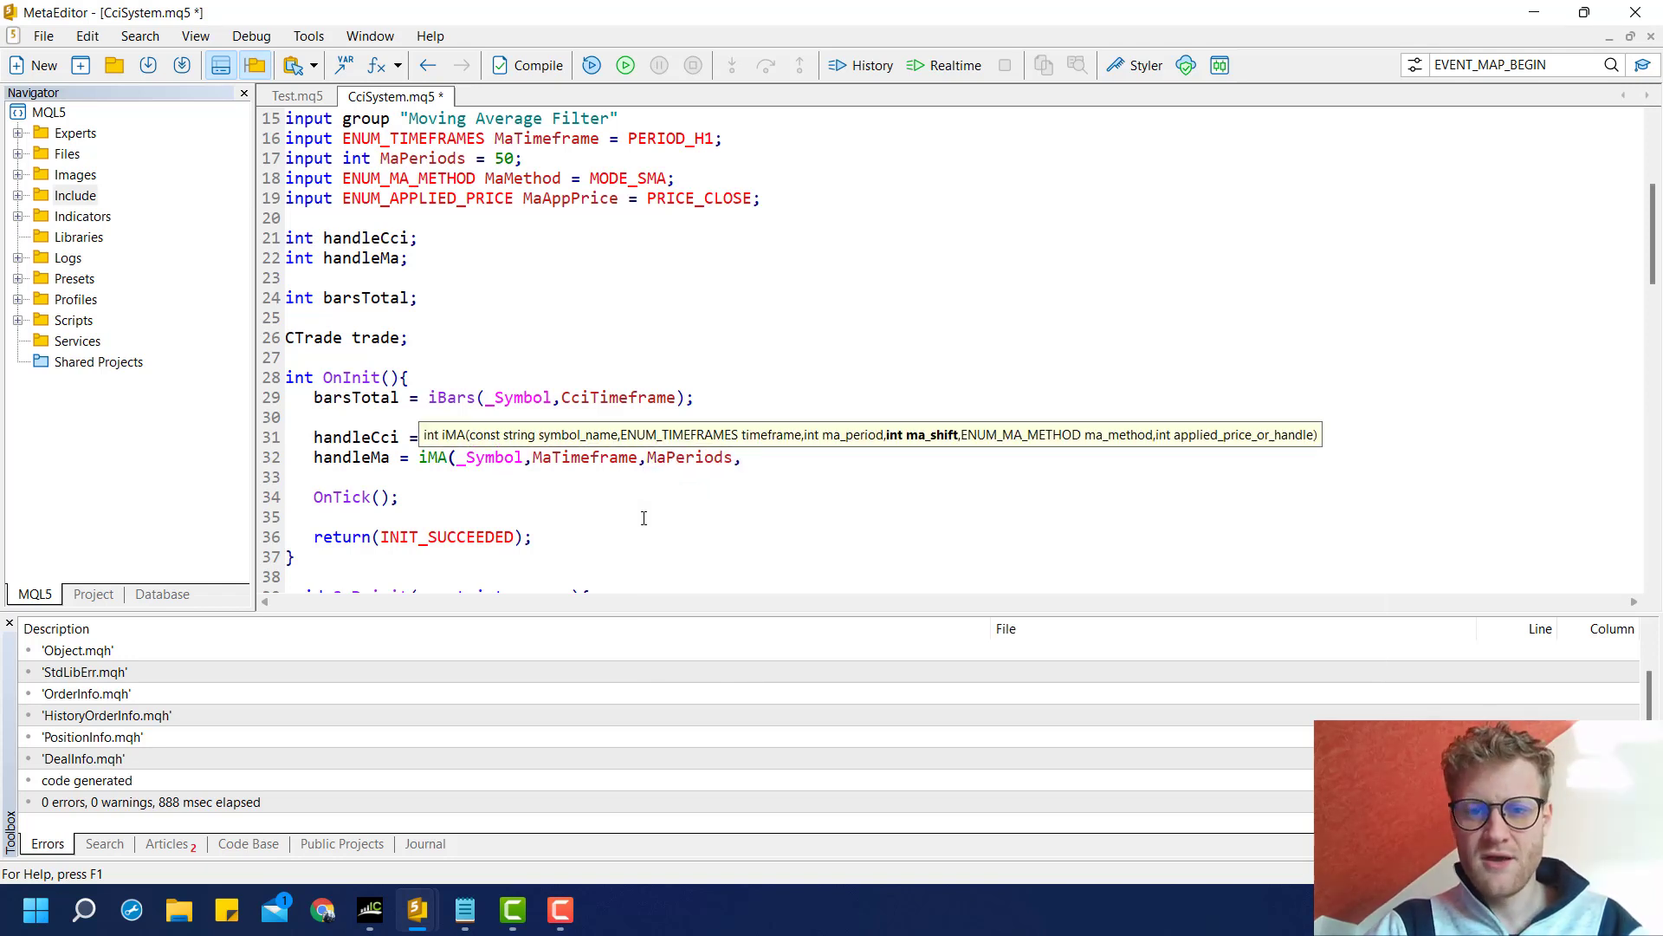
type("0")
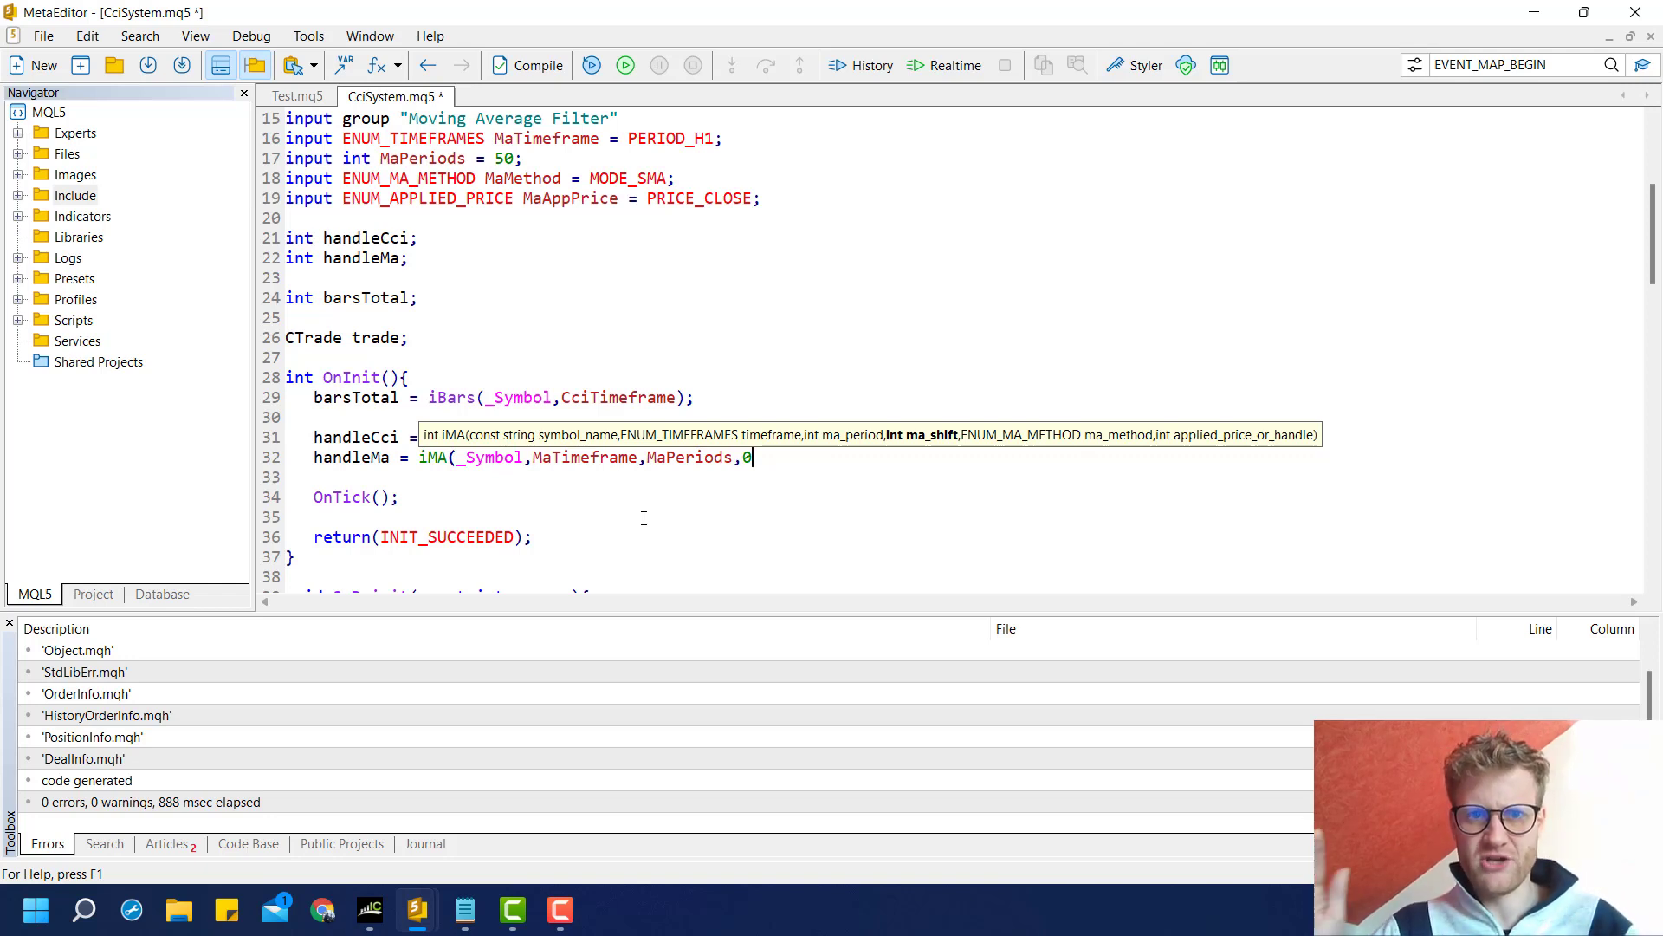
type(",")
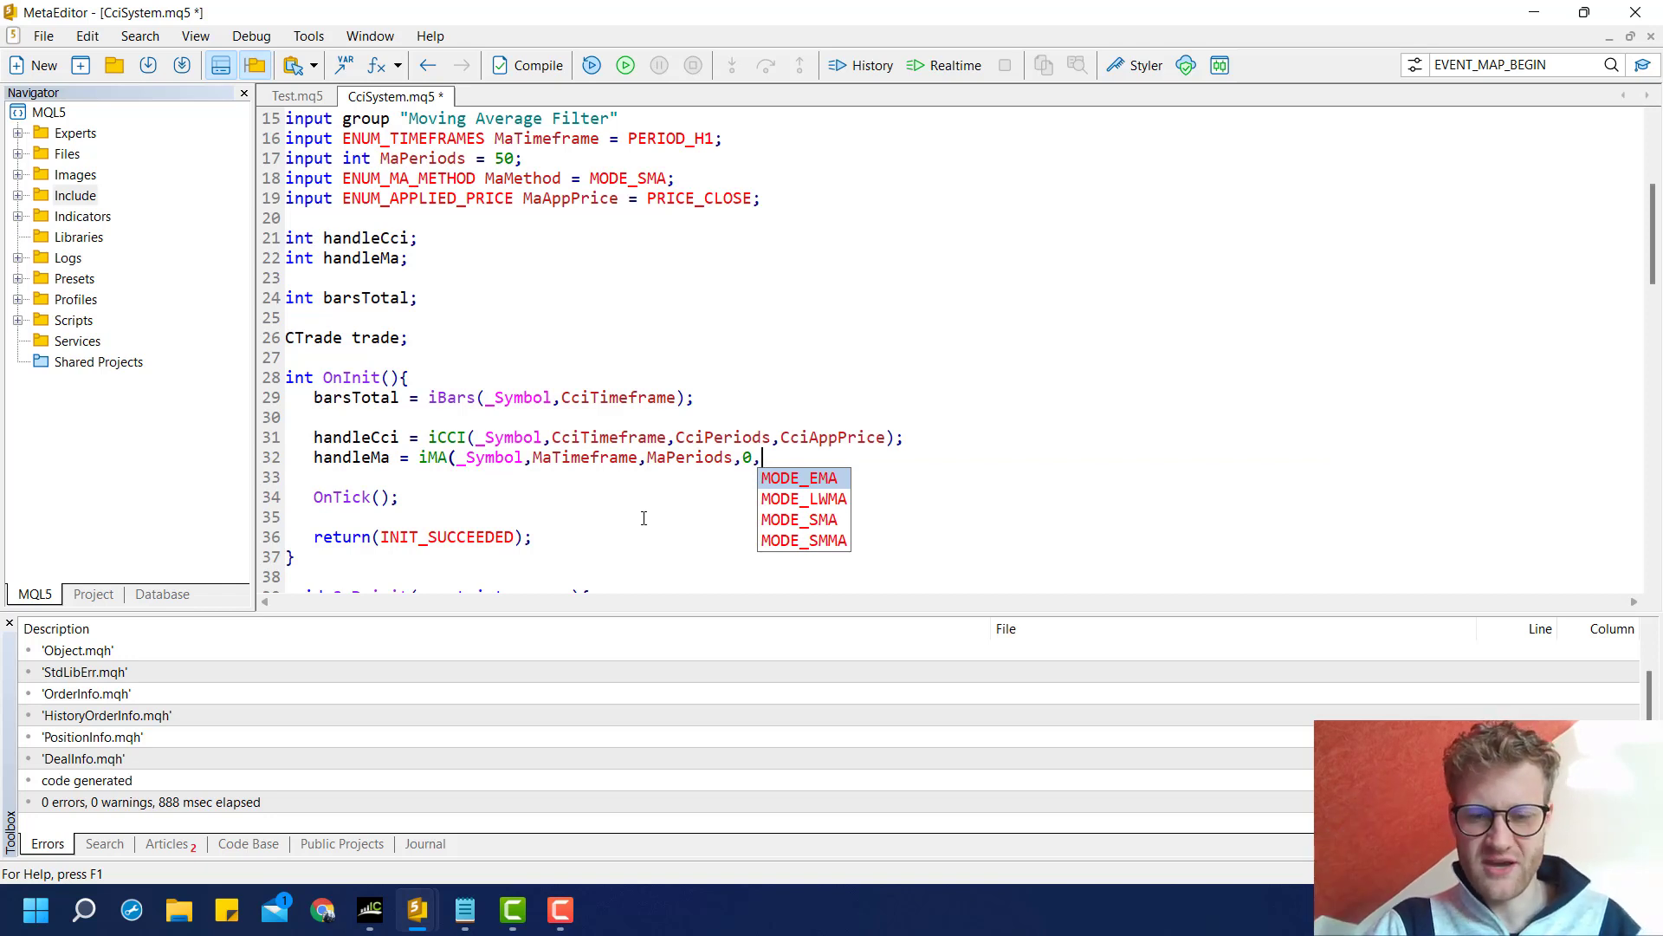
type("MaMethod,MaAppPrice);")
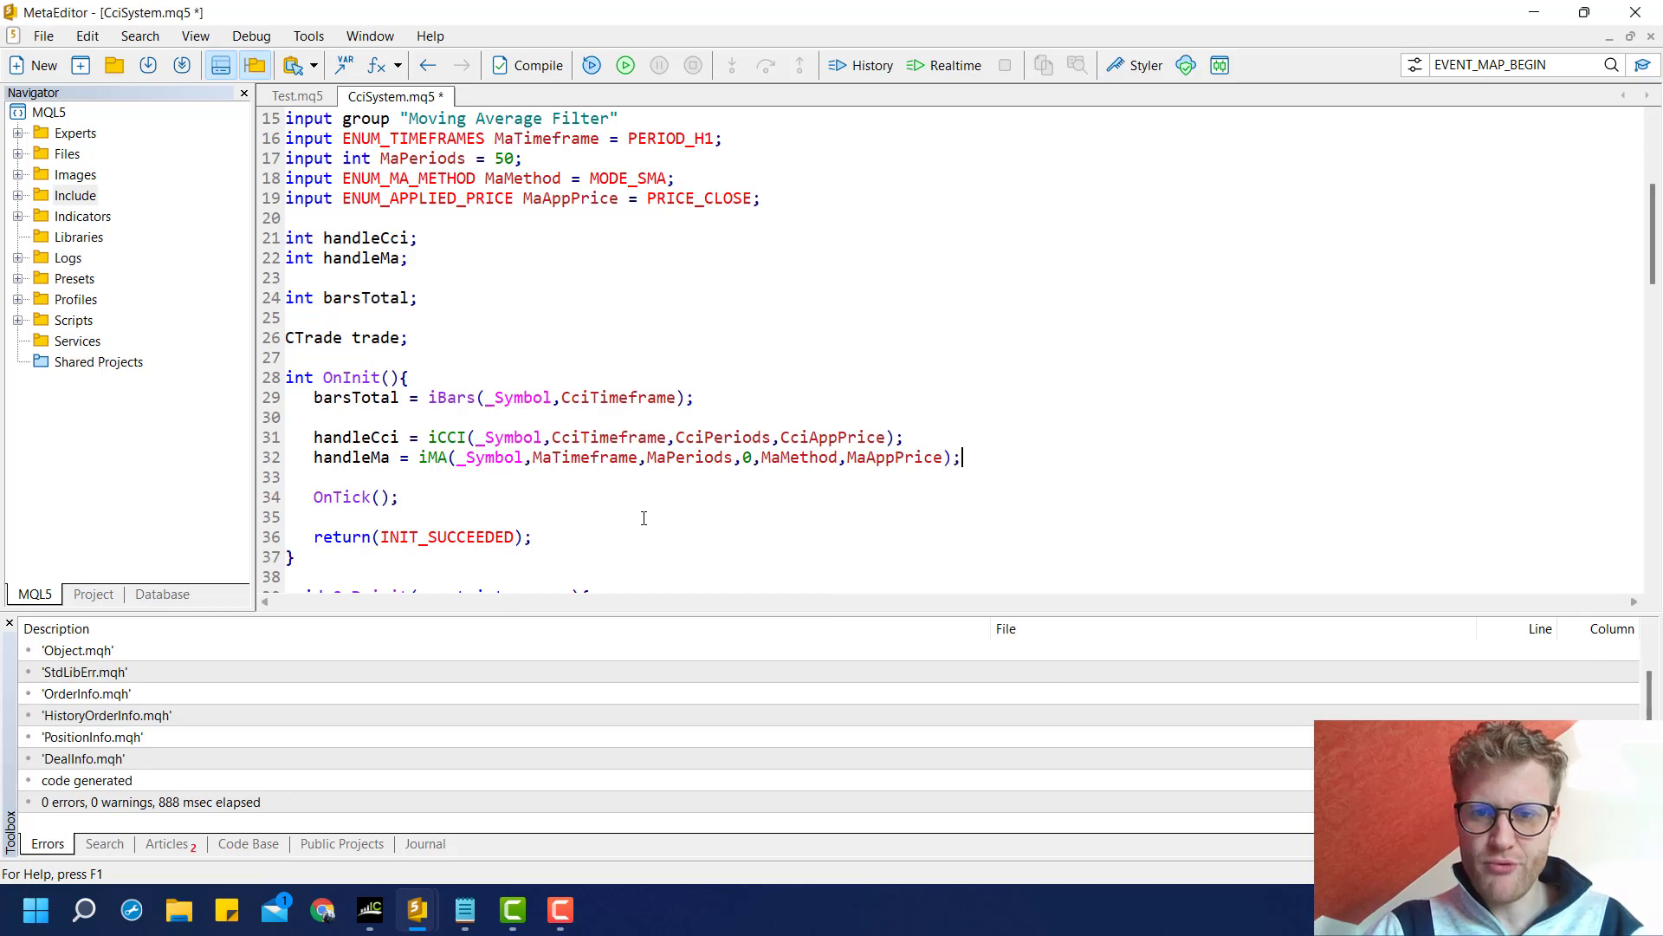
left_click(527, 64)
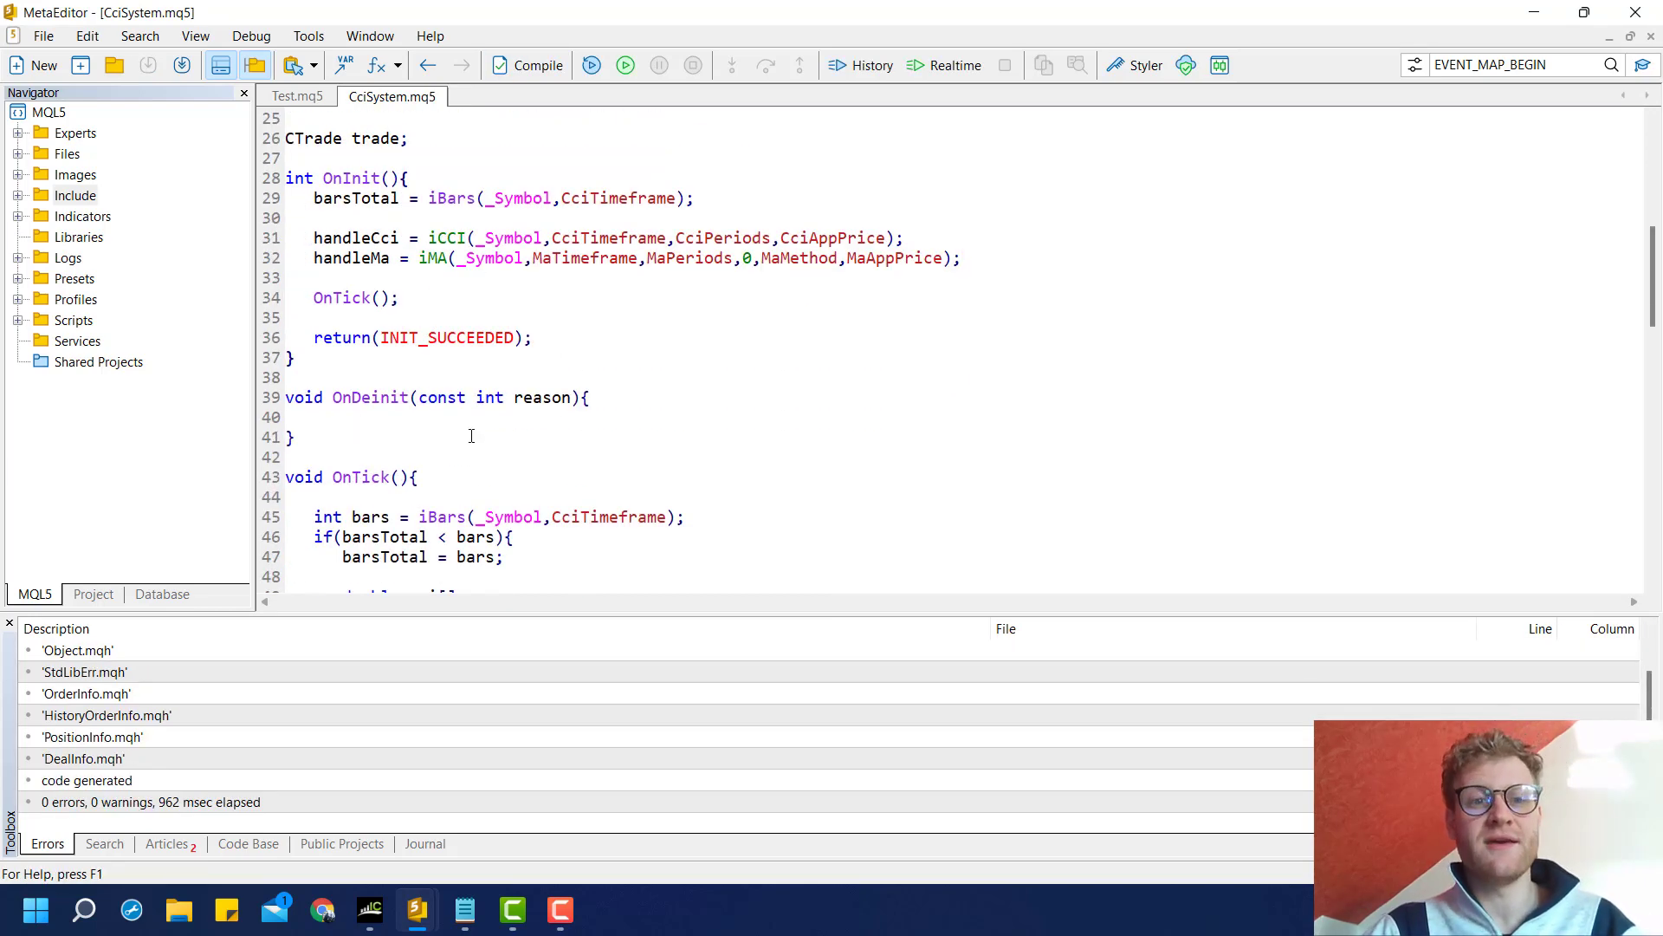
- Declare double ma[] in OnTick and start a CopyBuffer call on handleMa buffer 0
scroll("down", 3)
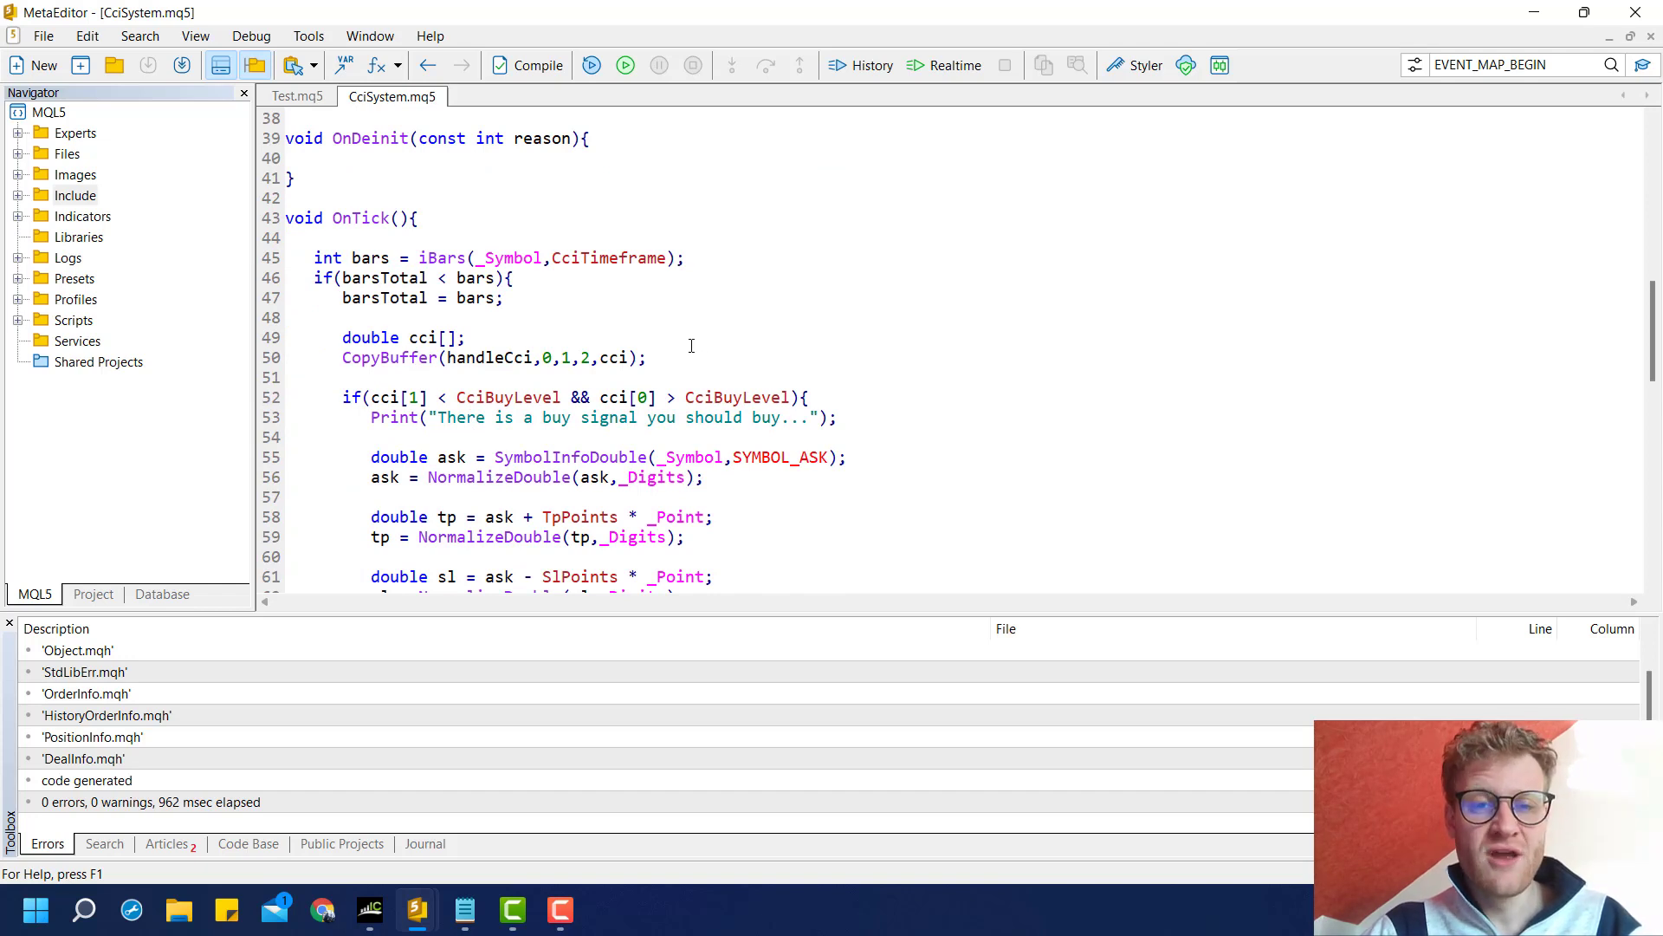
type("double")
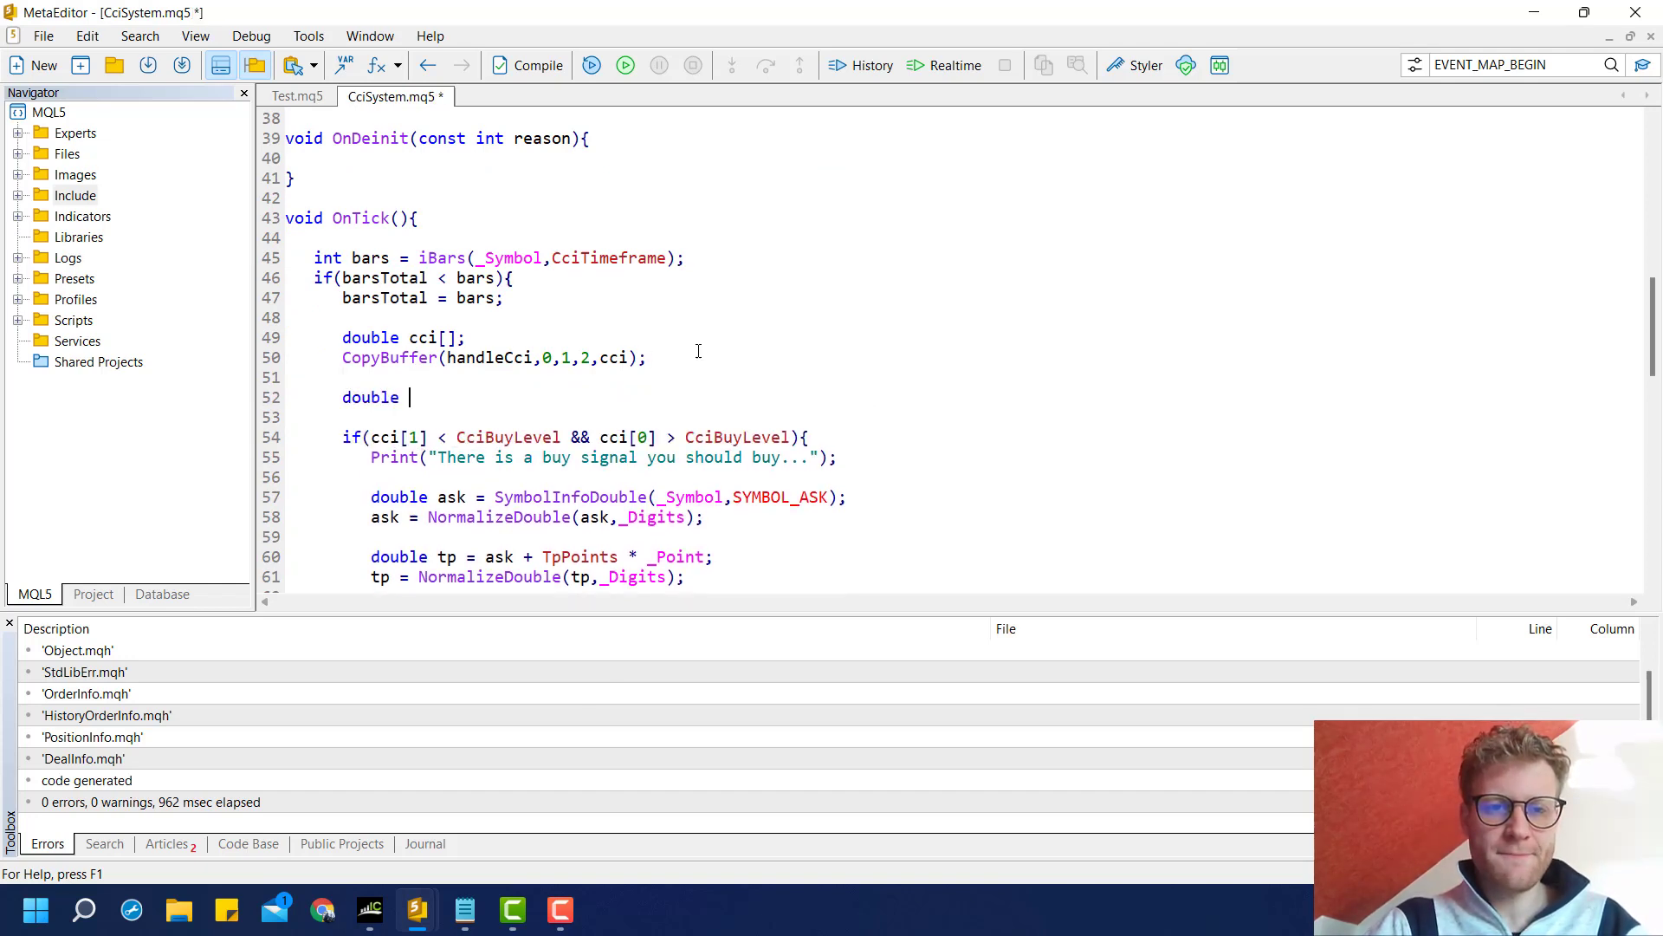
type("ma[];")
type("CopyBuffer")
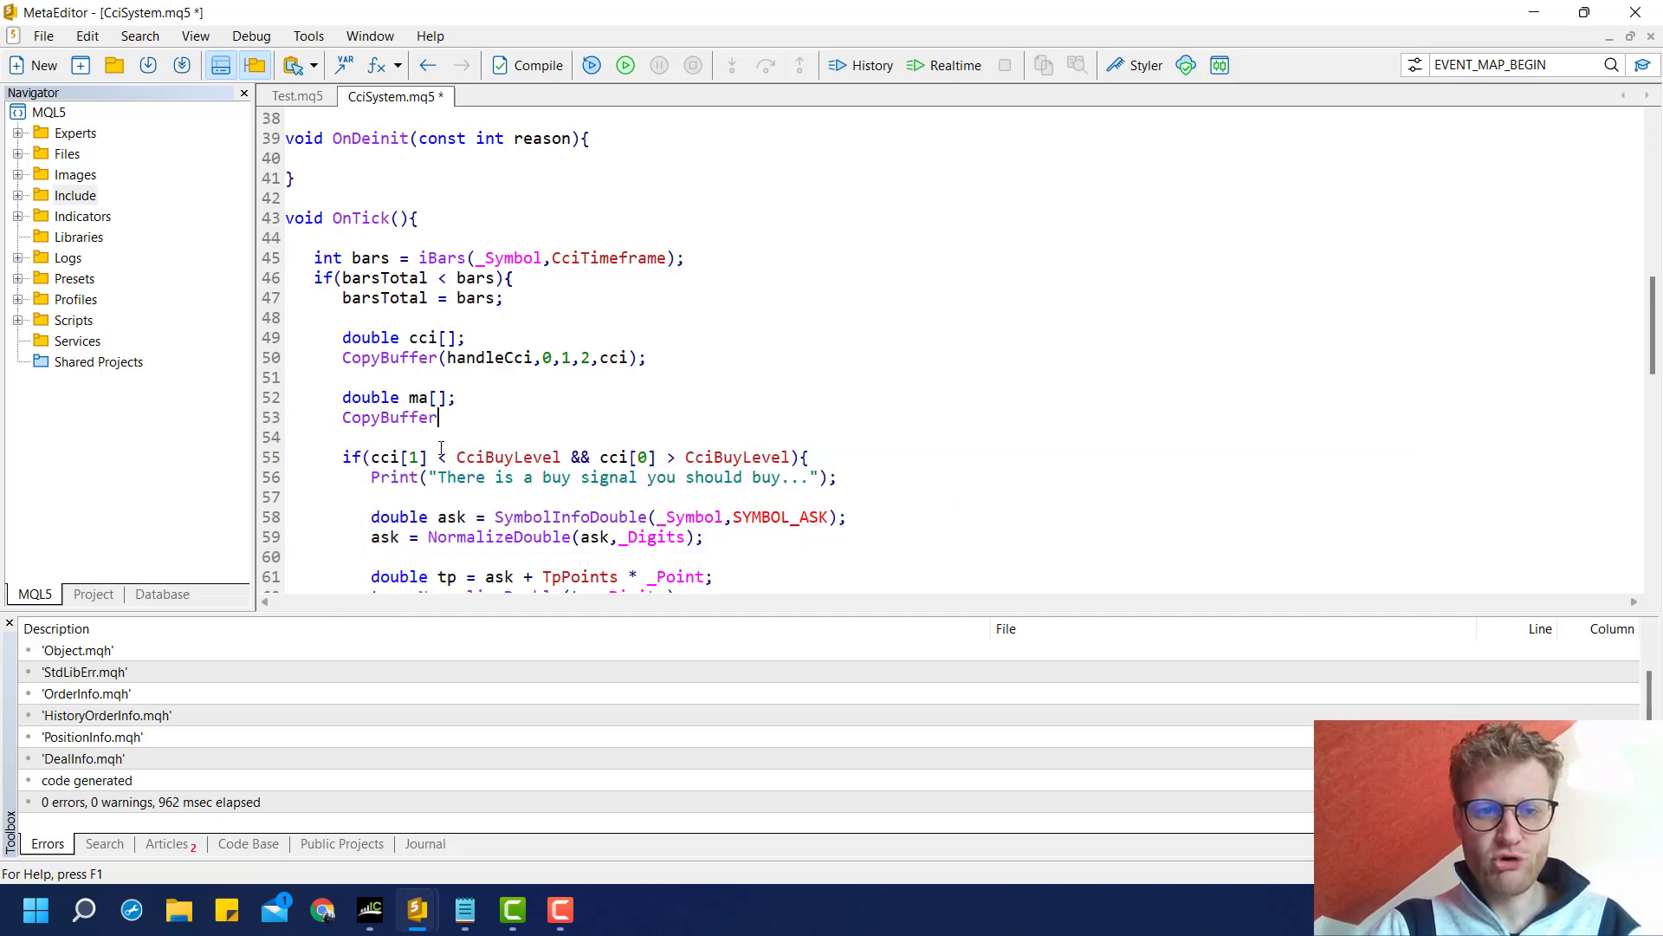
type("(handleMa")
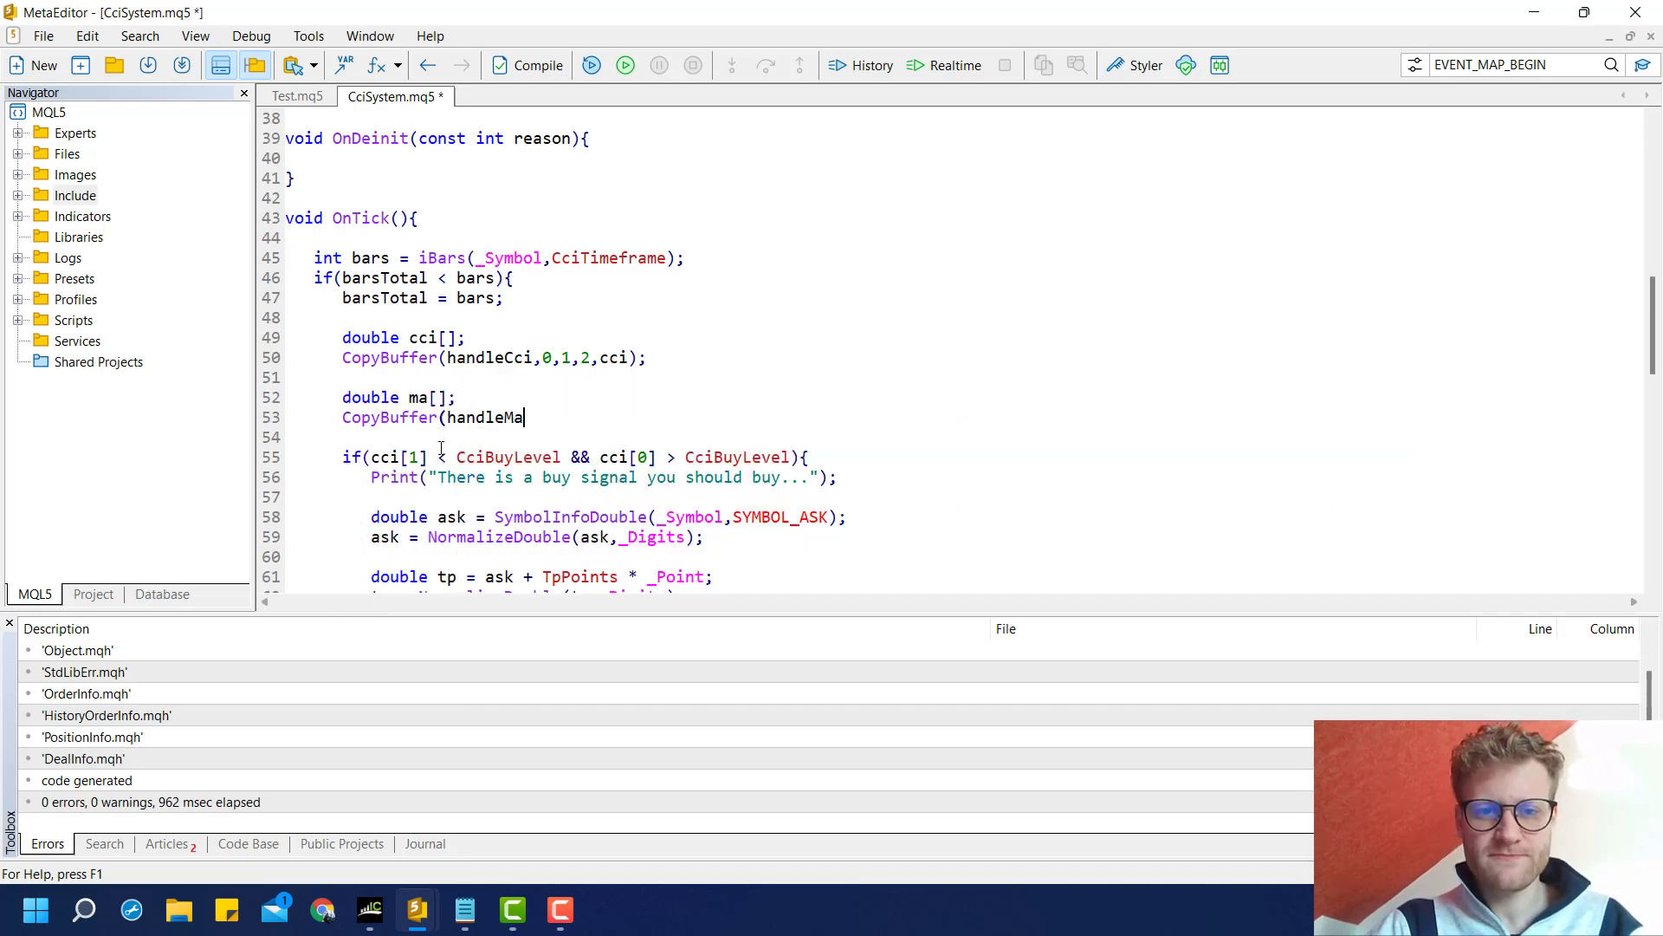
type(",")
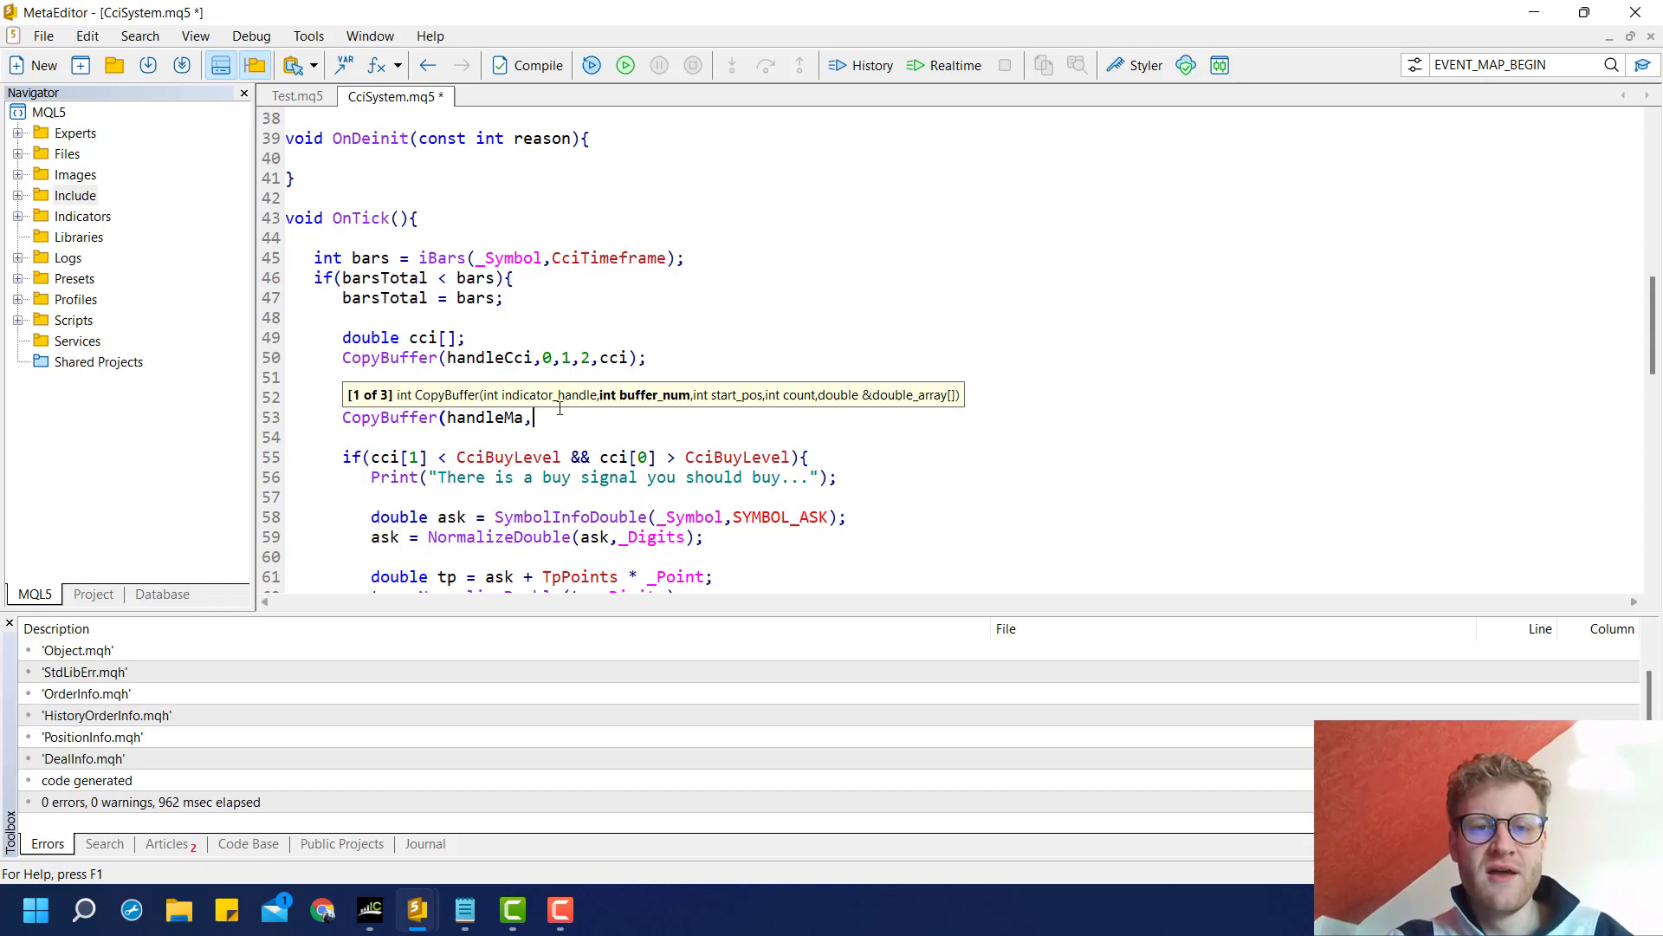
type("0,")
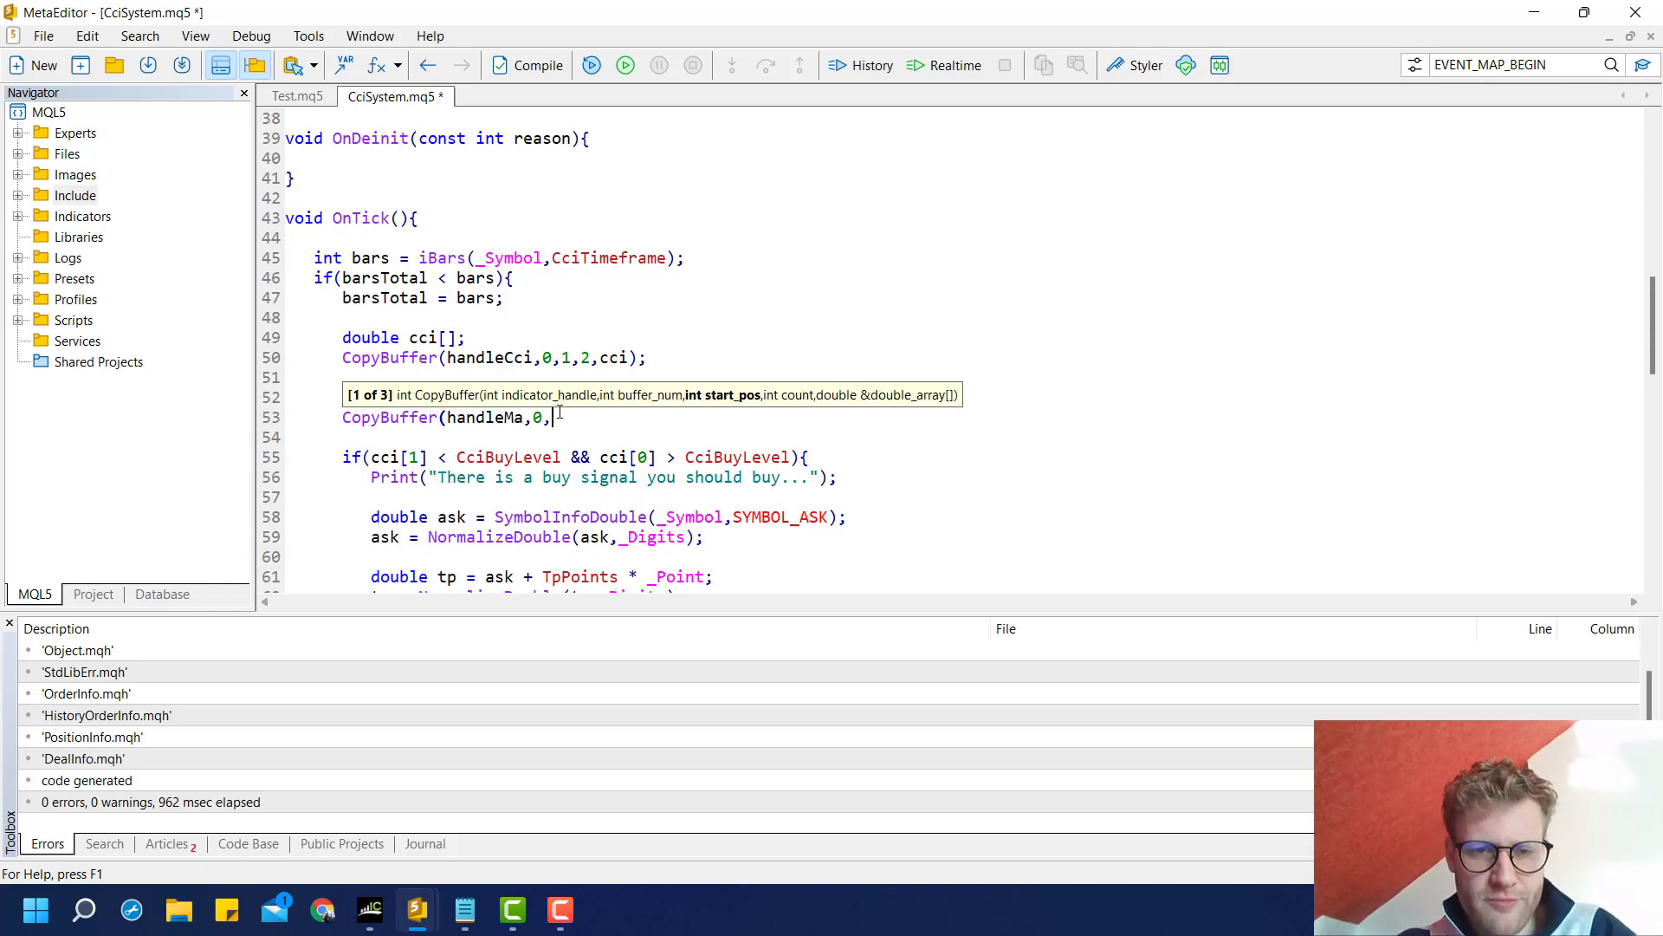
- Complete CopyBuffer(handleMa,0,0,1,ma) to load one MA value and compile with 0 errors
left_click(418, 908)
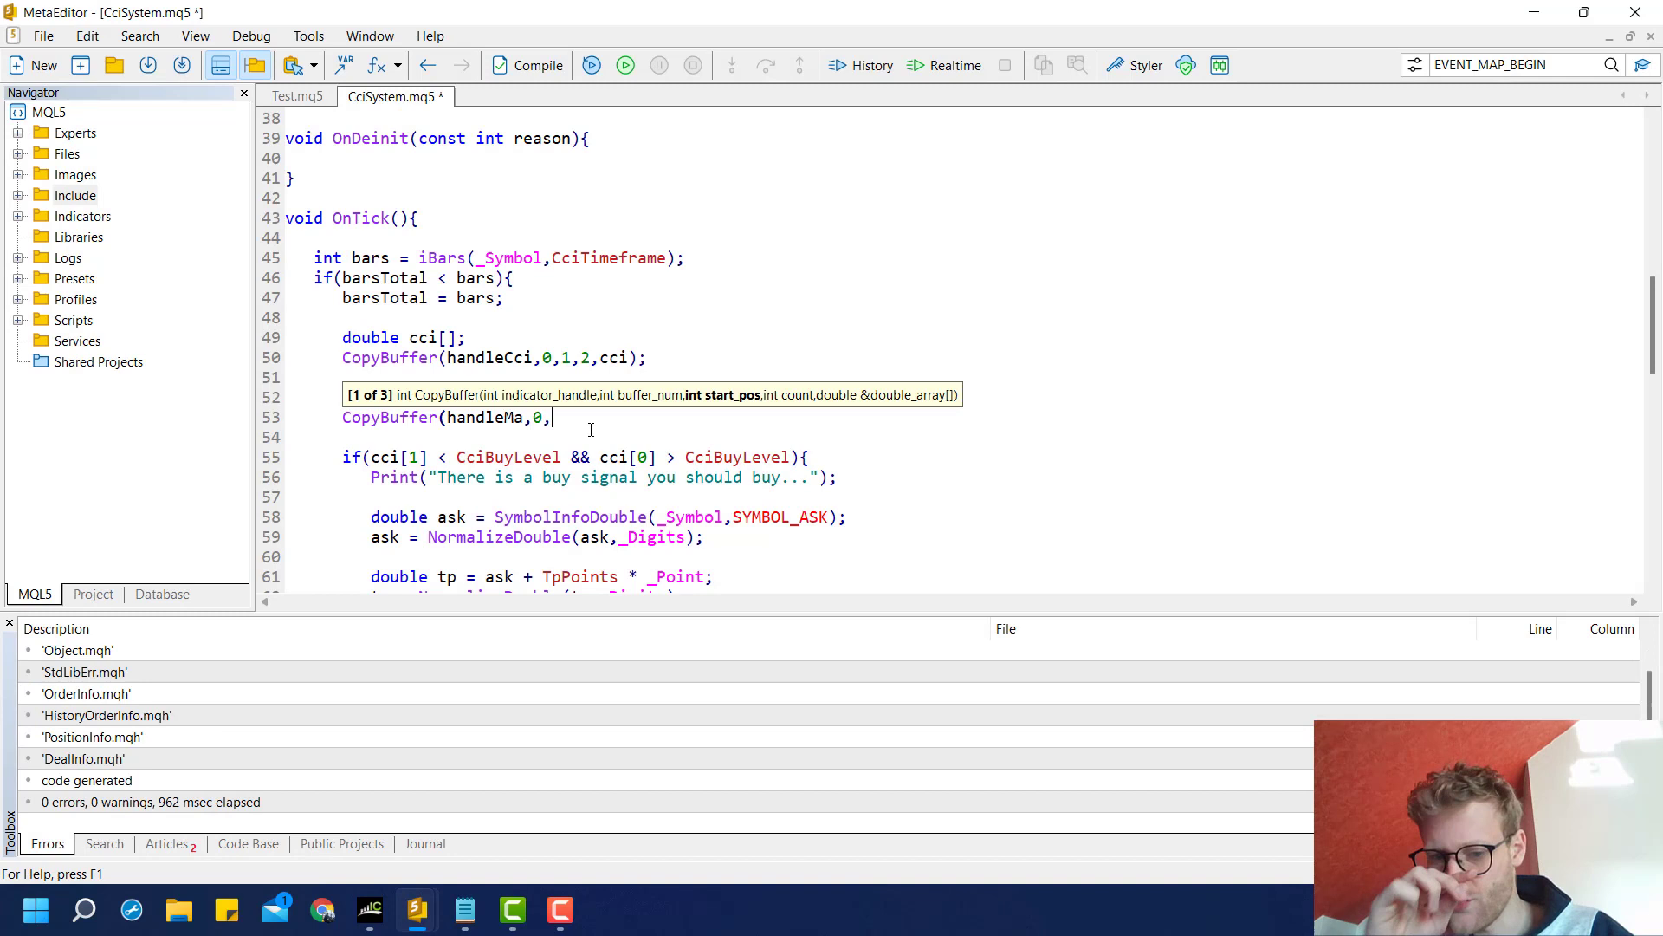
type("1")
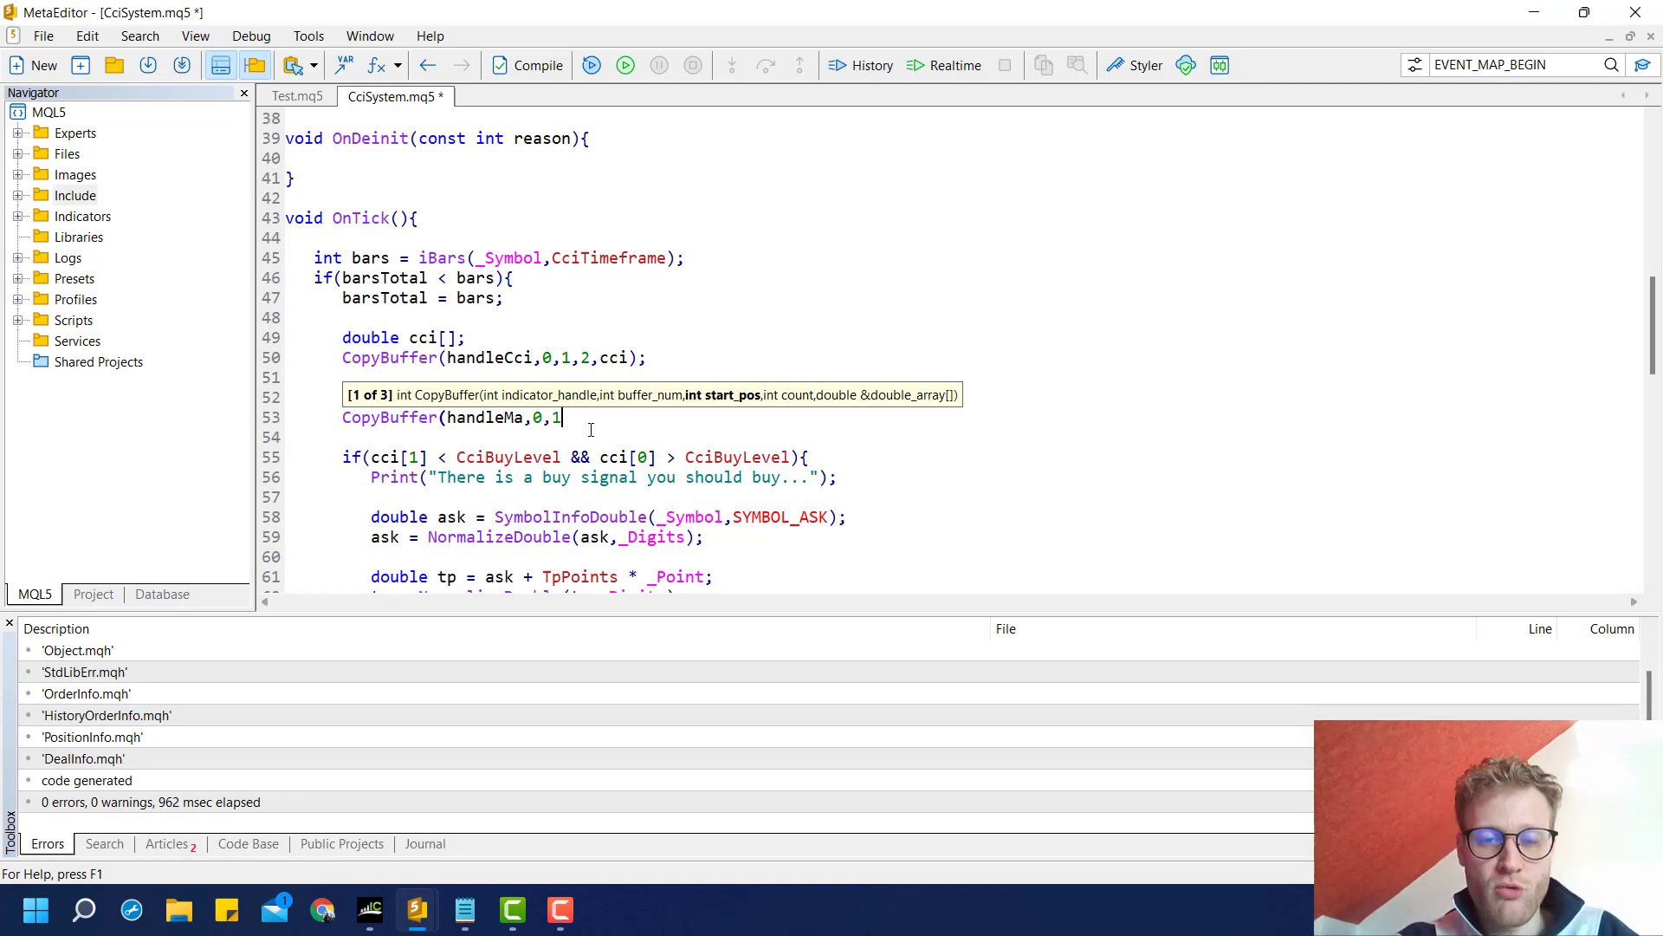
type(",0,")
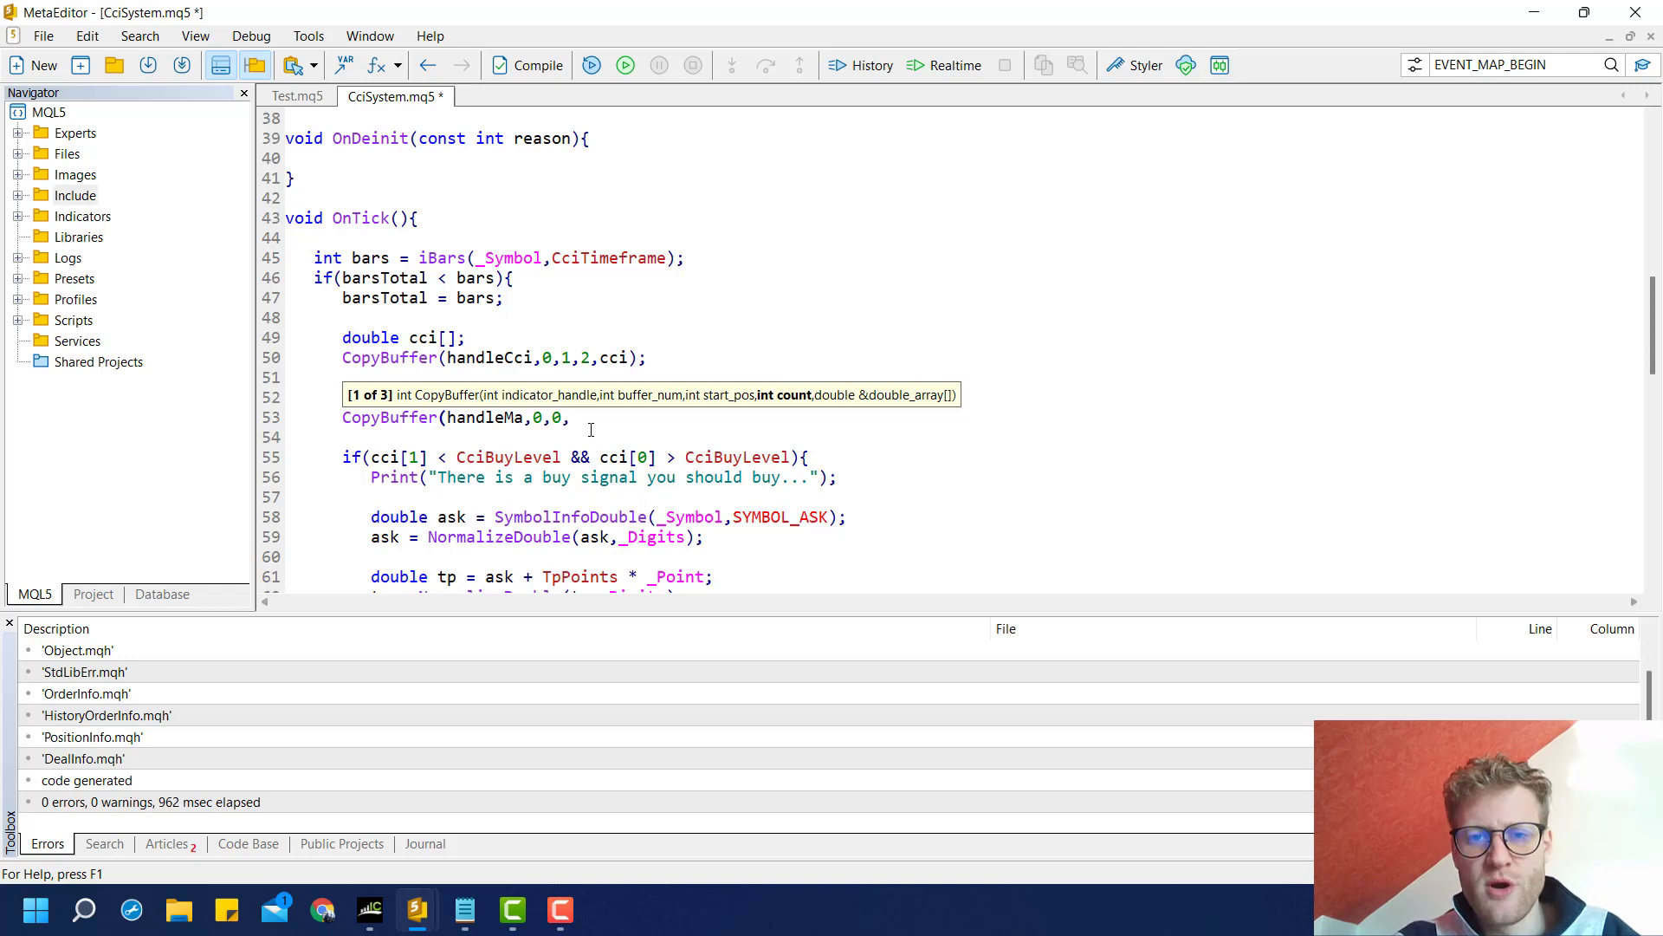
type("1,ma);")
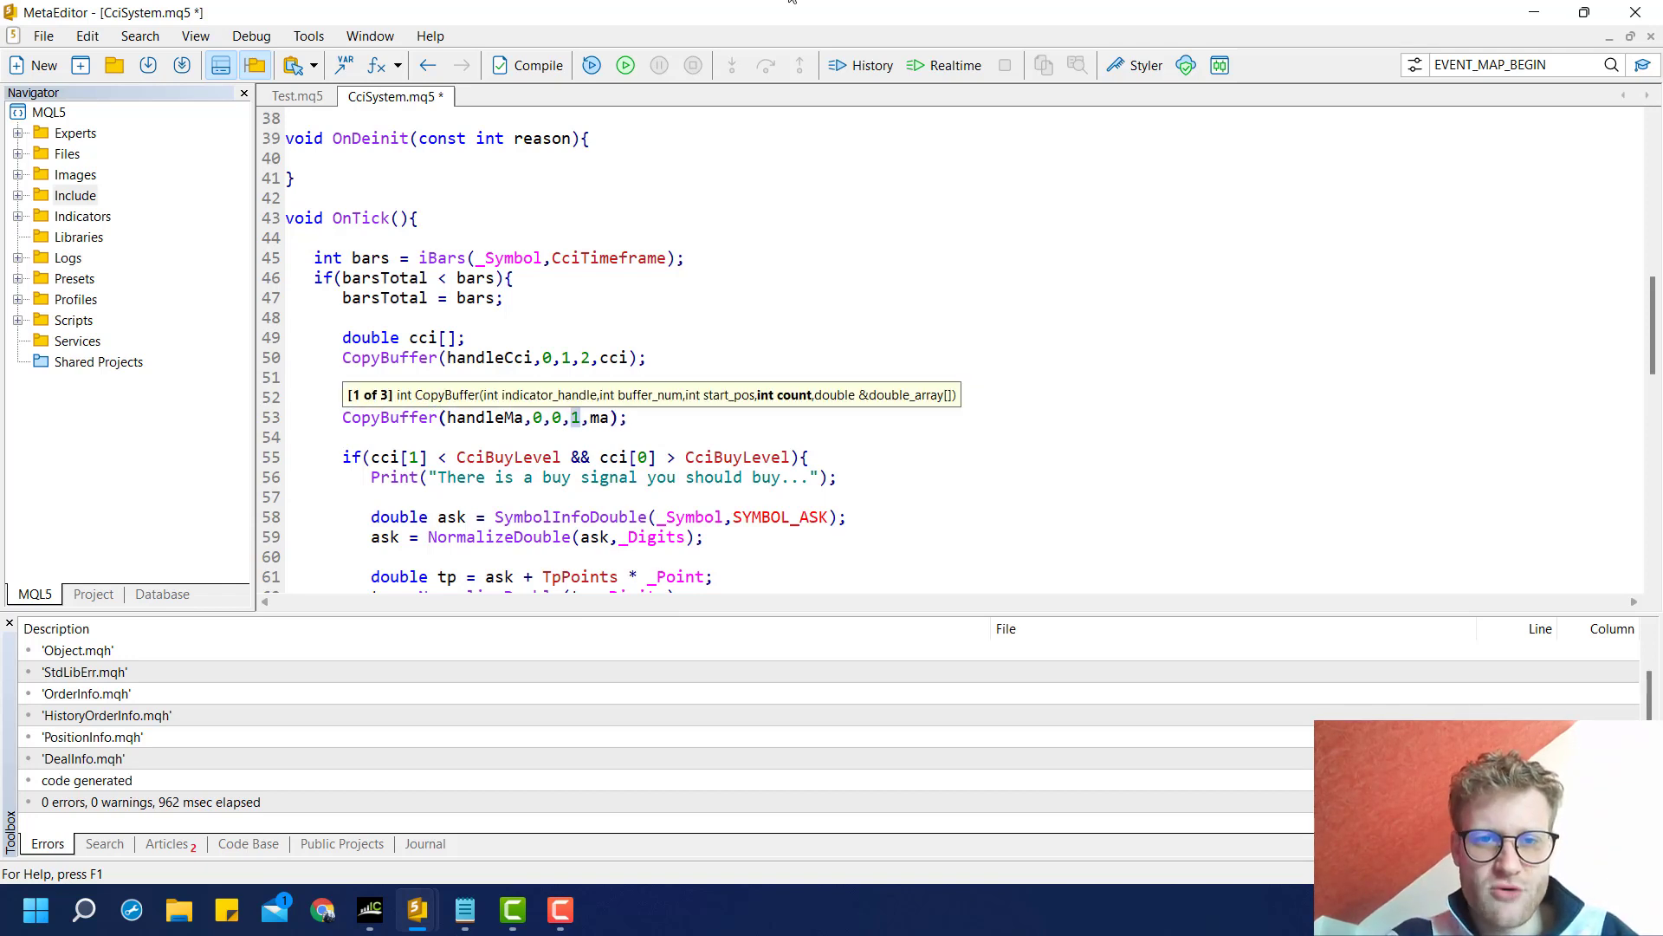
left_click(534, 66)
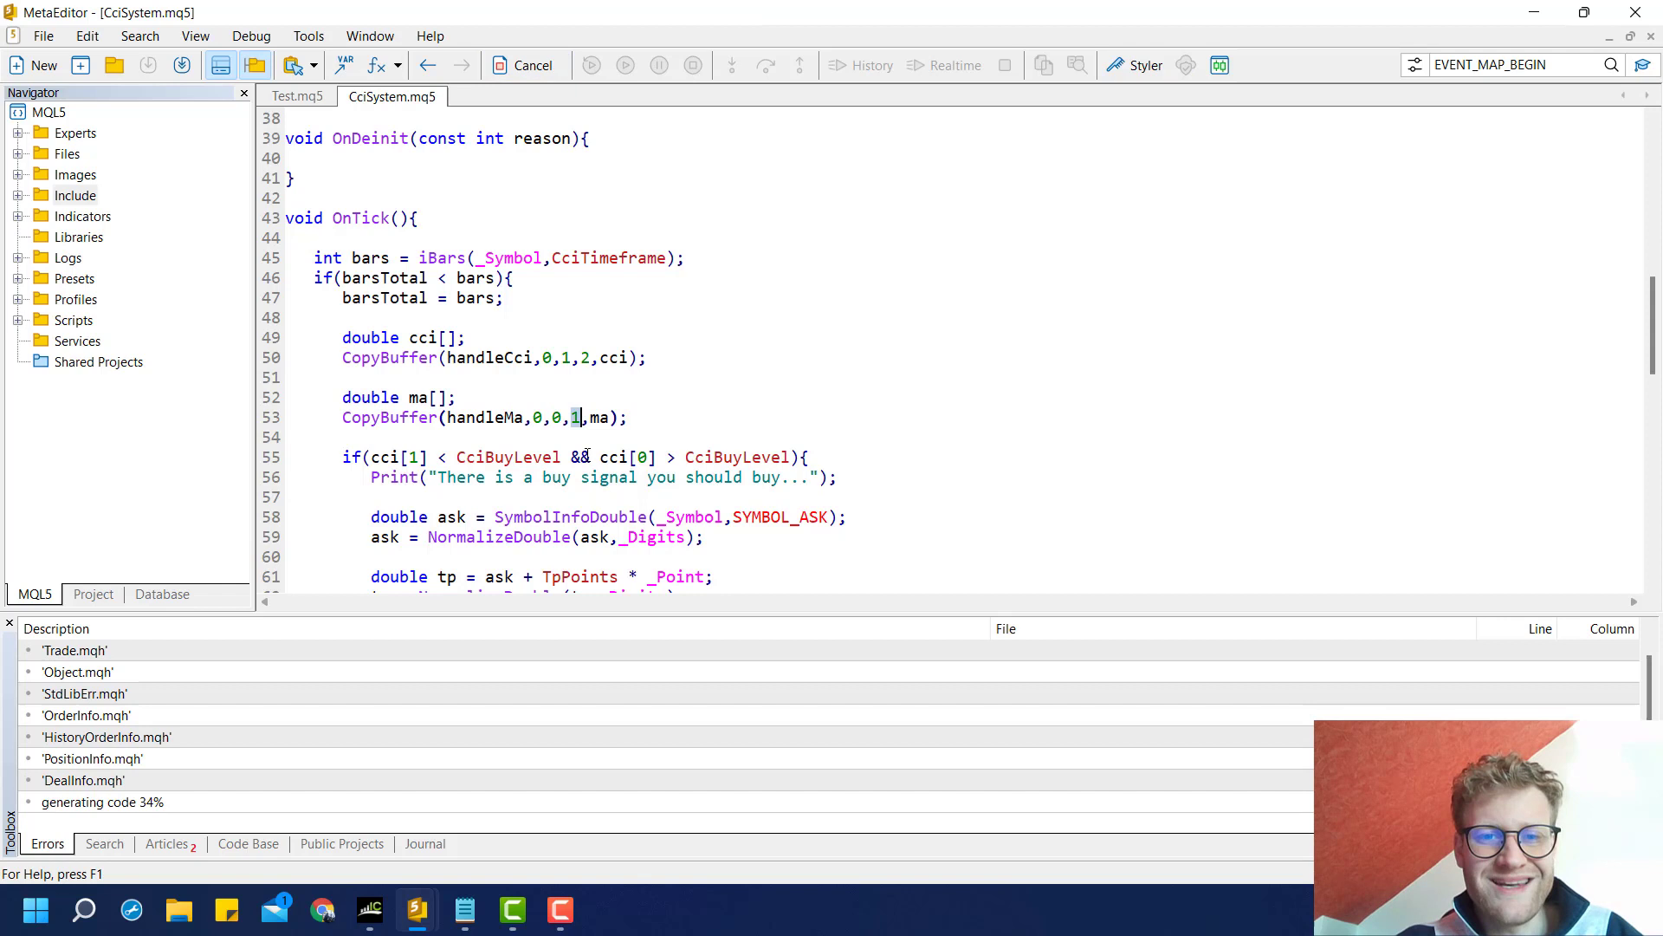
left_click(521, 66)
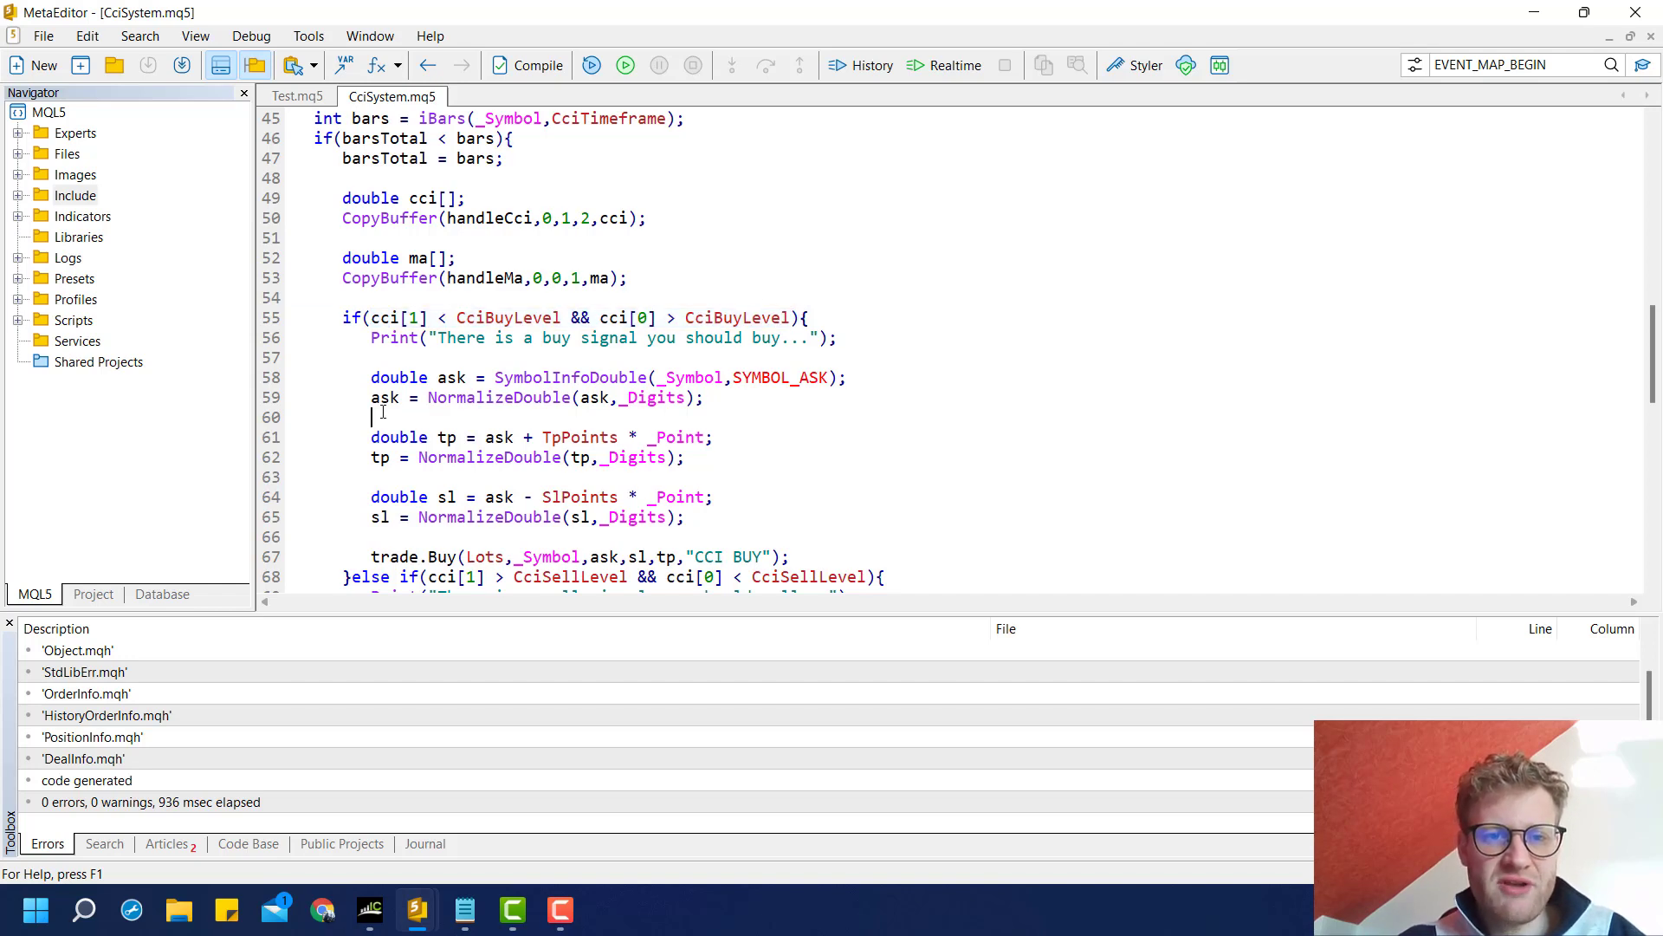
- Wrap the Buy block in if(ask > ma[0]) and the Sell block in if(bid < ma[0])
type("if")
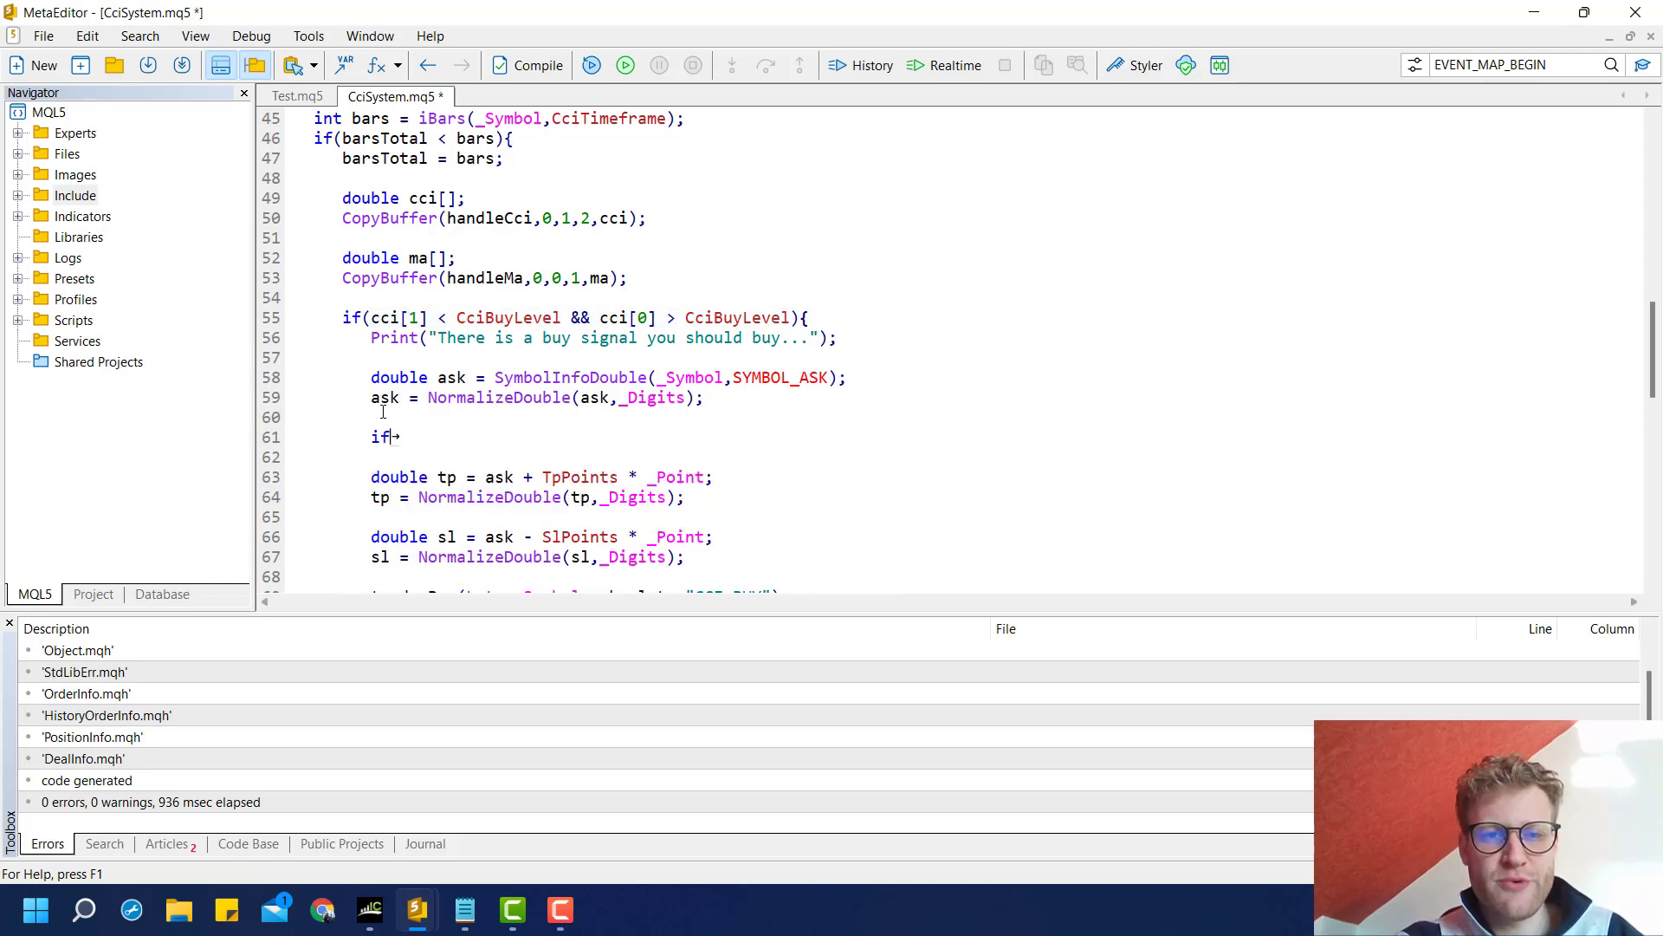
type("(ask")
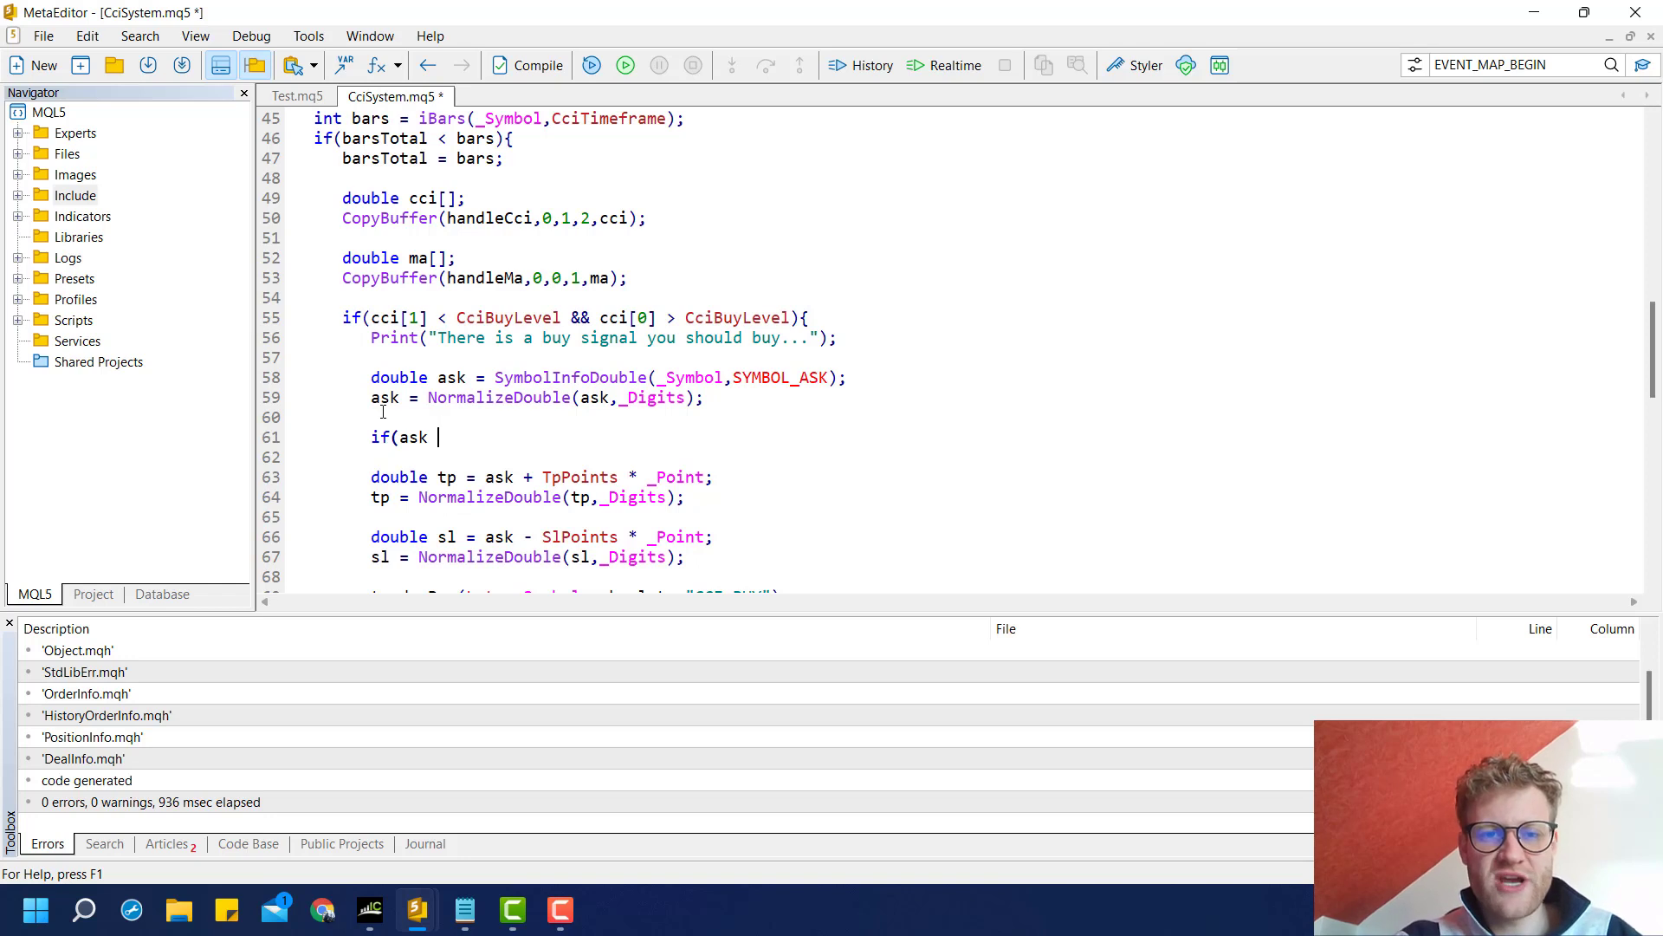
type("> ma[0]){")
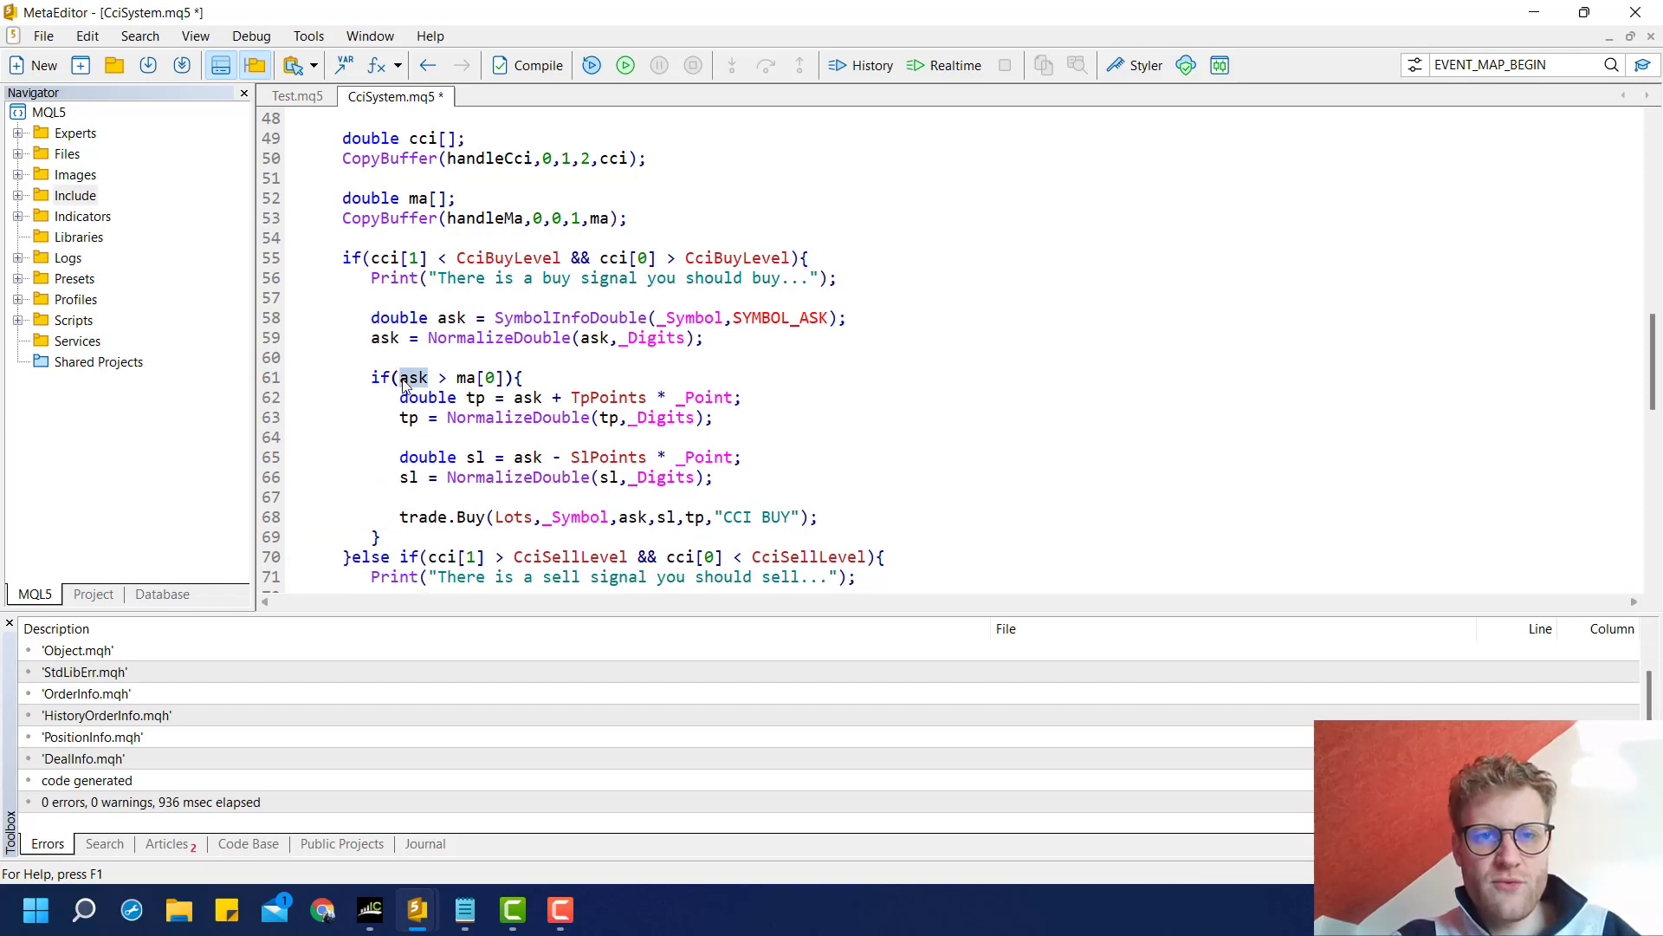
scroll("down", 3)
type("i")
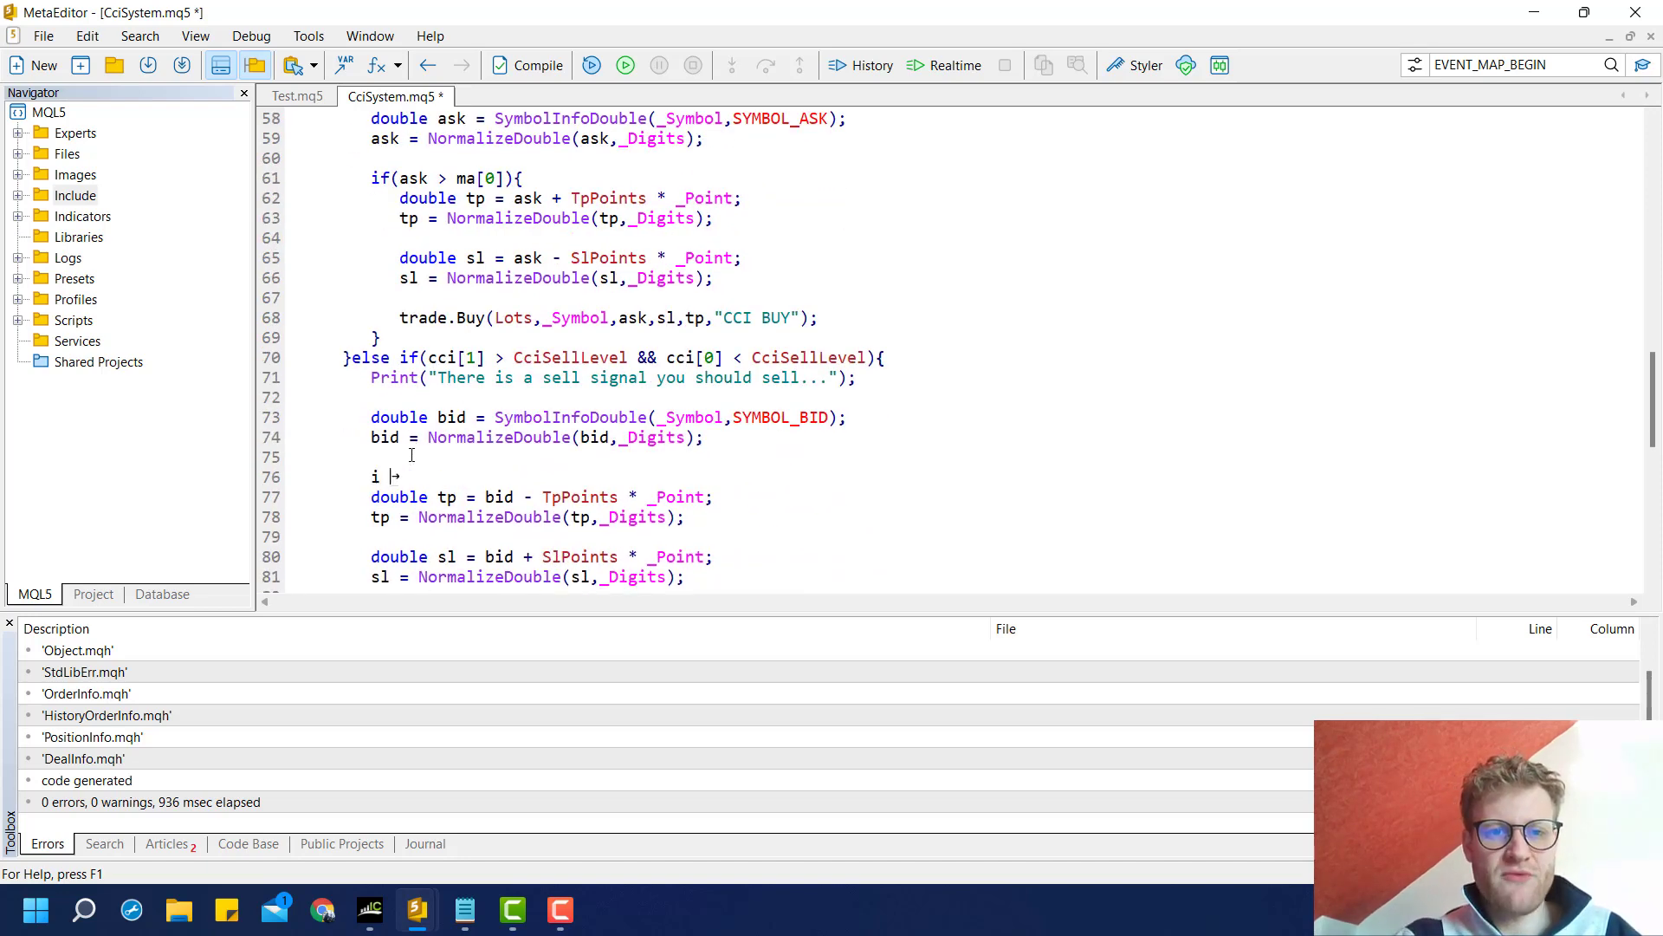
type("f(bid <")
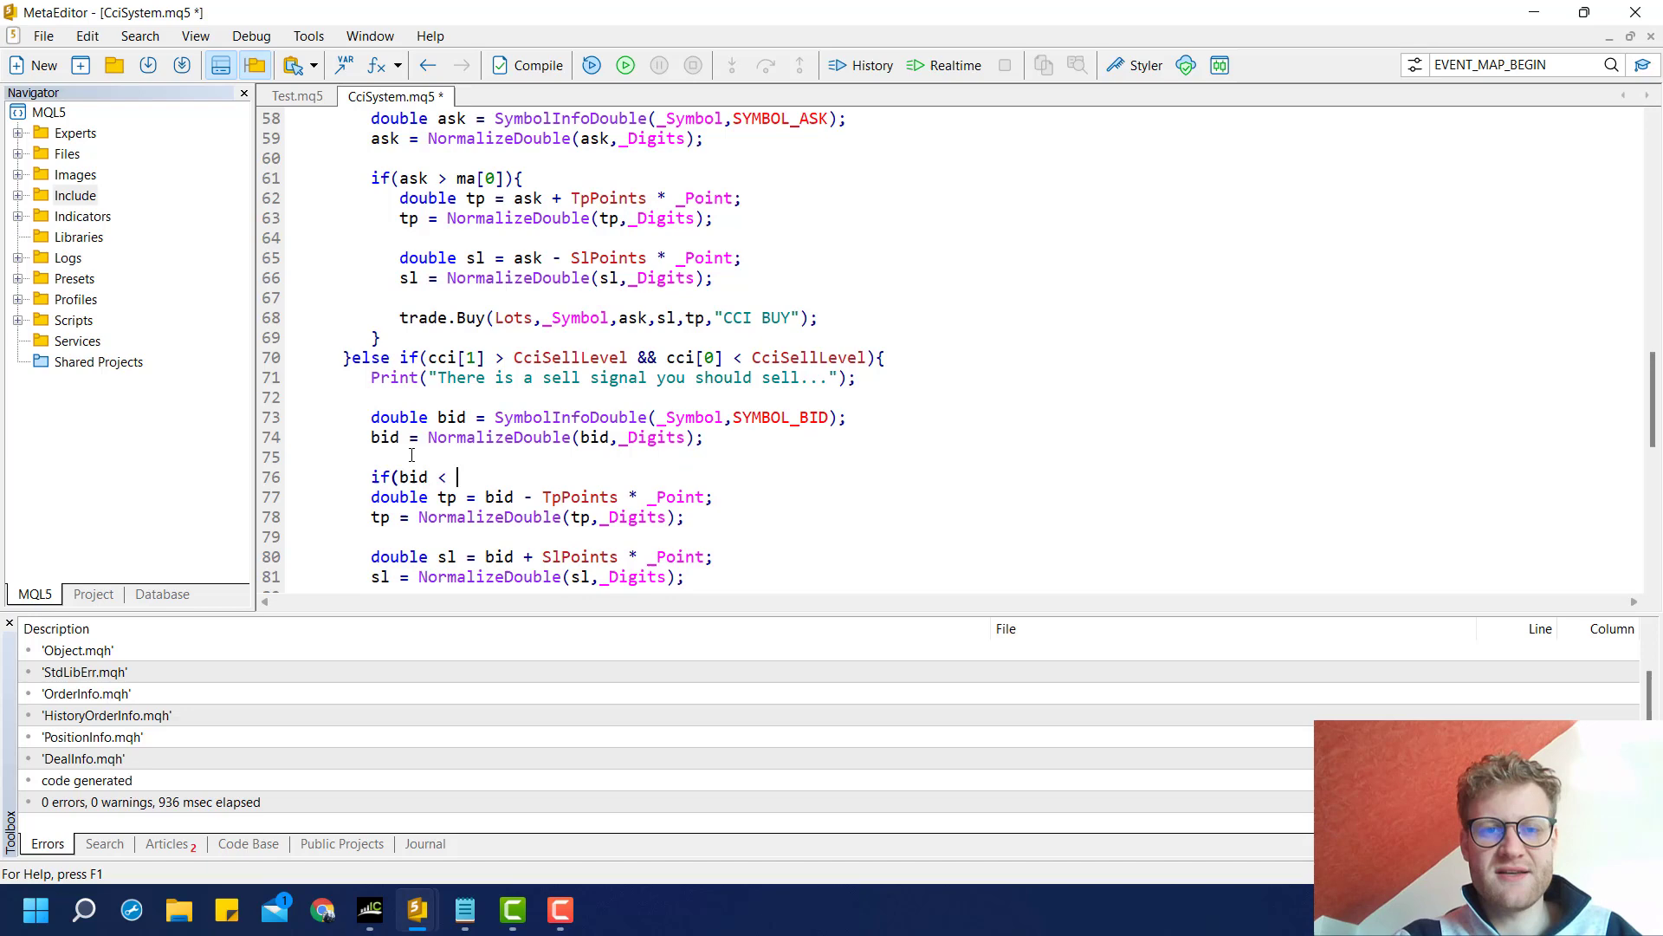
type("ma[0]){")
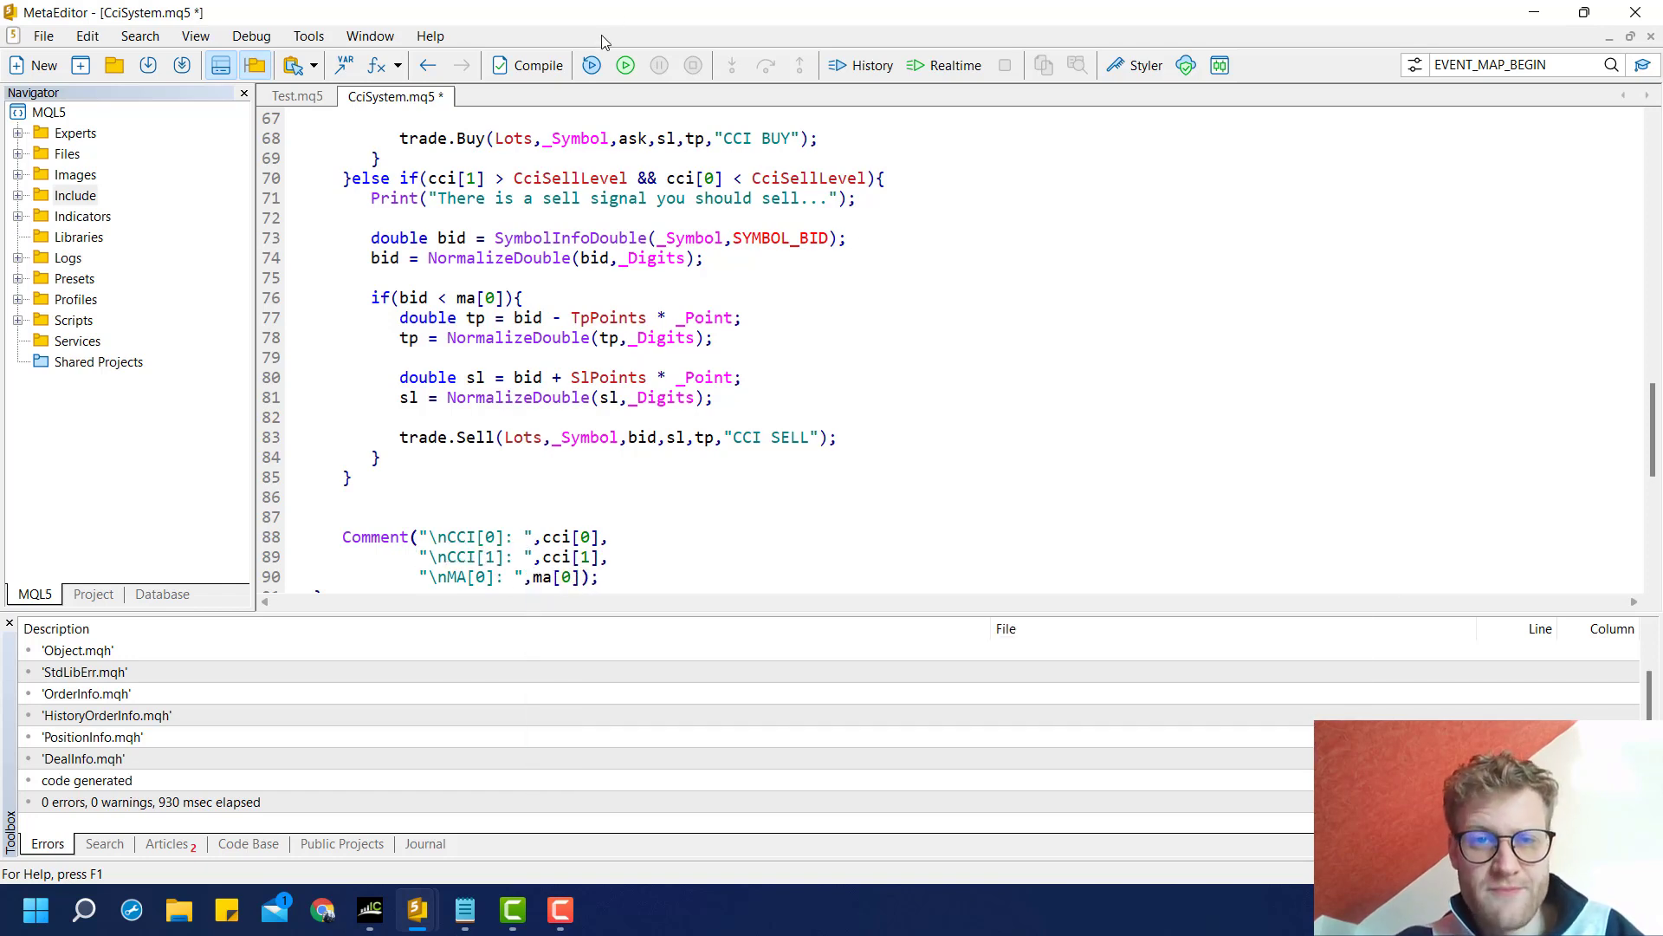
- Save and compile the filtered EA, then switch to MetaTrader 5 to start the USDJPY visual test
key("ctrl+s")
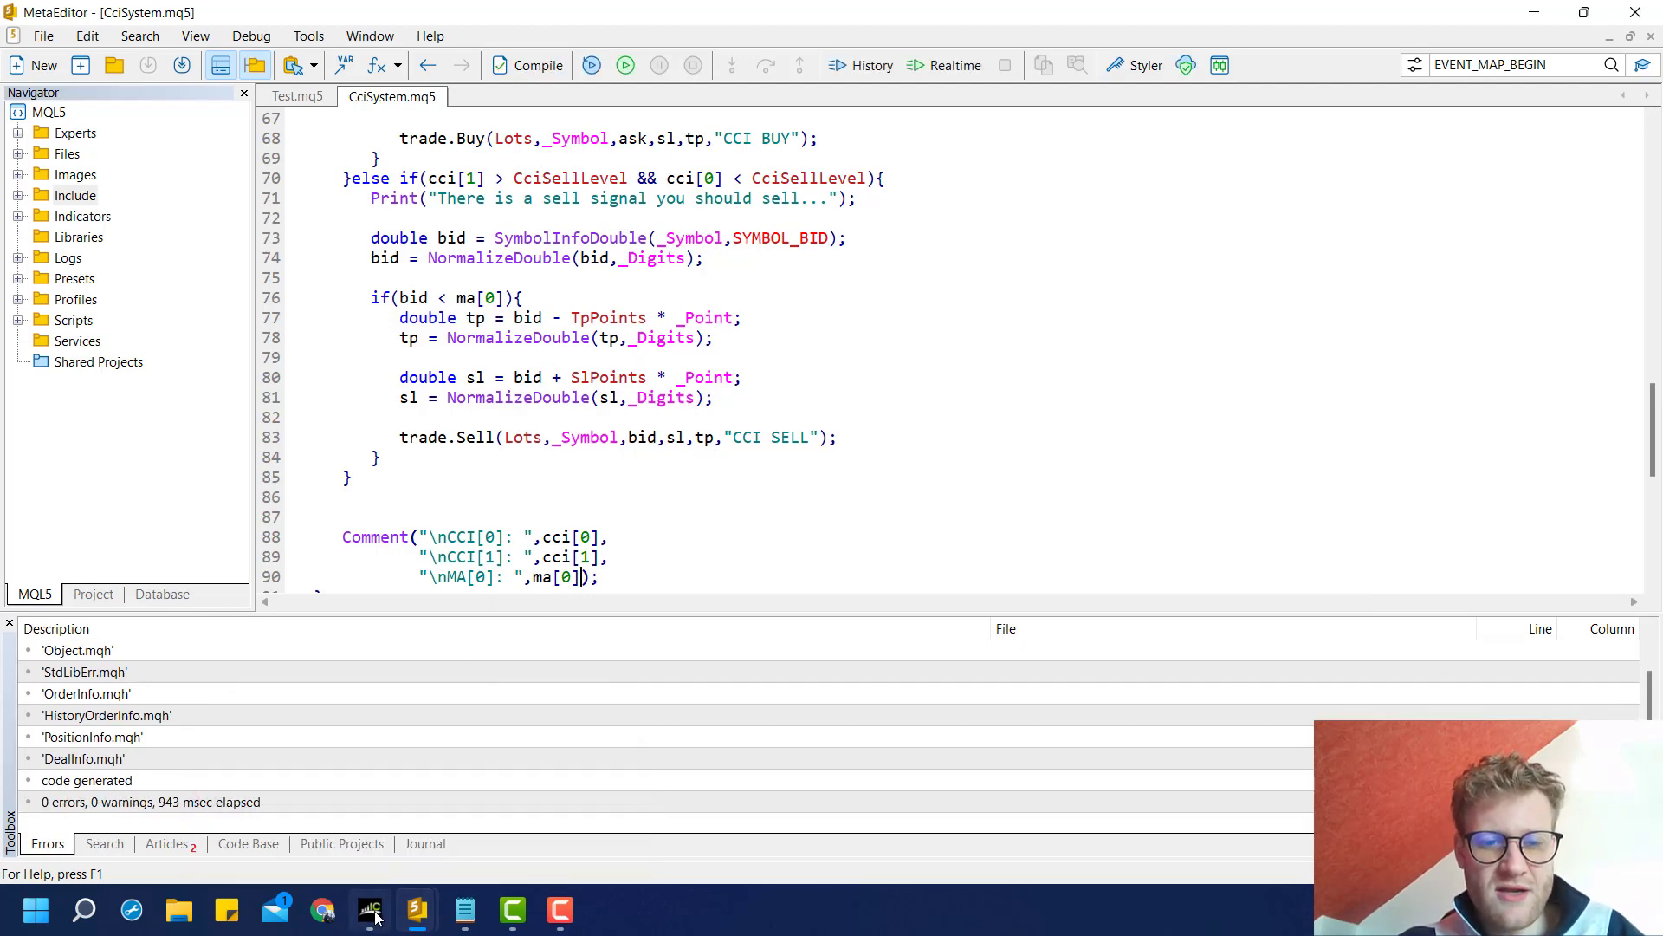
left_click(370, 909)
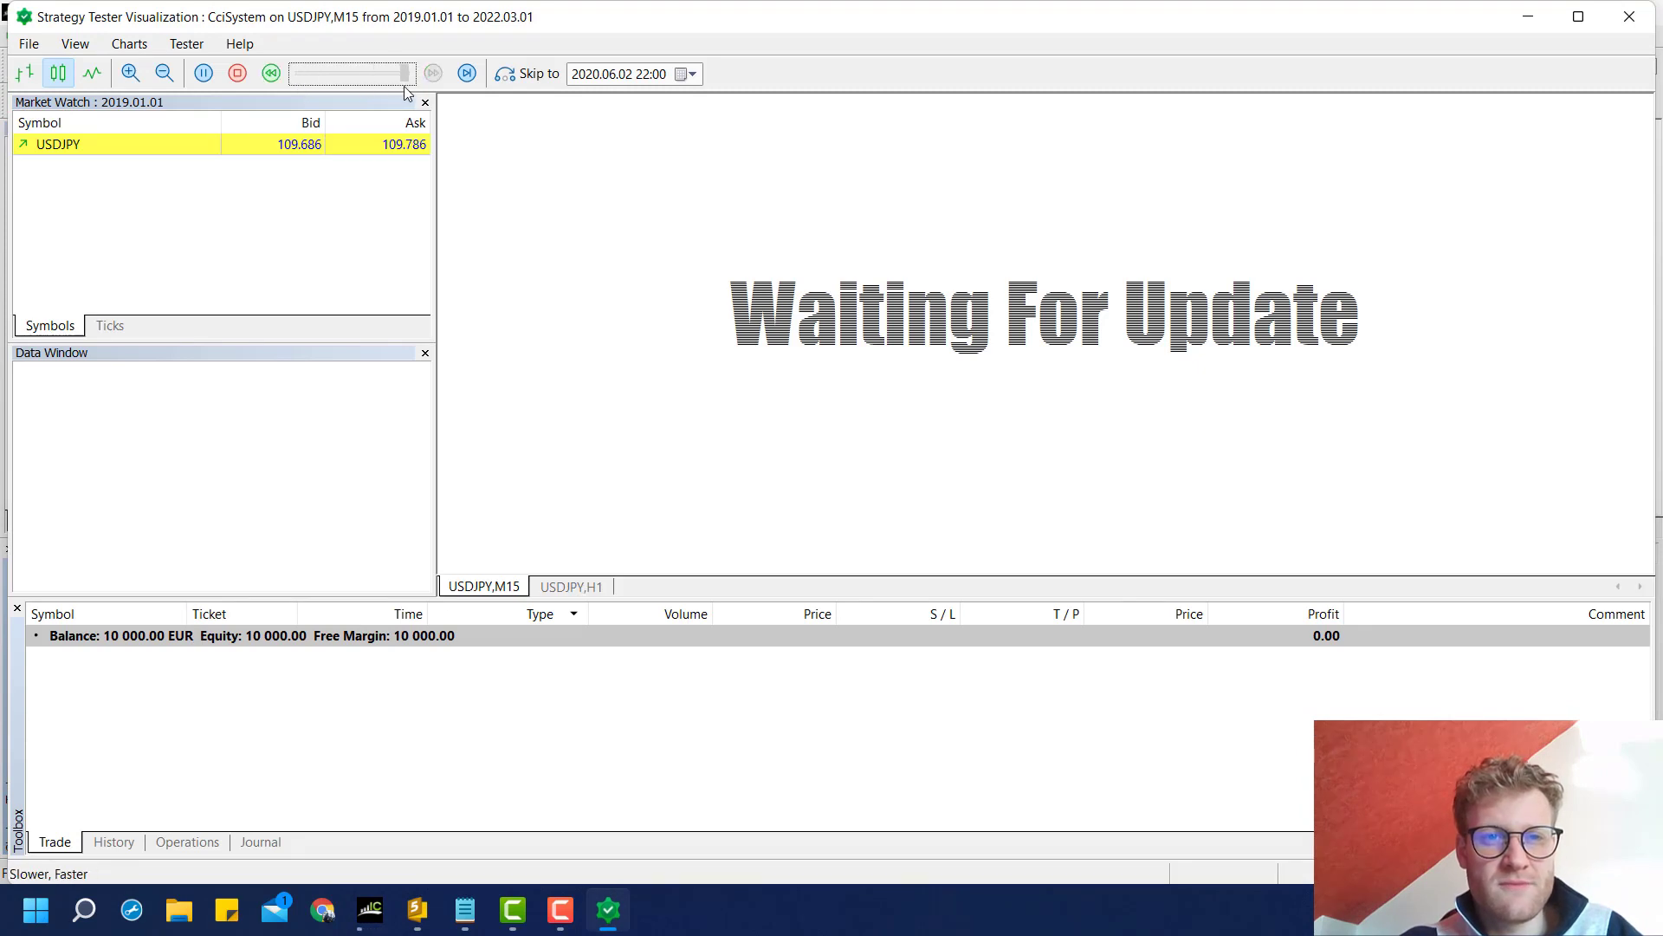
- Slow the test playback and compare the USDJPY M15 trades with the H1 chart's MA(50)
left_click(433, 72)
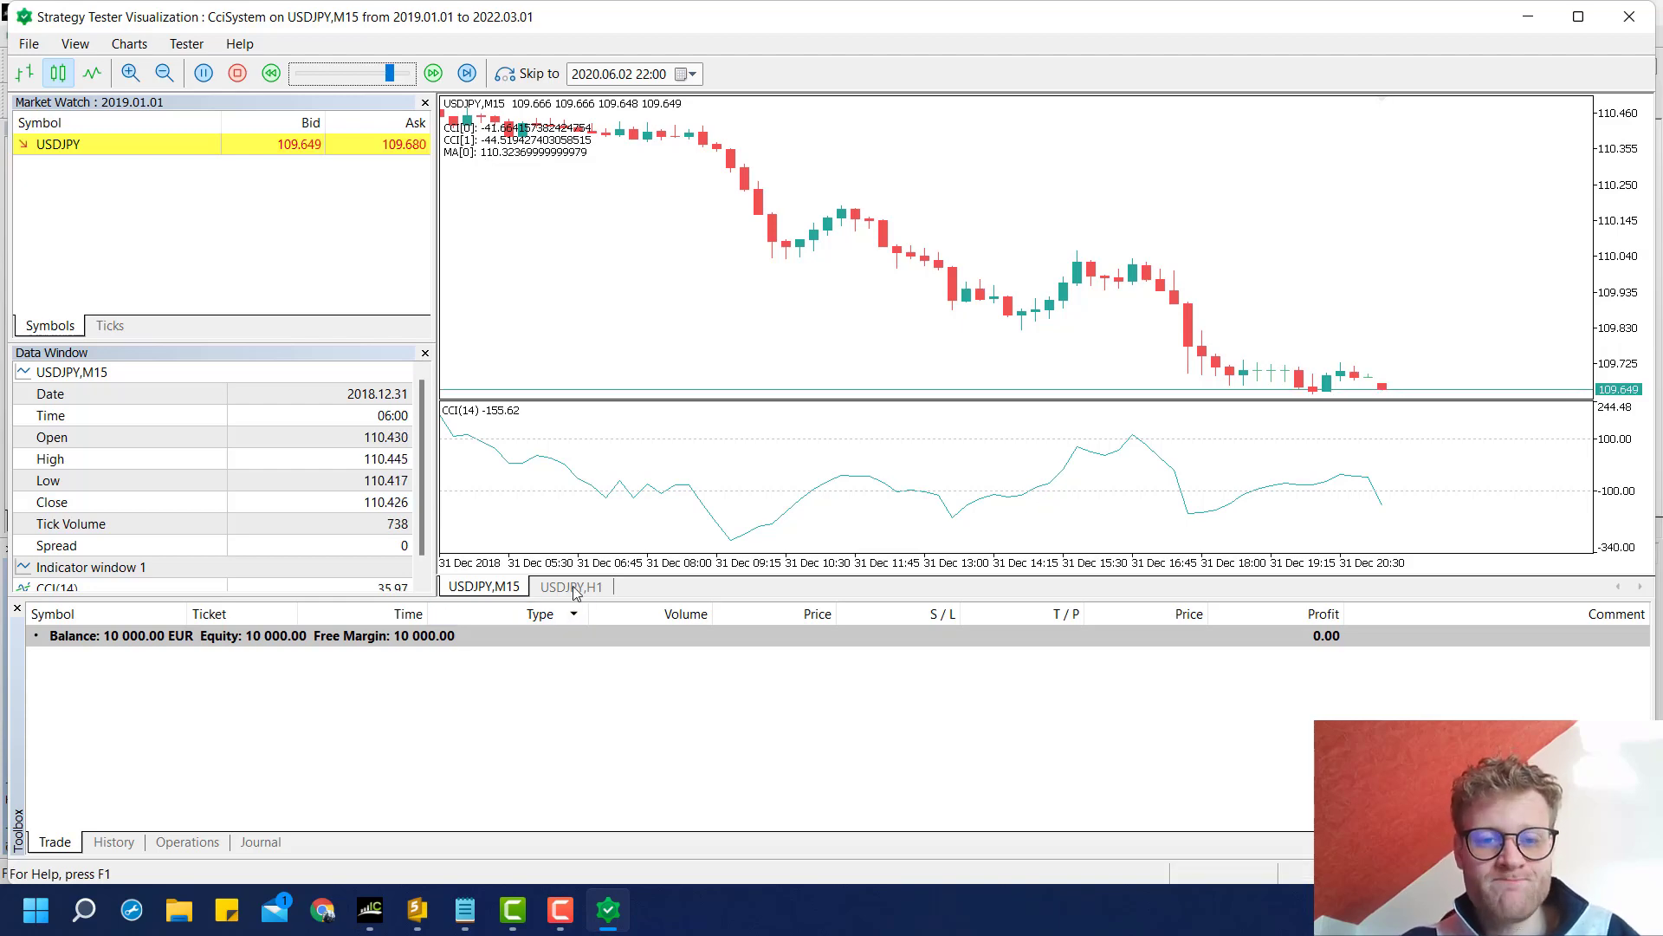
left_click(572, 586)
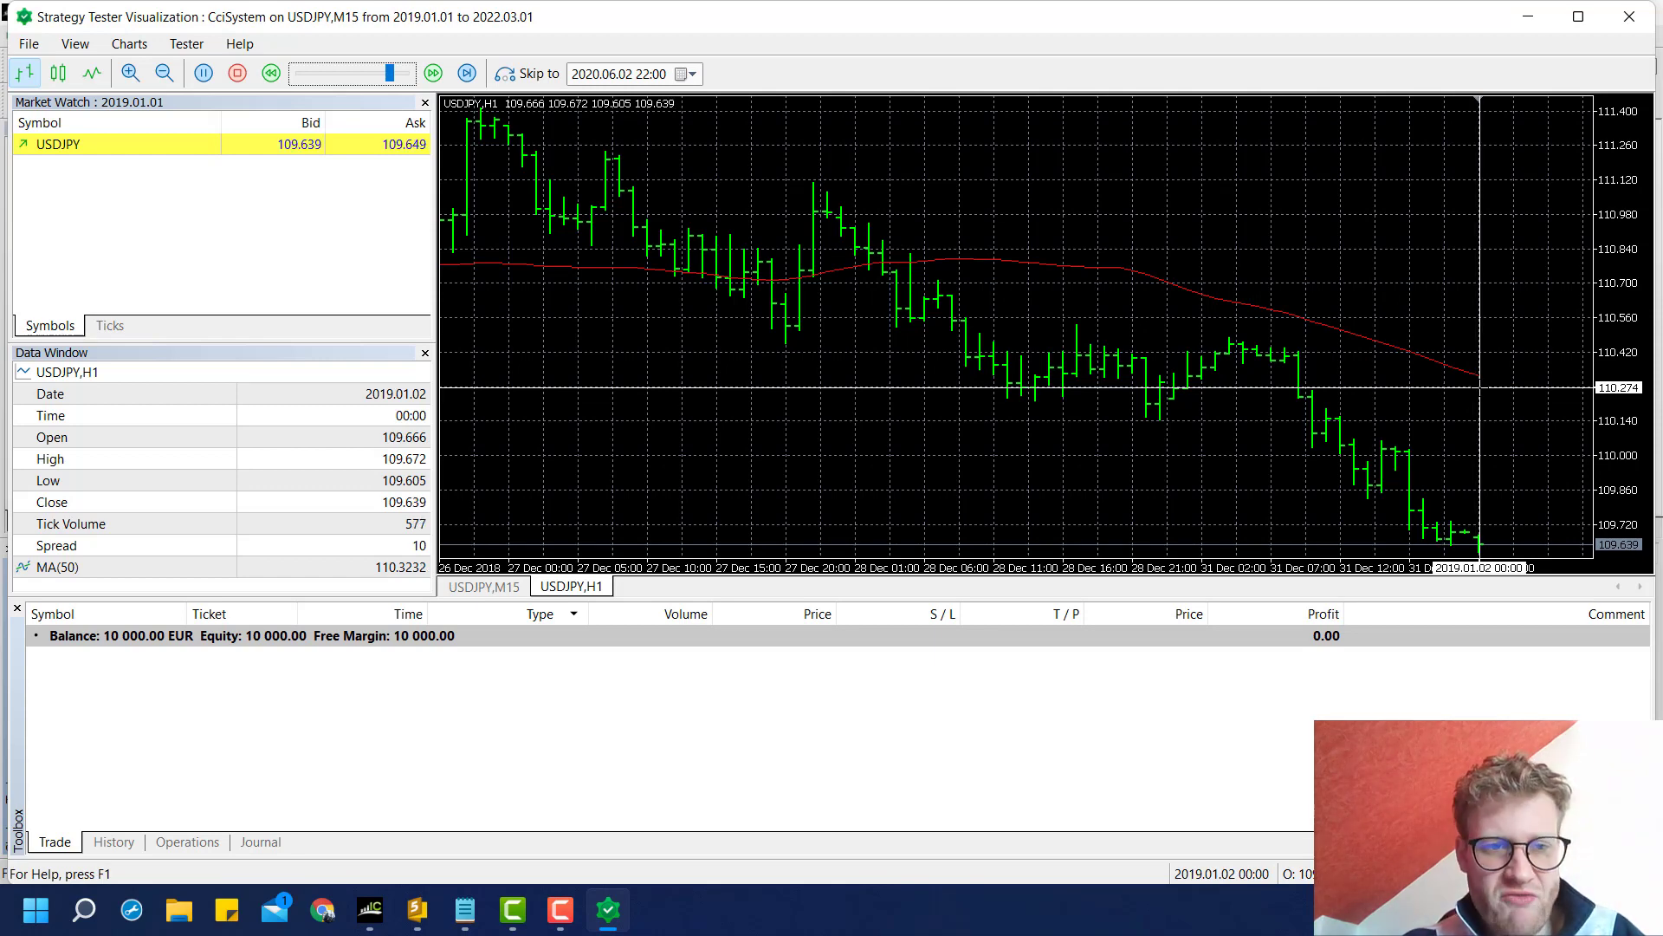
left_click(481, 585)
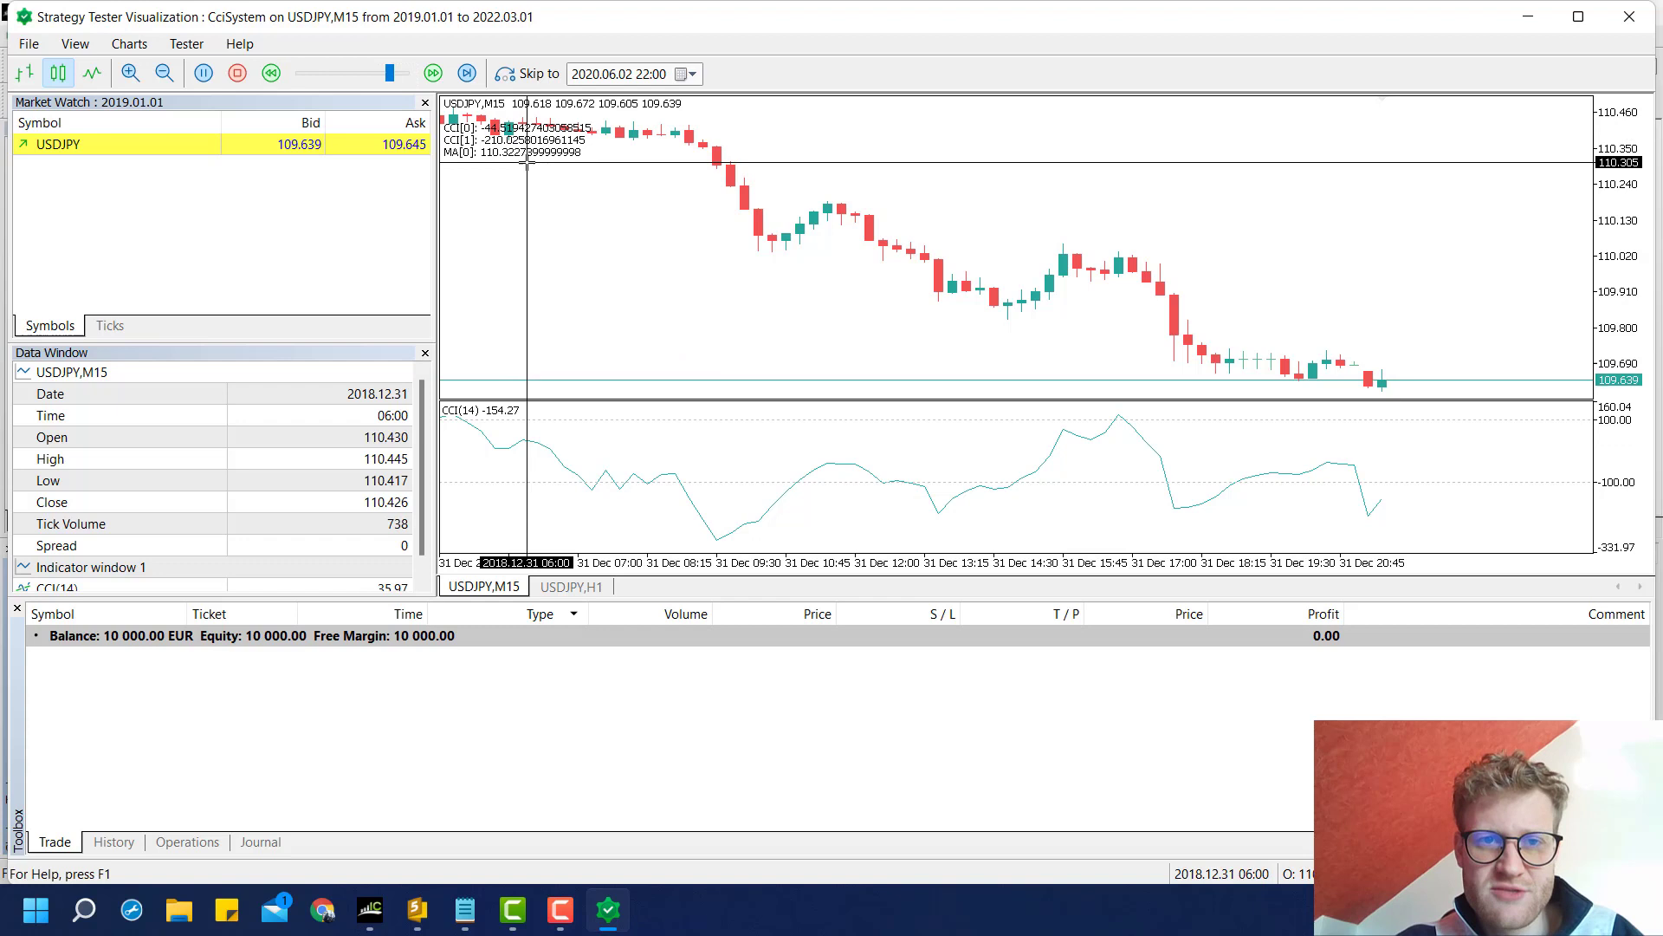
left_click_drag(395, 73, 329, 73)
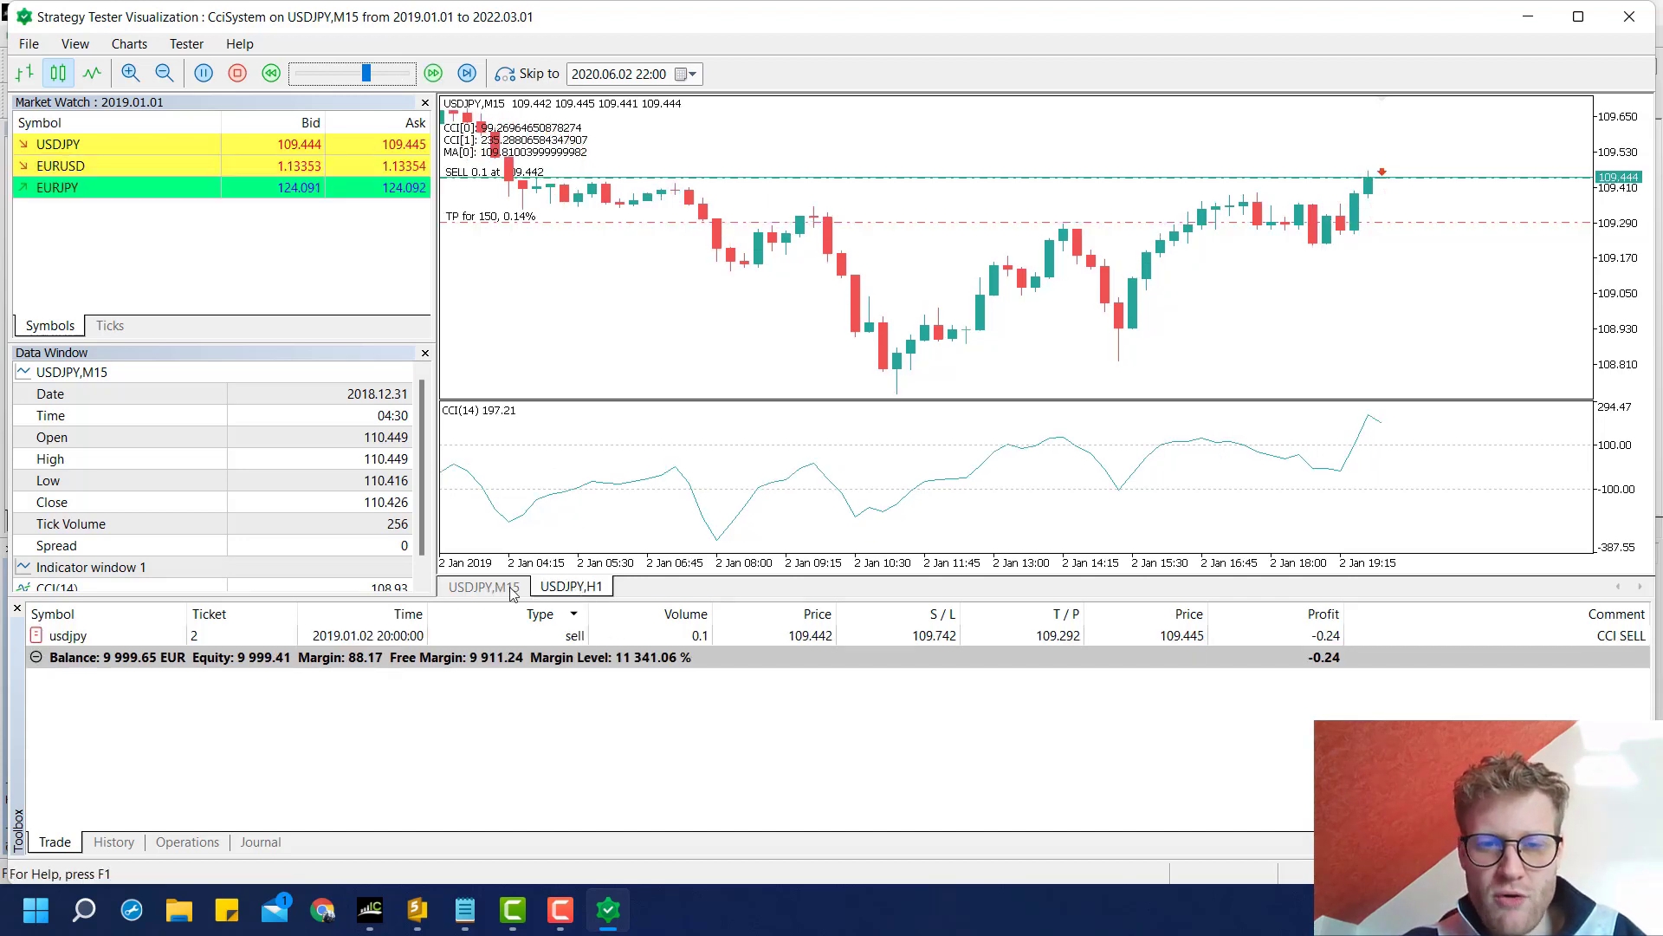
- Adjust playback speed again and check the open CCI buy against the hourly 50-period MA
left_click(572, 586)
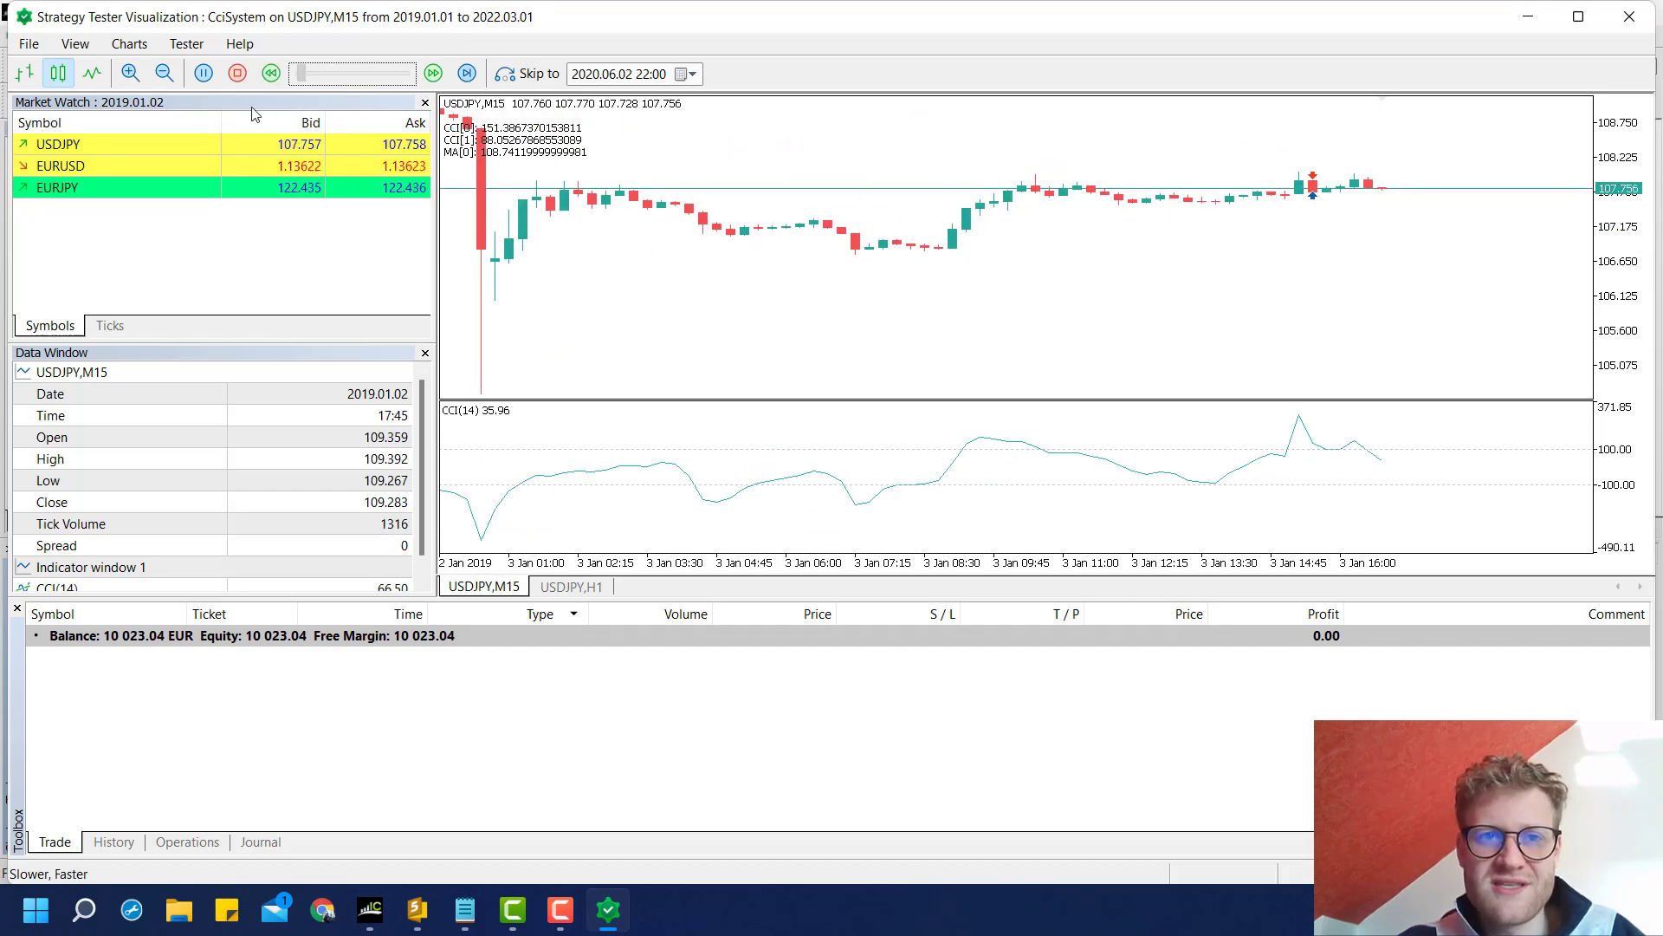
left_click(435, 73)
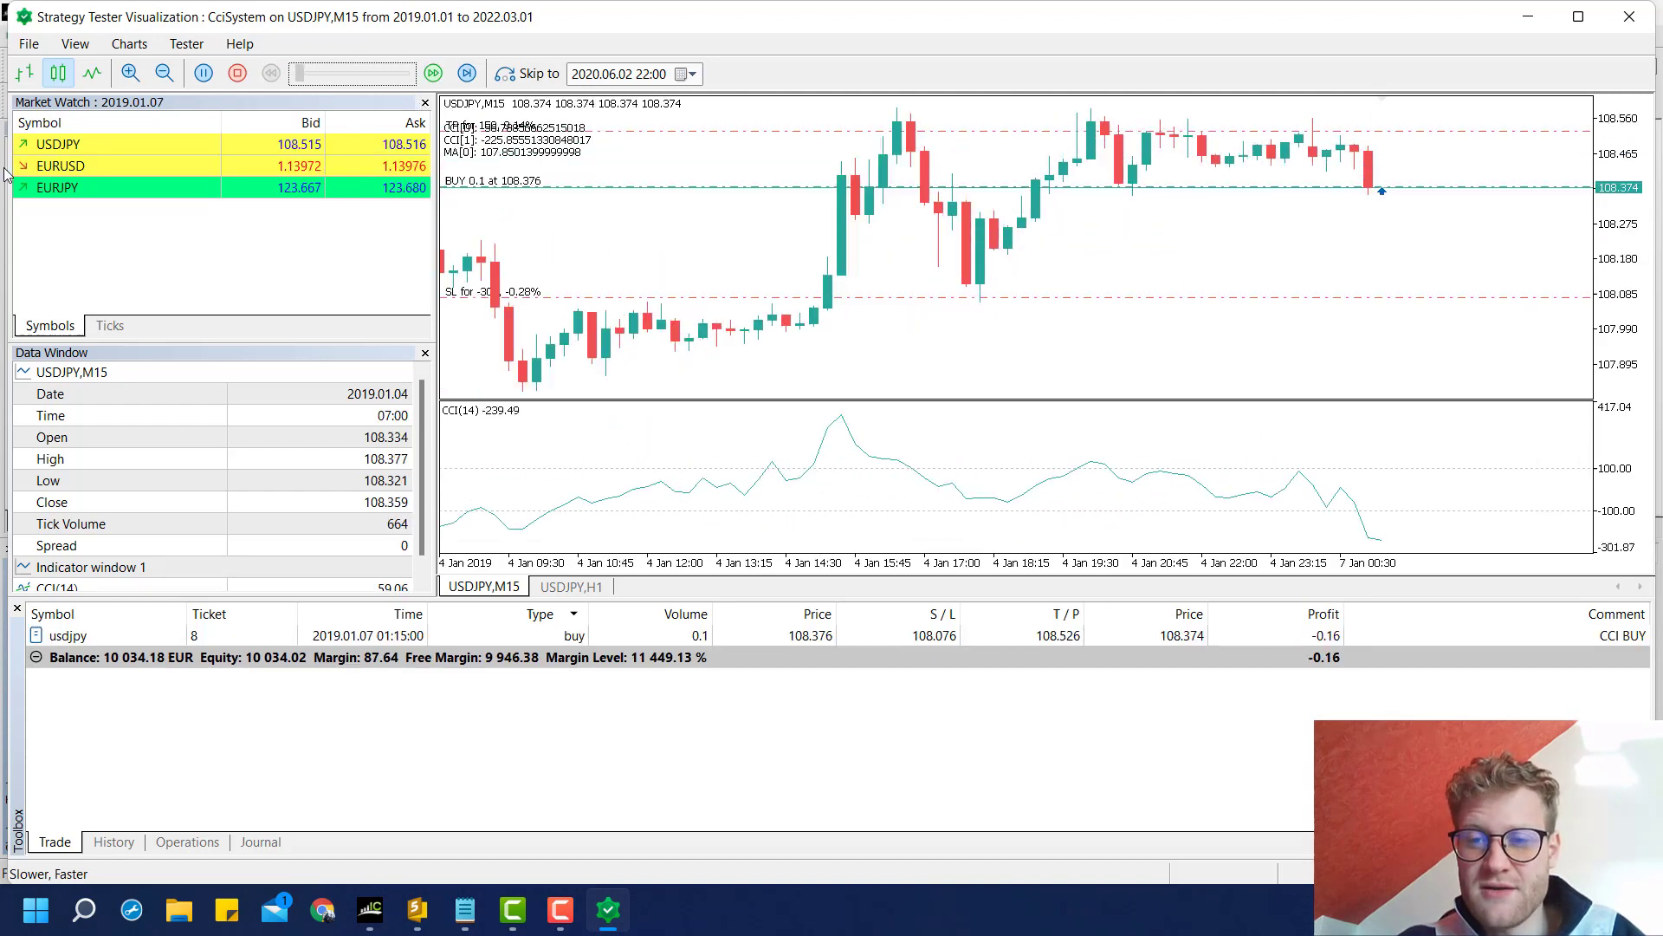
left_click(572, 585)
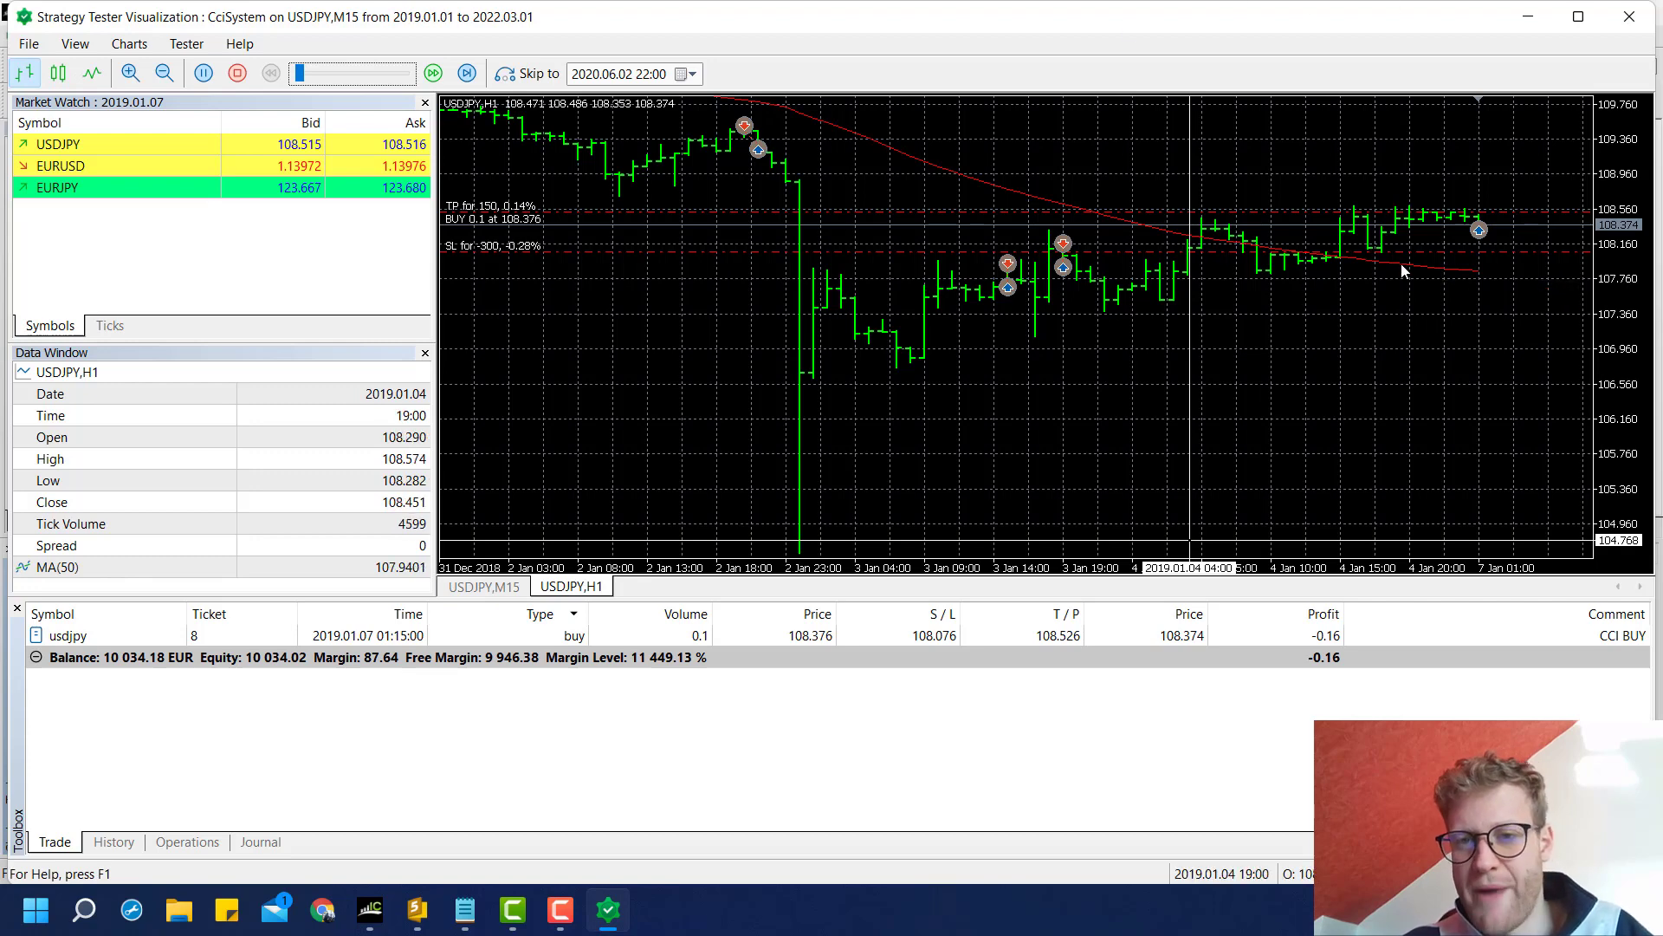
mouse_move(1404, 270)
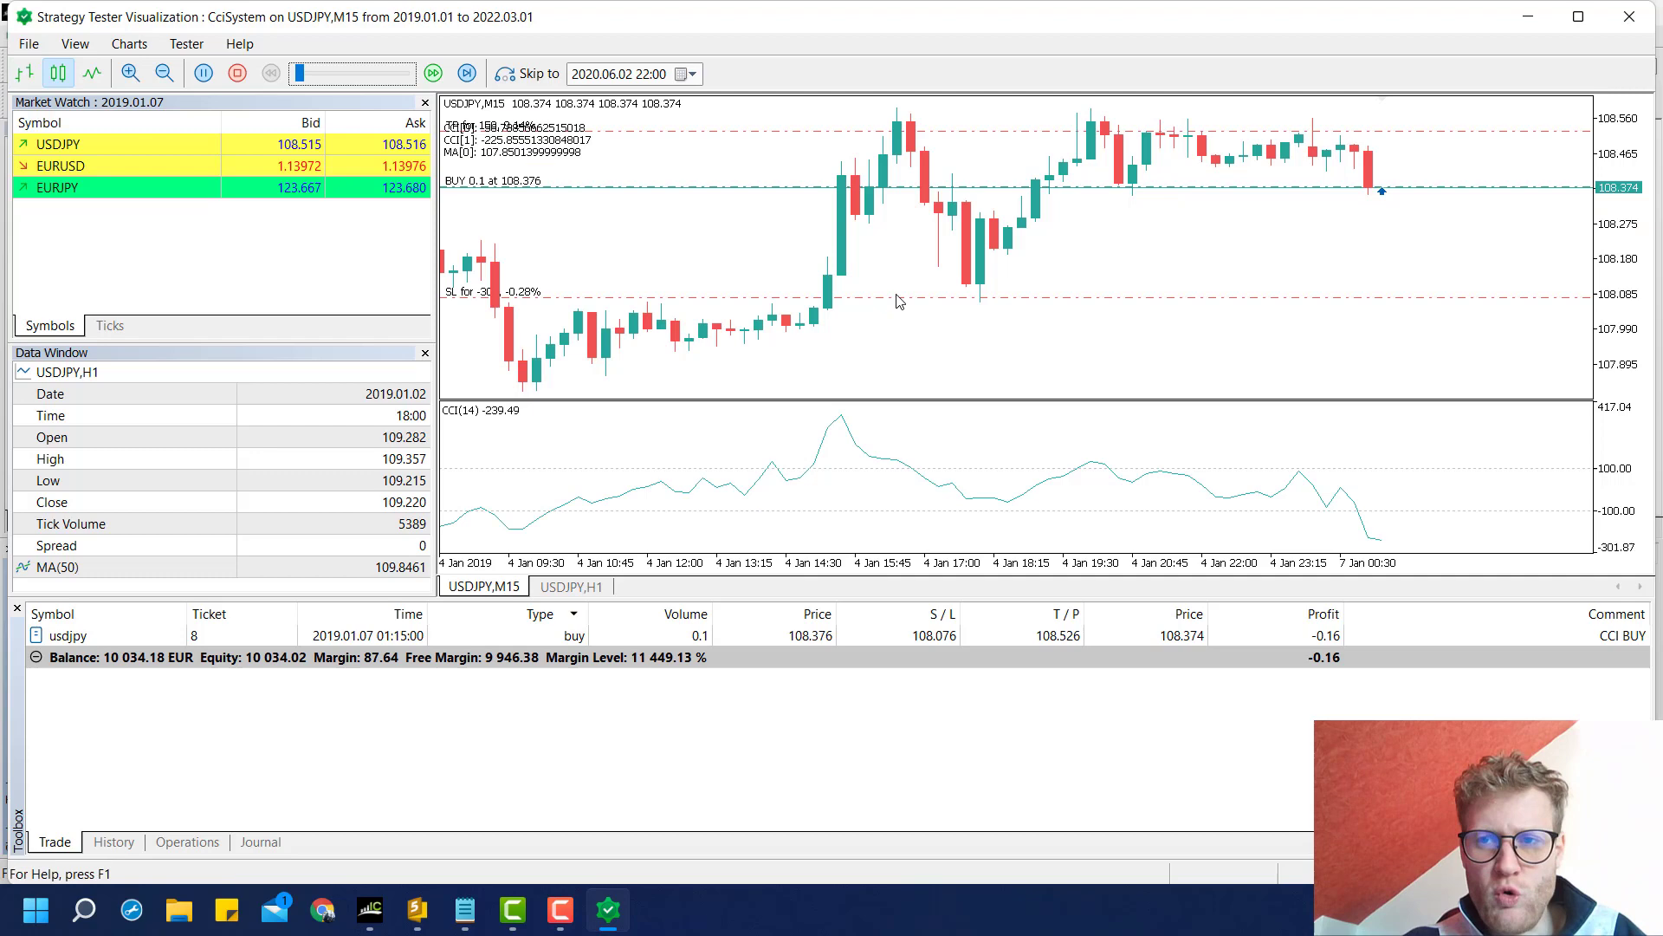
left_click_drag(308, 73, 308, 73)
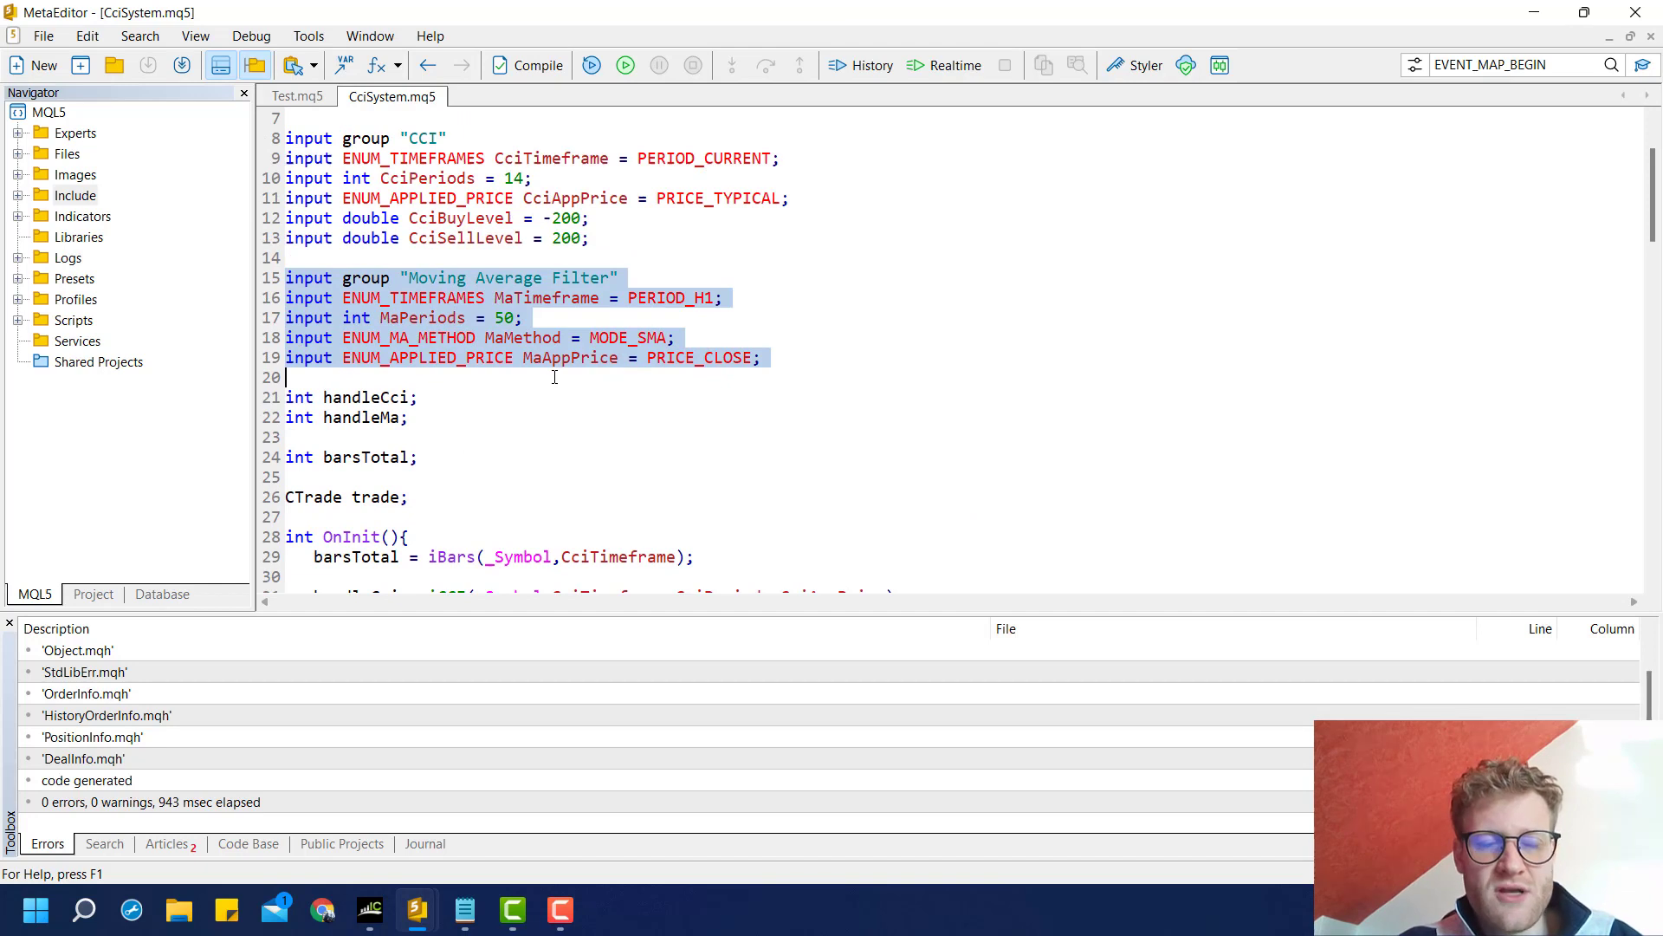
- Review the Moving Average Filter inputs and the ma array's CopyBuffer line before adding the new input
left_click(443, 357)
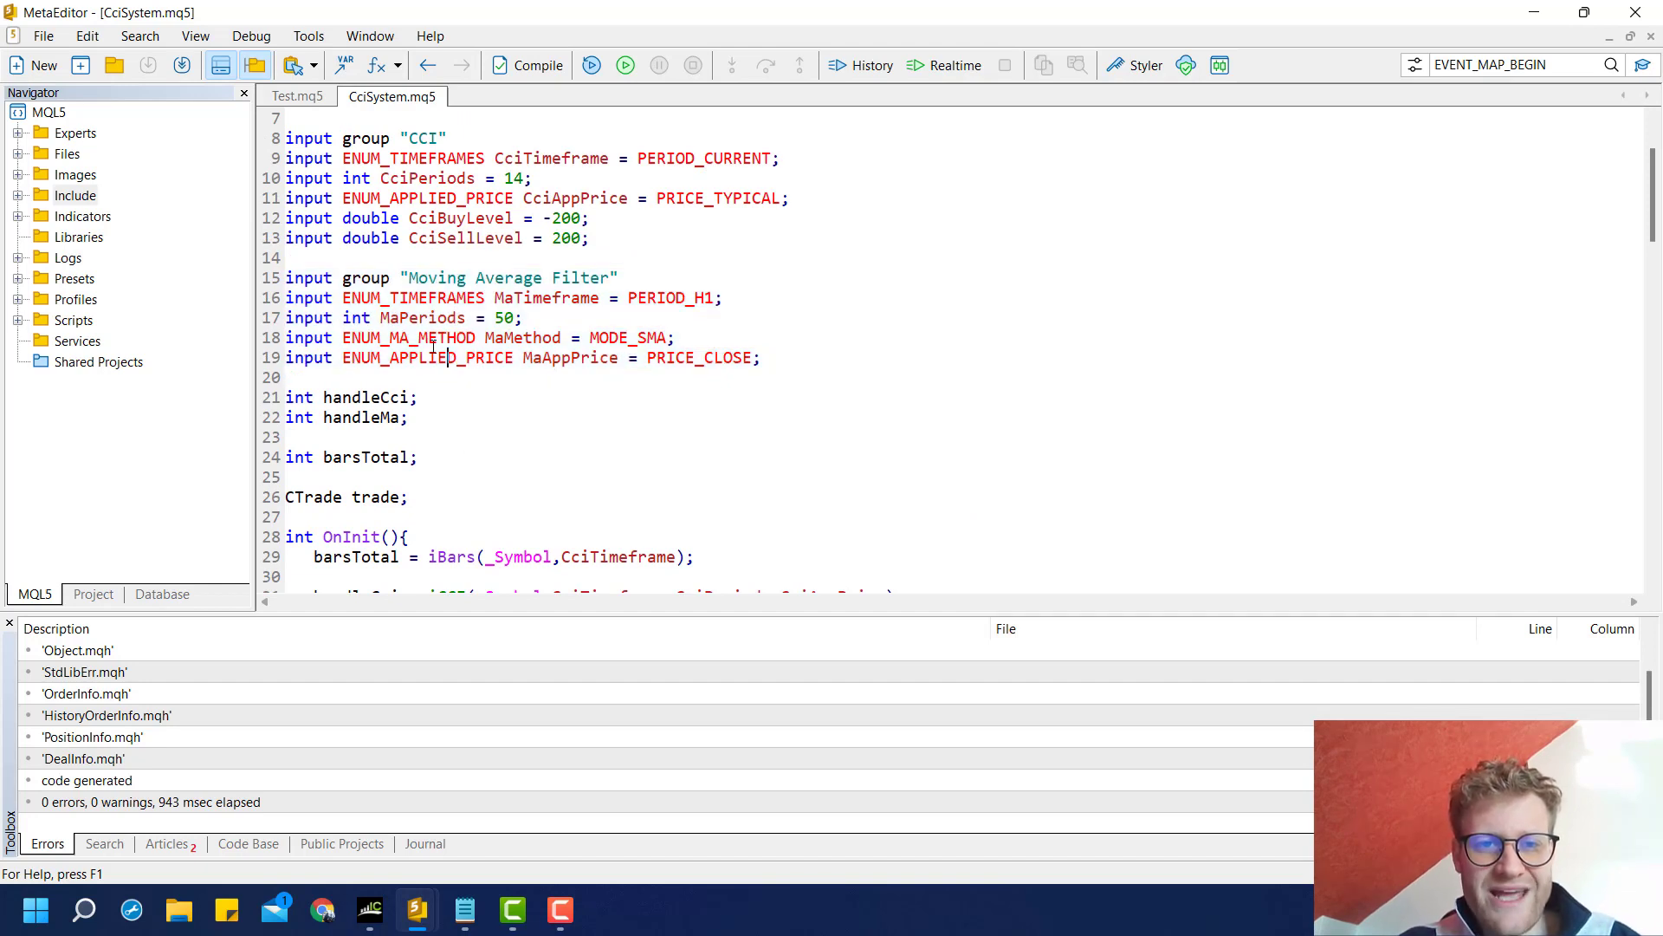
left_click_drag(286, 277, 284, 376)
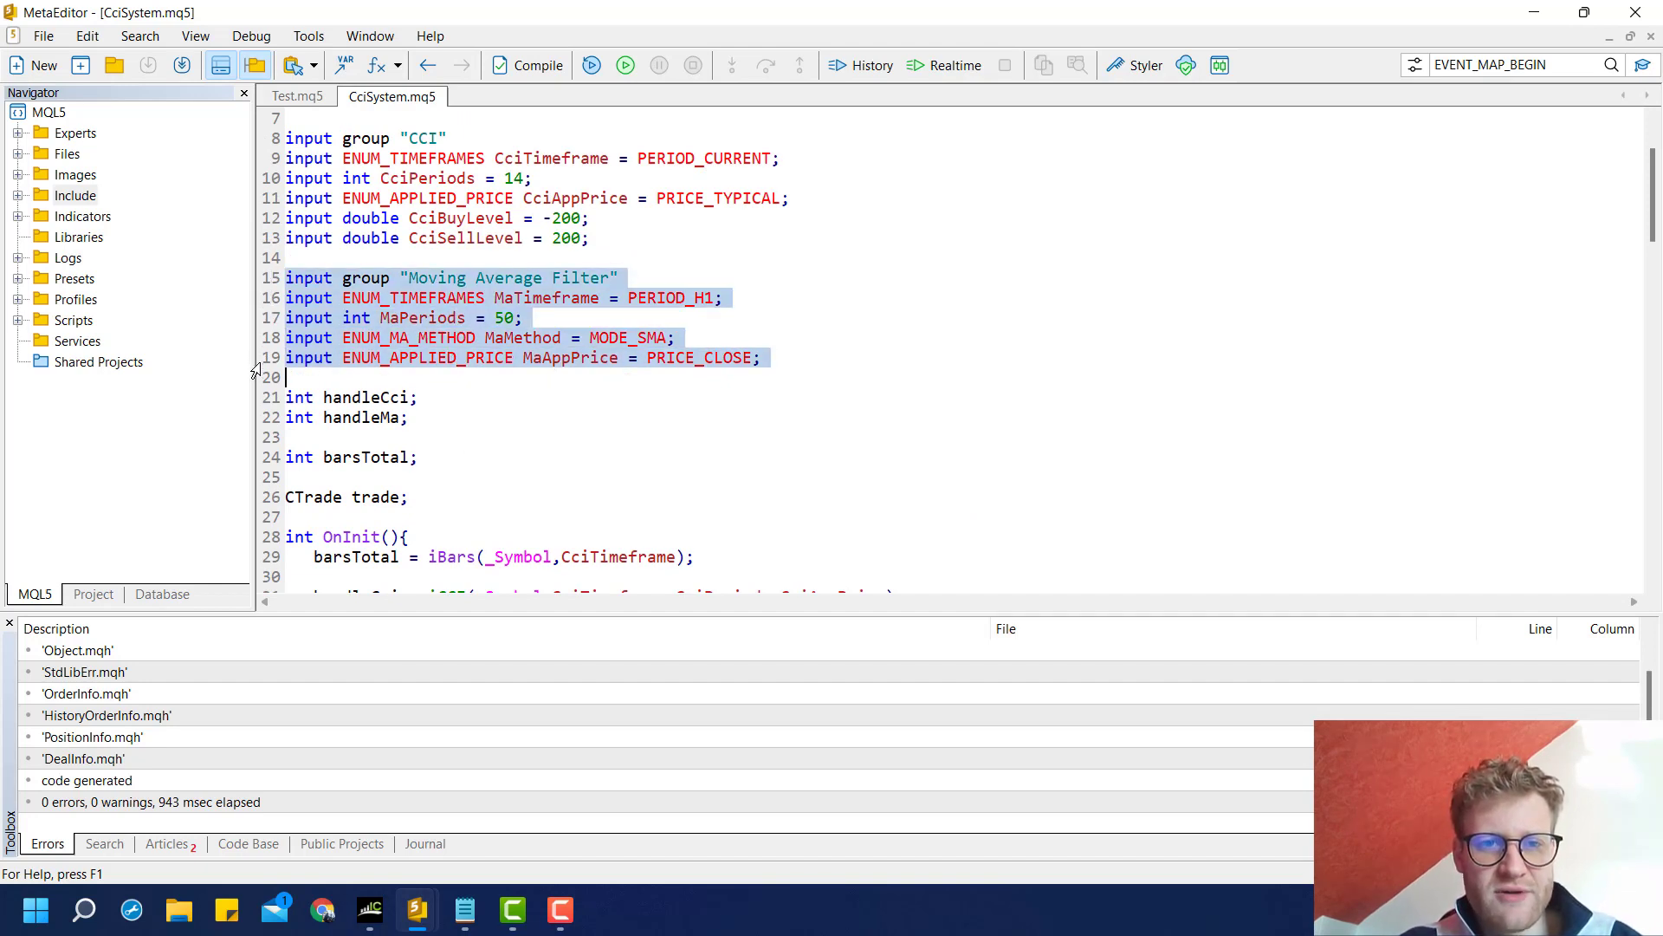
left_click(471, 277)
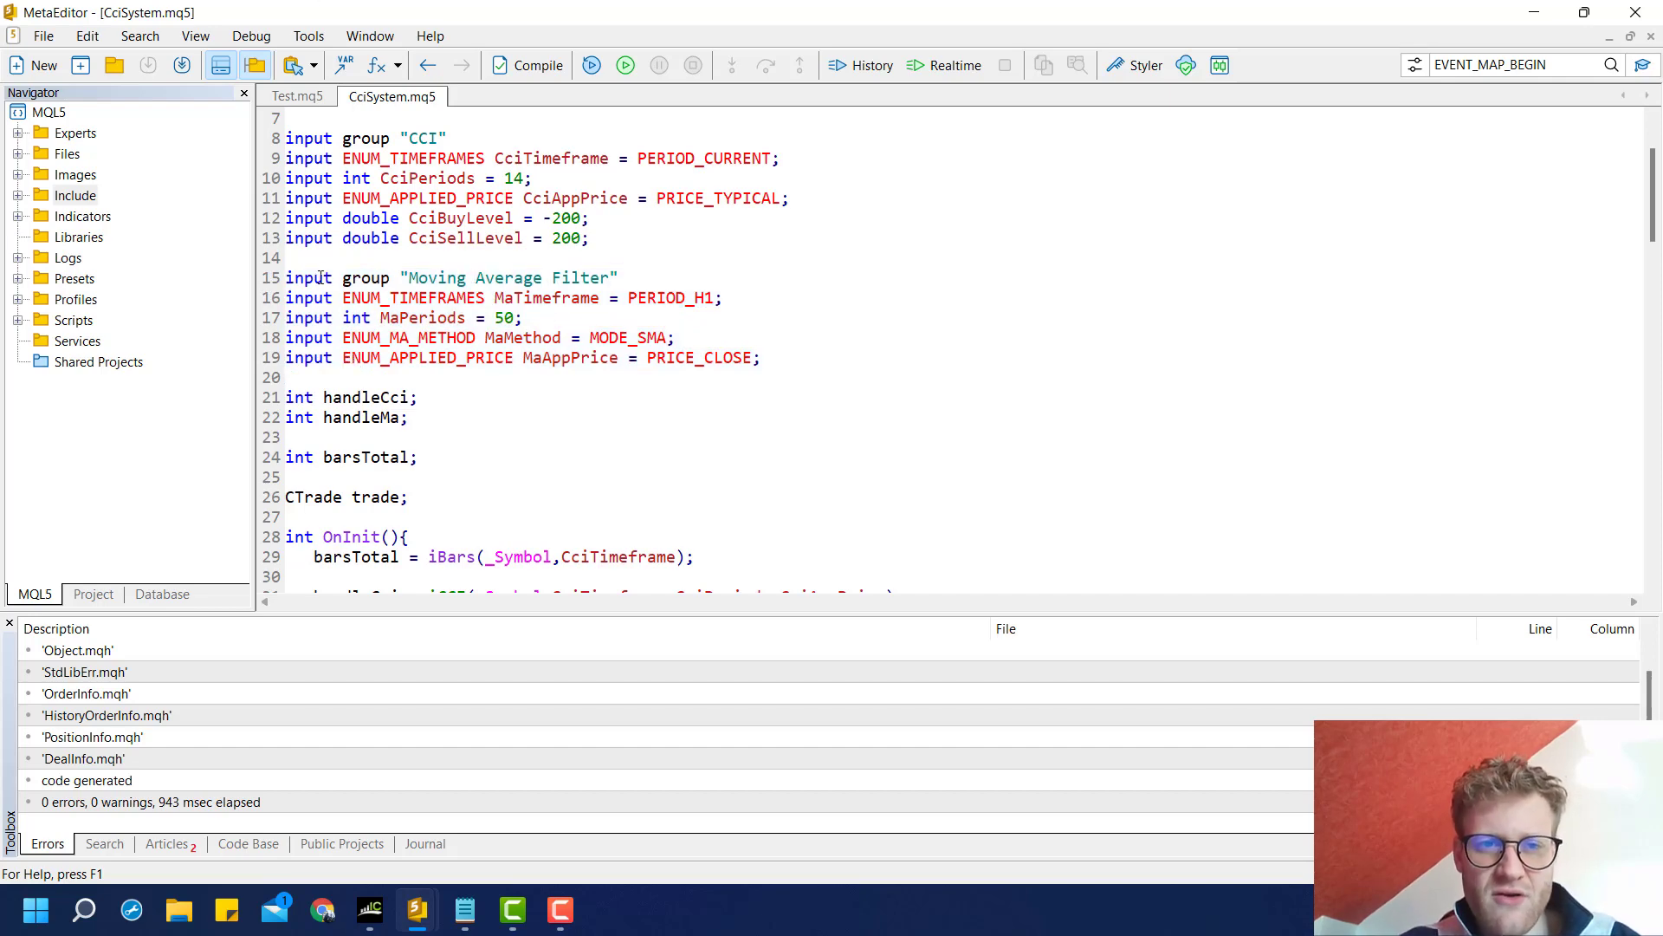
scroll("down", 3)
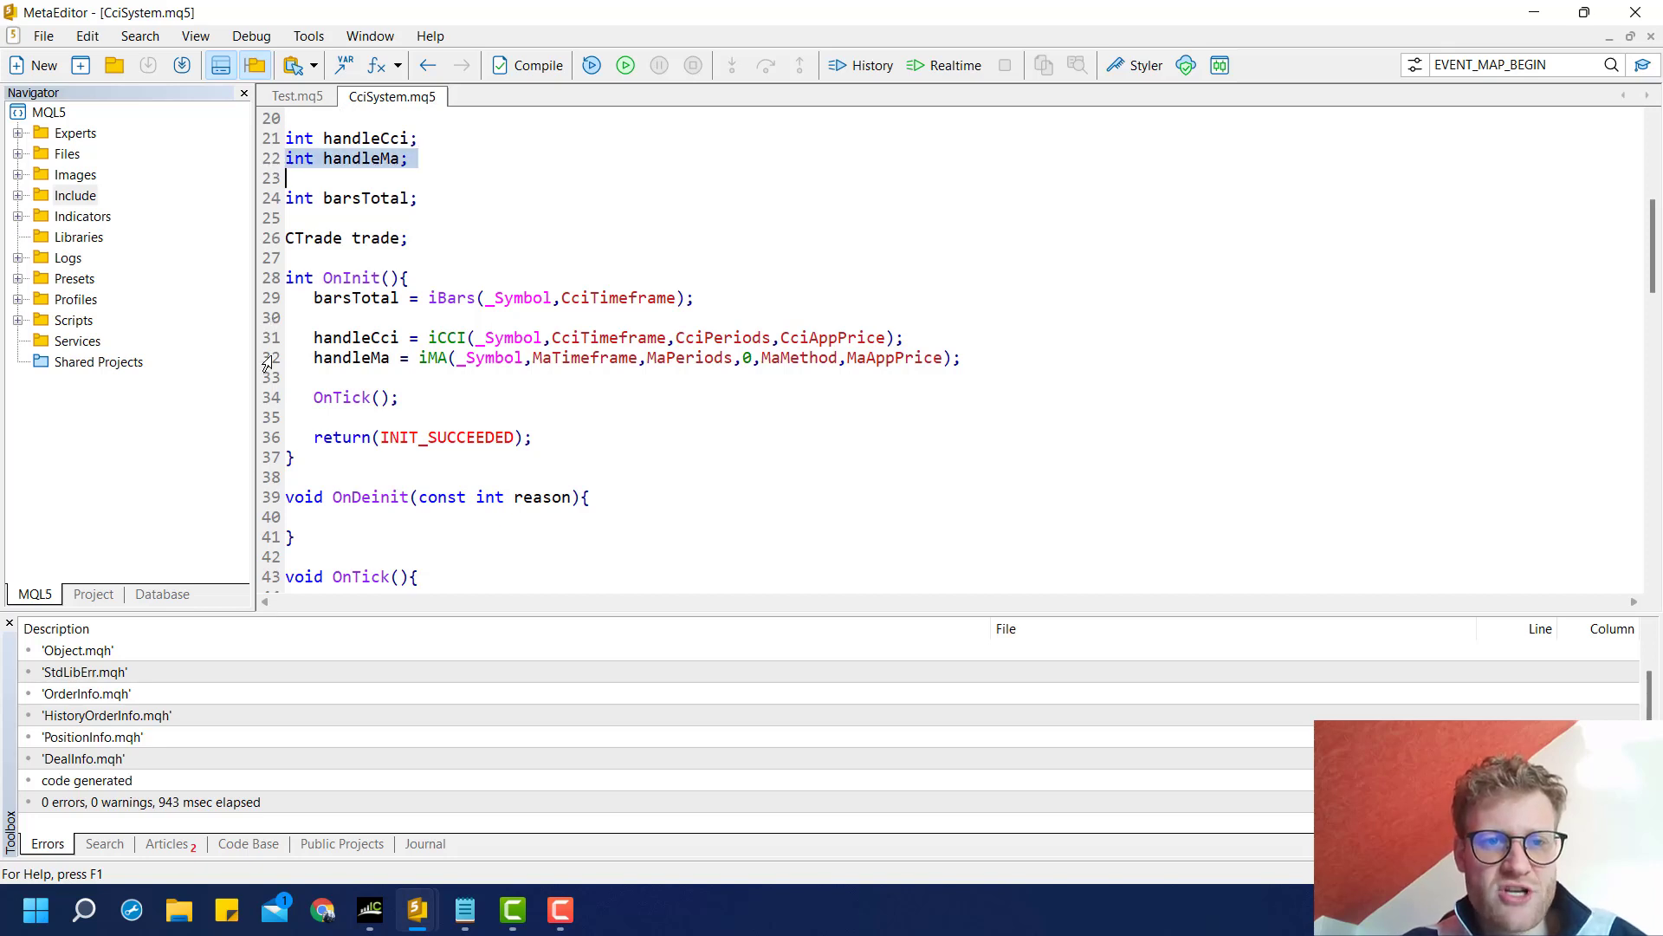
scroll("down", 3)
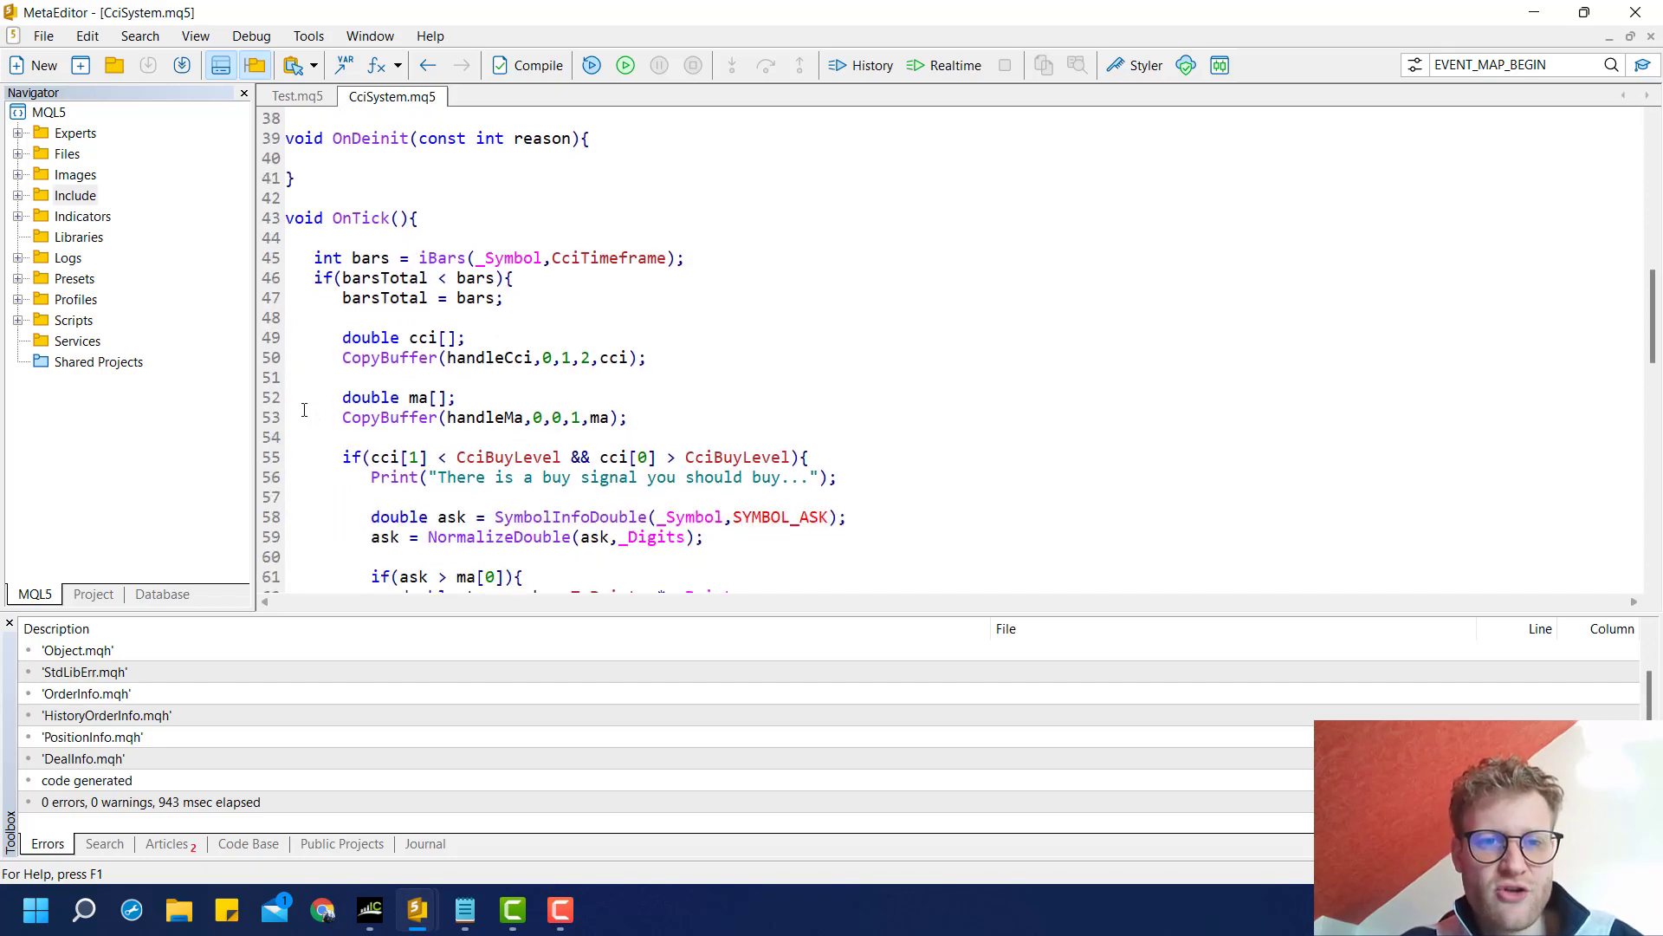
left_click_drag(343, 396, 627, 418)
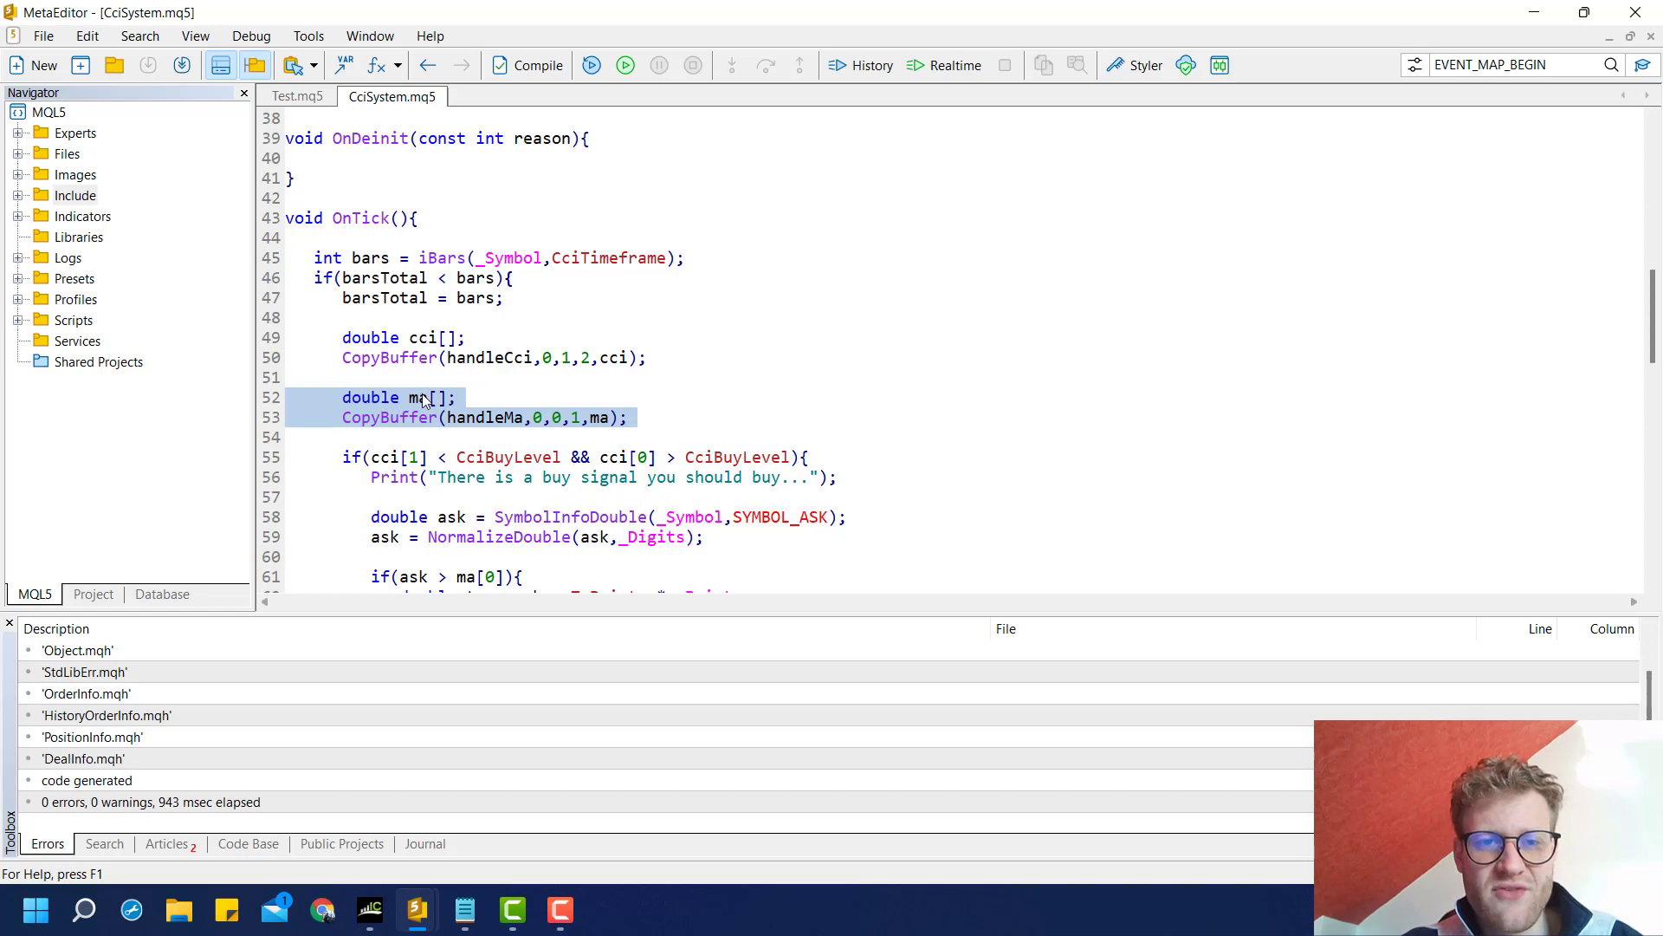
left_click(455, 397)
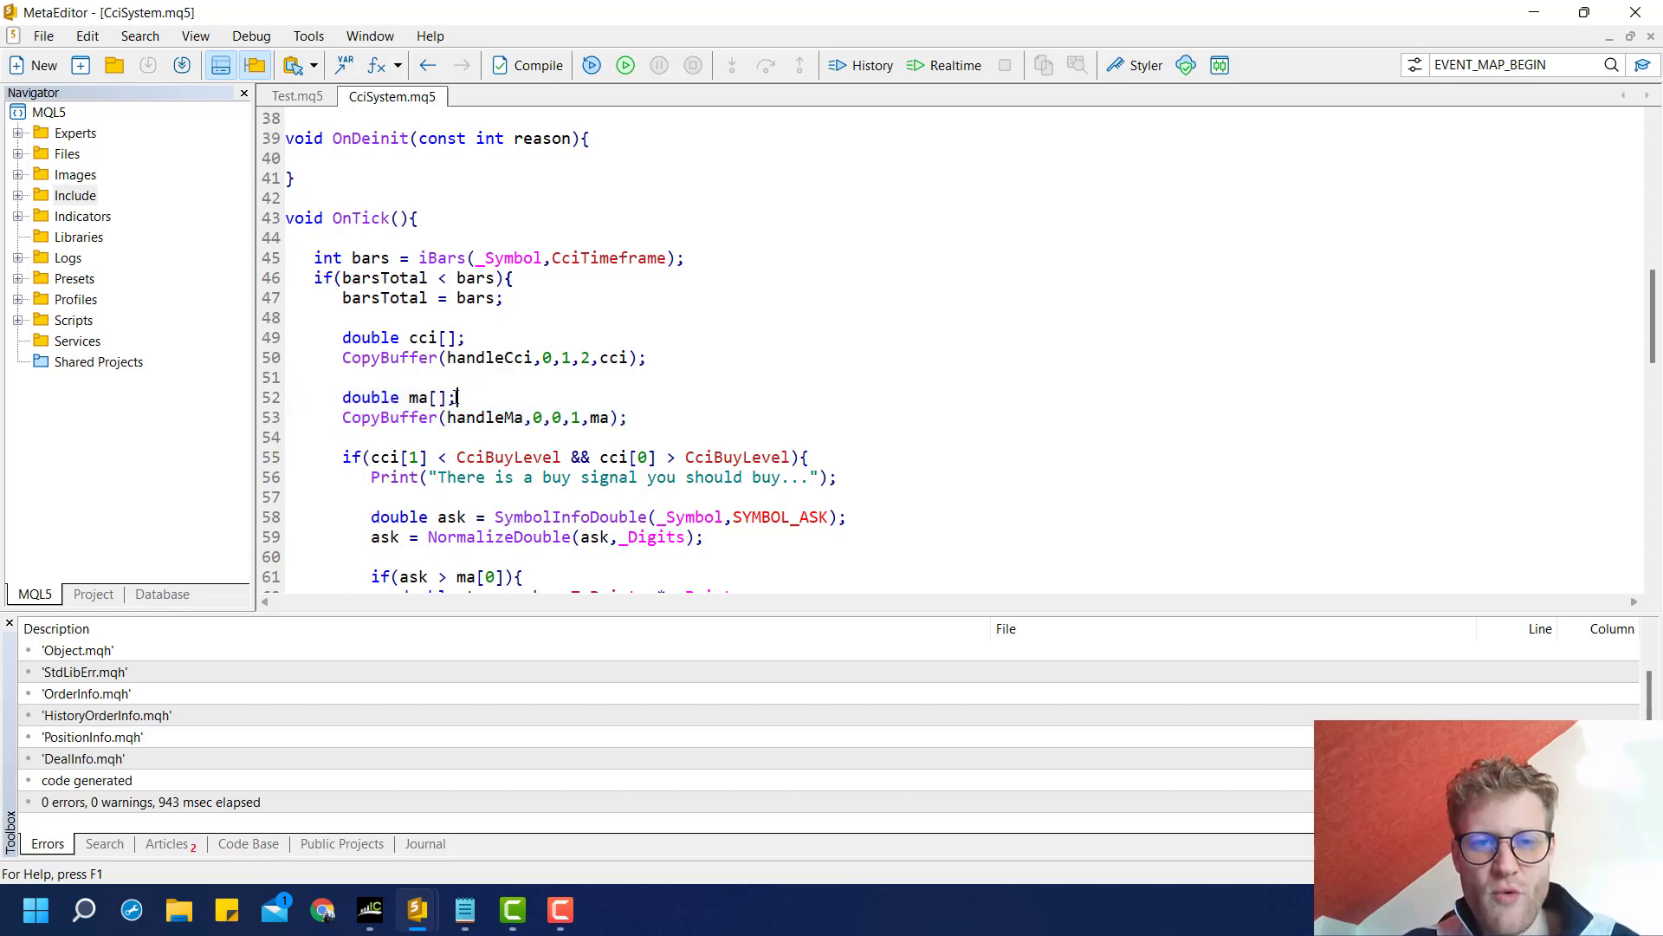
right_click(414, 399)
type("input")
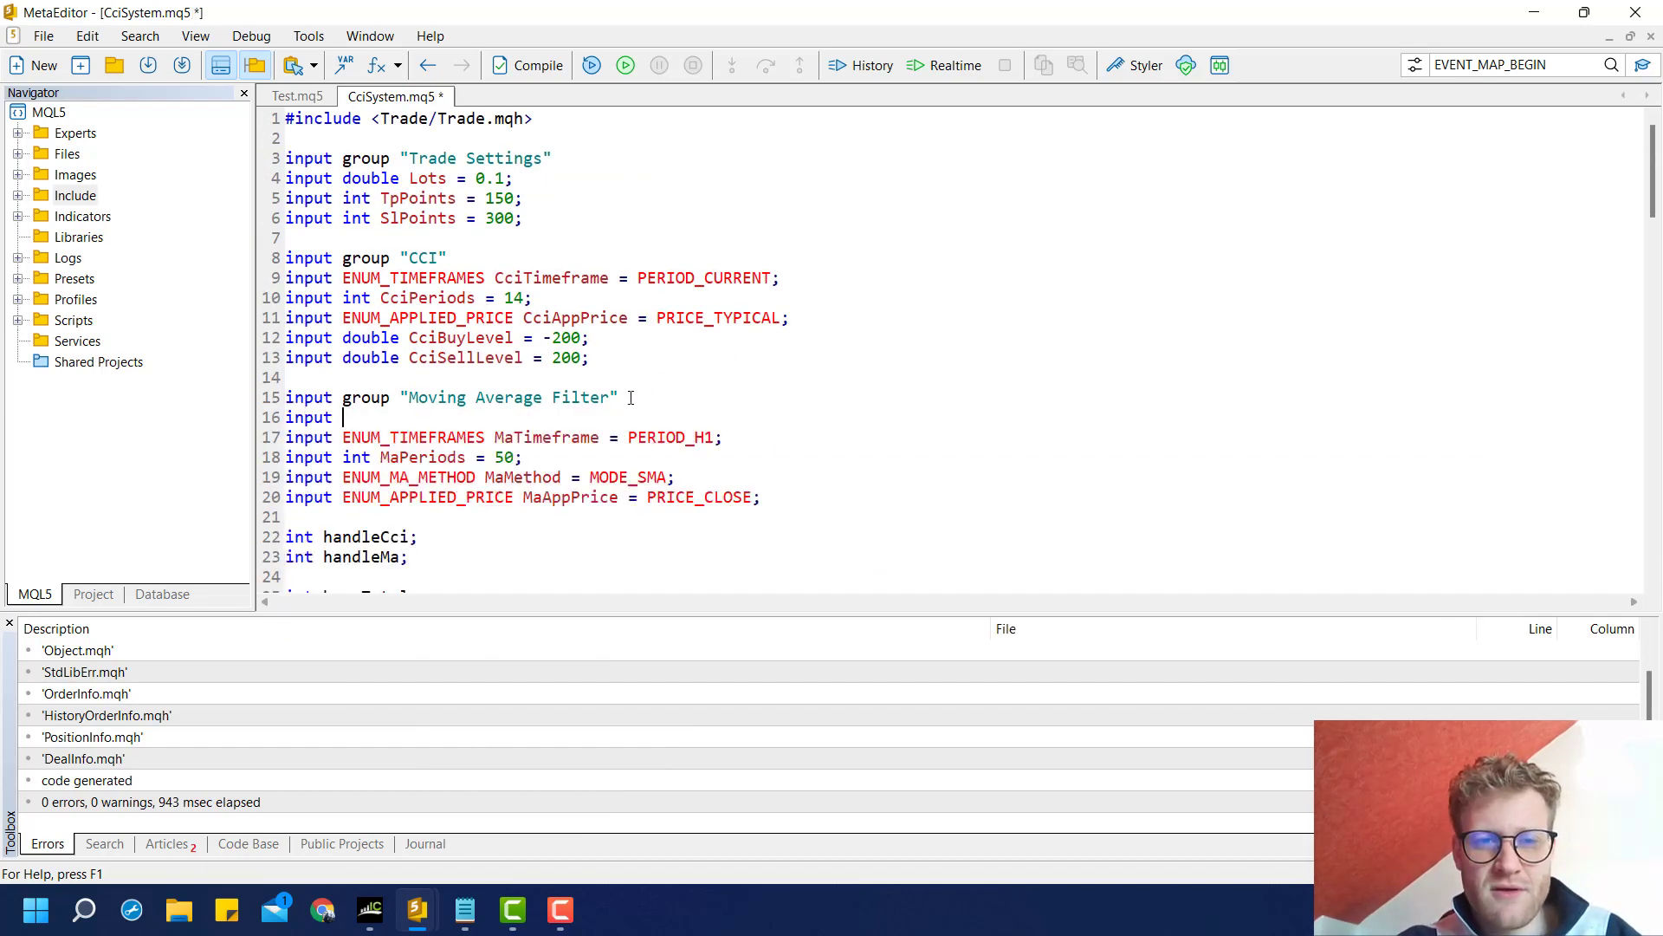
- Declare input bool IsMaFilter = true at the top of the group and move down to the buy condition
type("bool IsM")
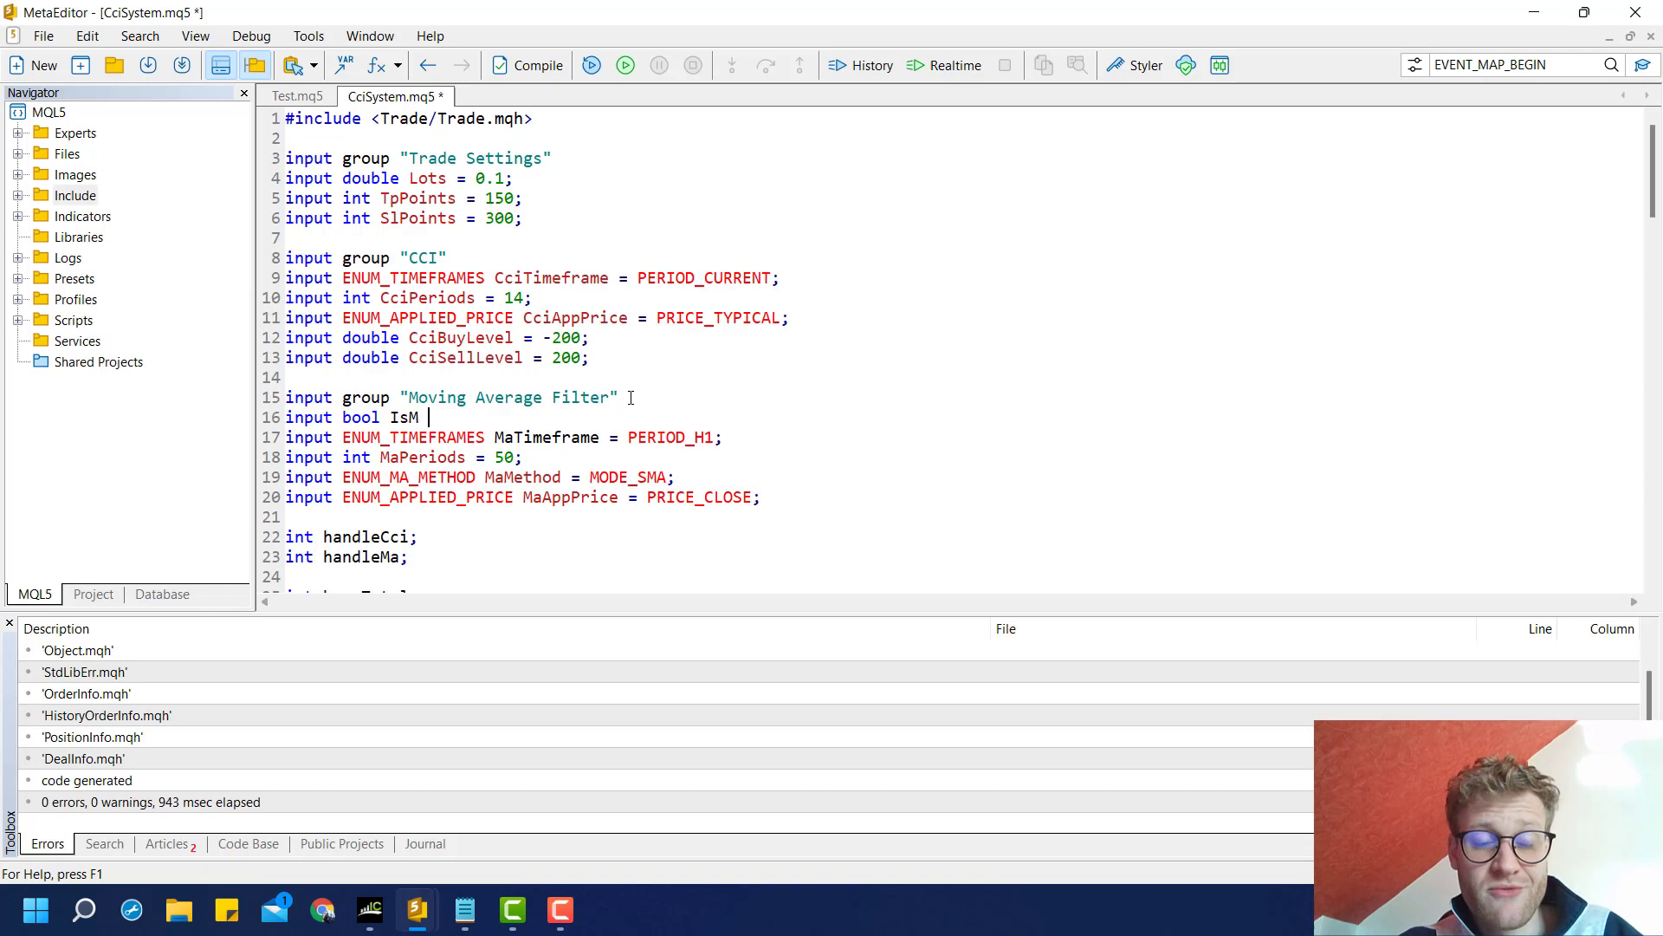
type("Filter =")
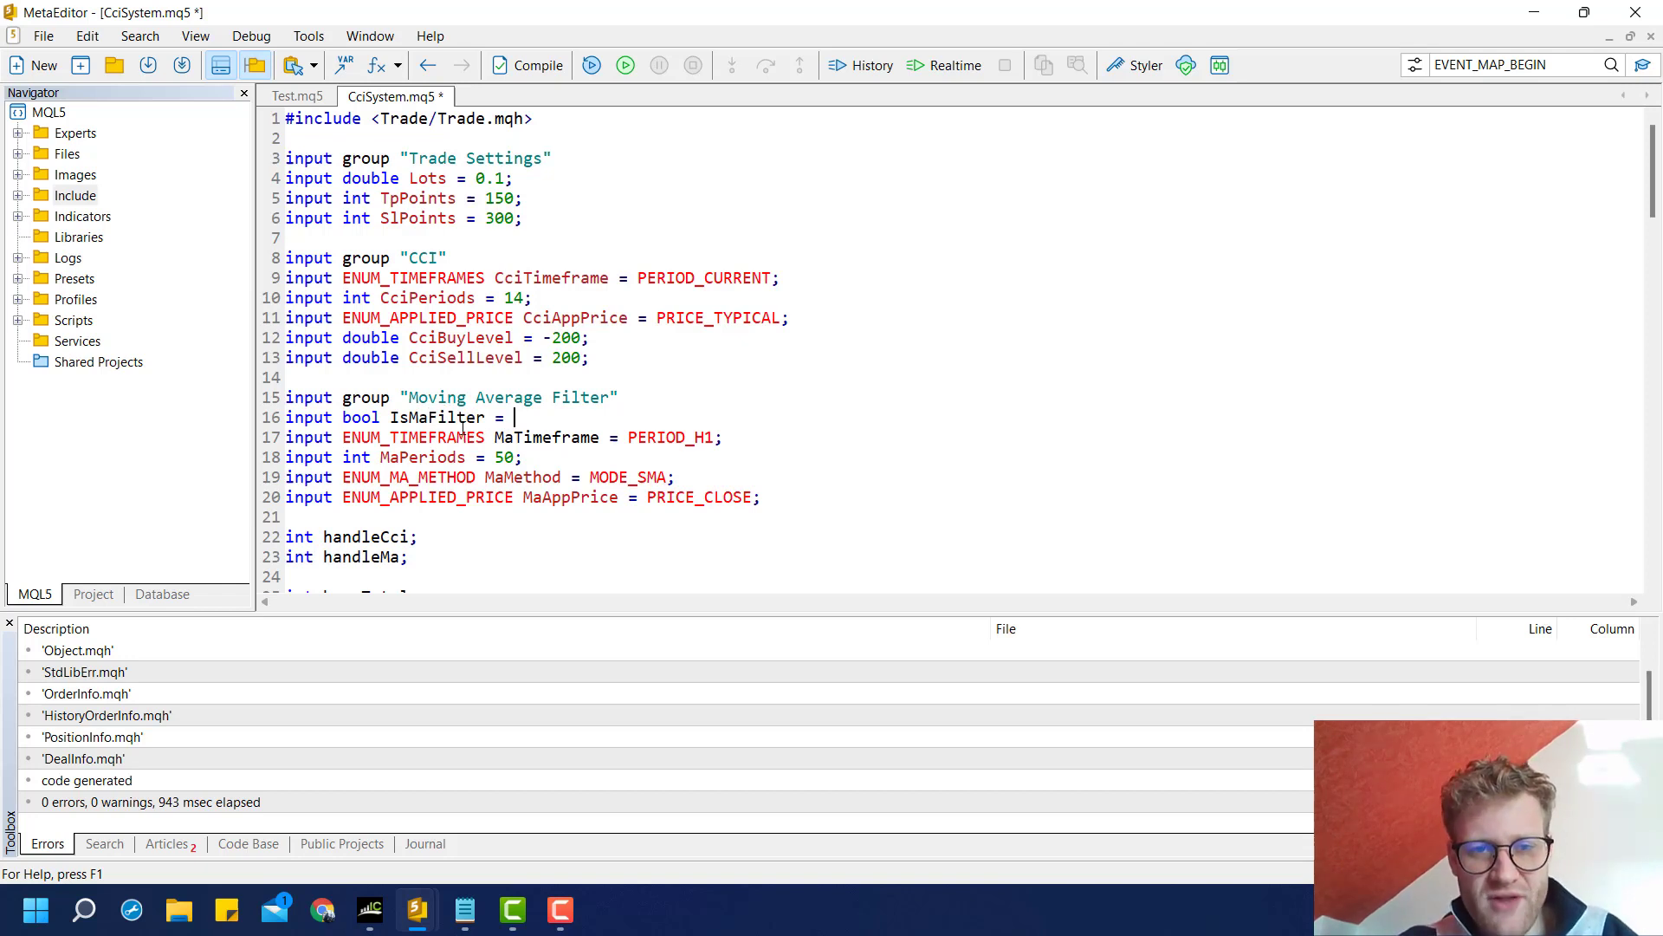
type("true;")
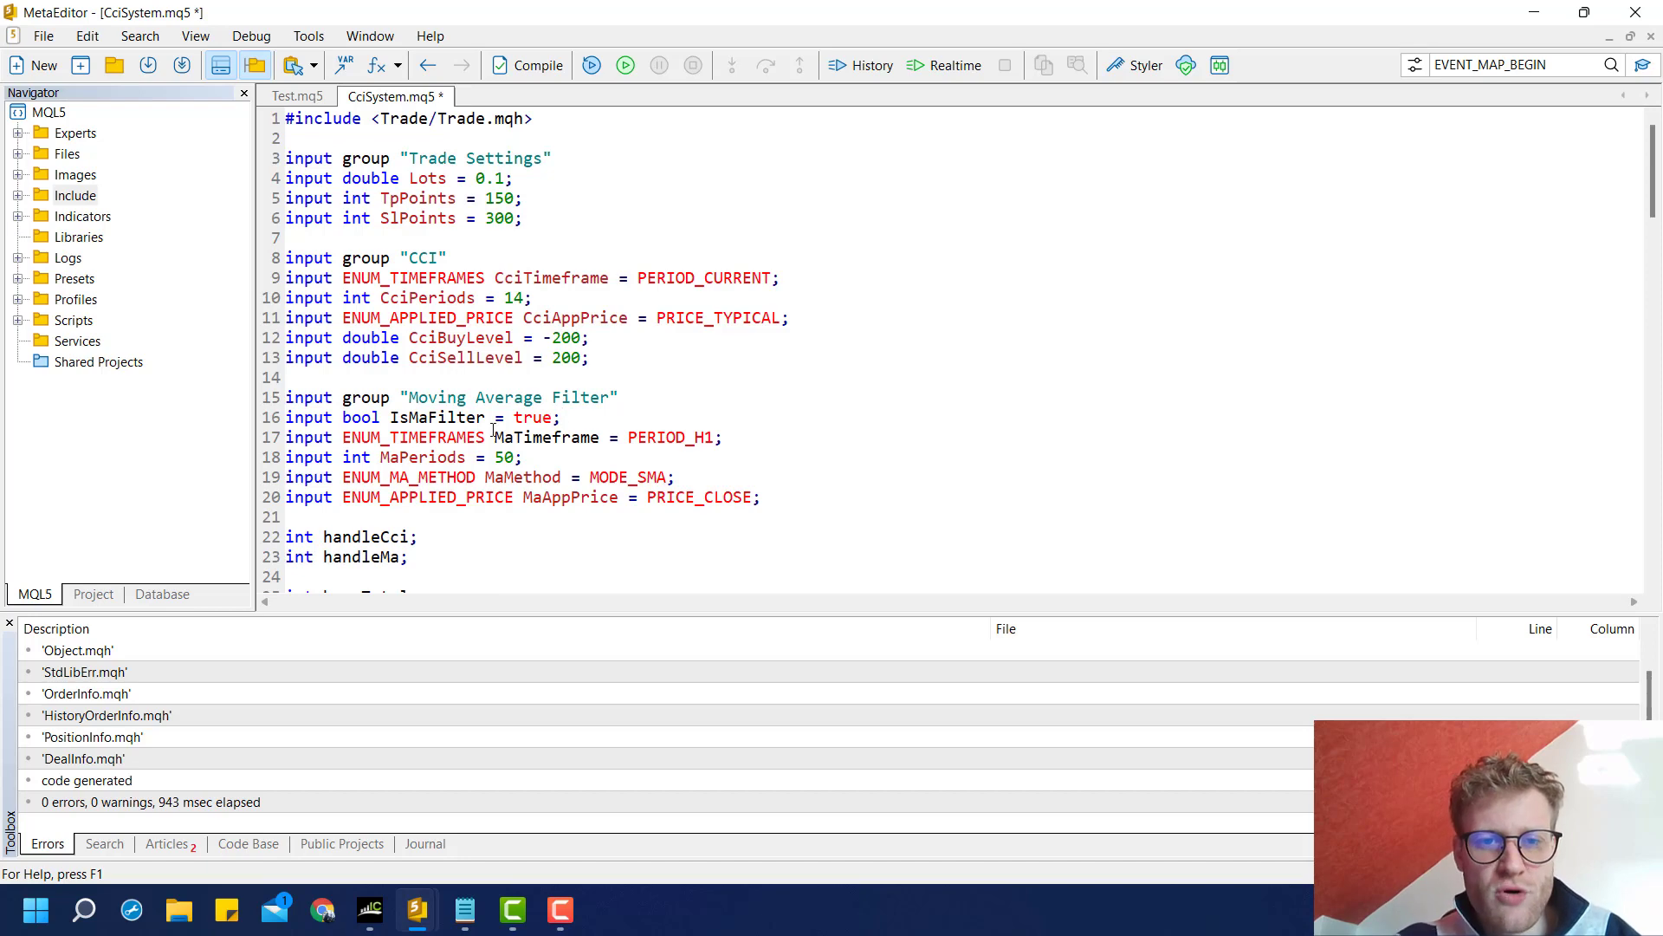
left_click(561, 417)
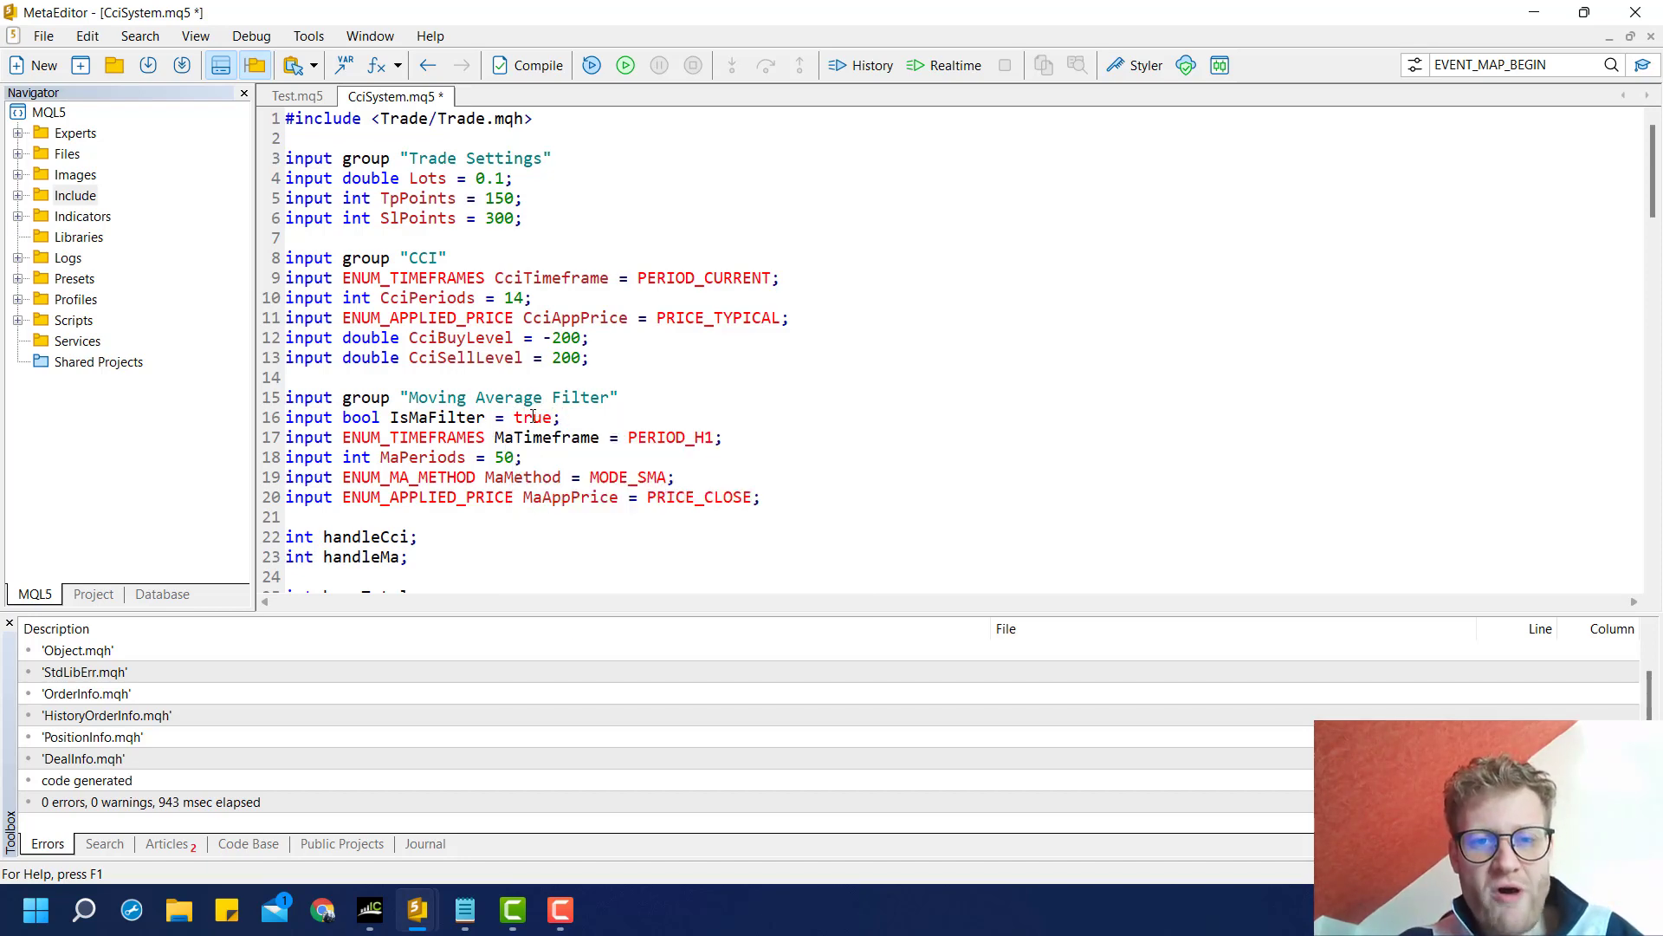
scroll("down", 3)
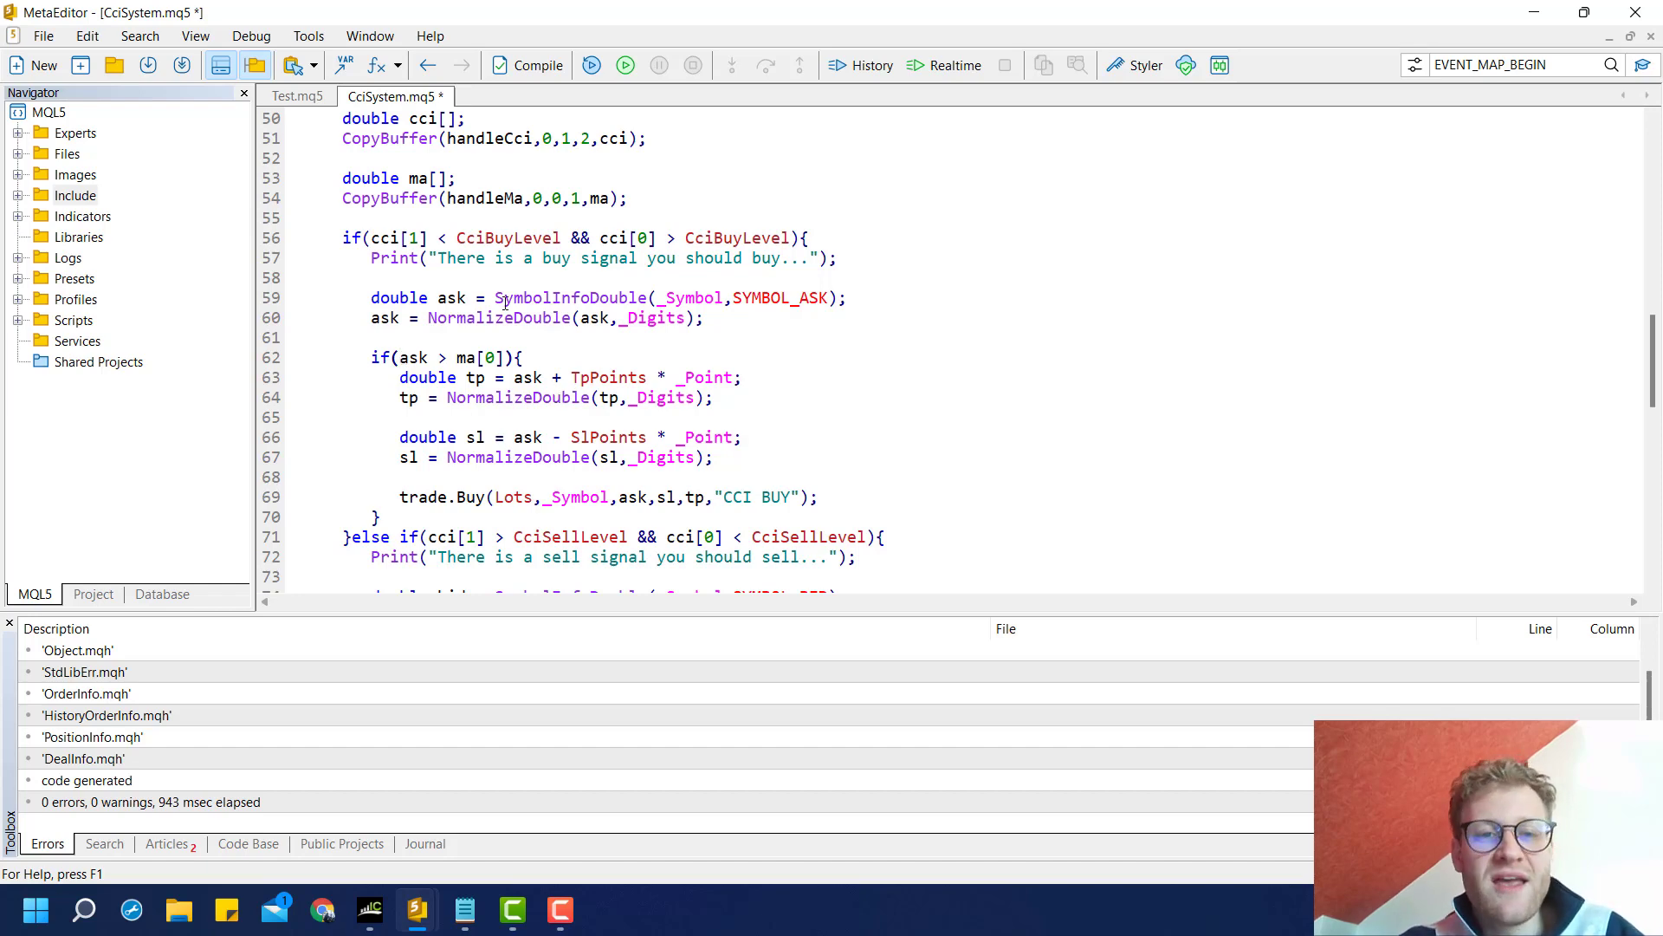
- Write the buy check as IsMaFilter == false || ask > ma[0] and review it
left_click(400, 357)
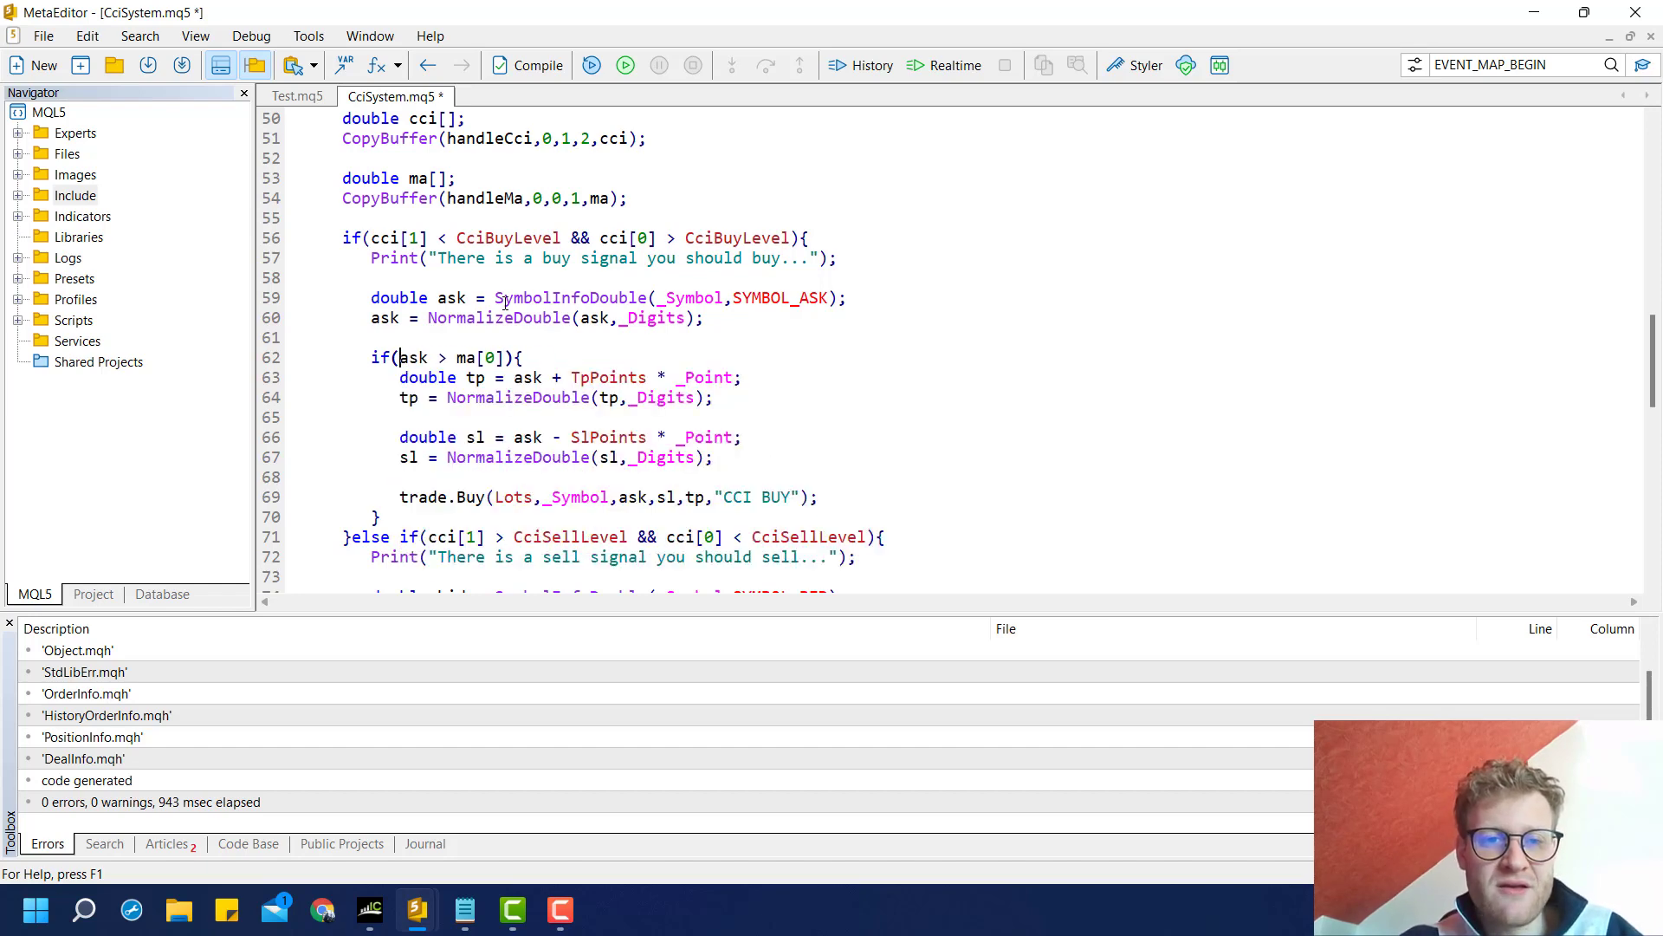
type("IsMaFilter ==")
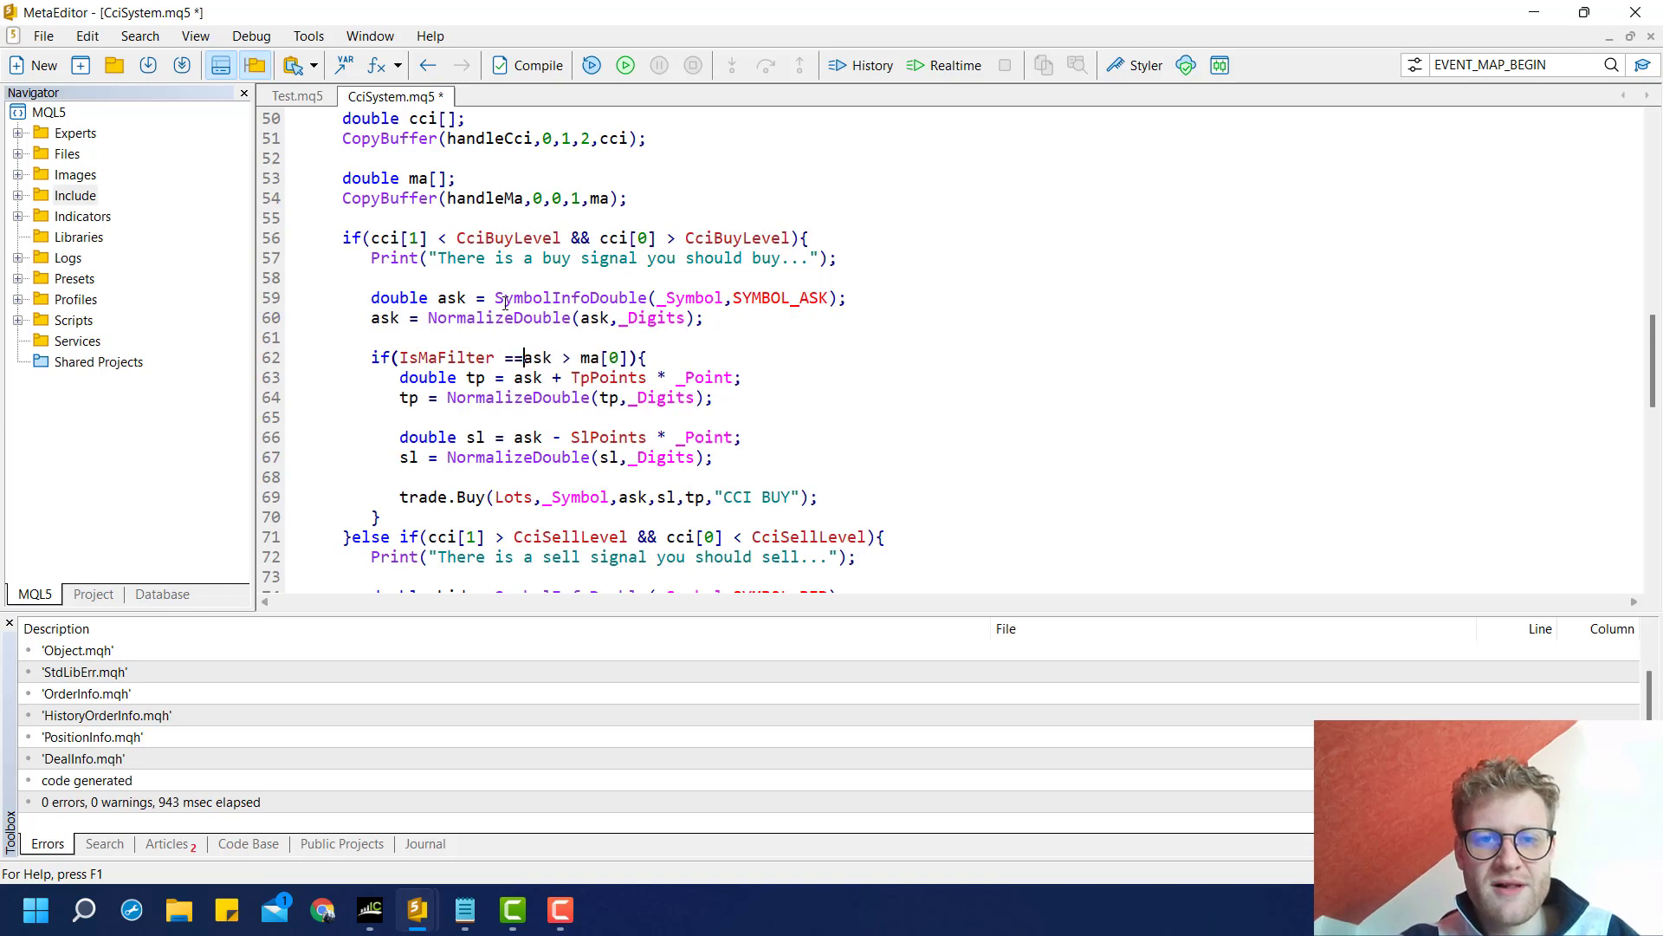
type("false ||")
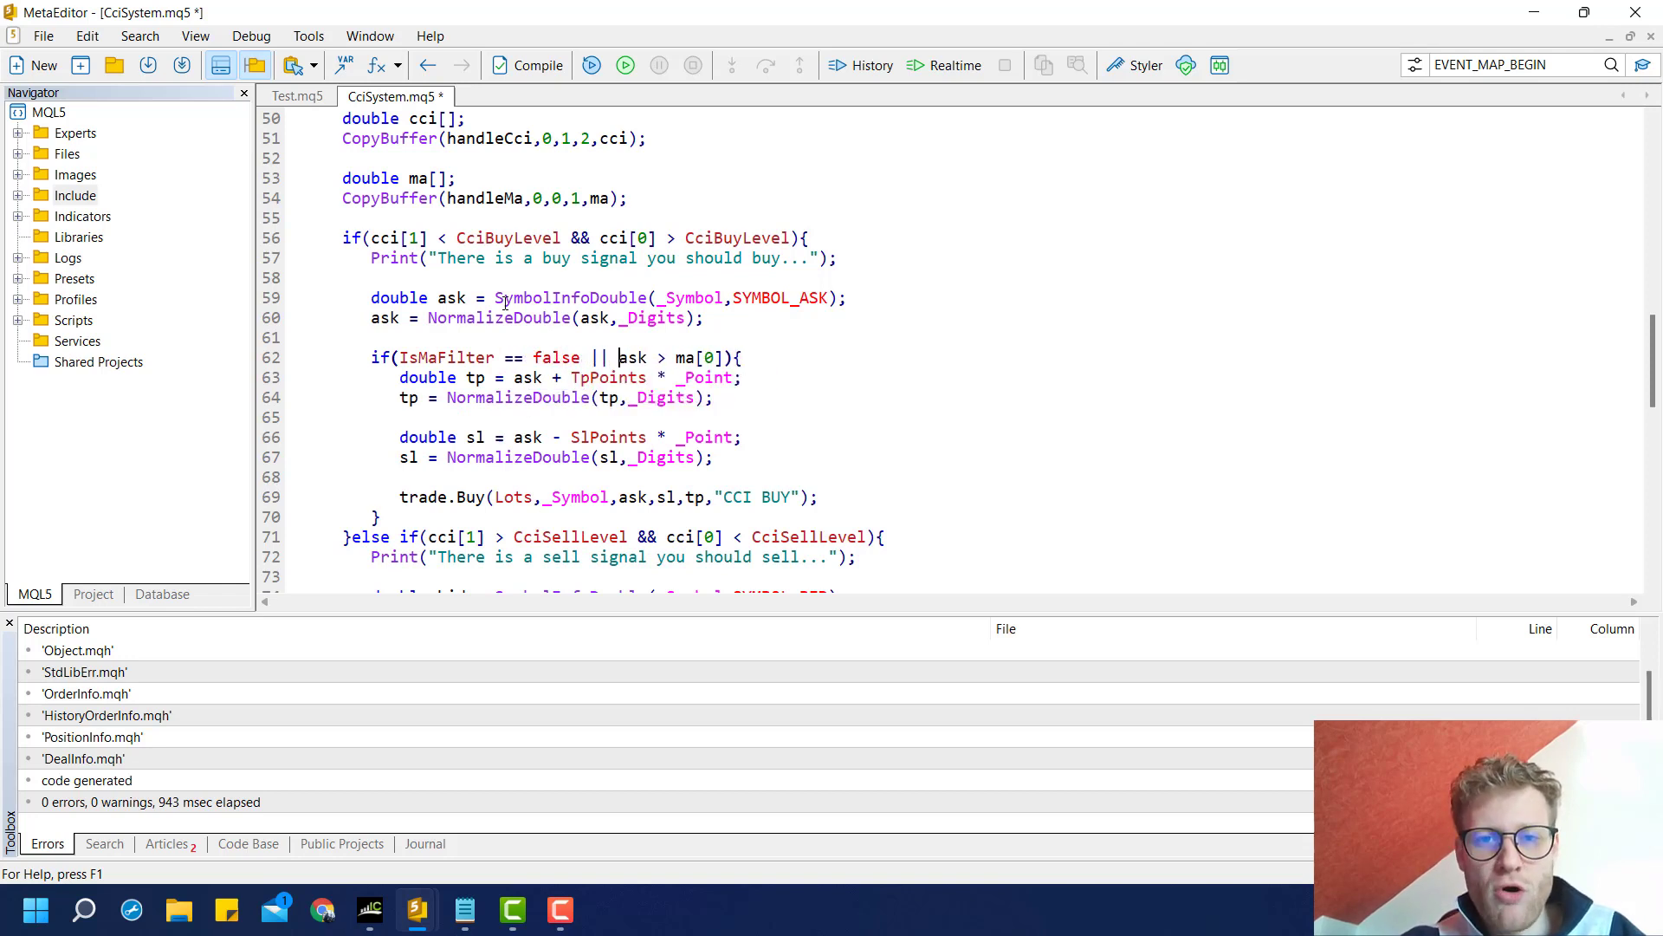
left_click_drag(617, 357, 730, 357)
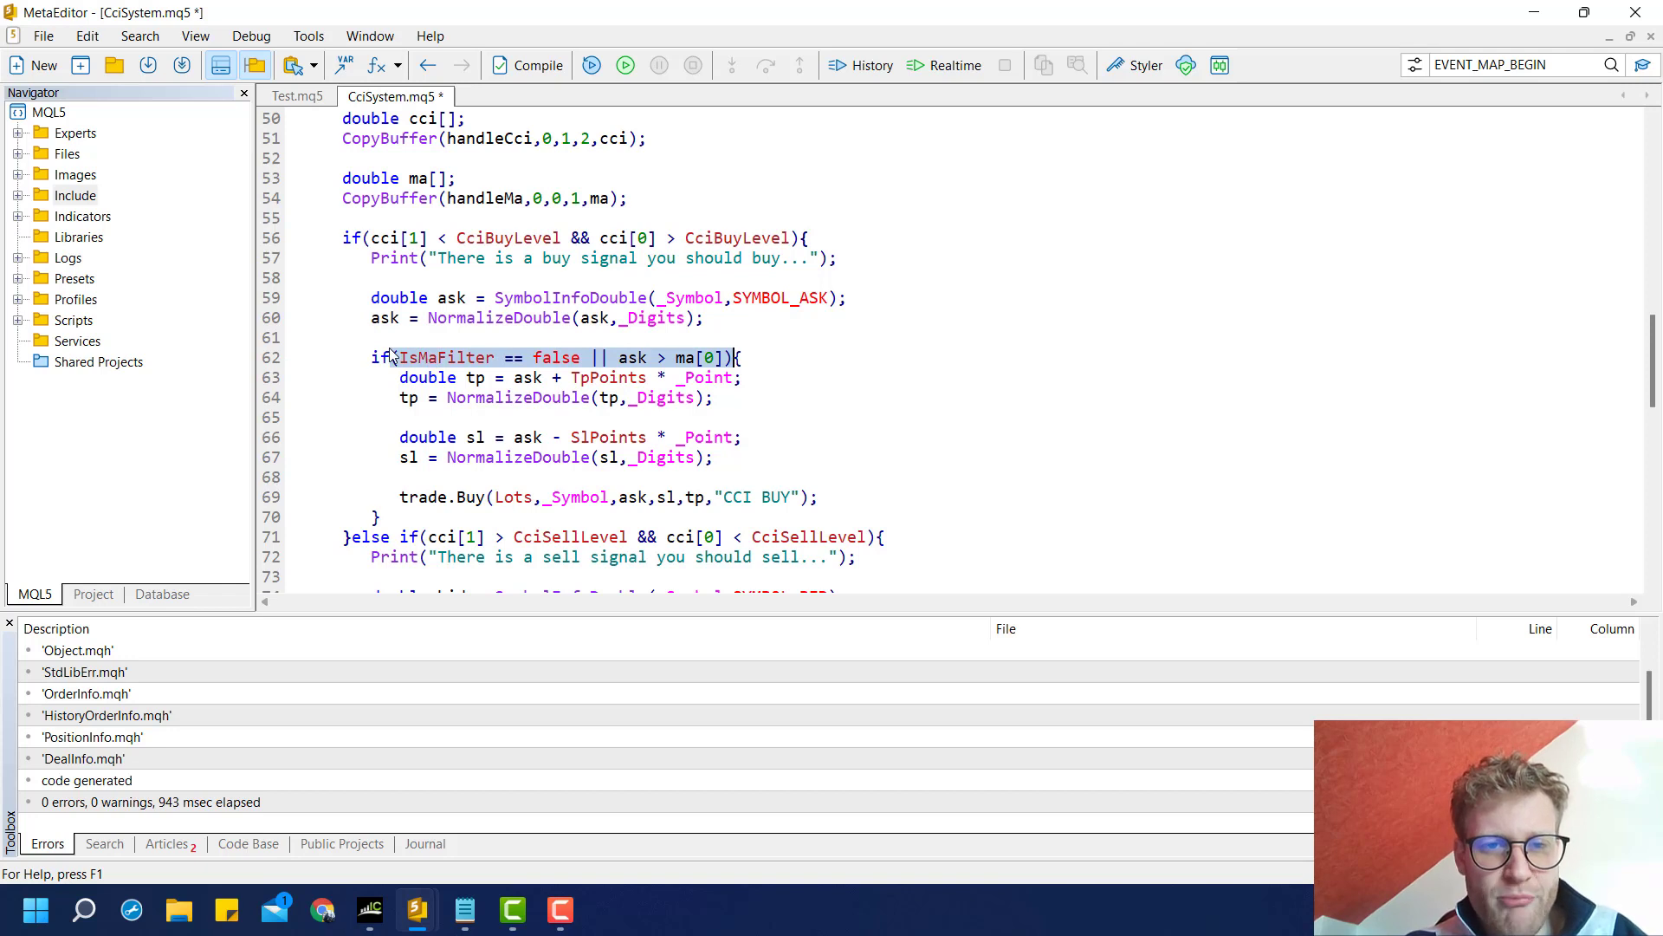
double_click(447, 357)
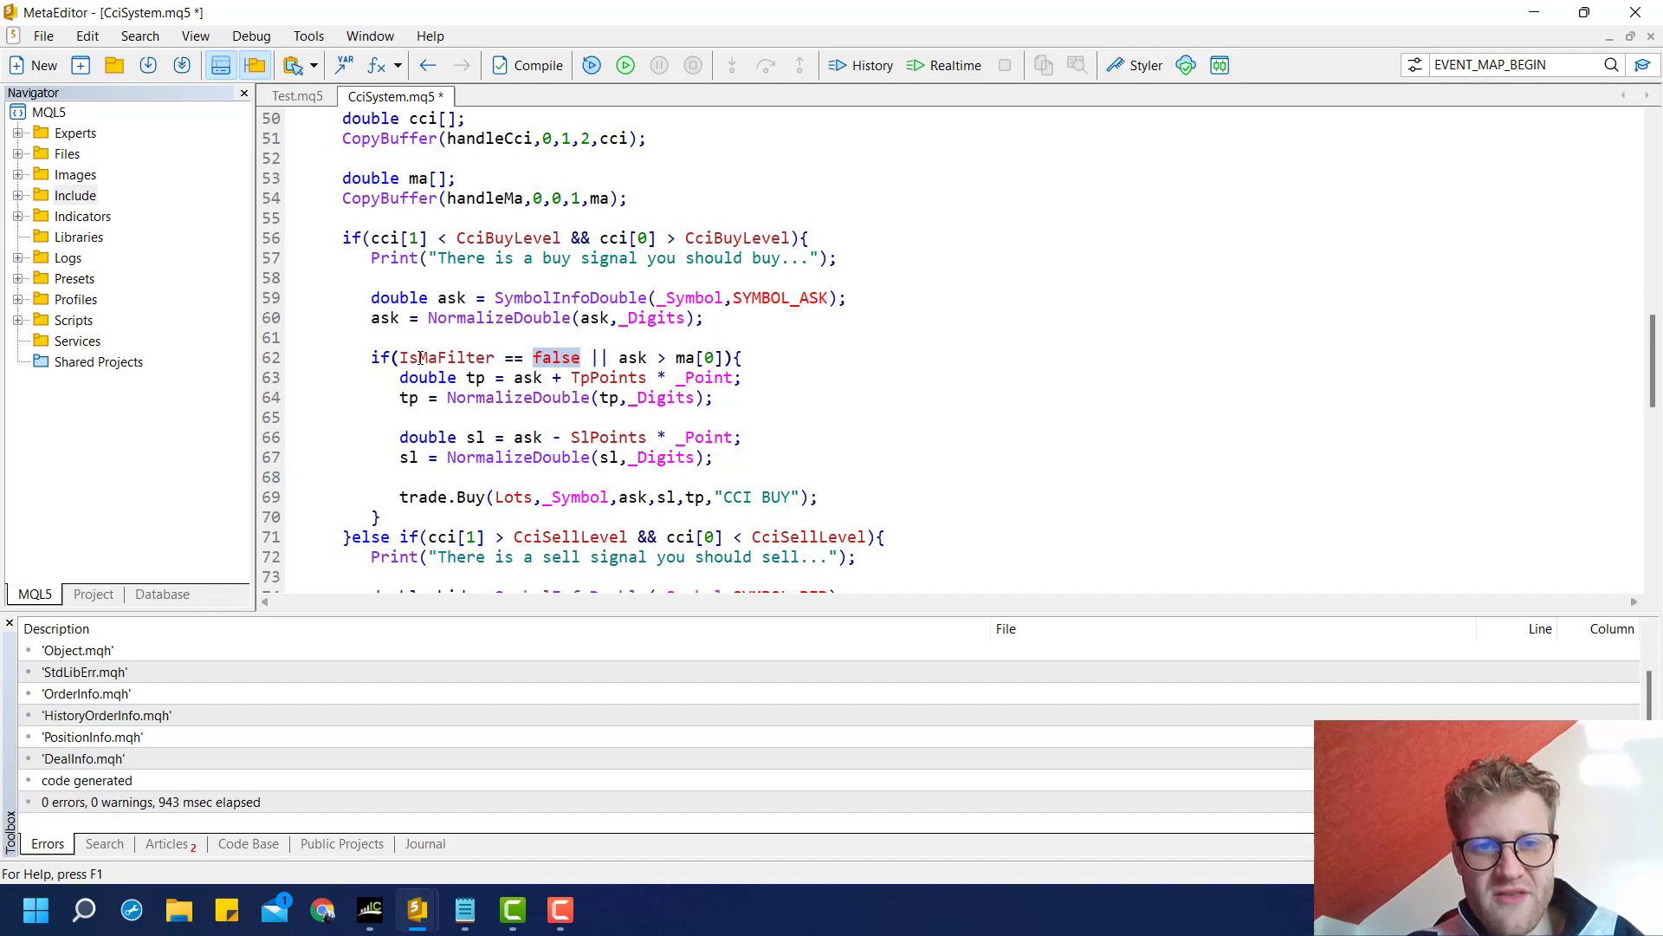
left_click_drag(398, 357, 717, 357)
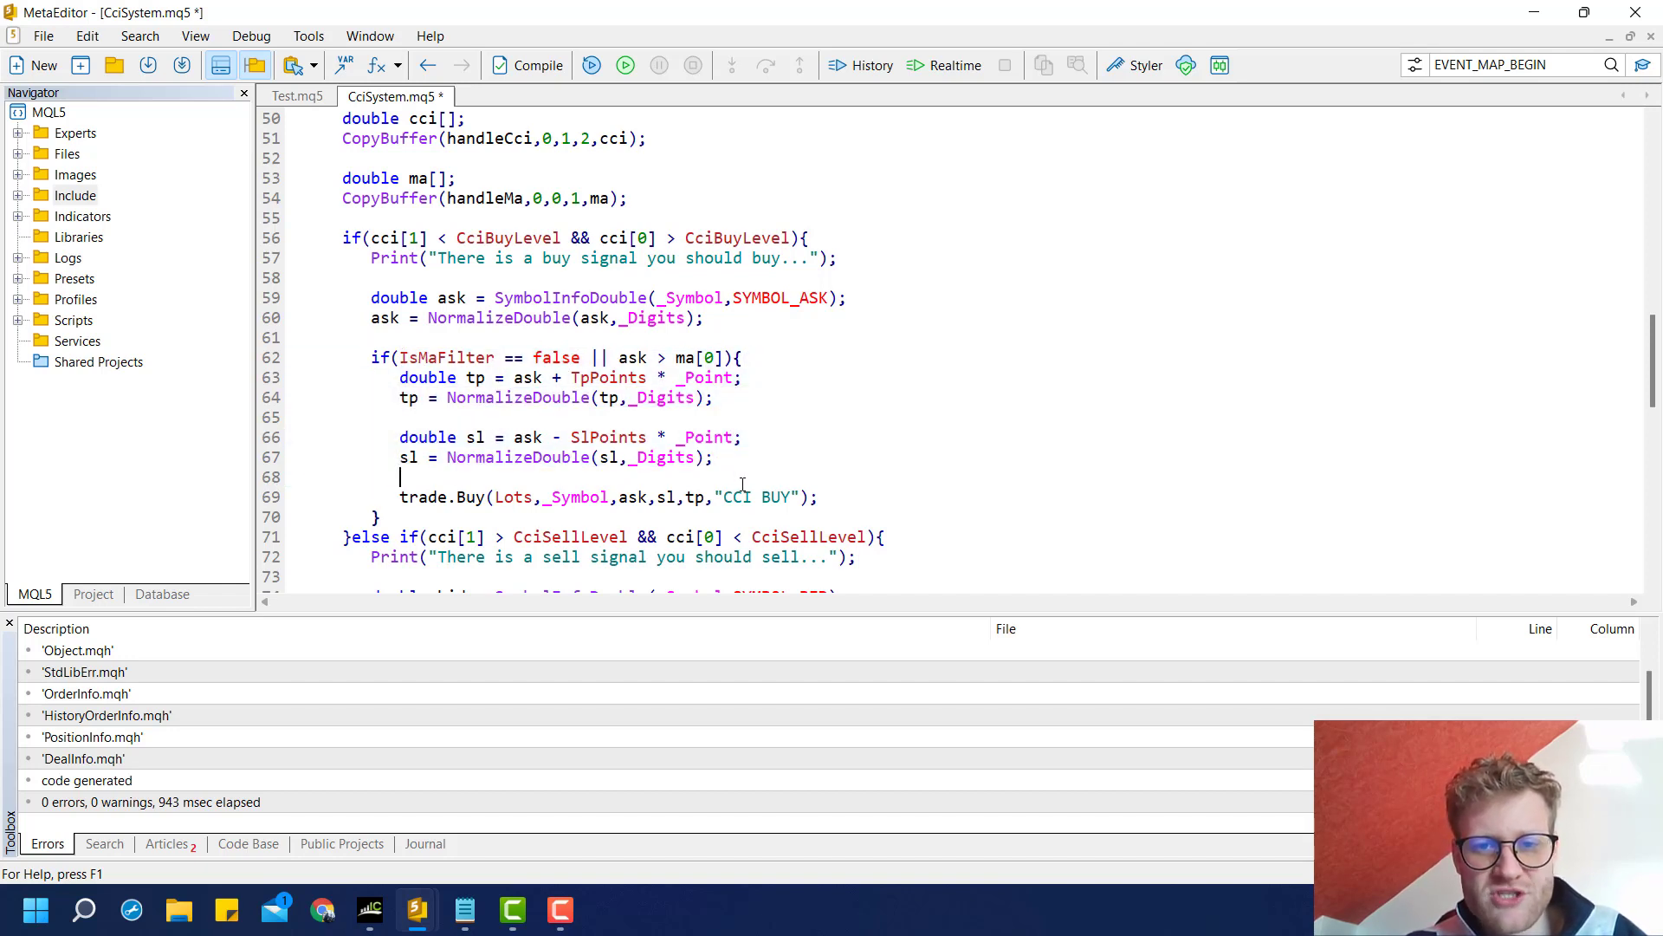
double_click(445, 357)
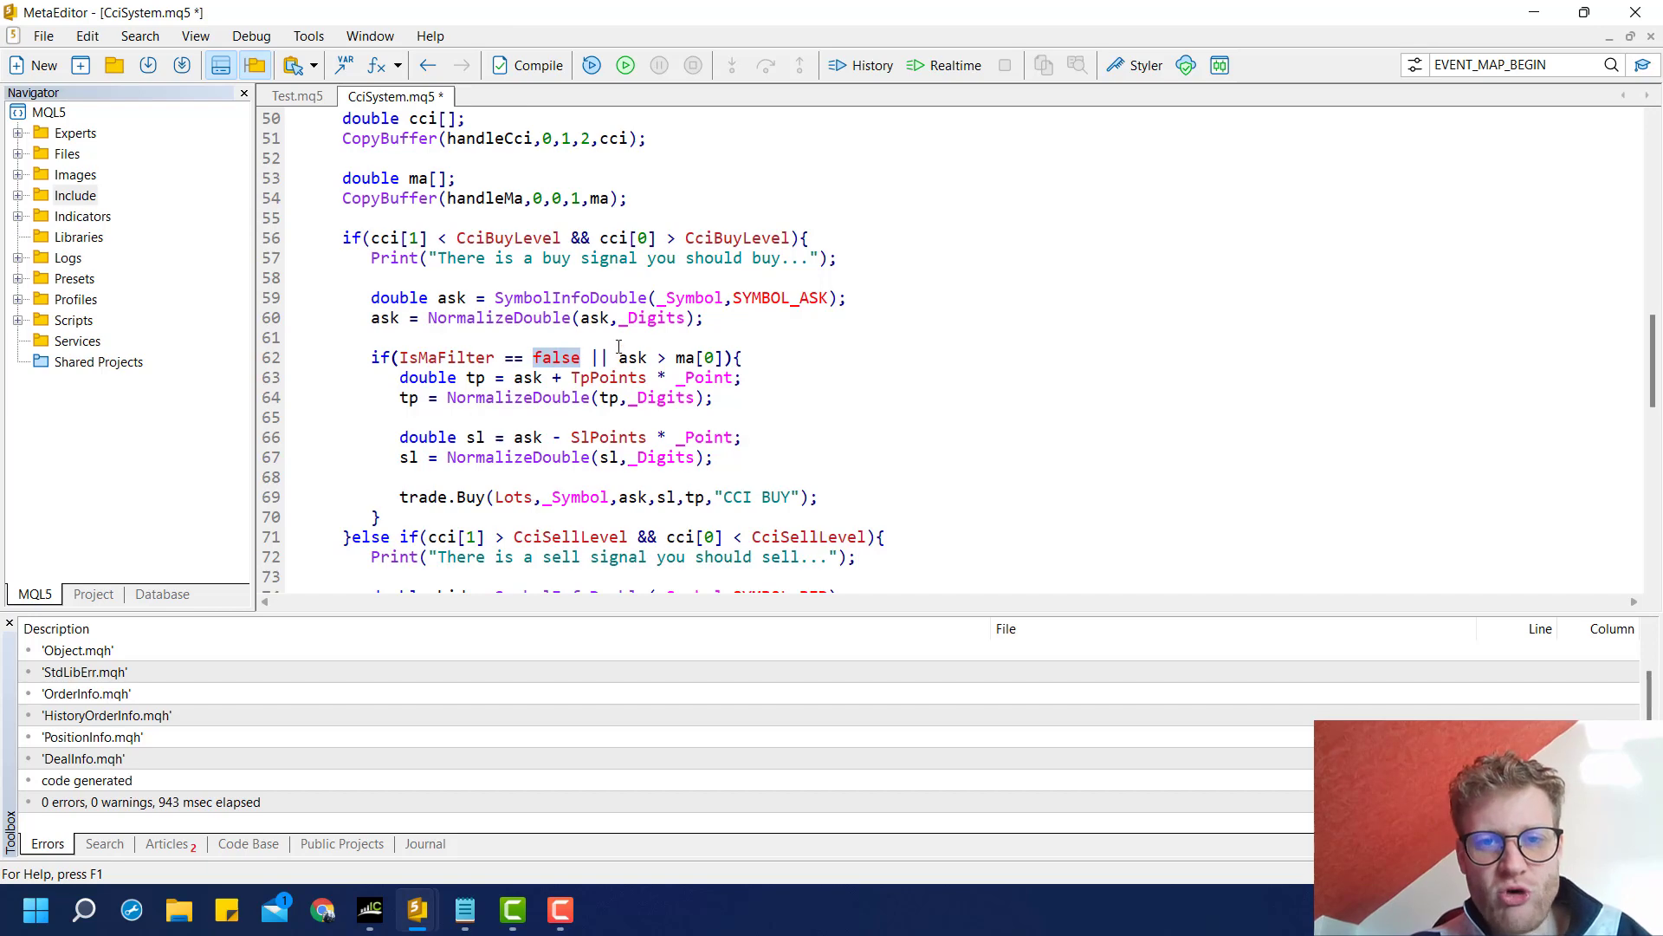
scroll("down", 3)
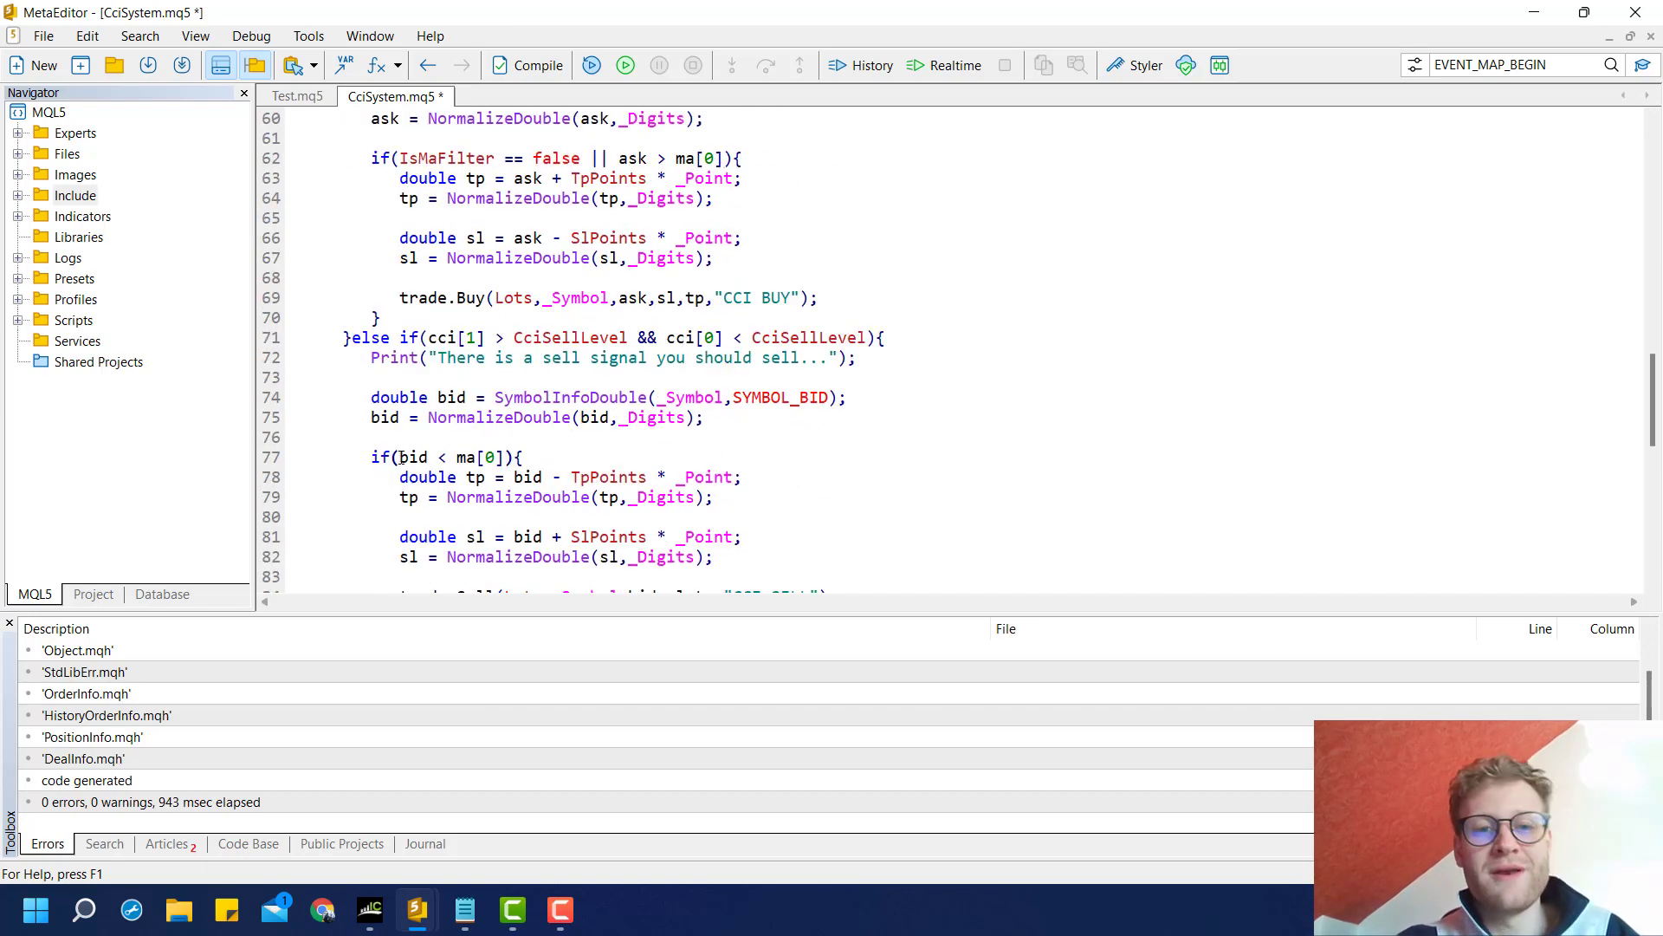
- Gate the sell check with IsMaFilter || bid < ma[0], compile, then add the ! negation
type("IsMaFilter ||")
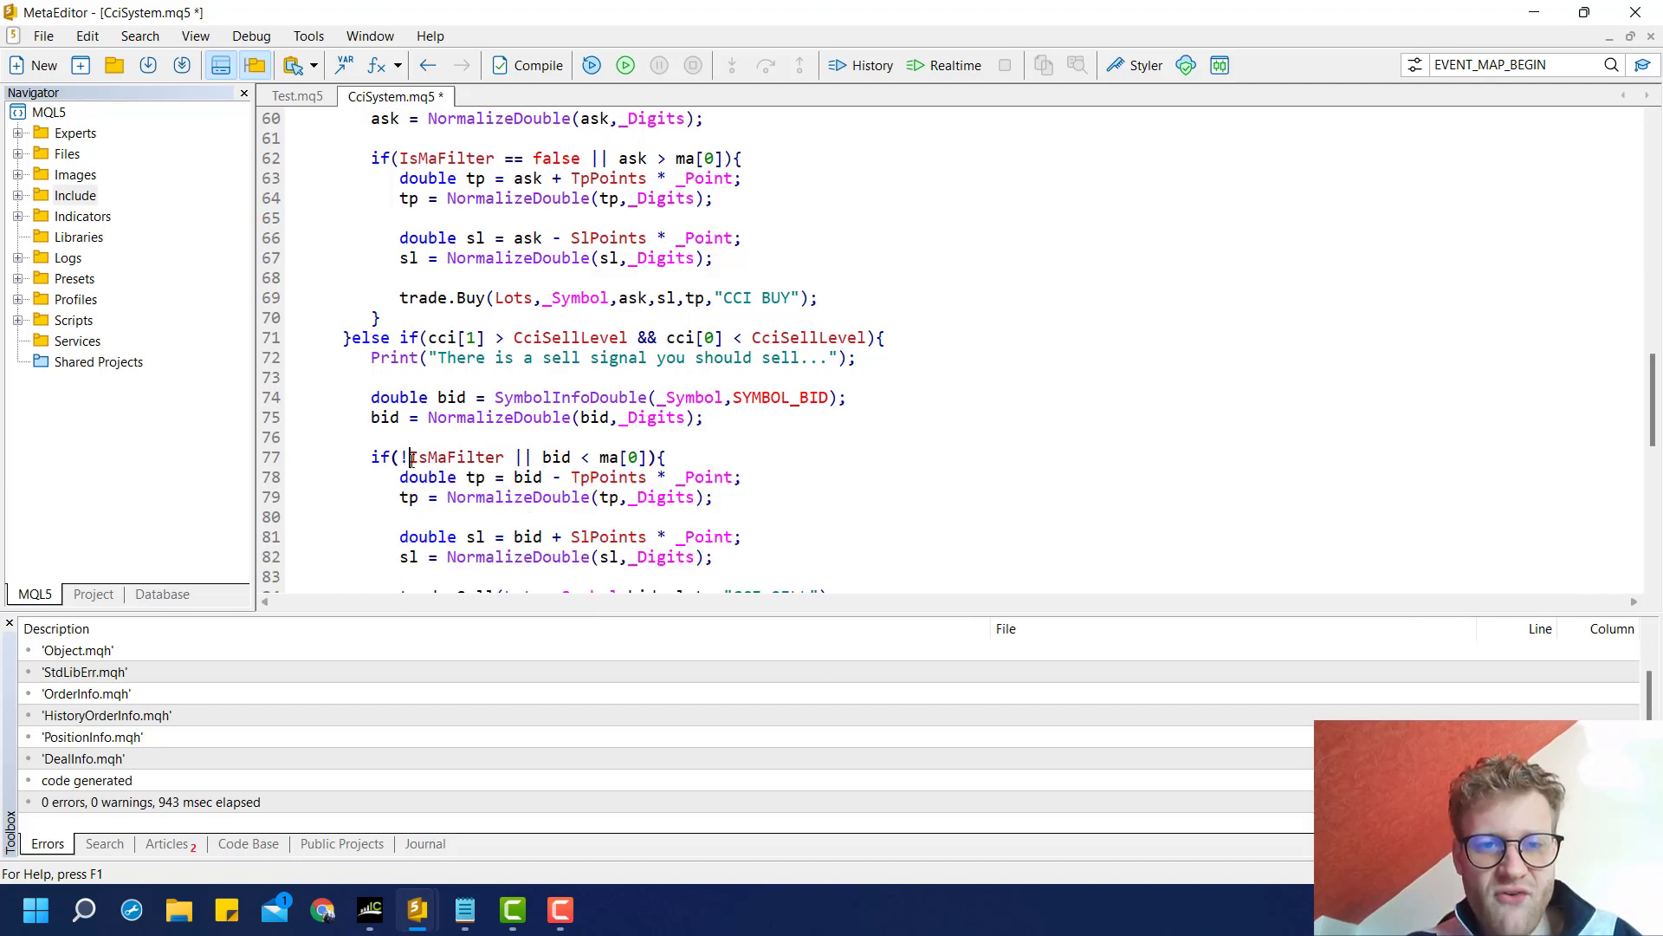
double_click(555, 457)
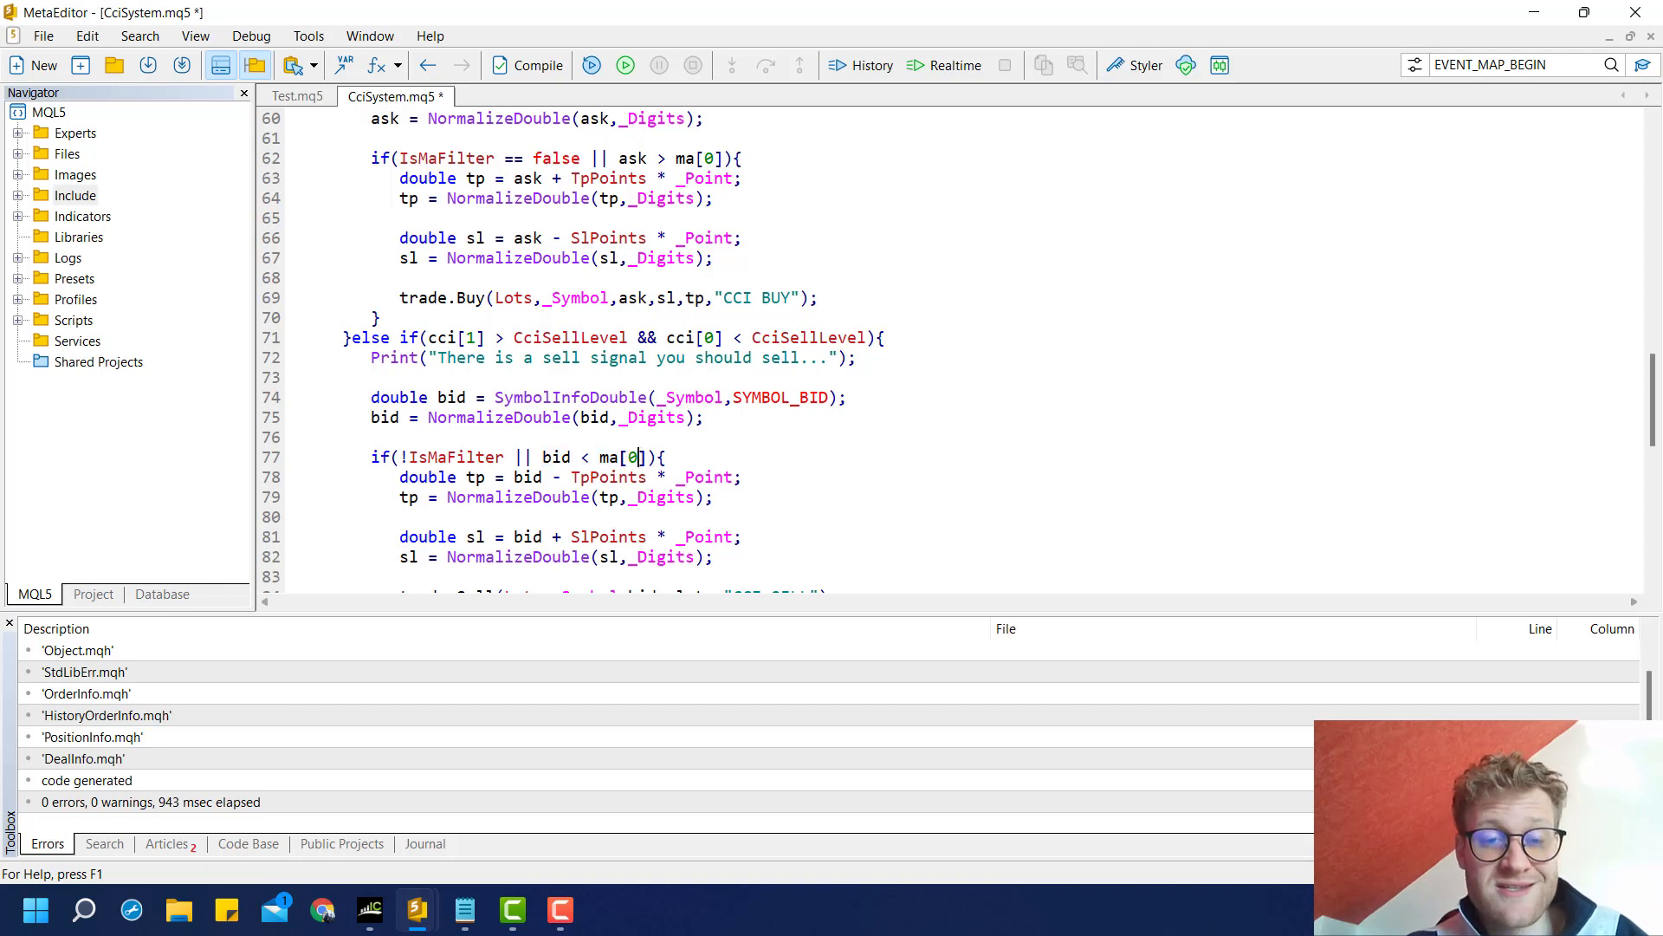
left_click(530, 66)
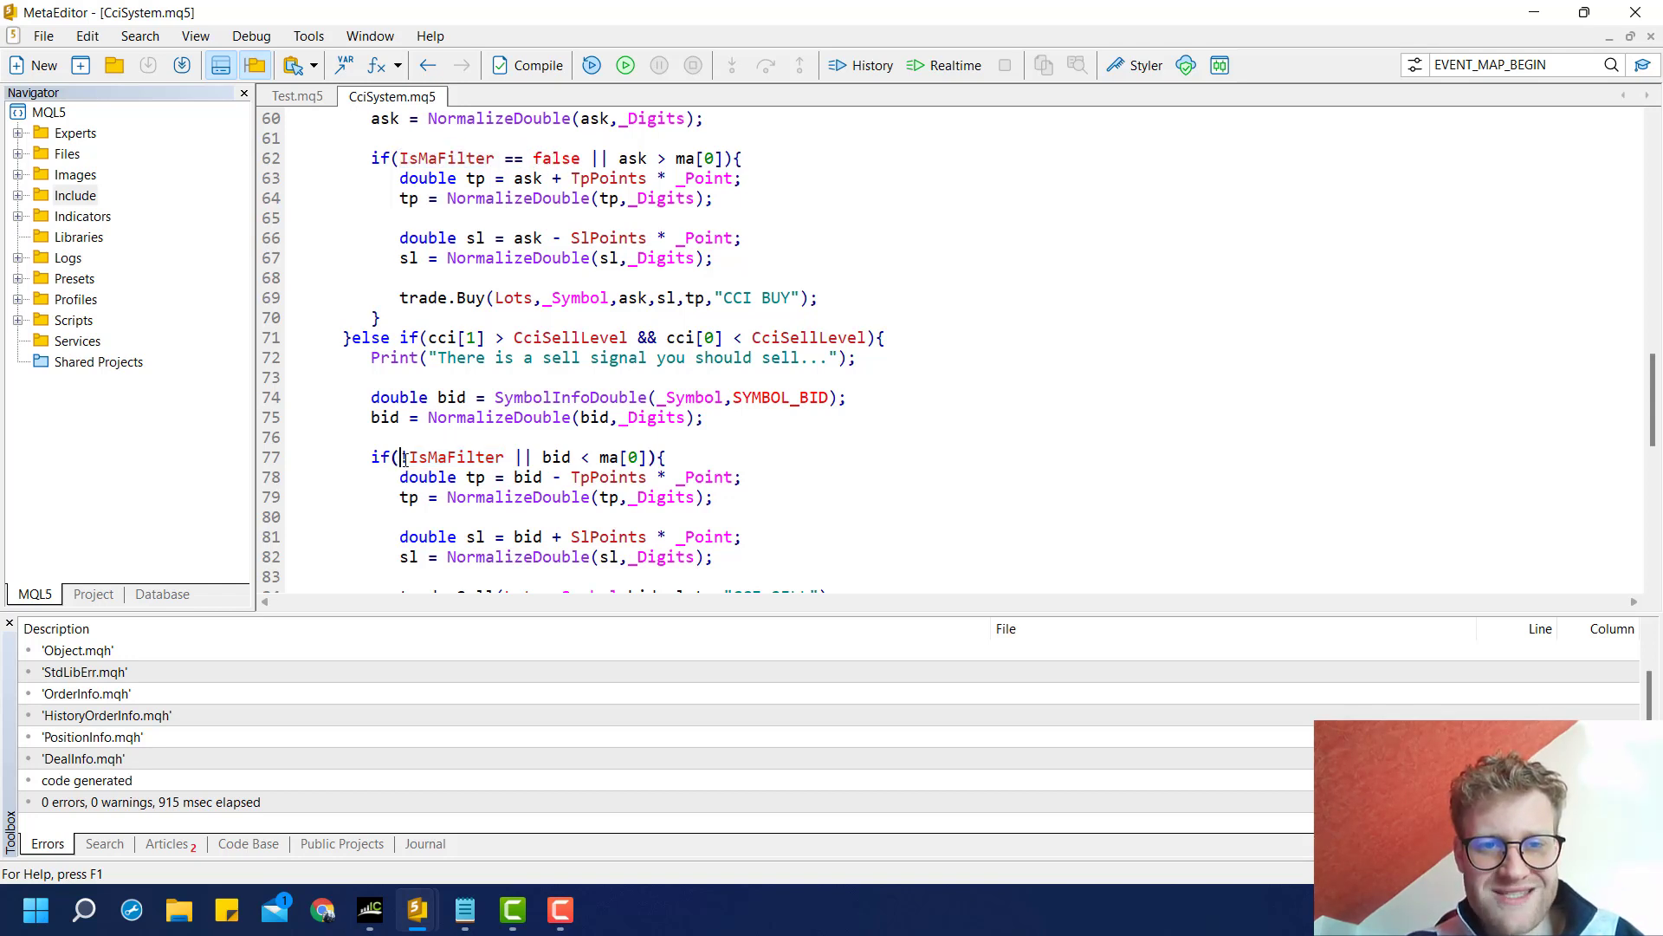
type("!")
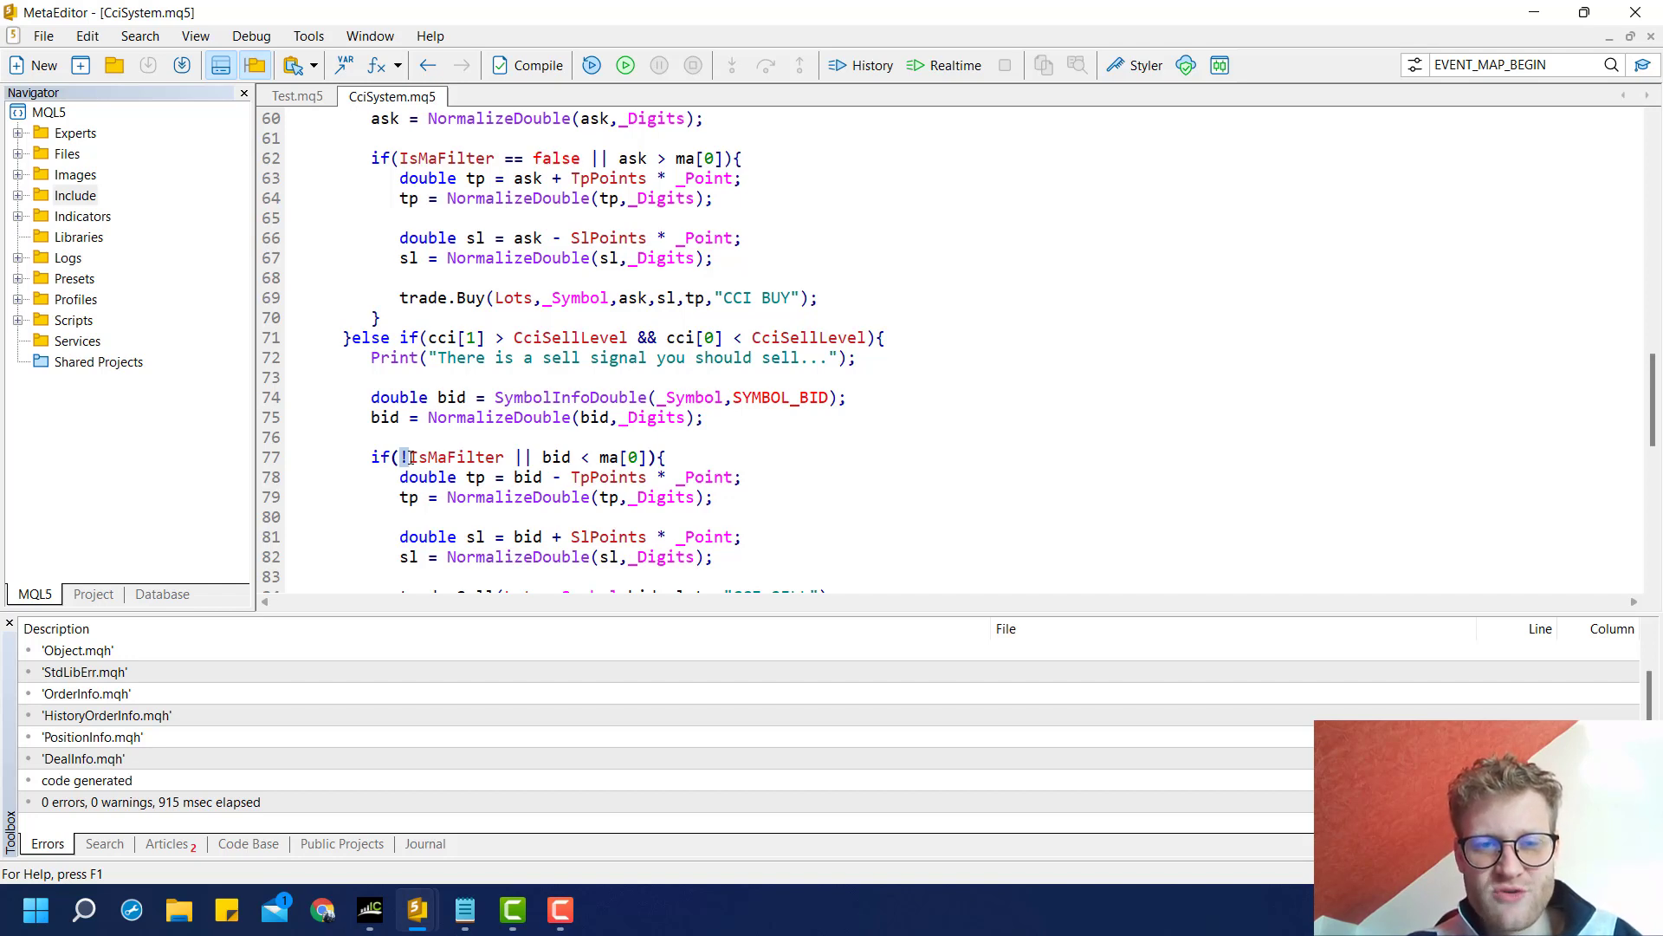
- Review !IsMaFilter in the sell check and rewrite the buy check as !IsMaFilter too
double_click(454, 457)
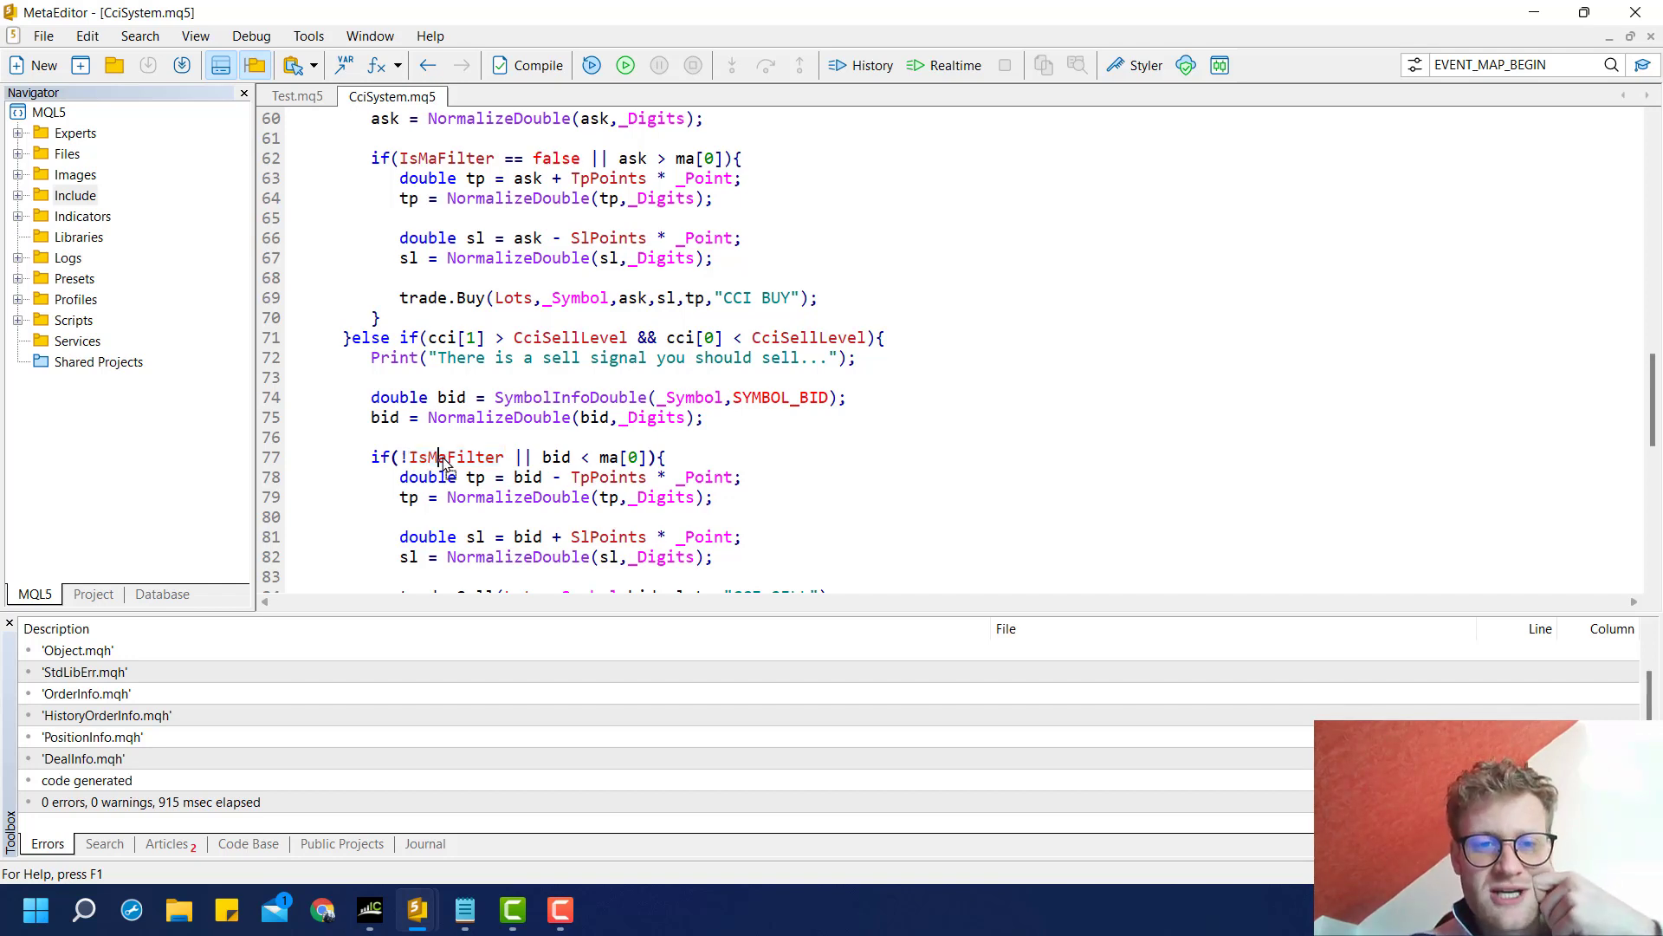
double_click(454, 457)
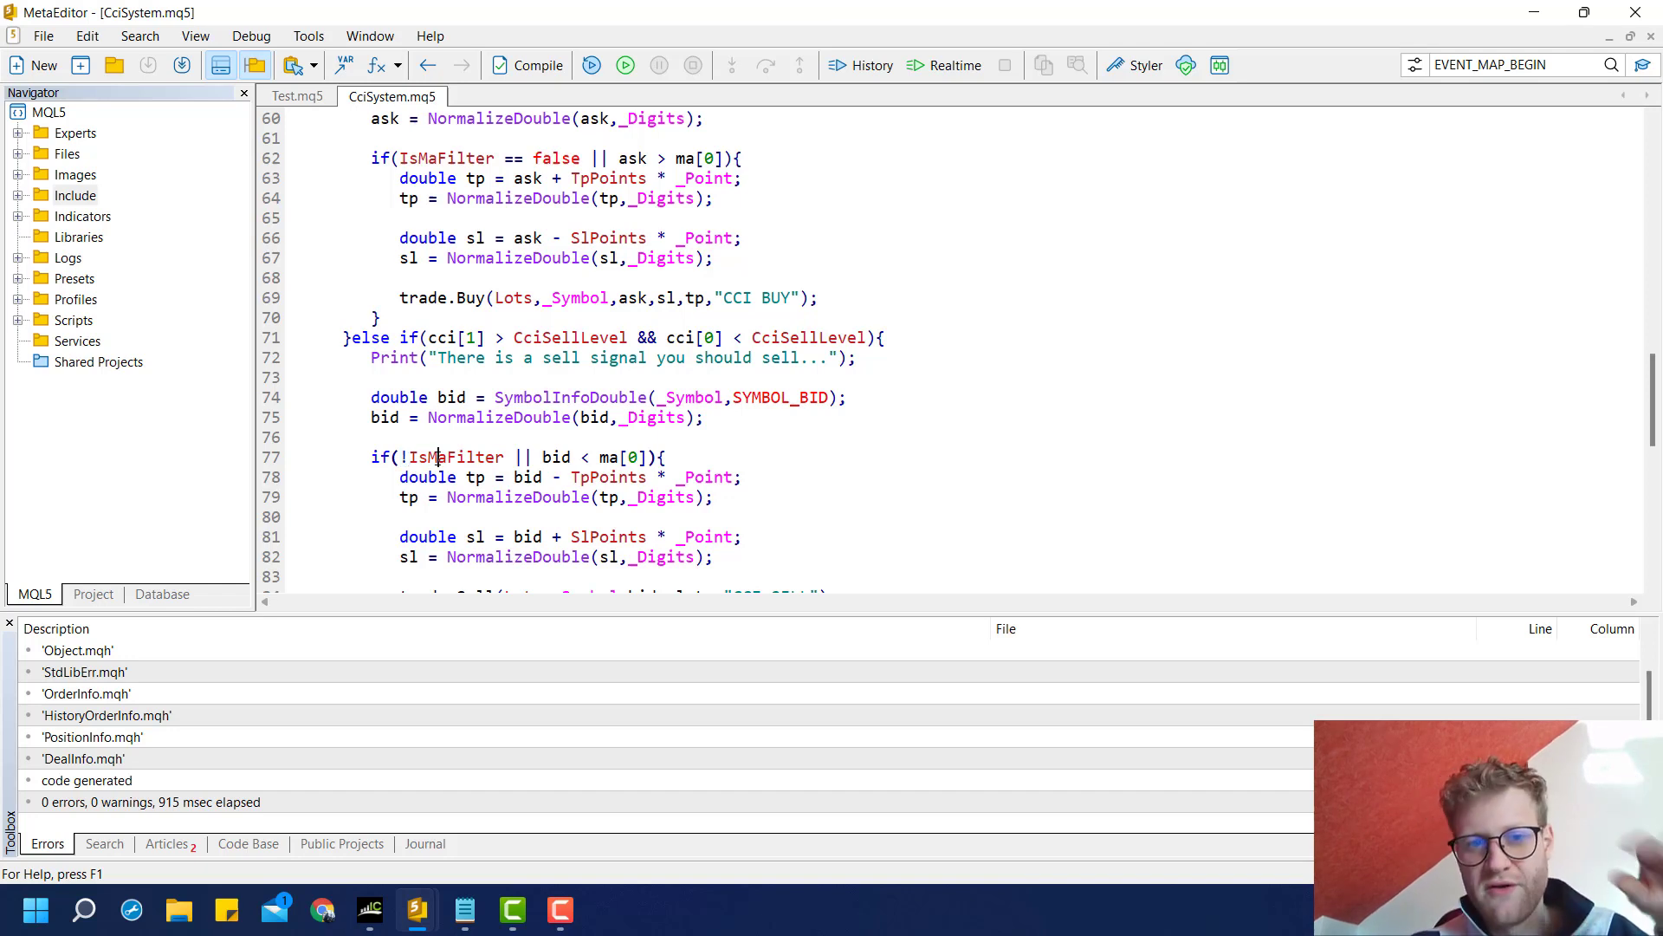
double_click(458, 457)
type("!")
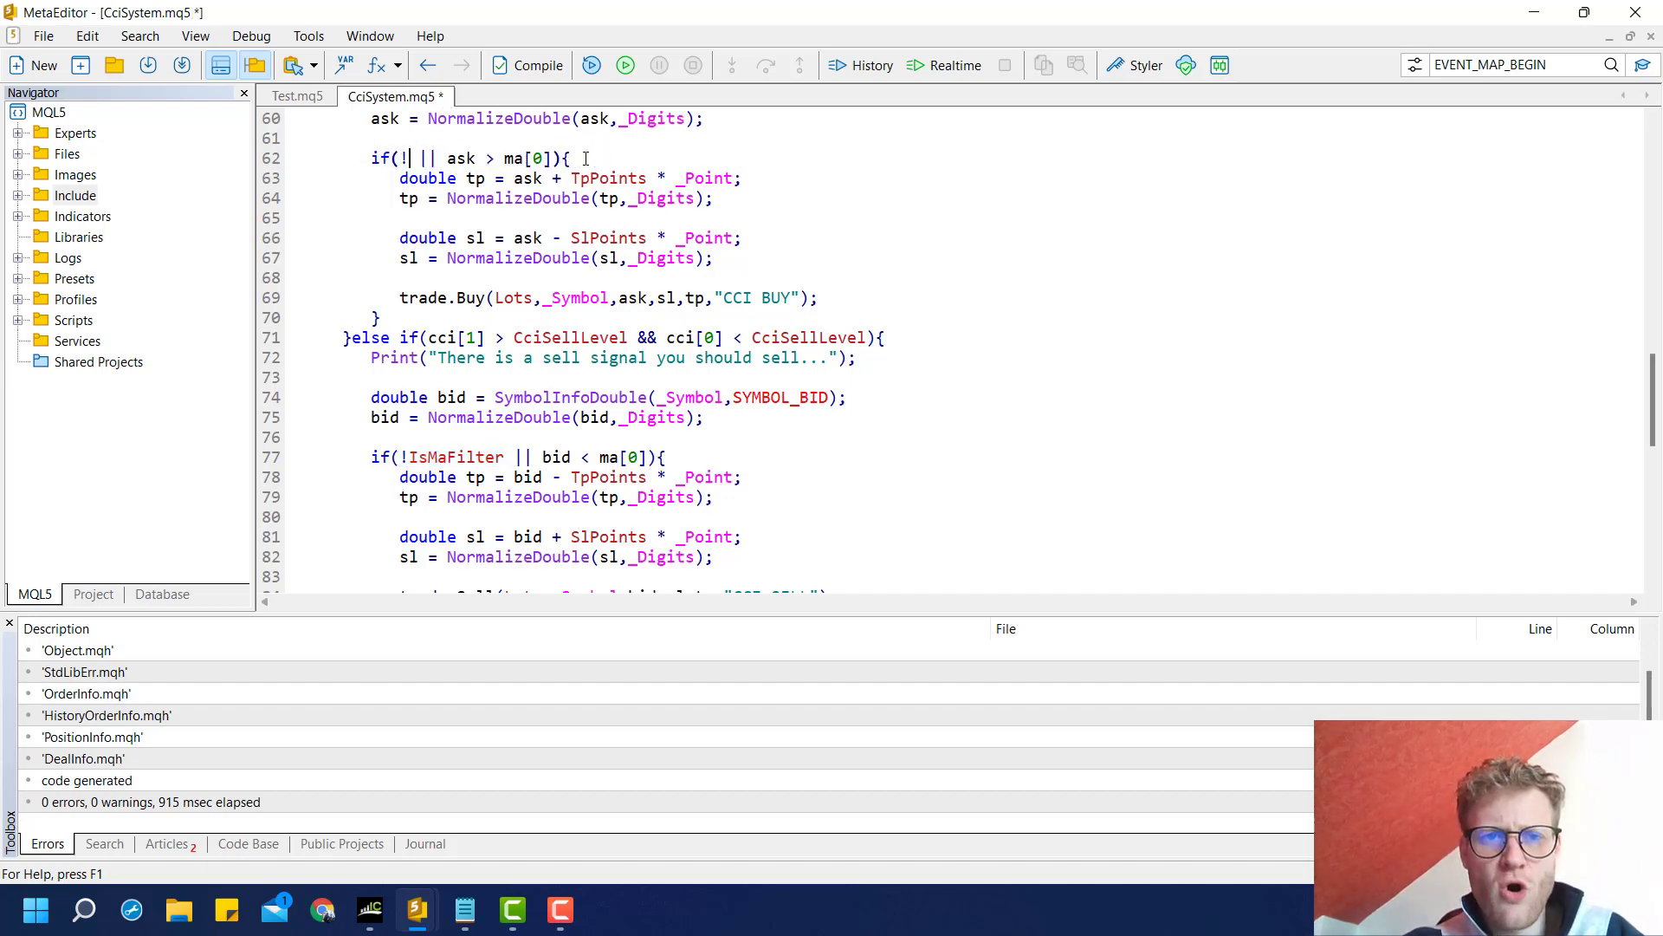
type("IsMaFilter")
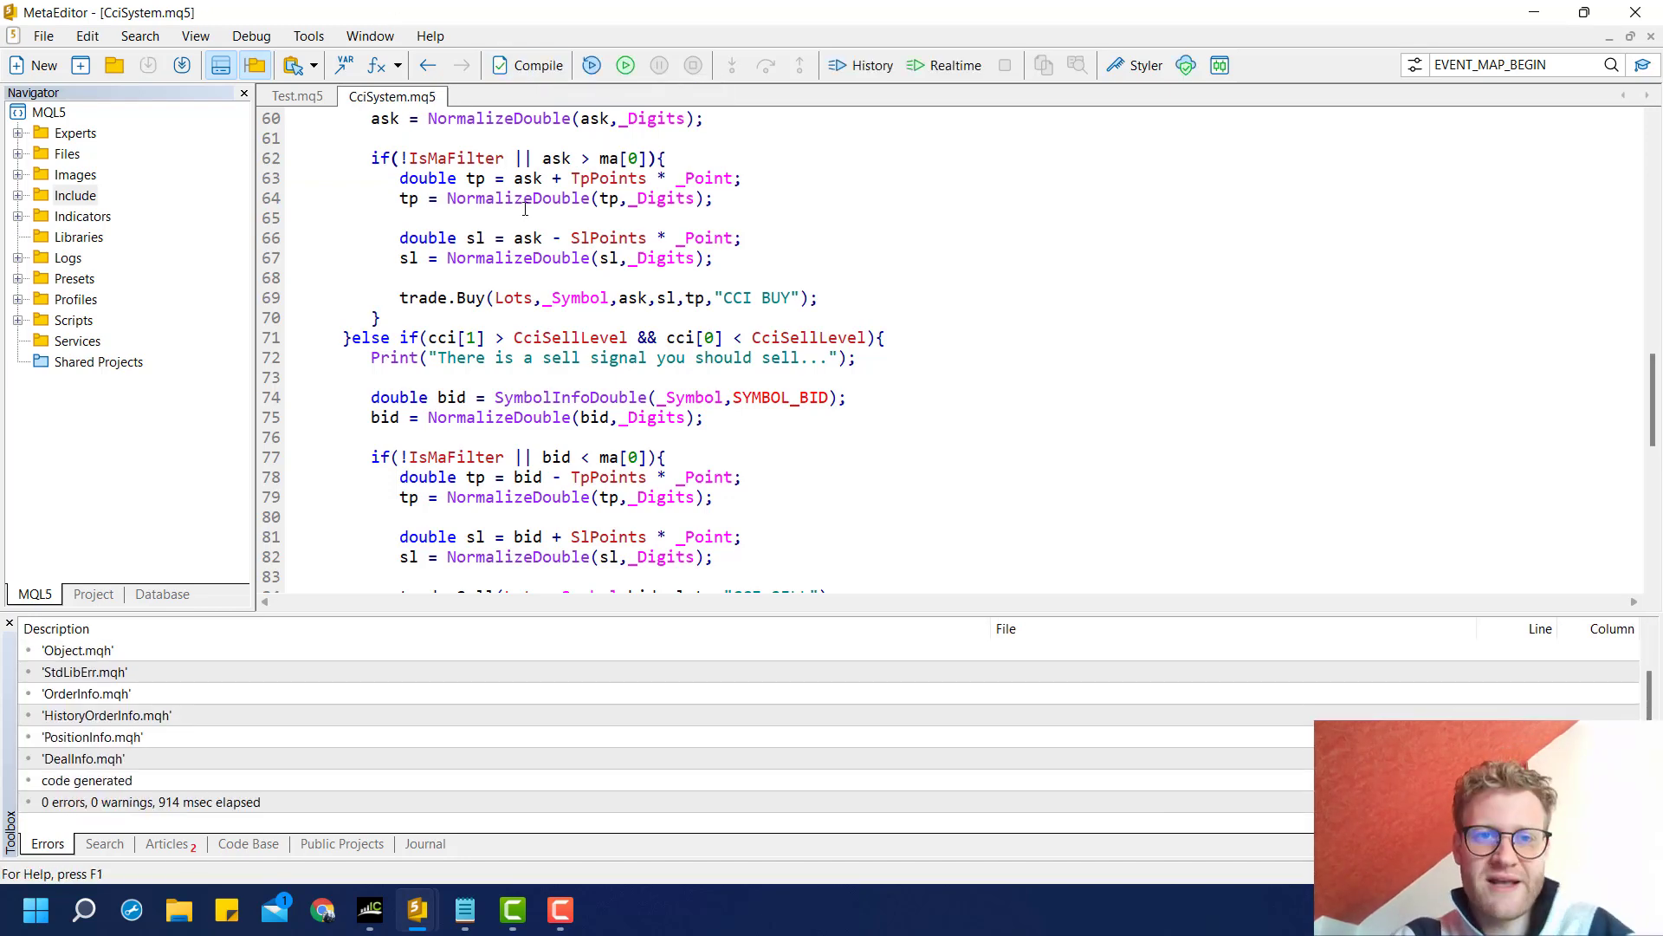
mouse_move(378, 907)
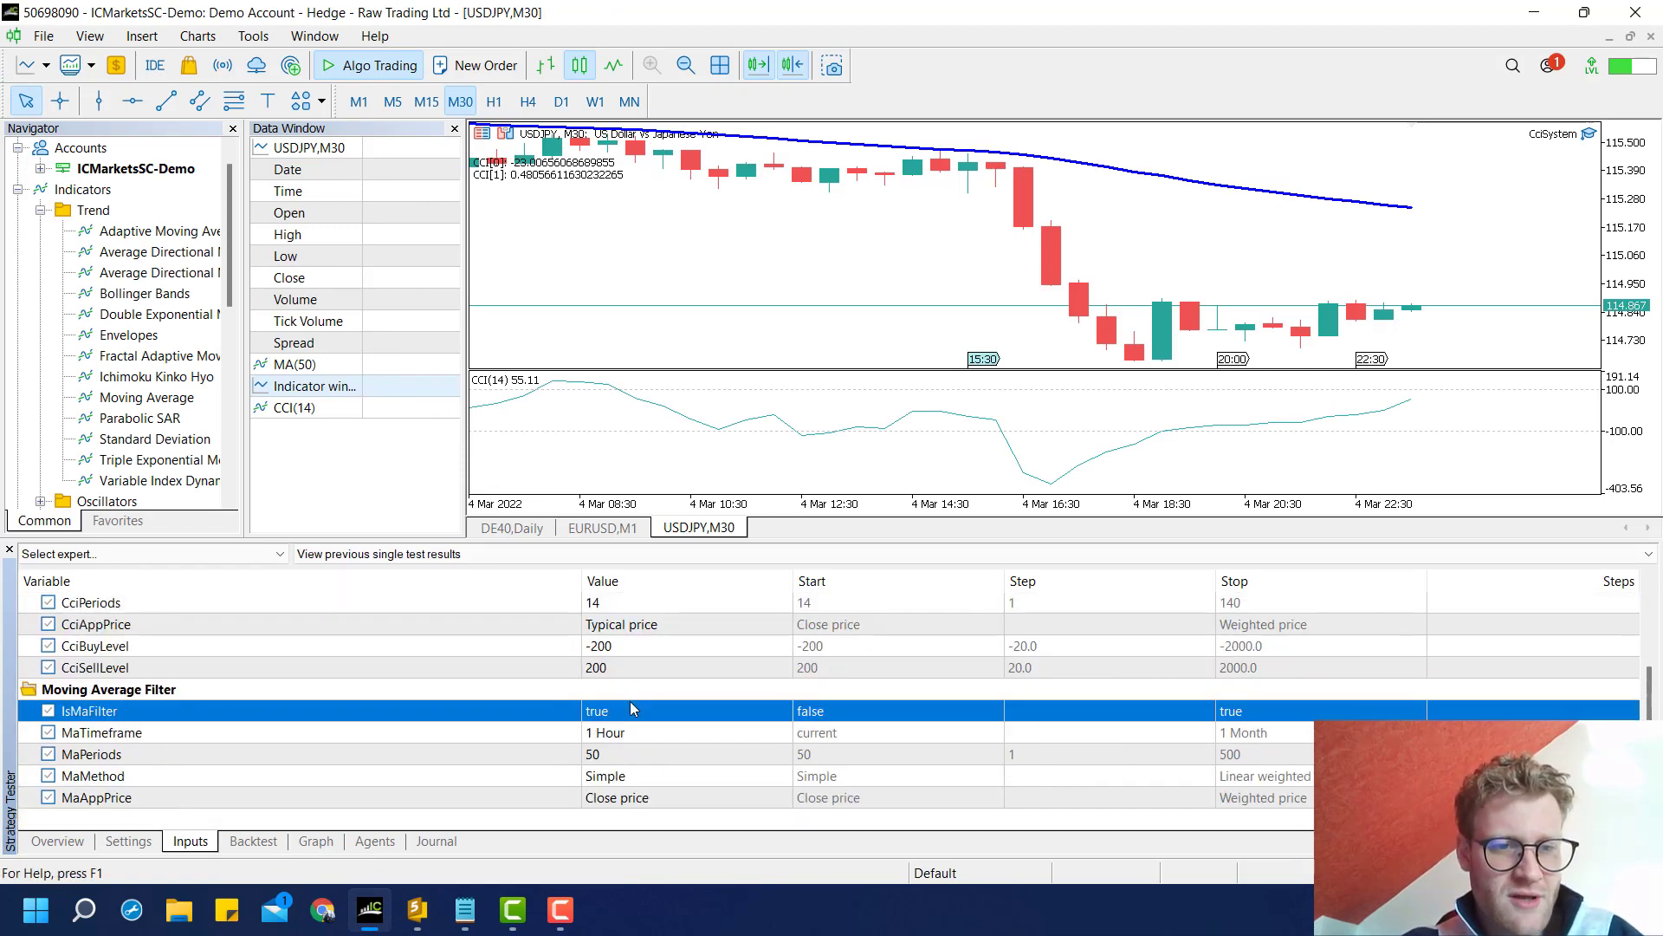
- Check that IsMaFilter reads true under the Moving Average Filter group in the tester inputs
left_click(108, 689)
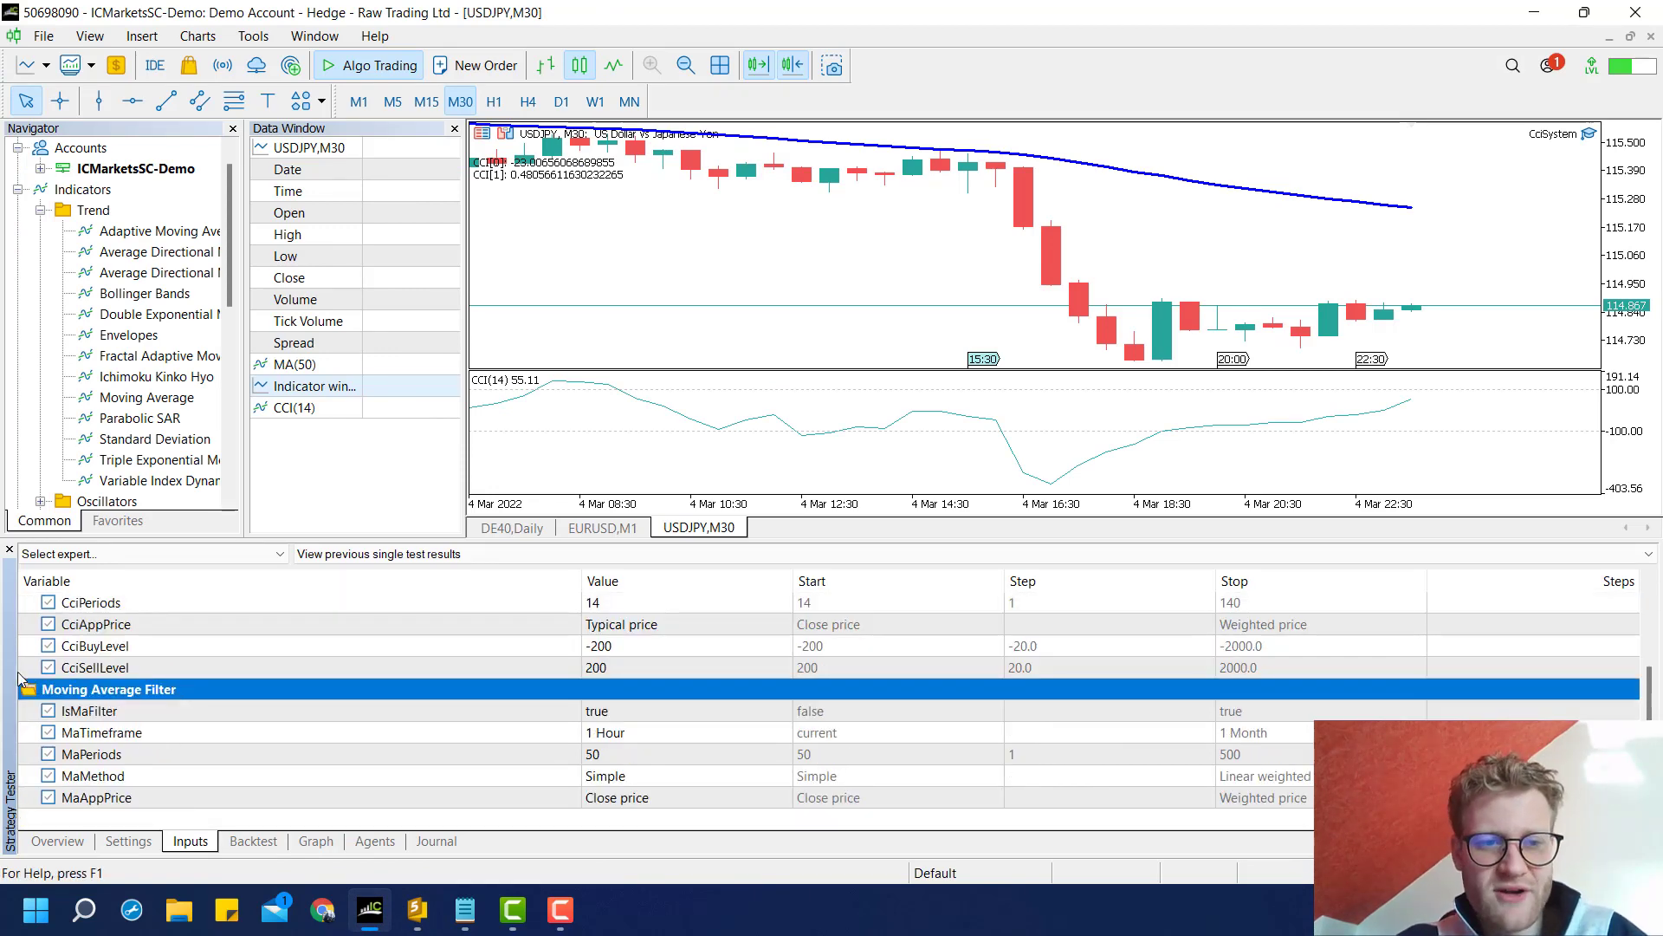
left_click(683, 710)
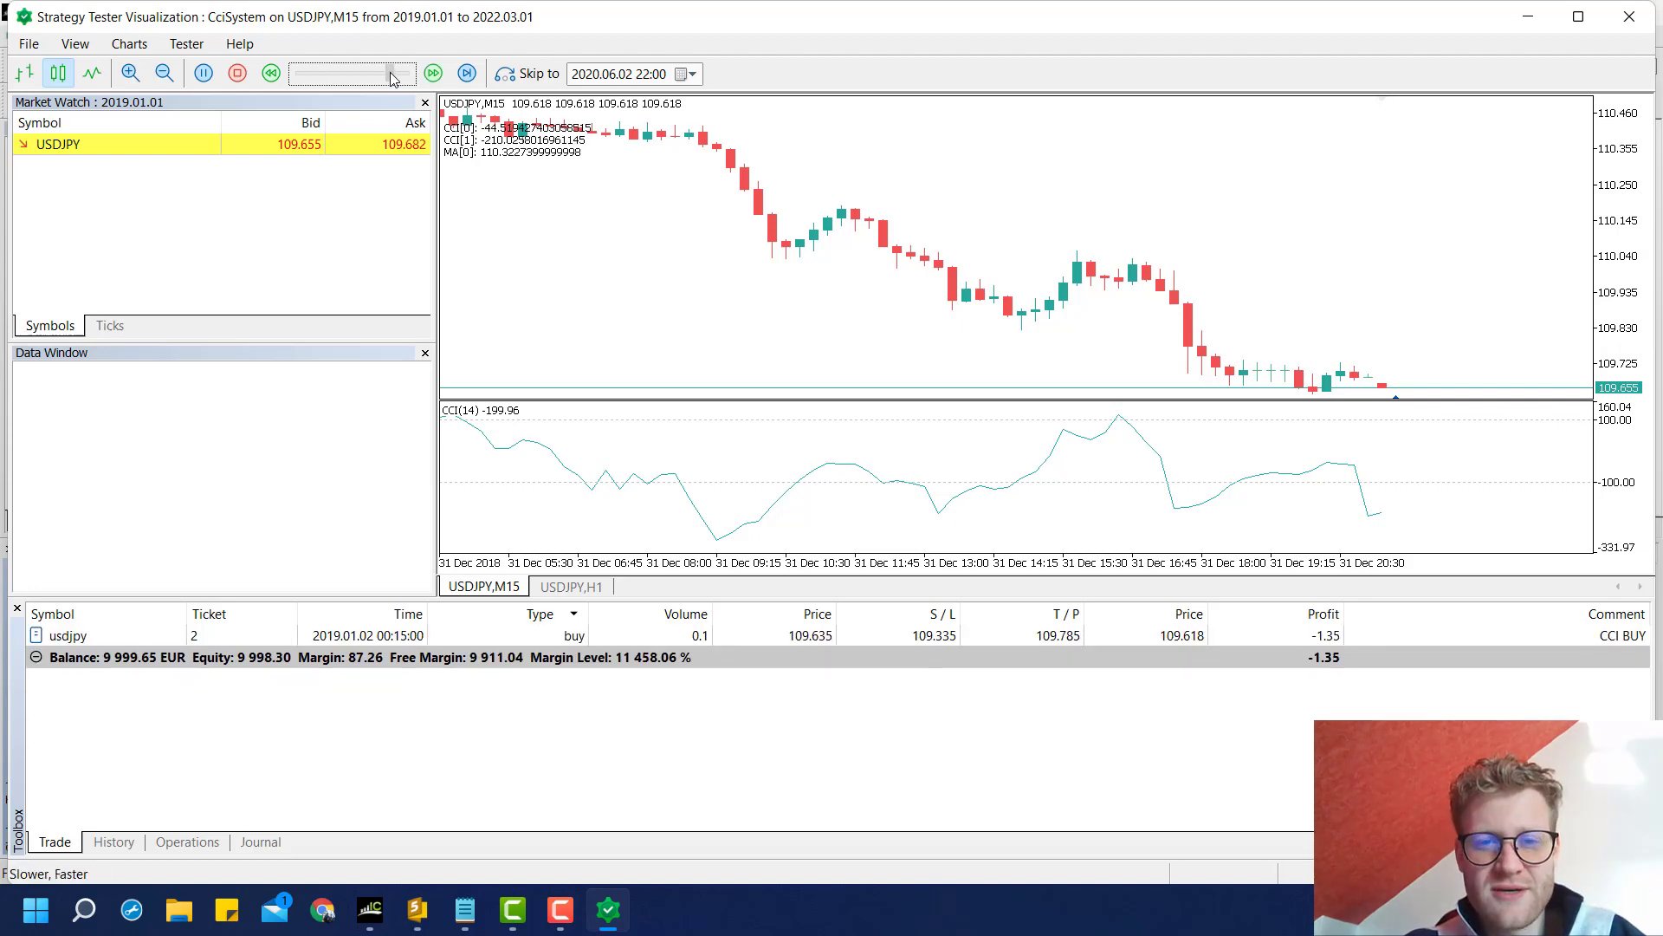
- Move the visualization speed to fastest so the CCI buy and sell trades play out
left_click(439, 72)
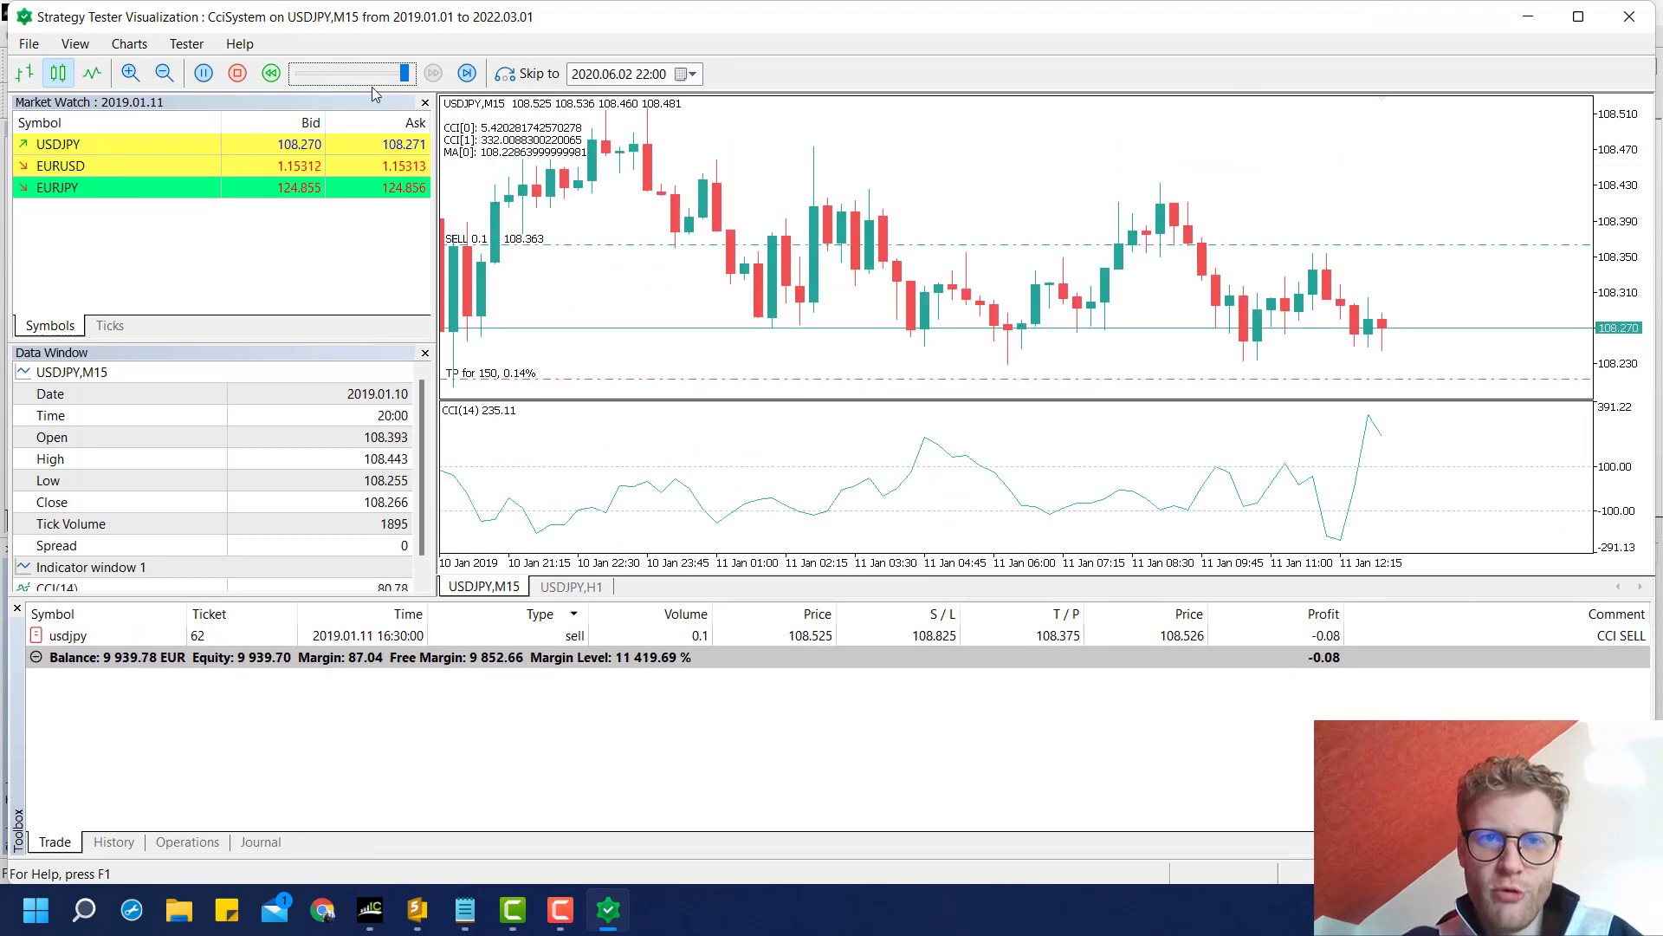
left_click(203, 69)
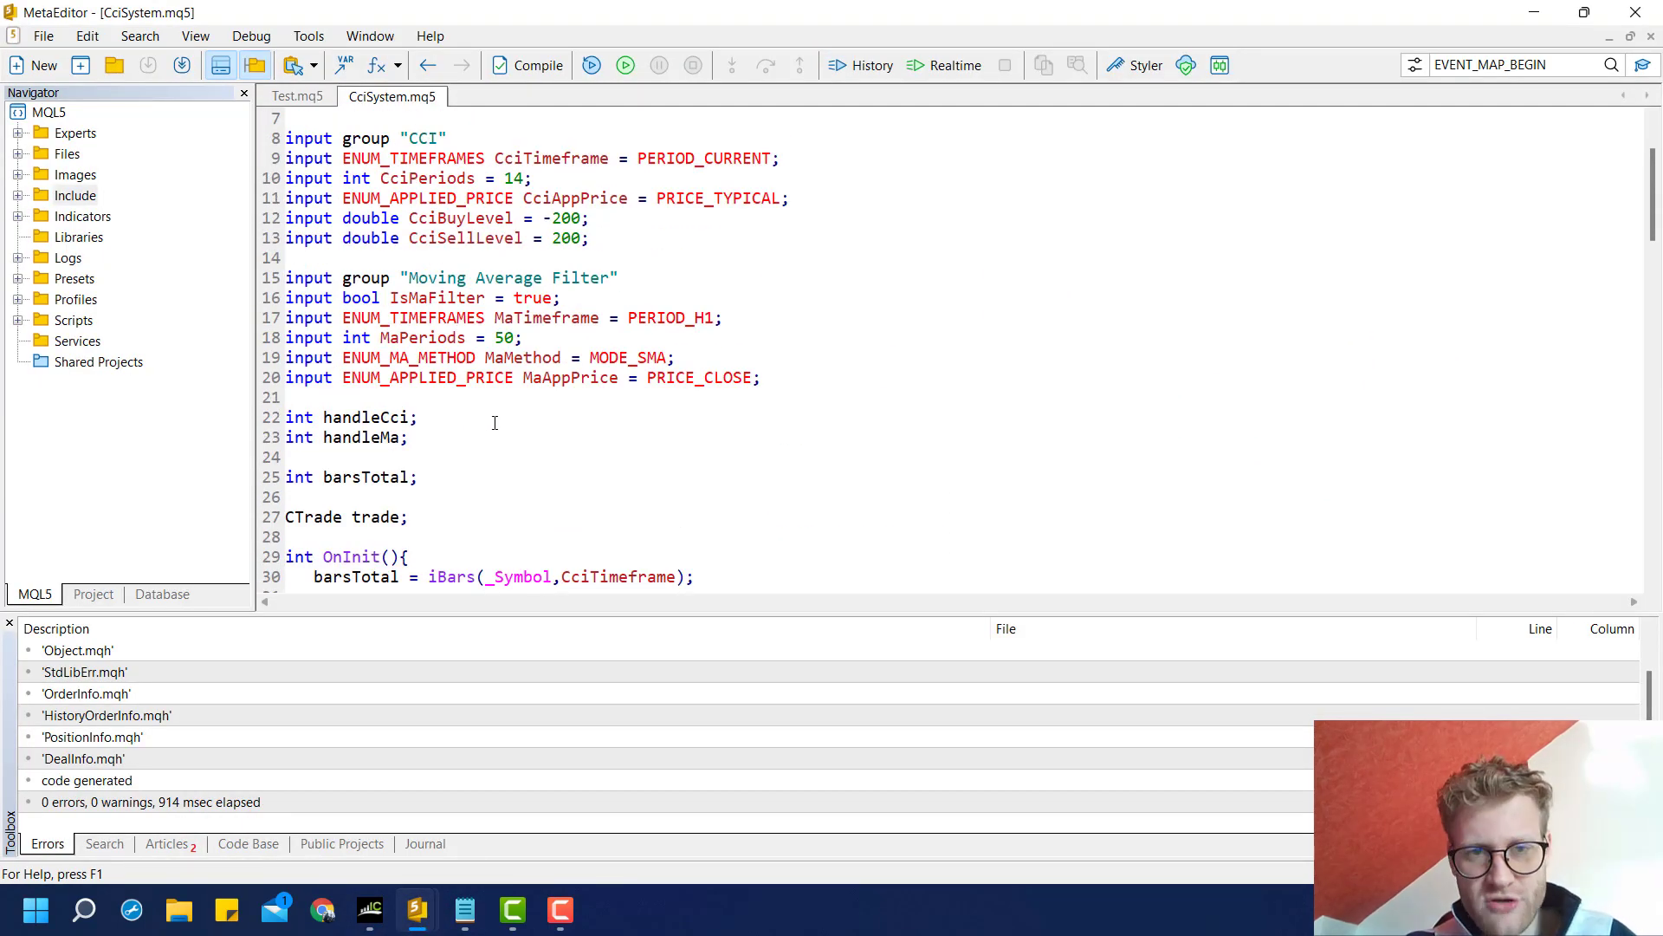
scroll("down", 3)
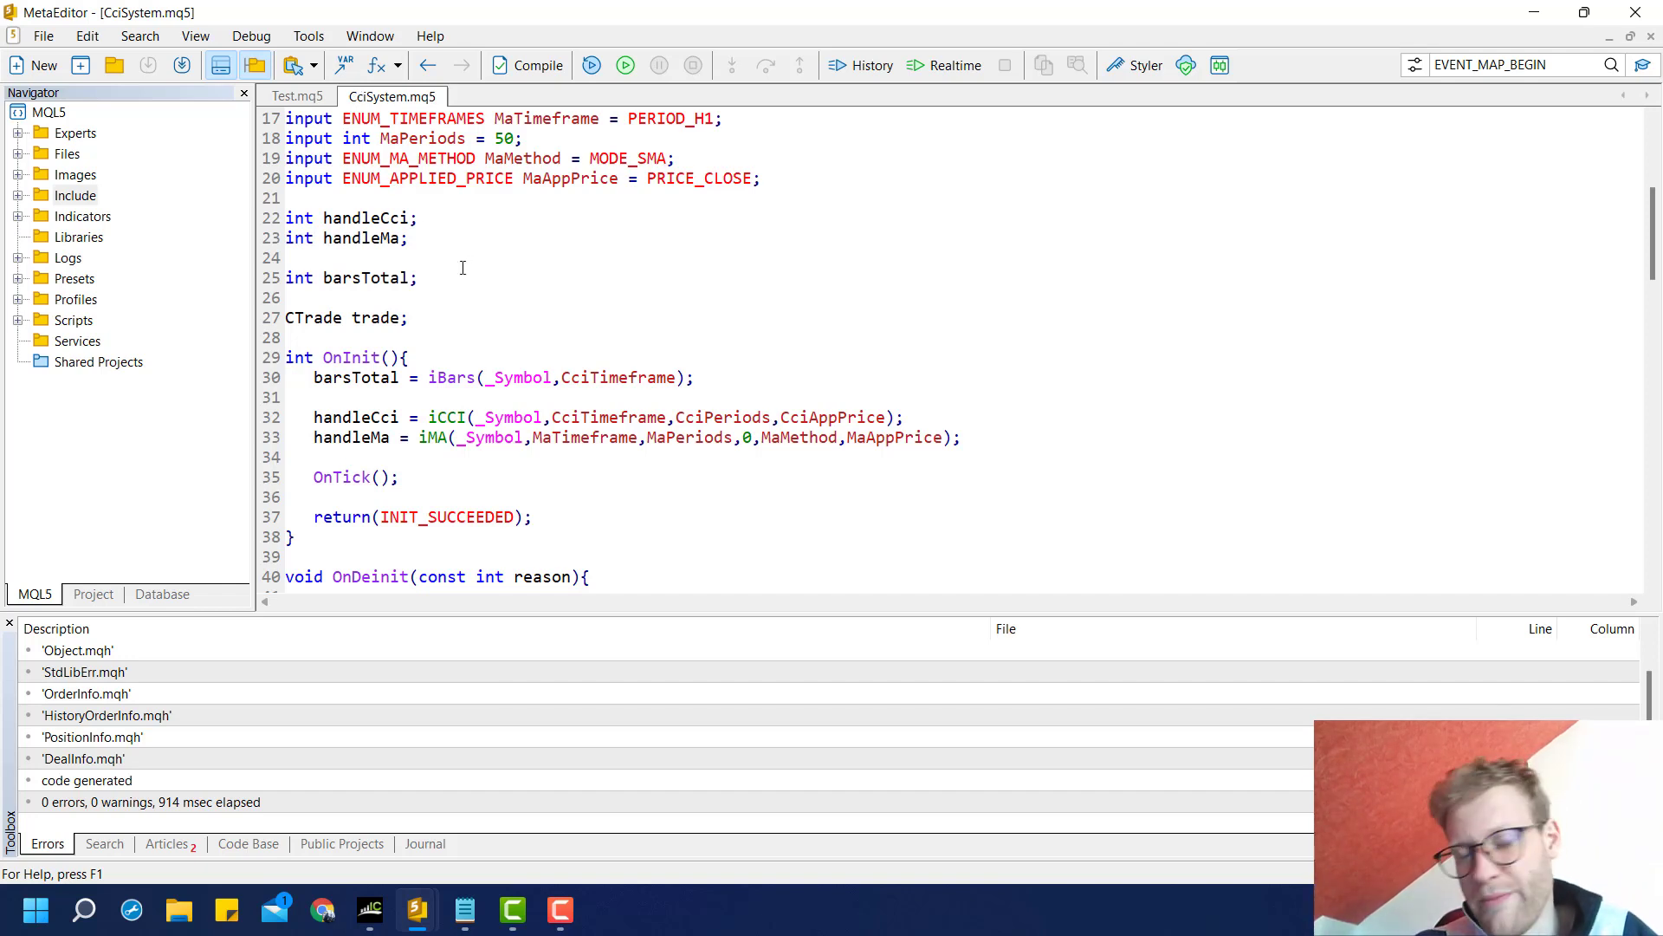
mouse_move(601, 220)
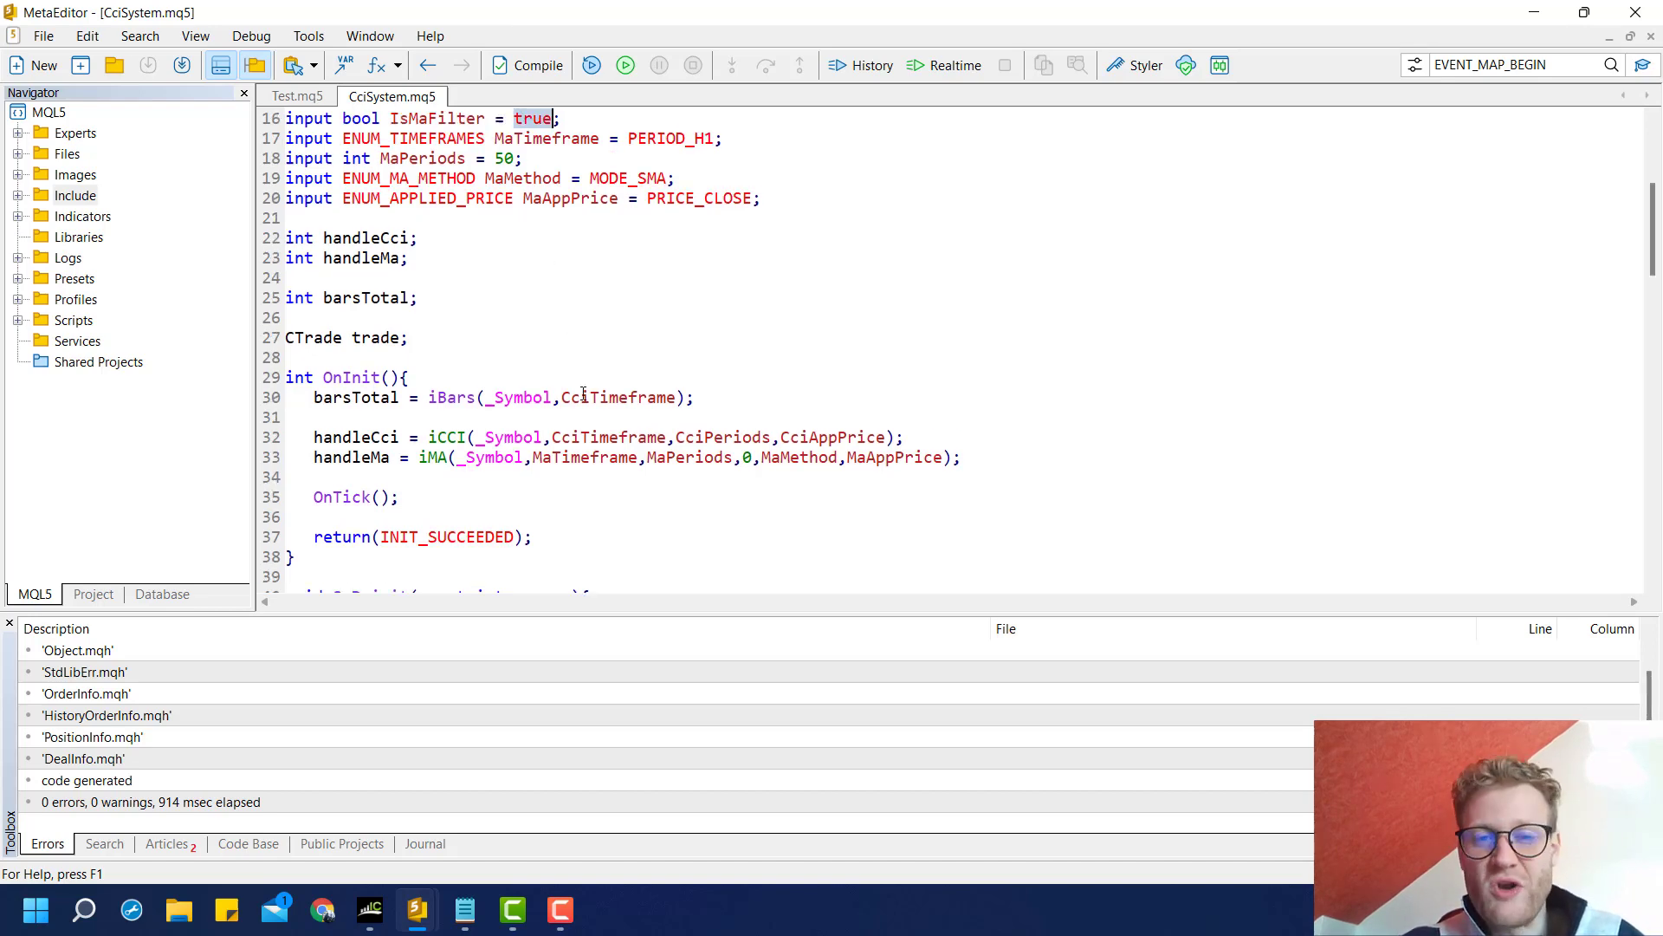
scroll("down", 3)
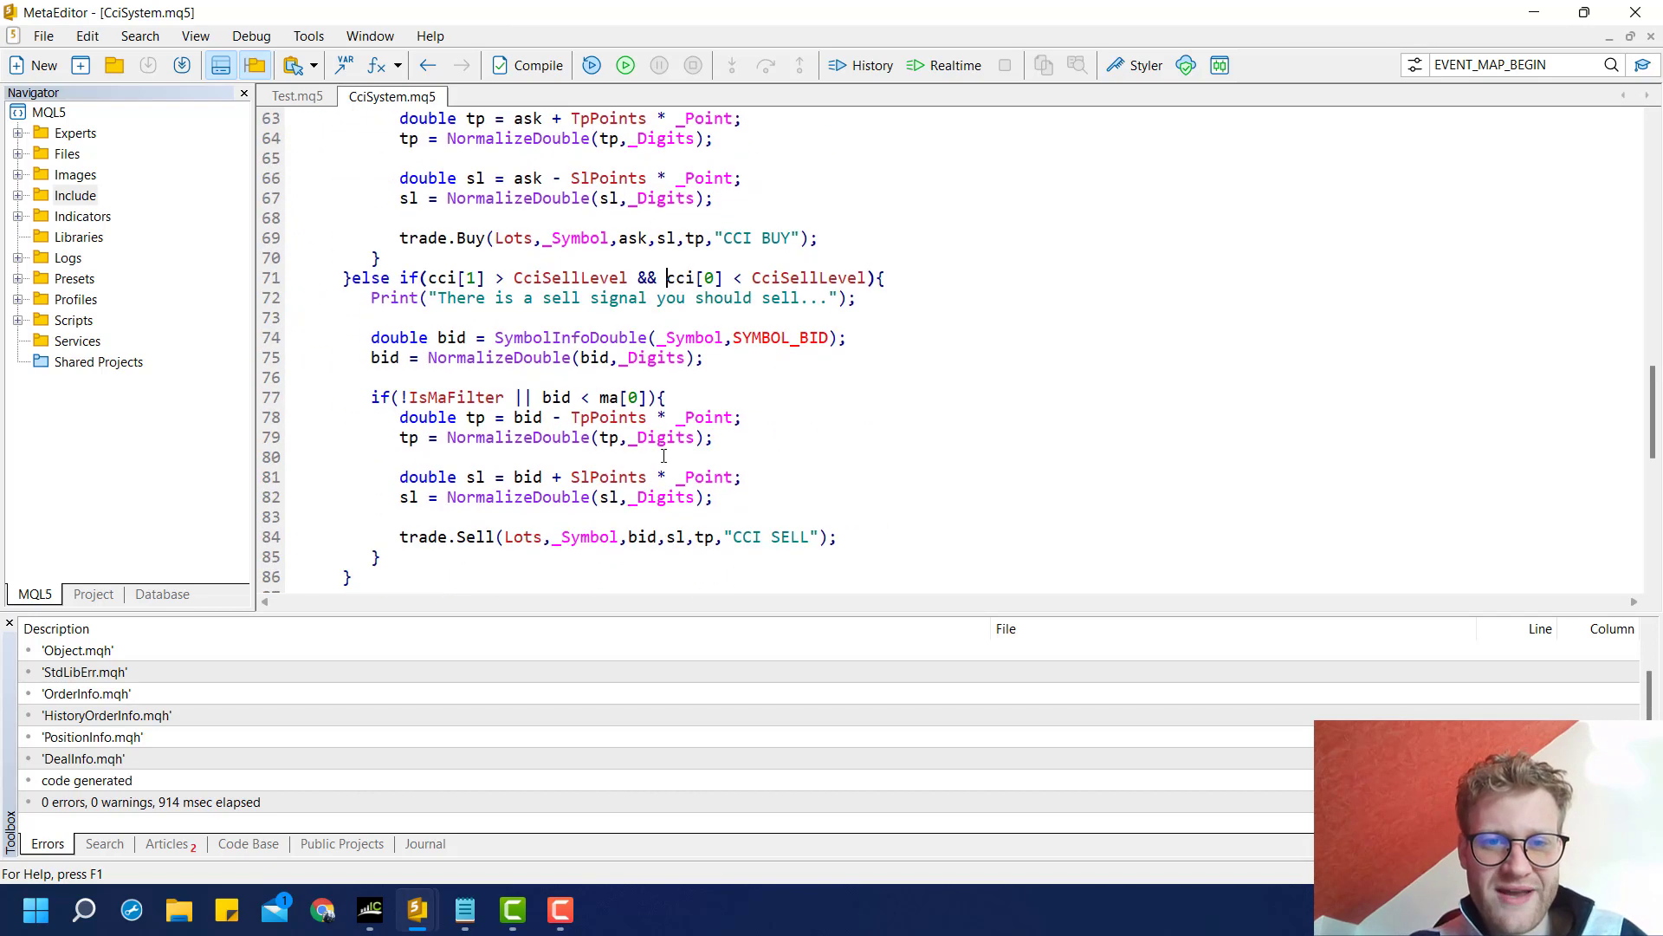
scroll("down", 3)
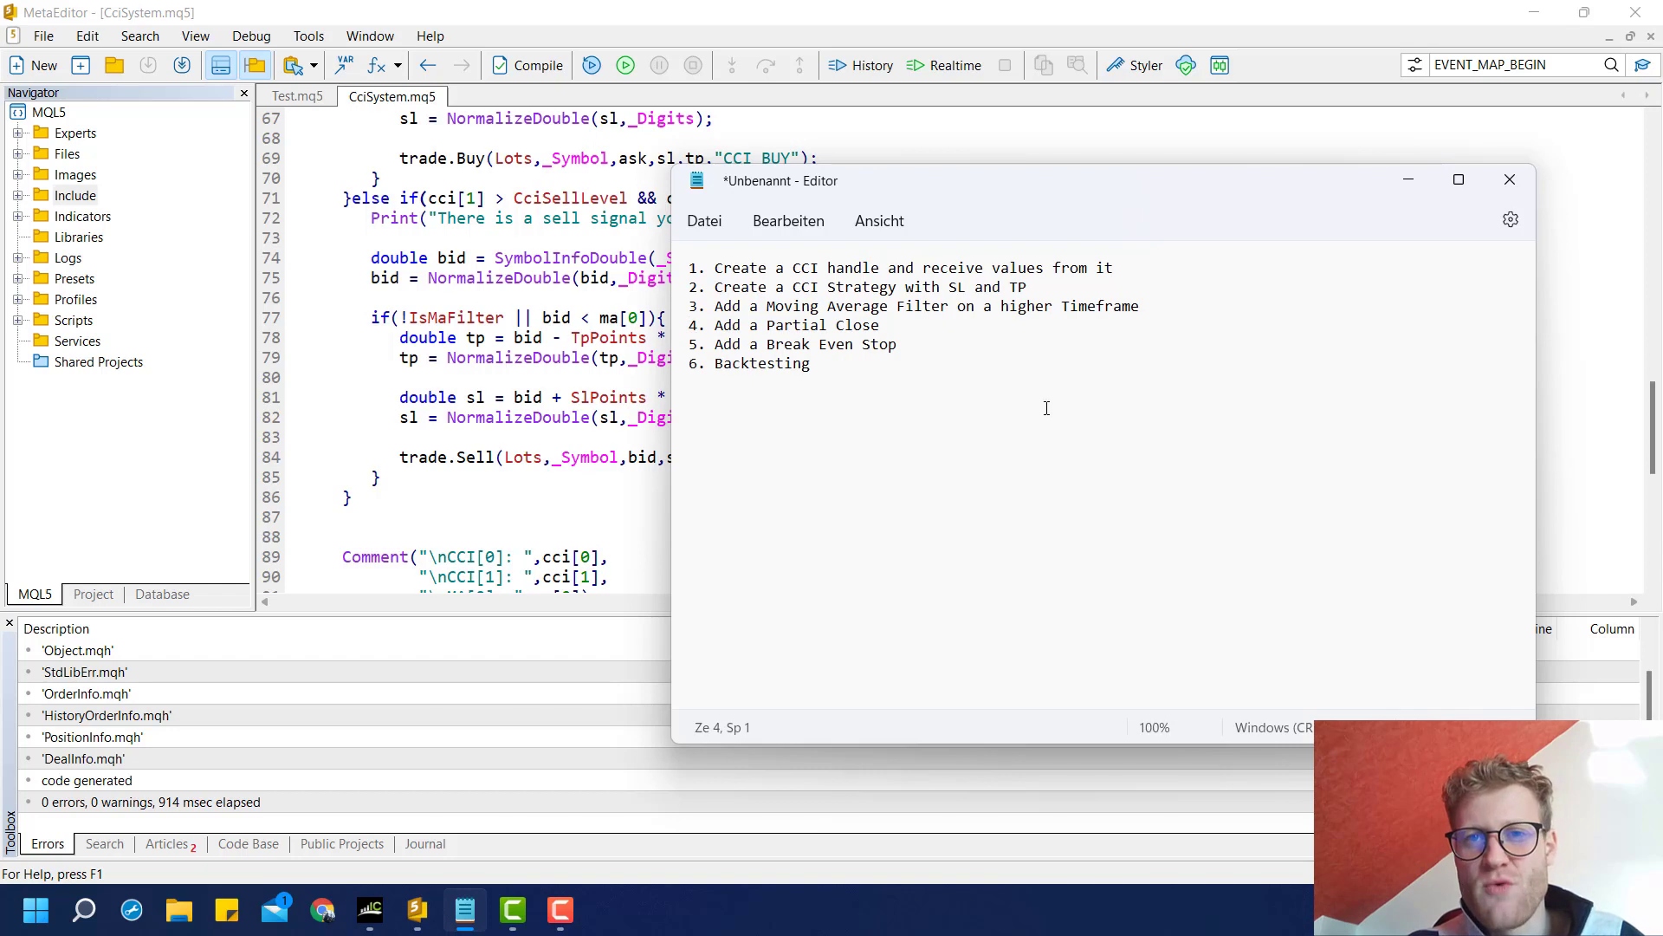
mouse_move(927, 416)
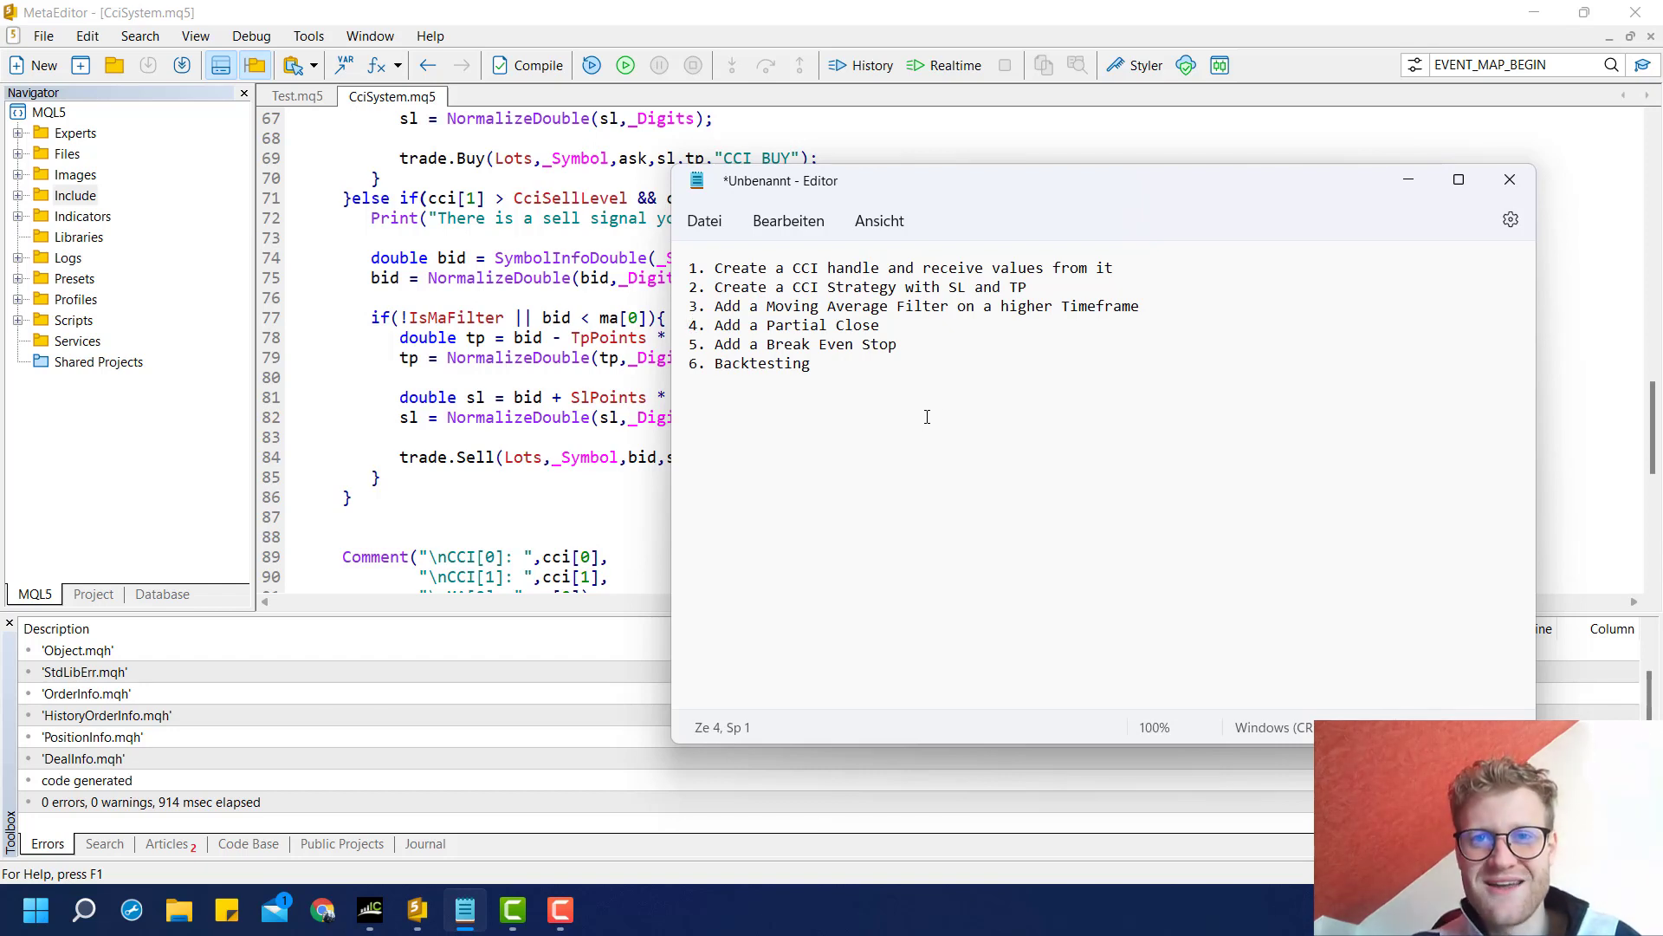